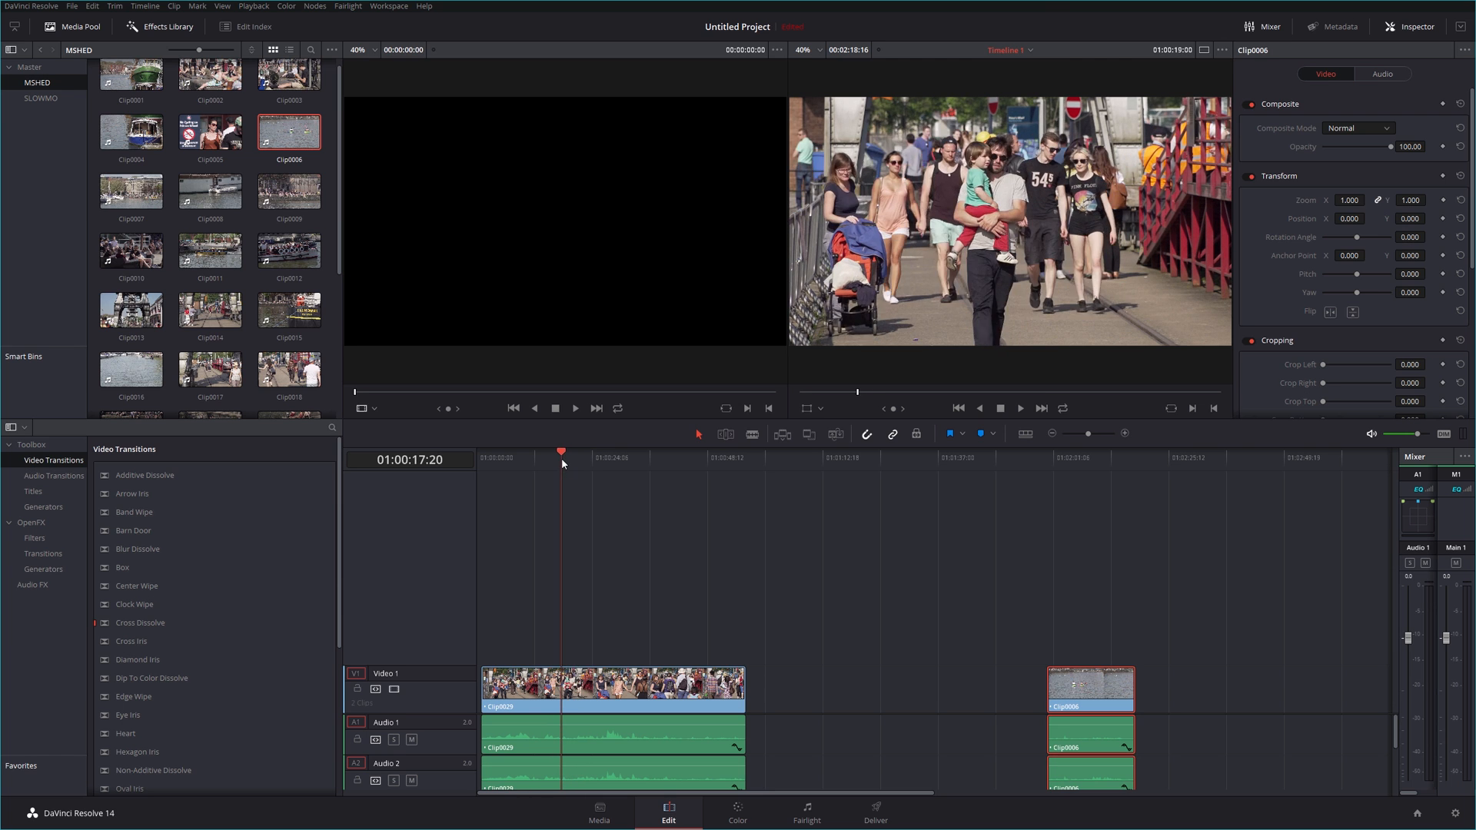
Step: Lower Clip0029's playback speed through Change Clip Speed so it stretches longer on the timeline
{"action": "left_click", "coordinate": [601, 463]}
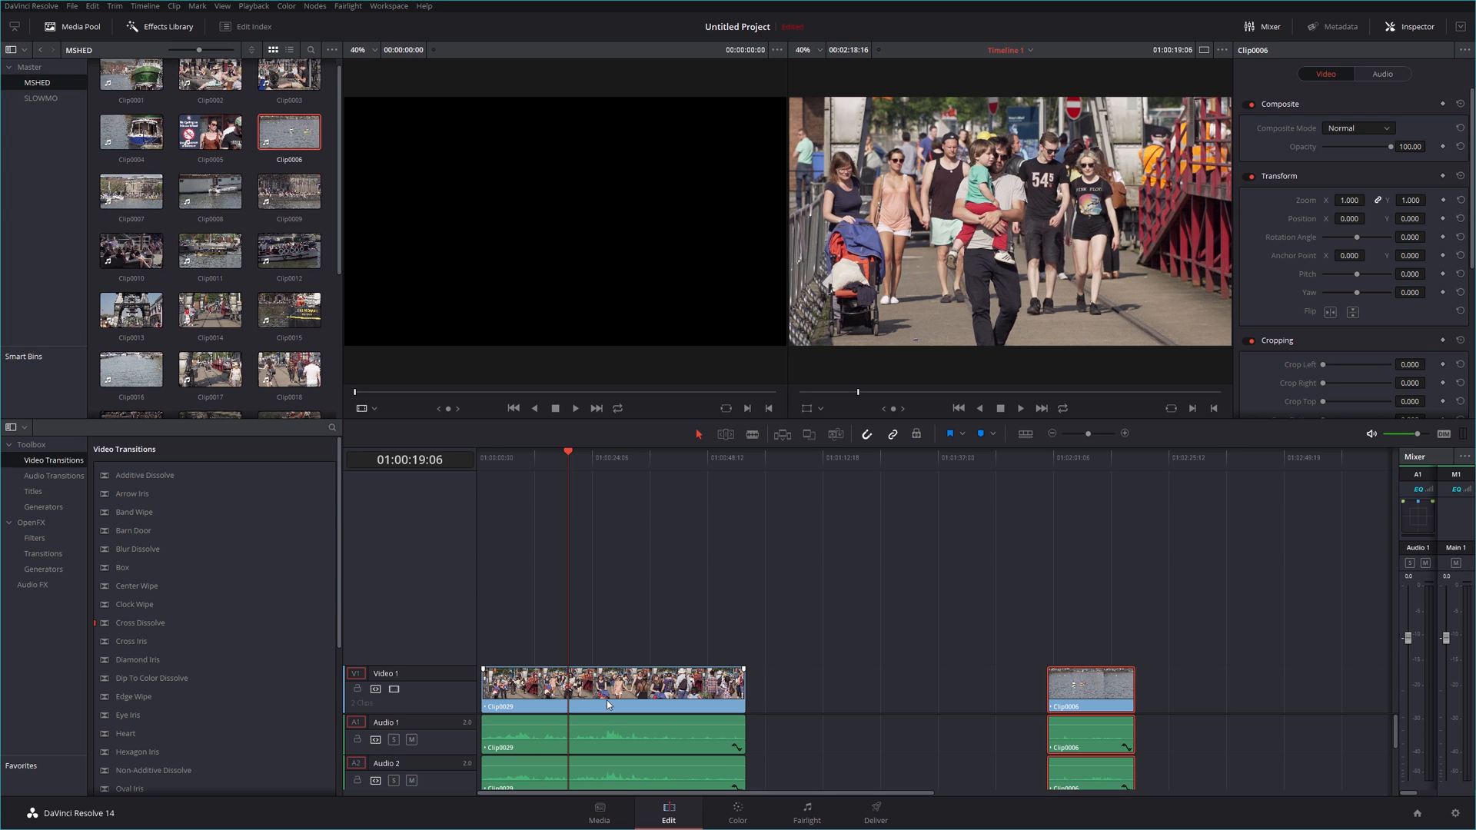
{"action": "left_click", "coordinate": [607, 687]}
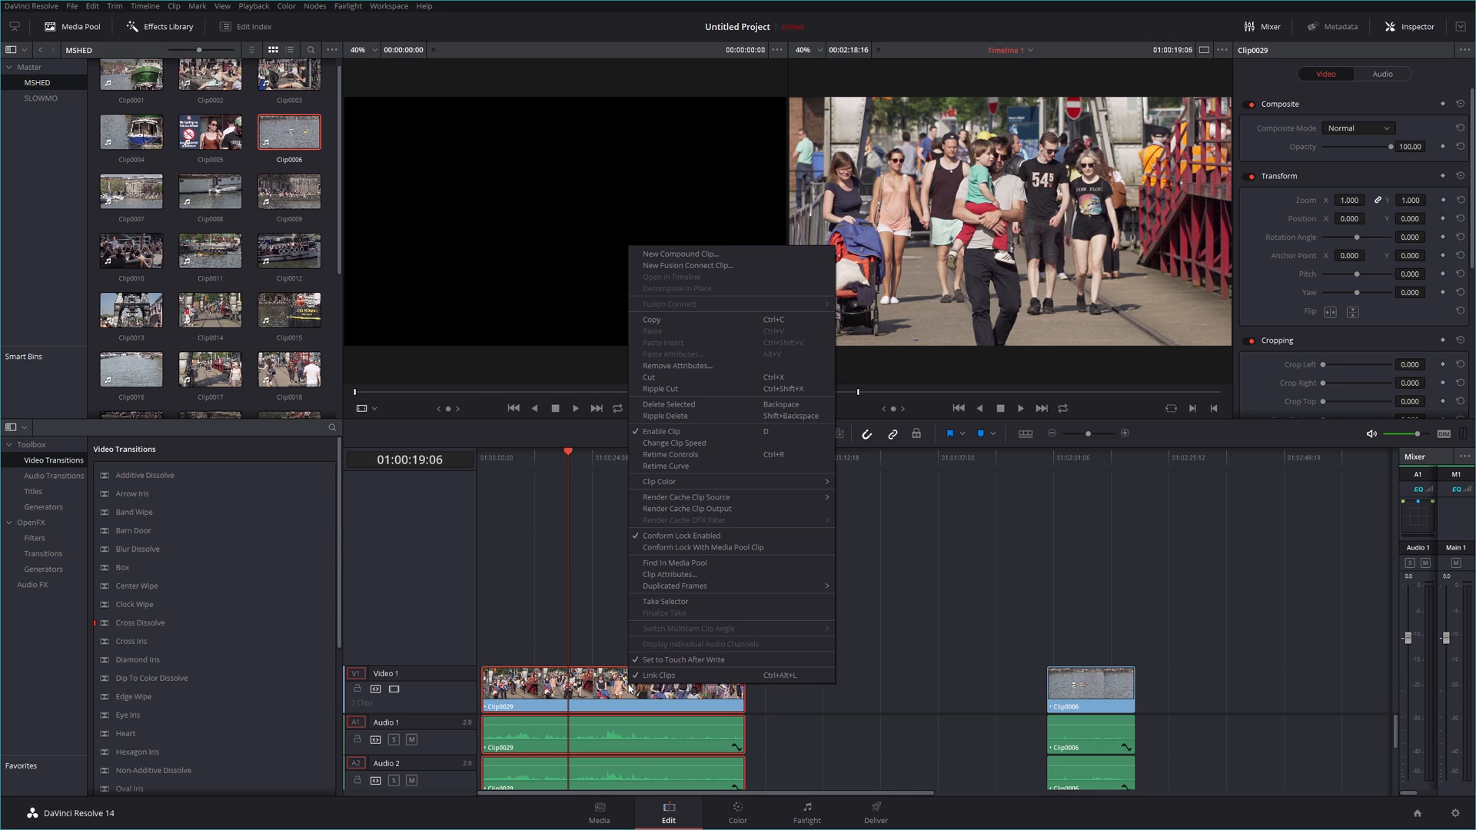
{"action": "mouse_move", "coordinate": [659, 342]}
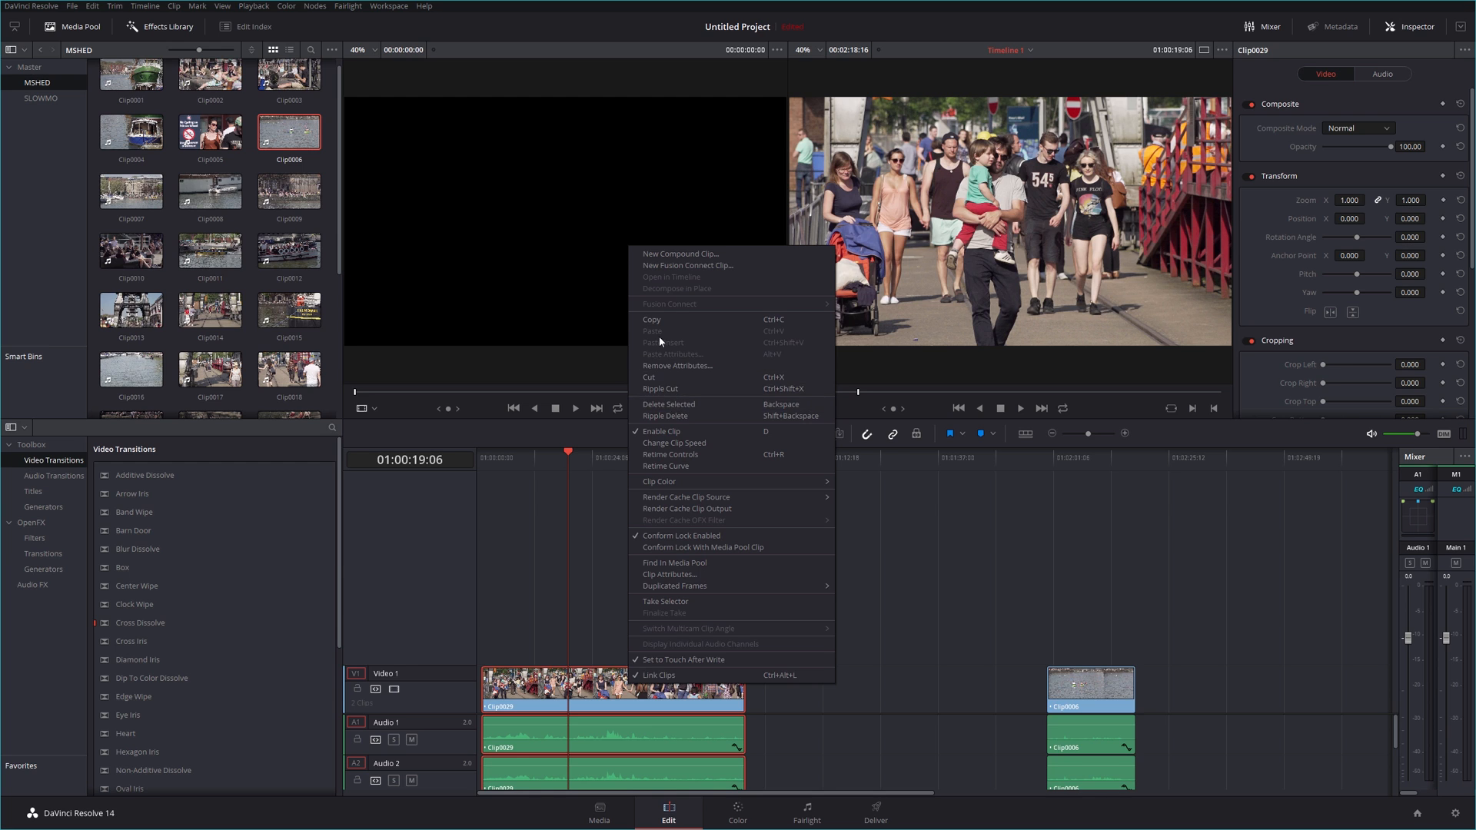
{"action": "left_click", "coordinate": [673, 443]}
{"action": "type", "text": "5"}
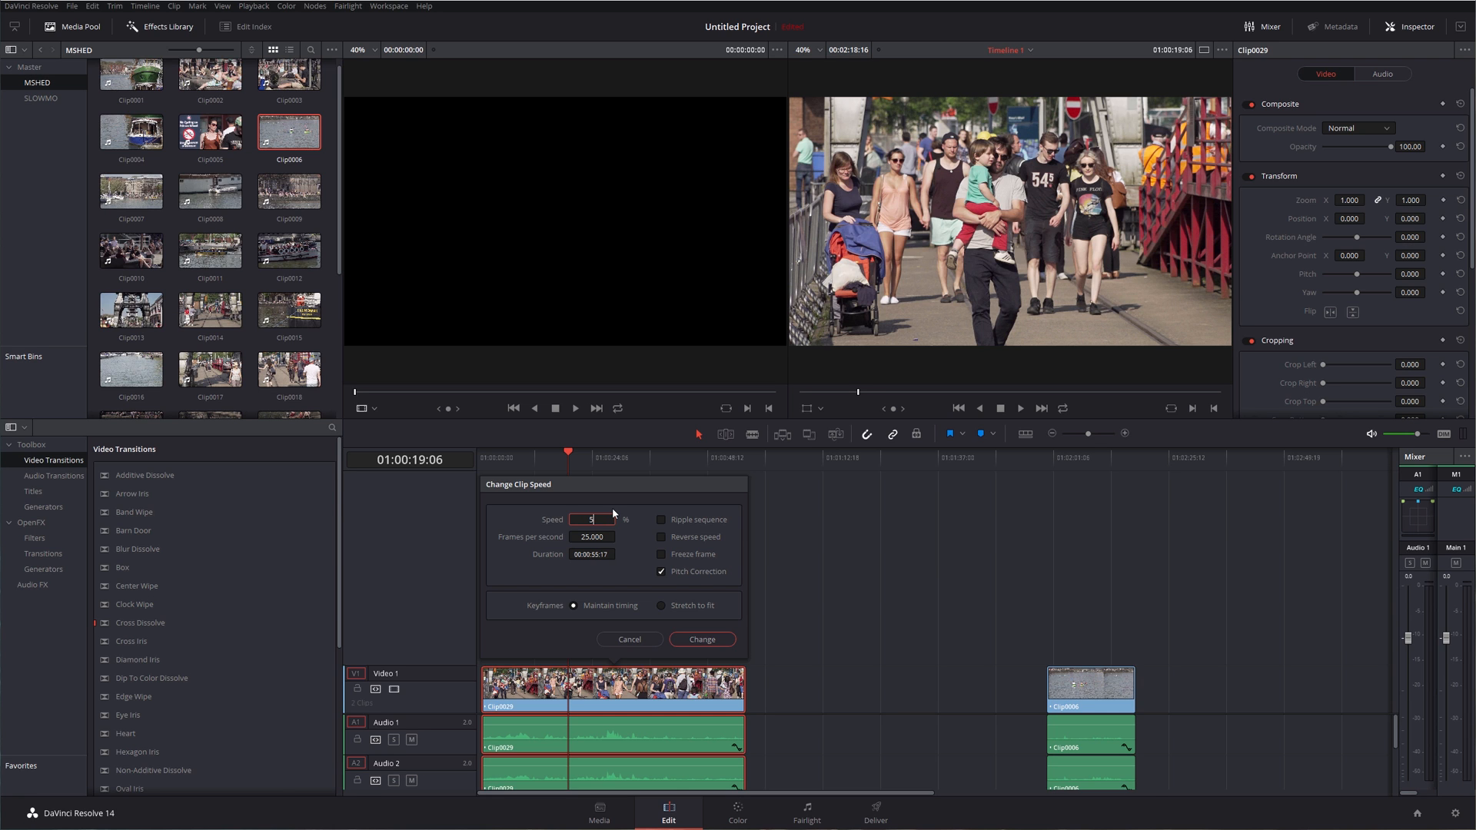
{"action": "left_click", "coordinate": [701, 640]}
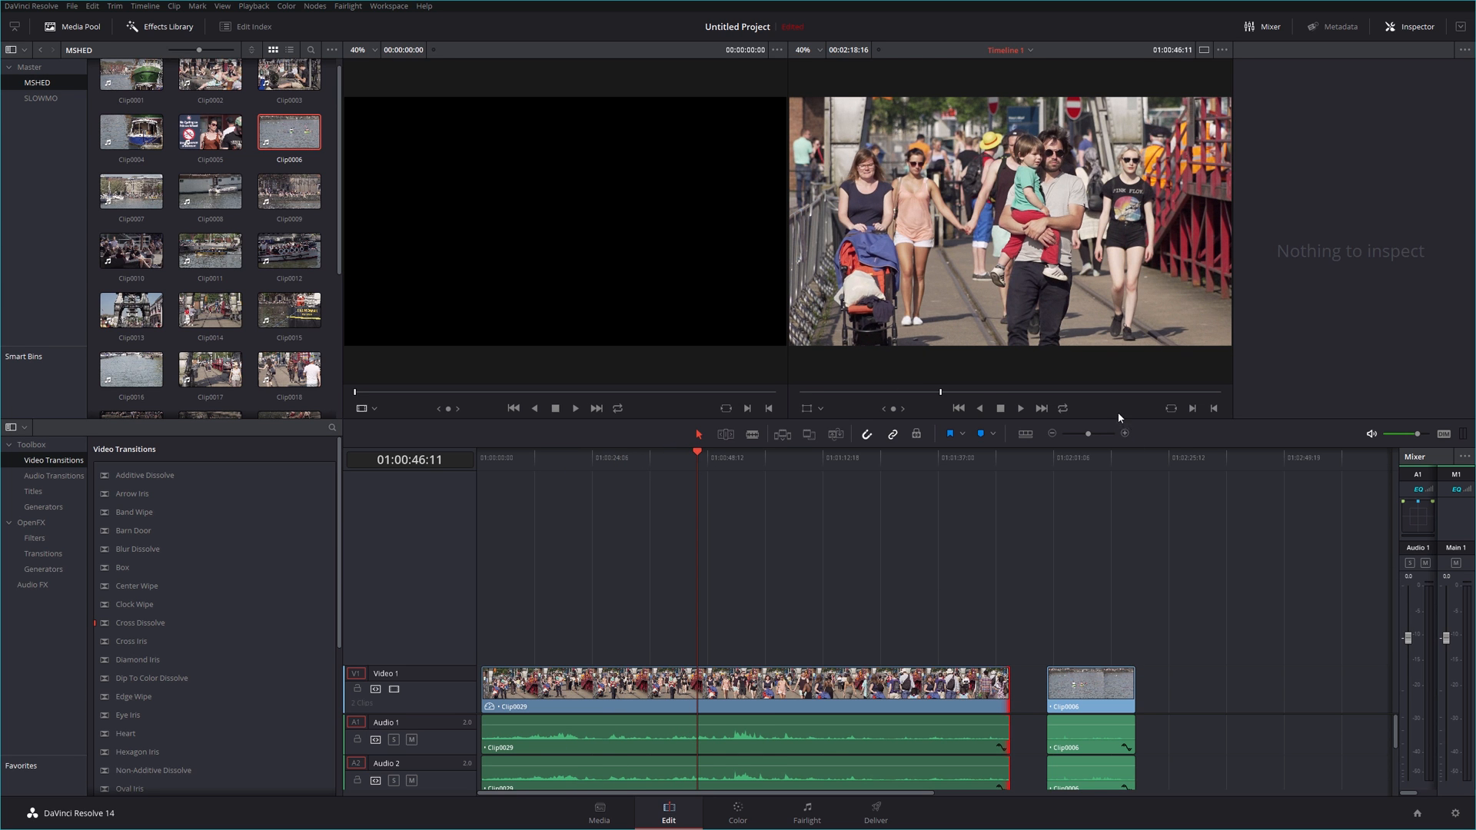
{"action": "left_click", "coordinate": [1021, 408]}
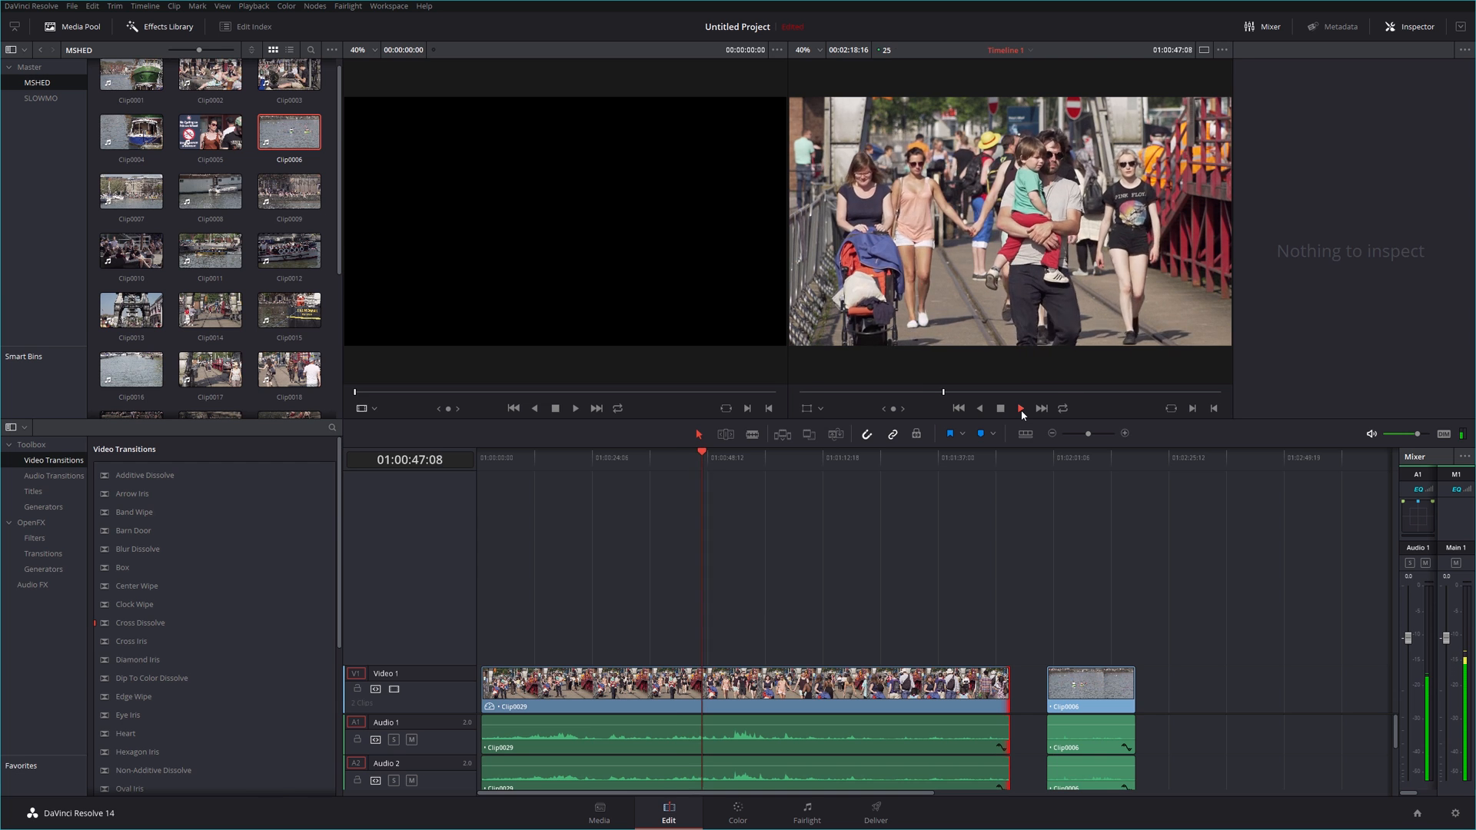
{"action": "left_click", "coordinate": [1020, 407]}
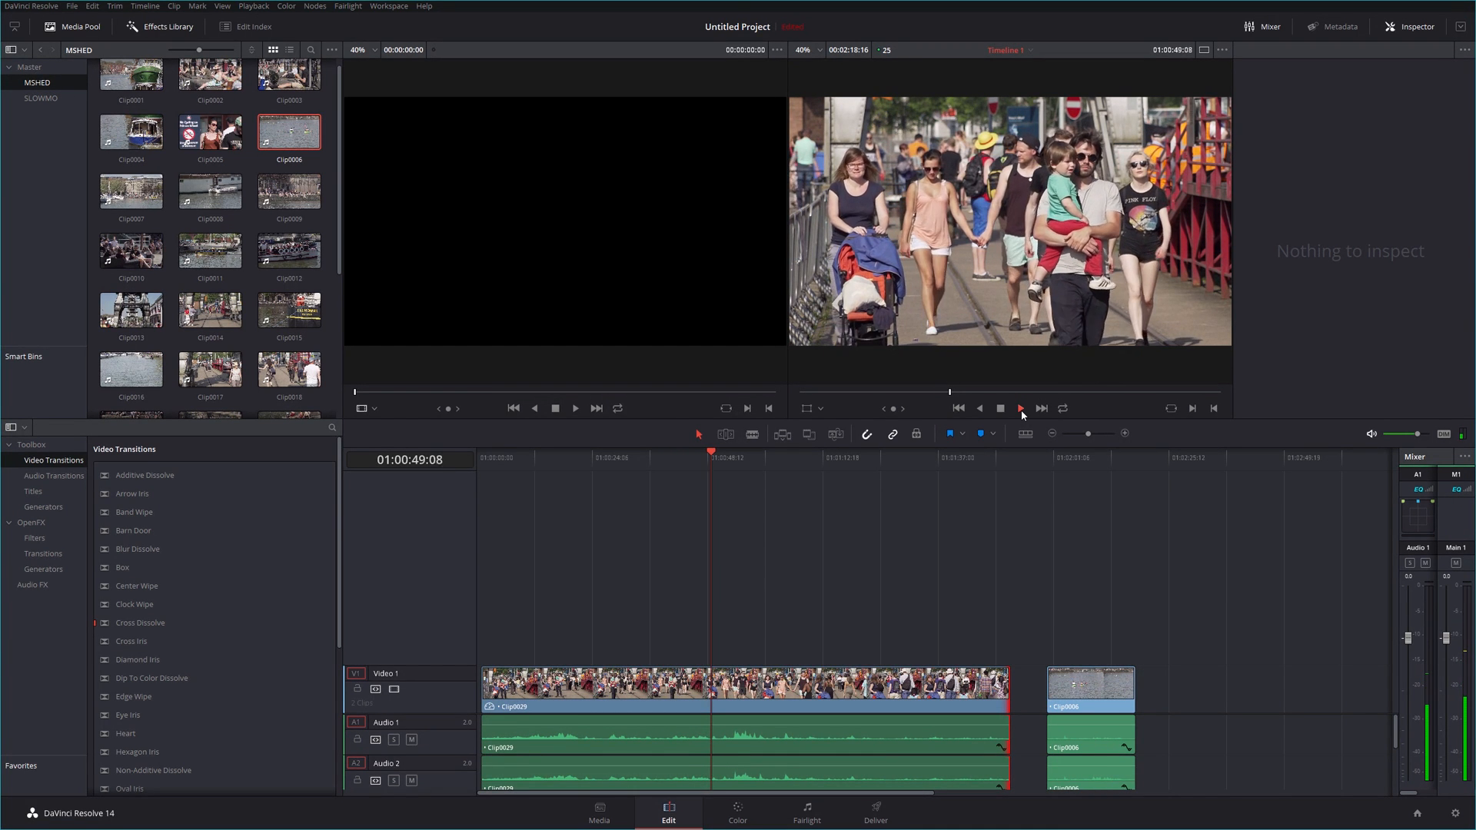
{"action": "left_click", "coordinate": [1021, 407]}
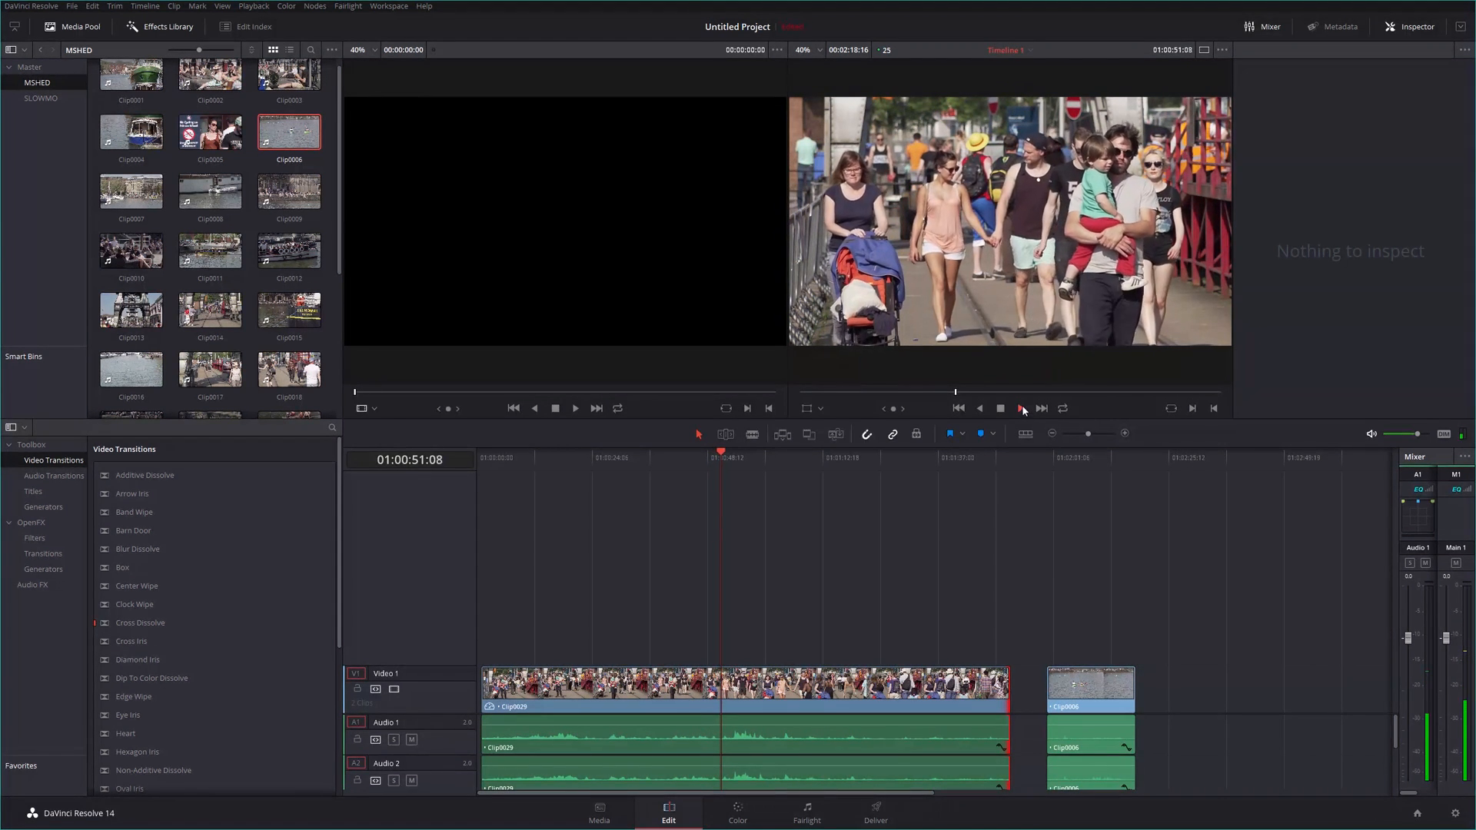
{"action": "left_click", "coordinate": [1021, 407]}
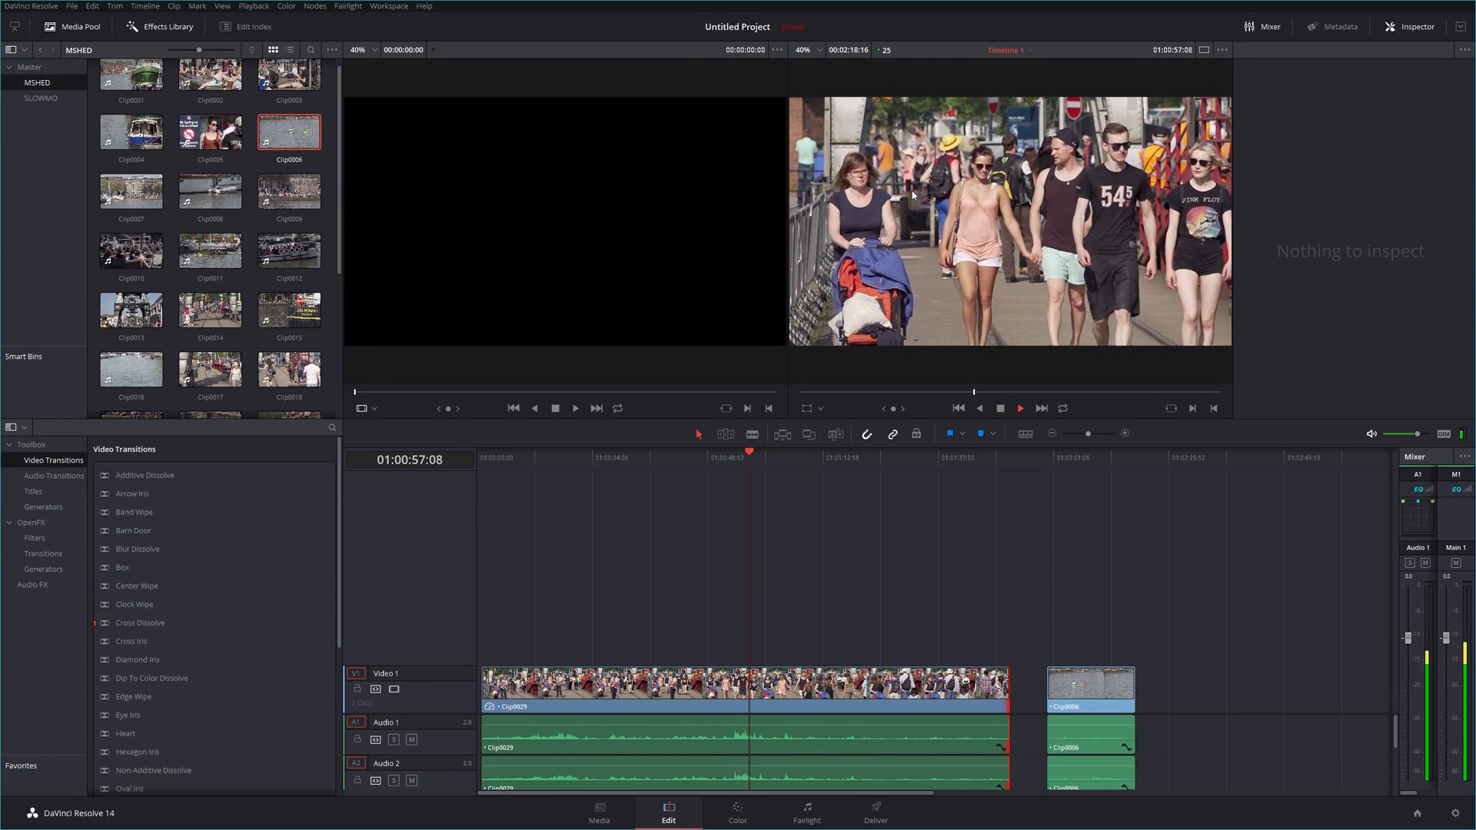
{"action": "left_click", "coordinate": [1021, 407]}
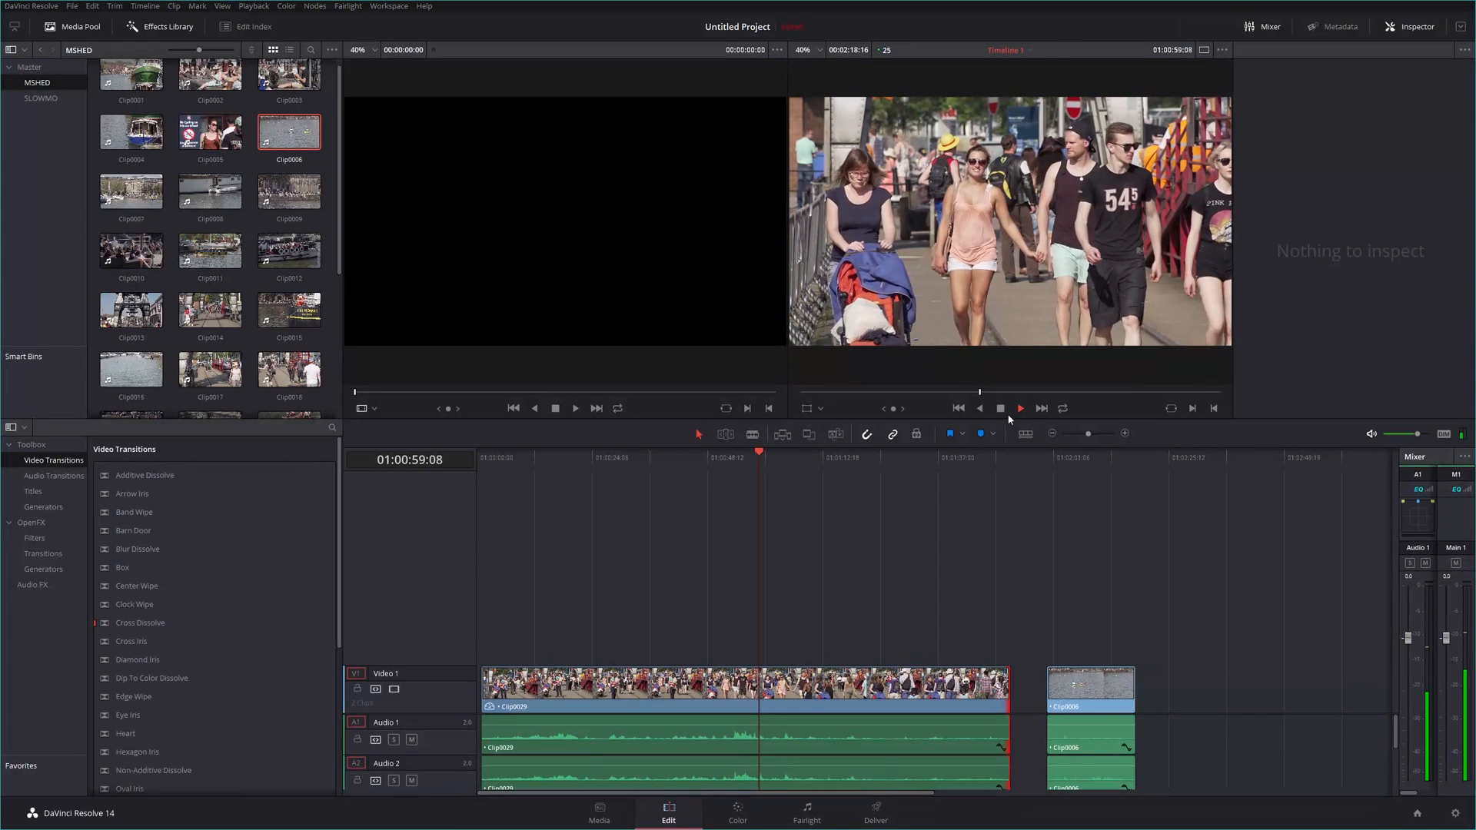
{"action": "left_click", "coordinate": [1019, 408]}
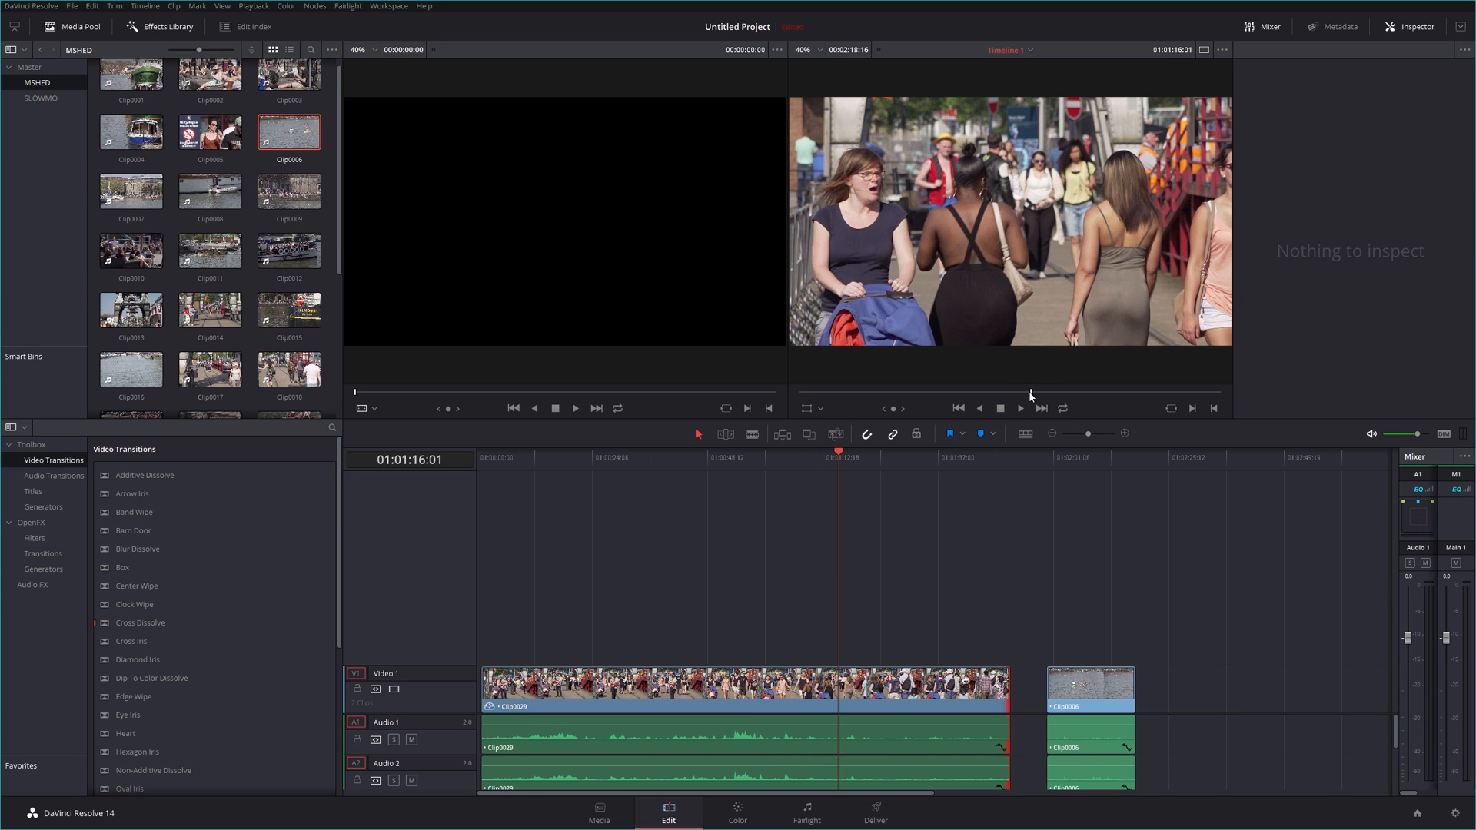
{"action": "left_click", "coordinate": [1021, 407]}
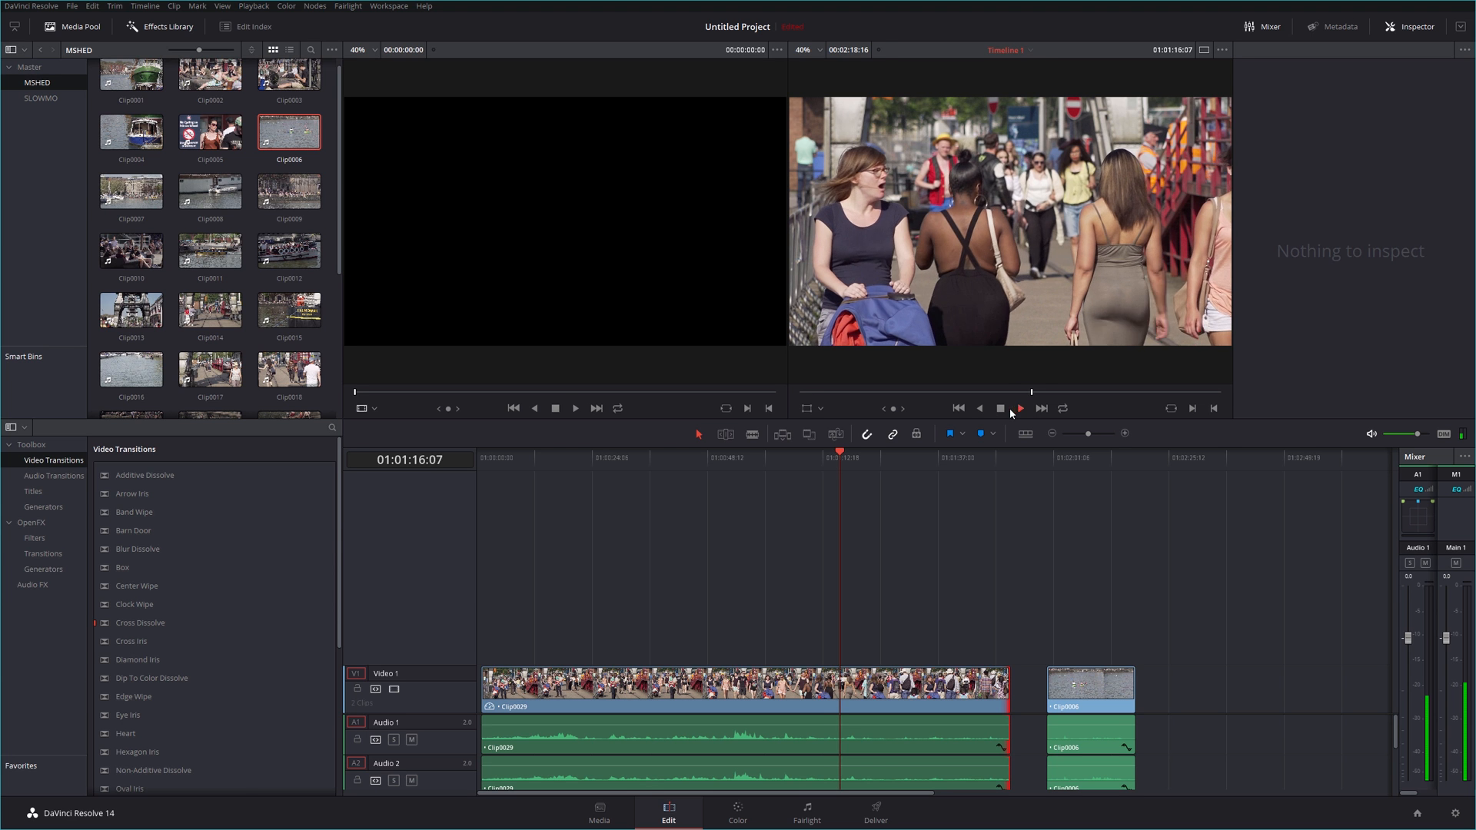
{"action": "left_click", "coordinate": [1021, 407]}
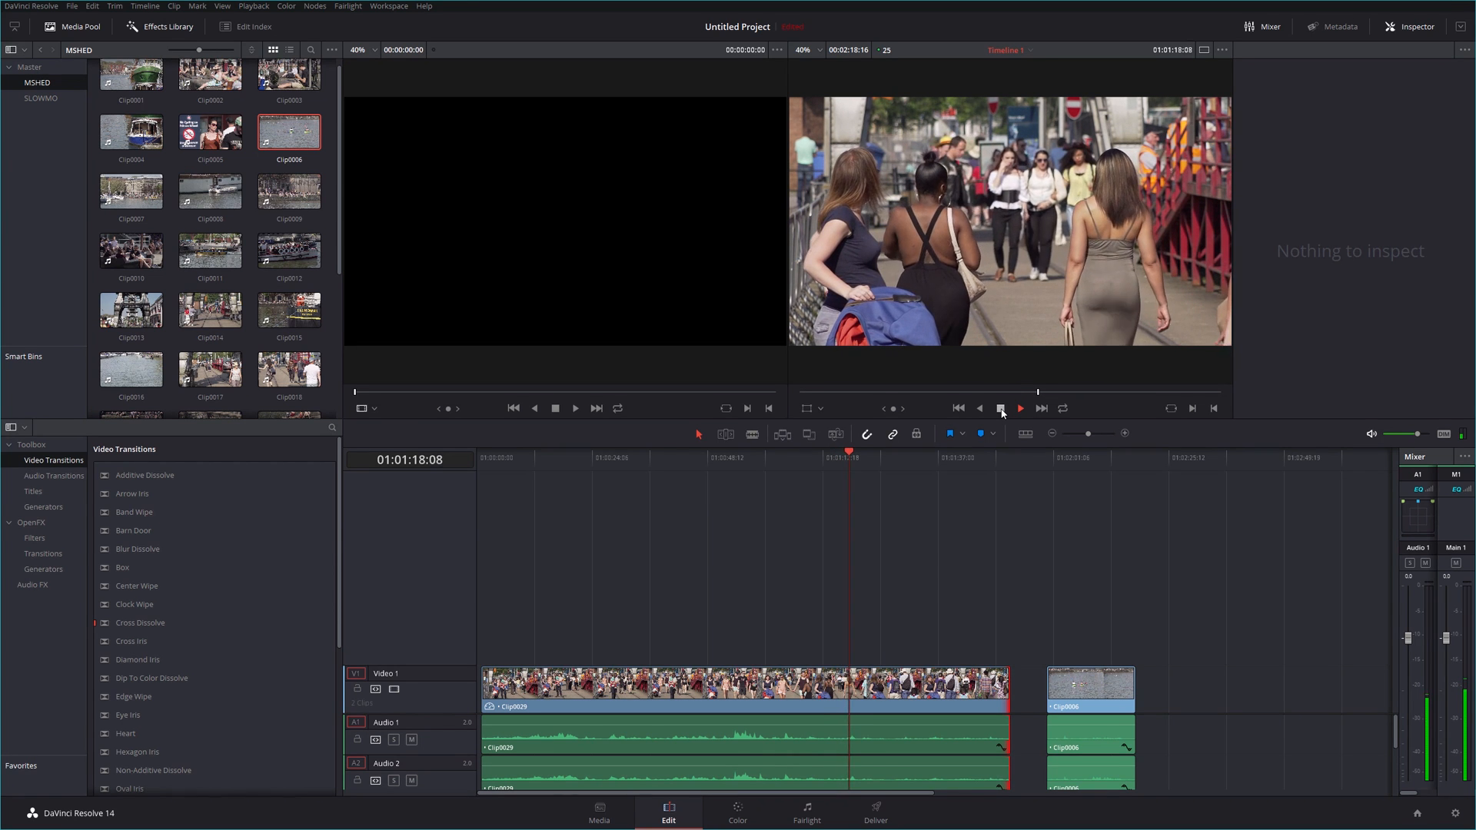
{"action": "left_click", "coordinate": [1020, 407]}
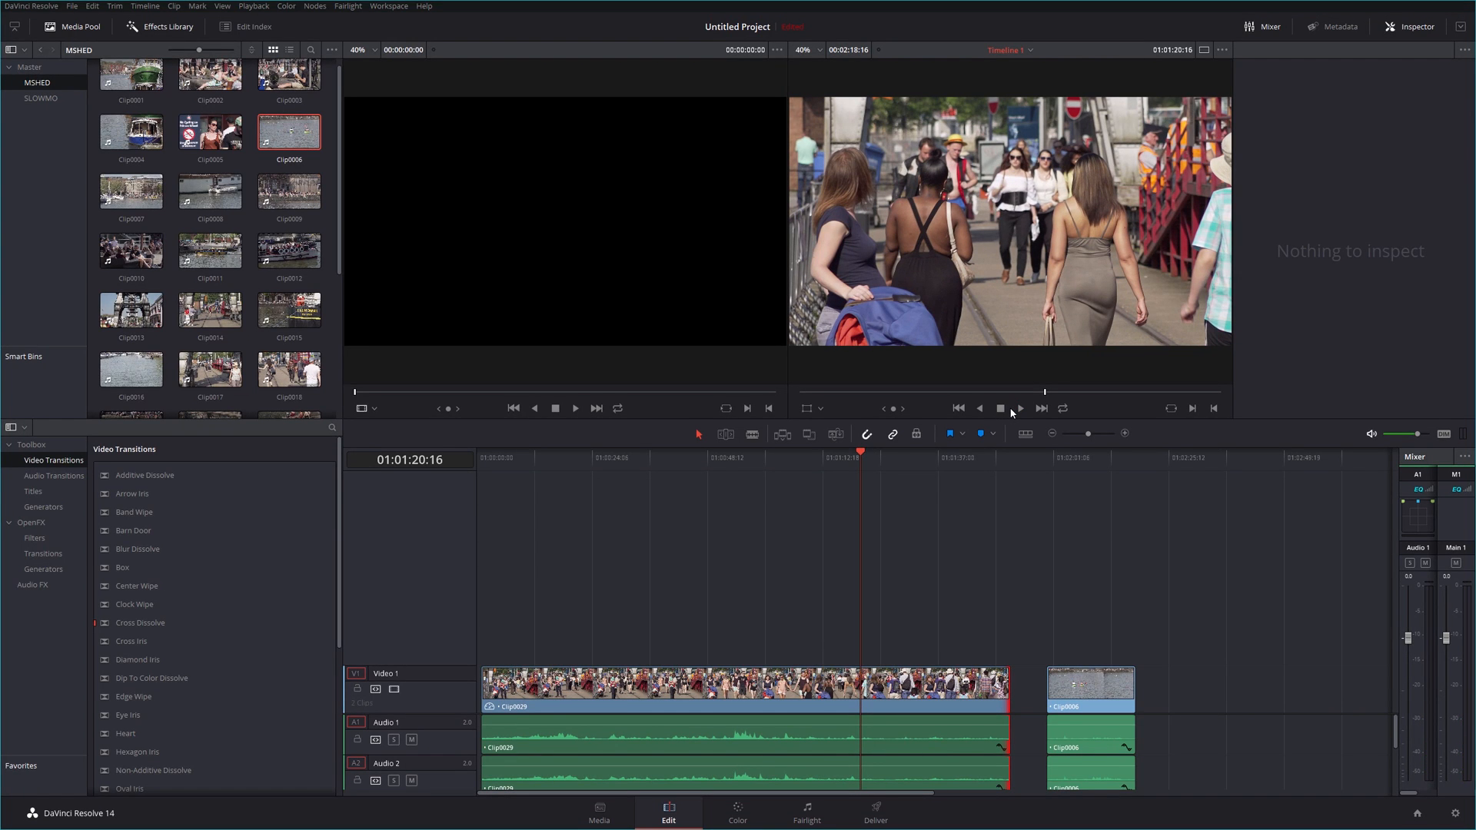
{"action": "left_click", "coordinate": [1020, 407]}
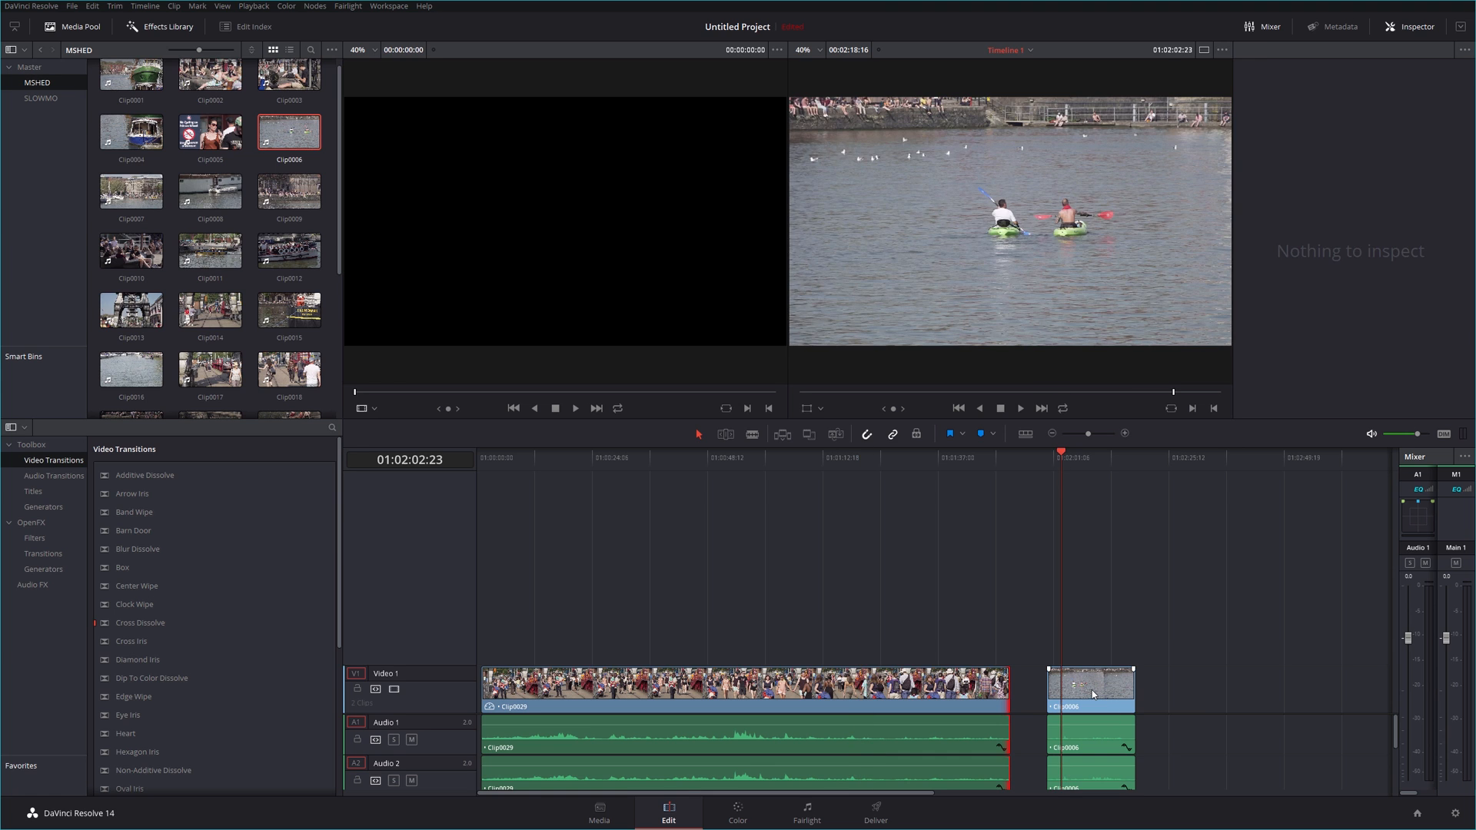
Step: Bring up Change Clip Speed for the kayak clip Clip0006 to slow it down
{"action": "left_click", "coordinate": [1088, 684]}
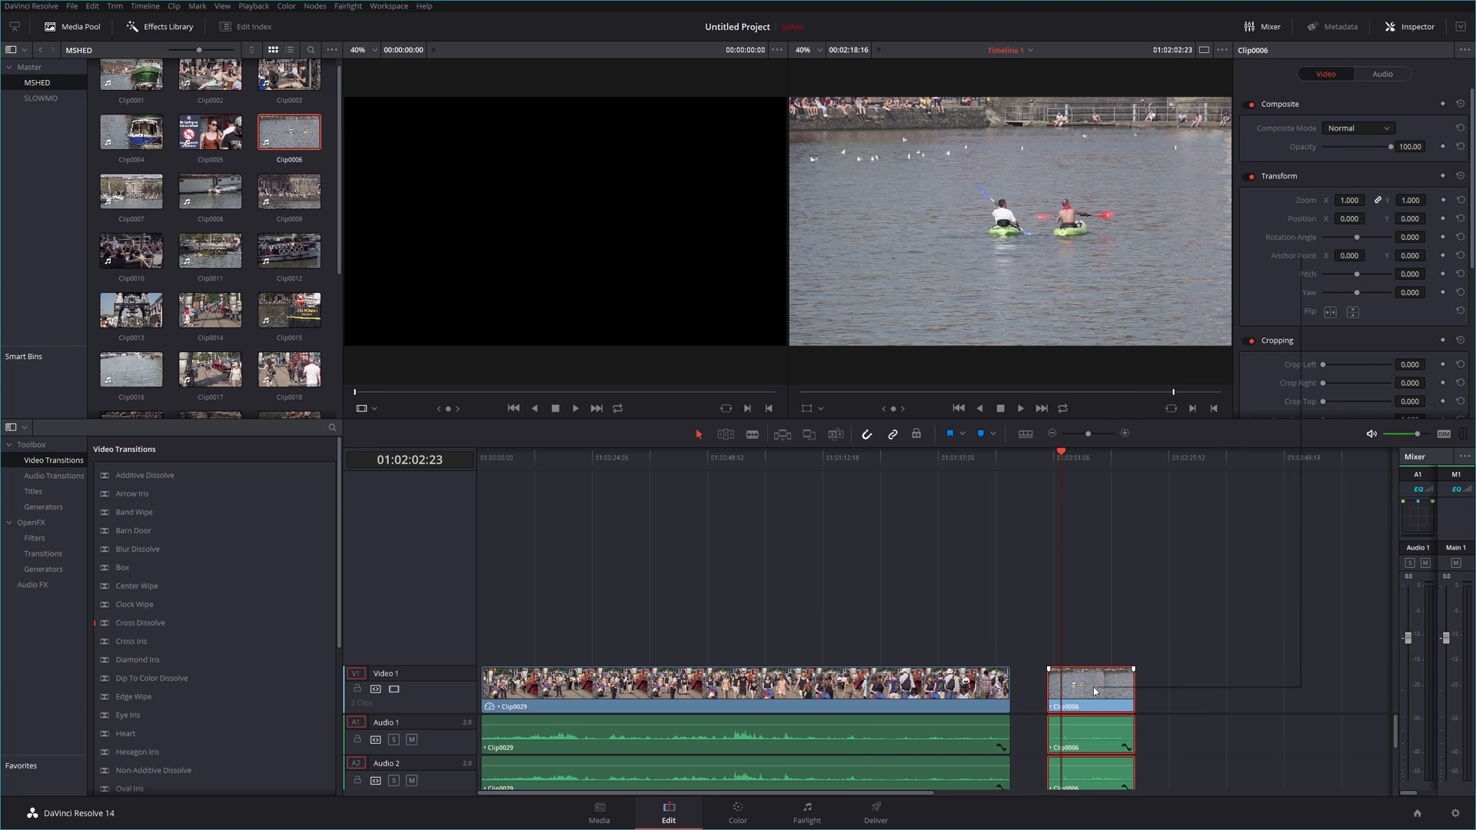
{"action": "right_click", "coordinate": [1091, 687]}
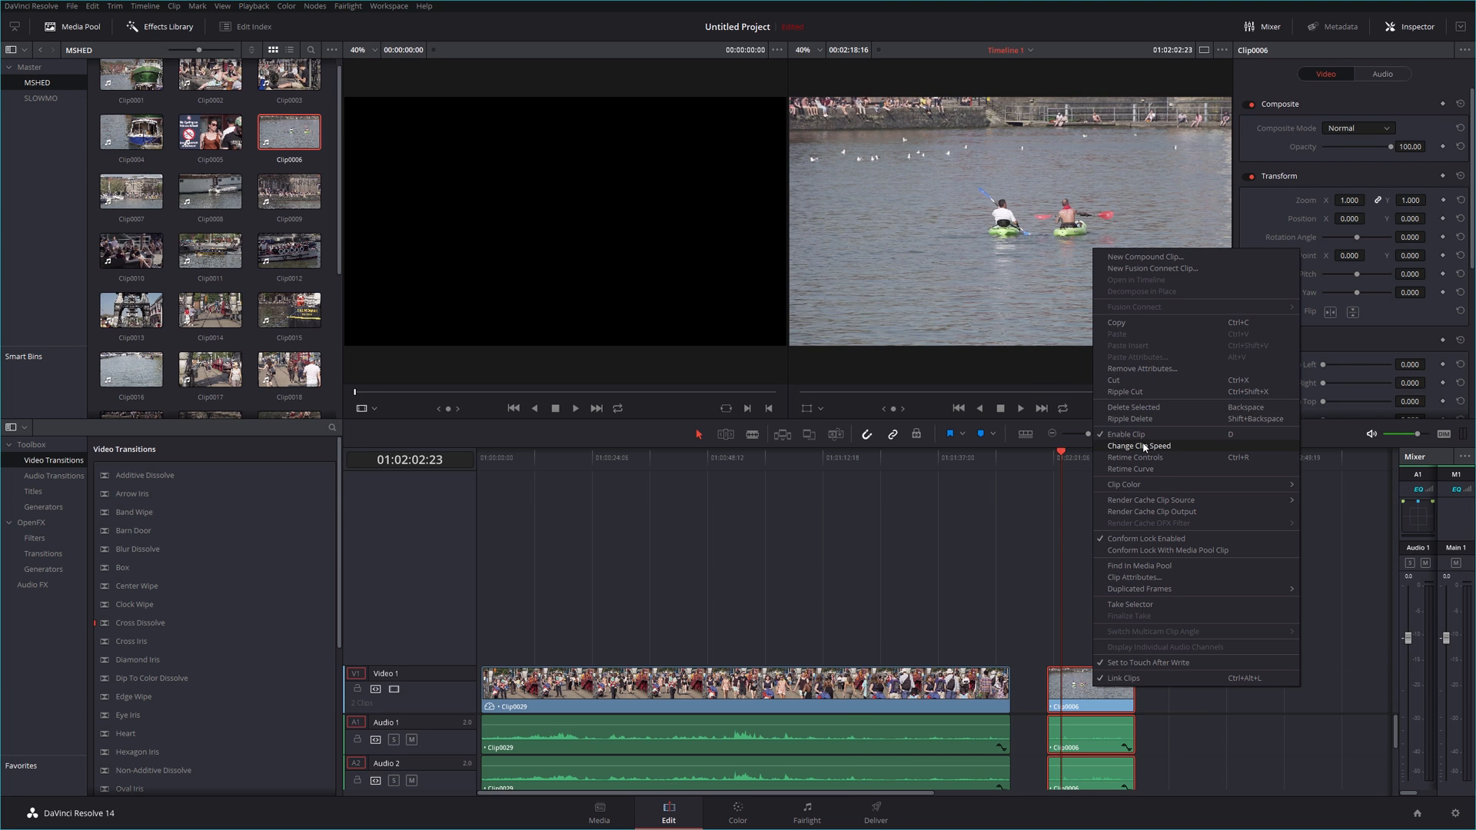
{"action": "left_click", "coordinate": [1139, 446]}
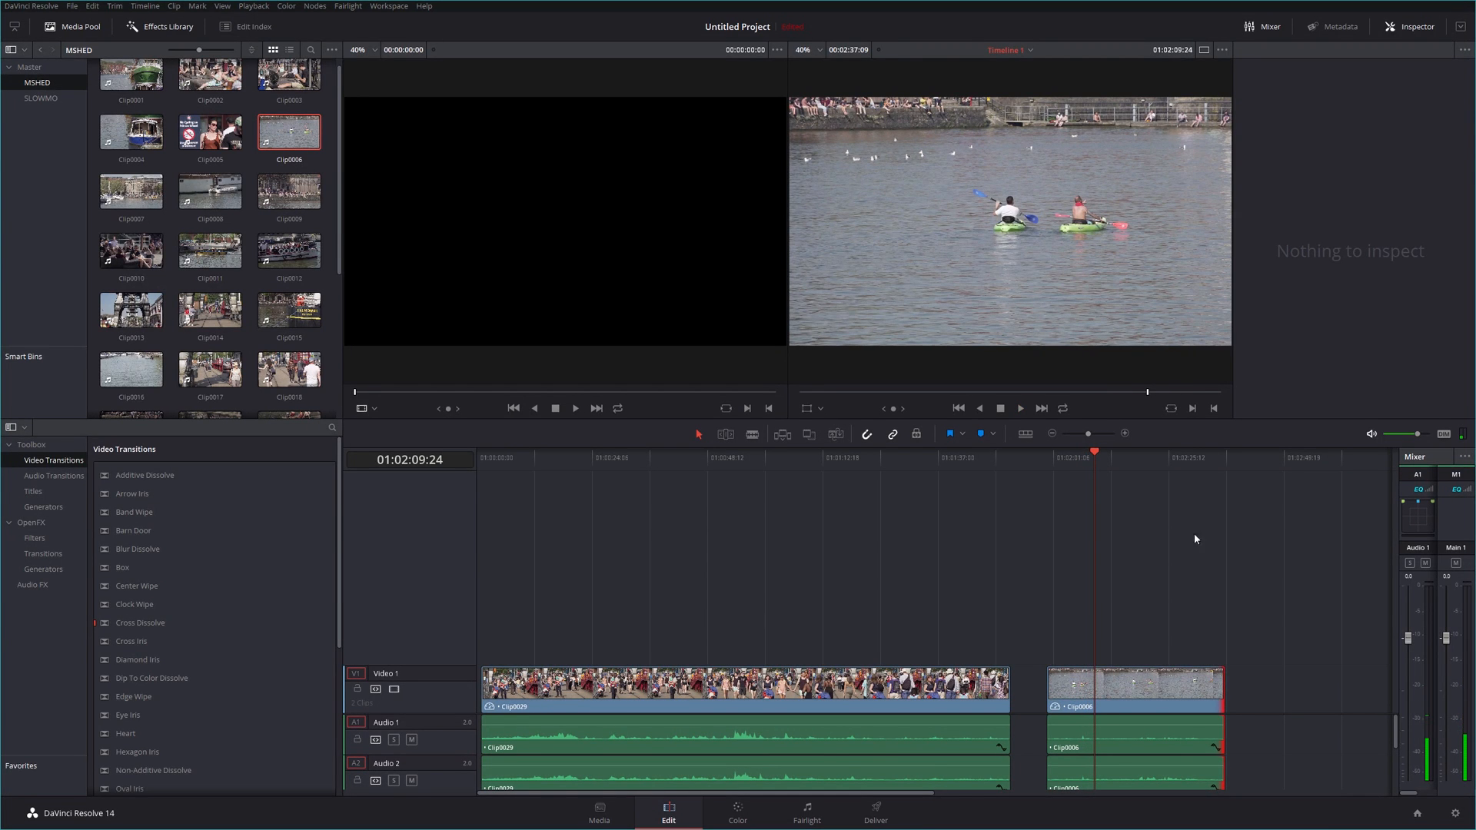
{"action": "mouse_move", "coordinate": [1146, 118]}
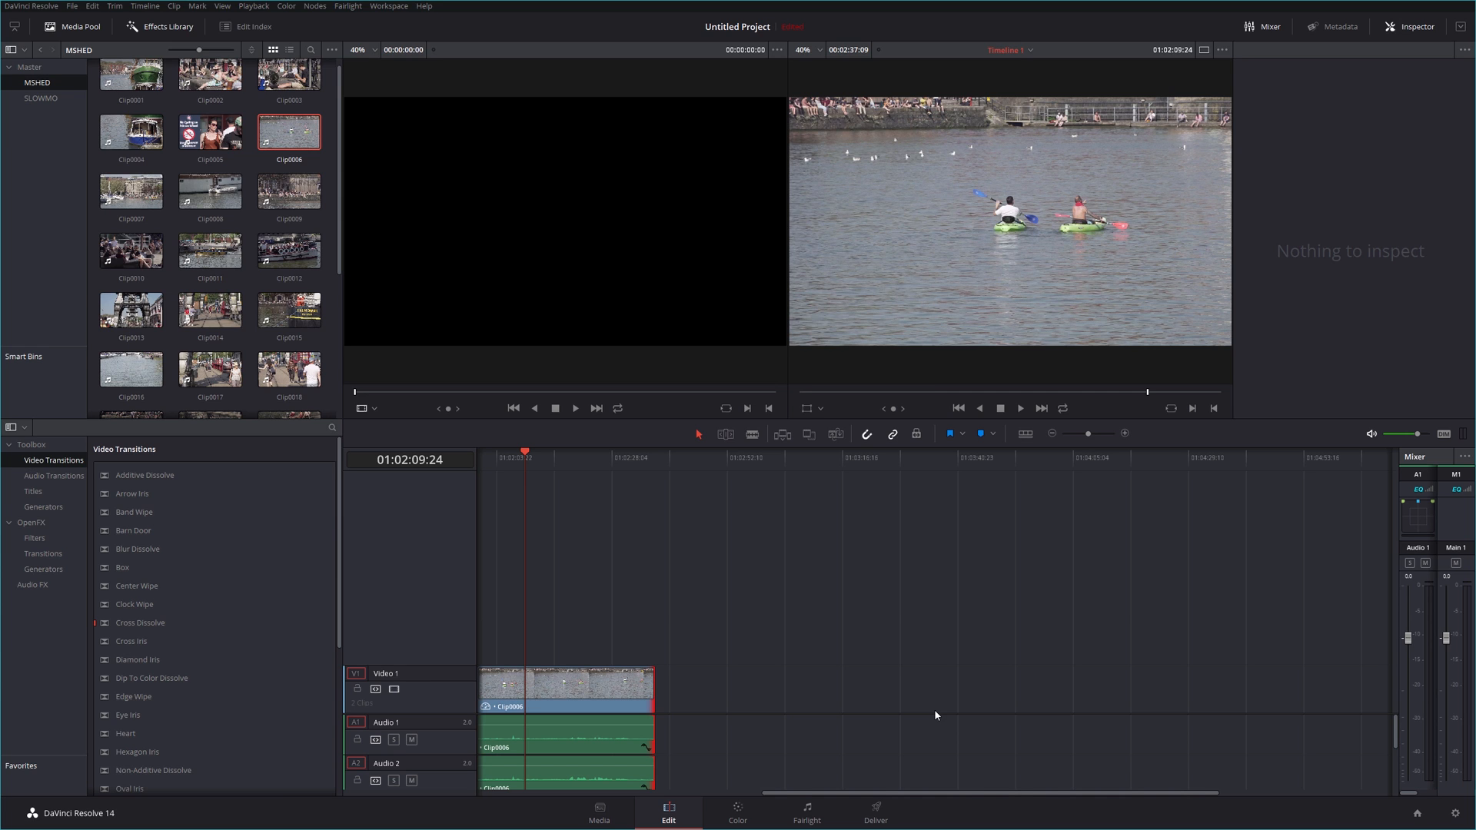
{"action": "mouse_move", "coordinate": [555, 407]}
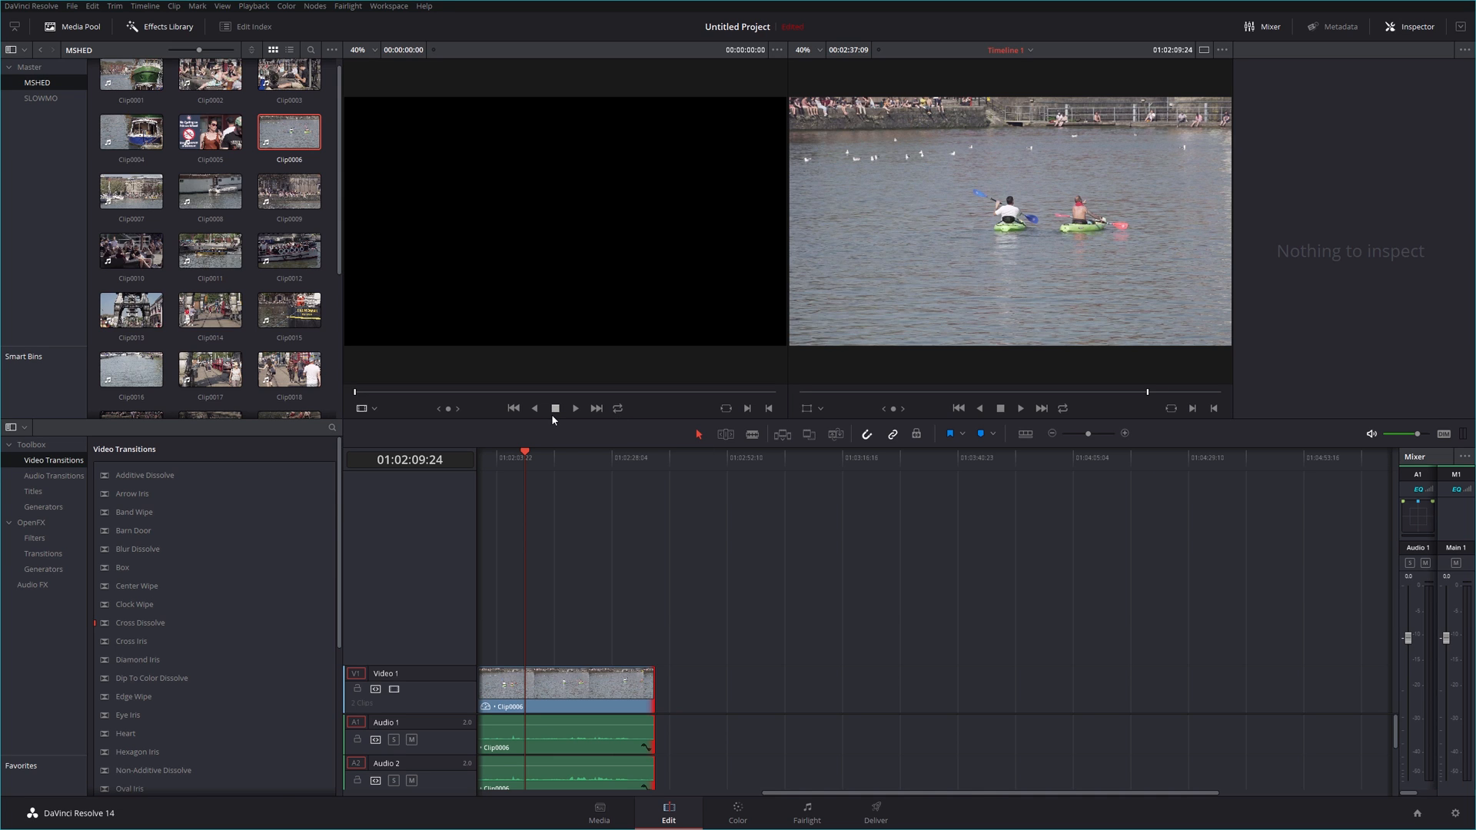
{"action": "mouse_move", "coordinate": [535, 360]}
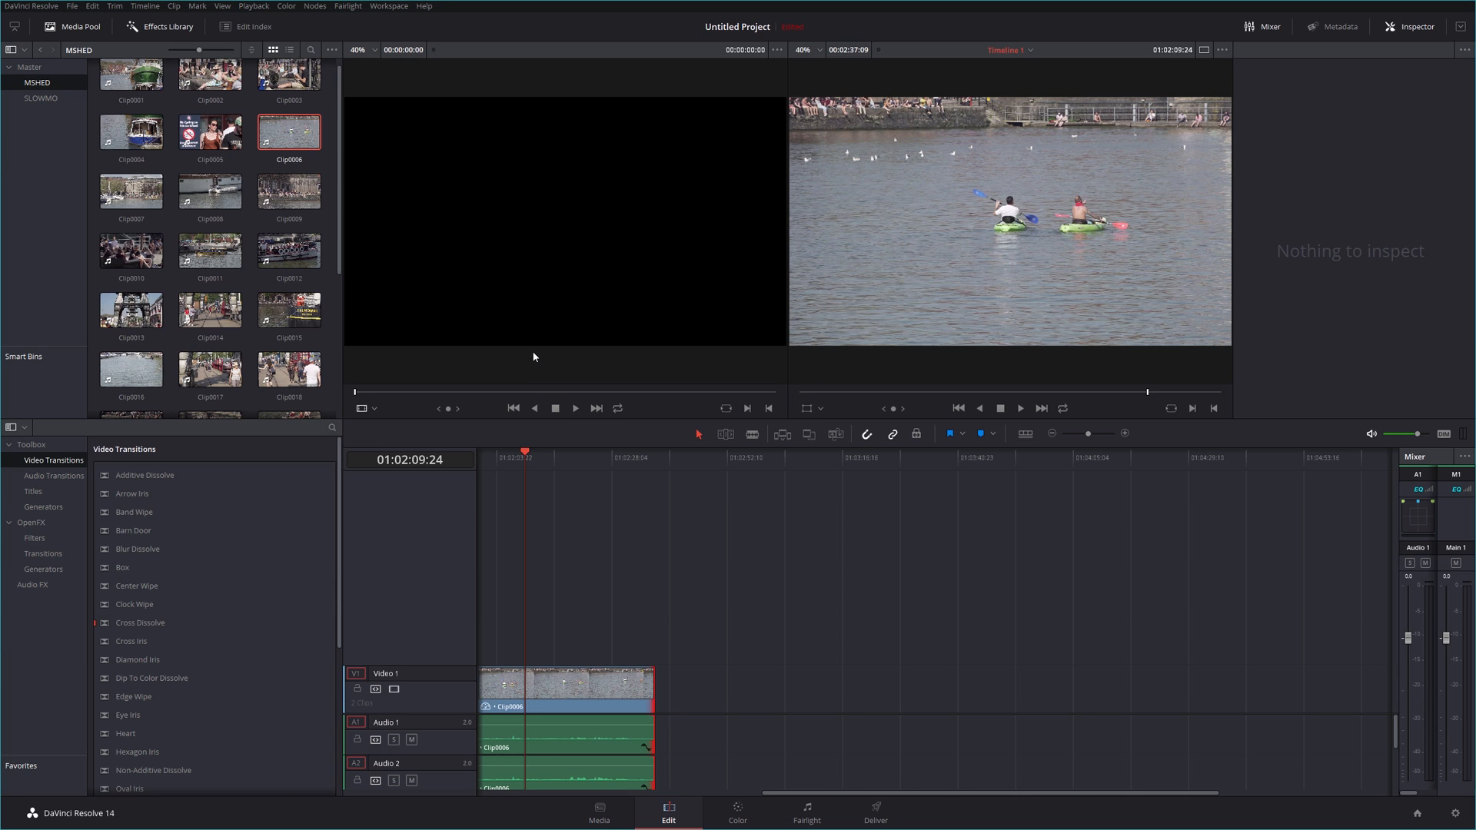
{"action": "mouse_move", "coordinate": [517, 338]}
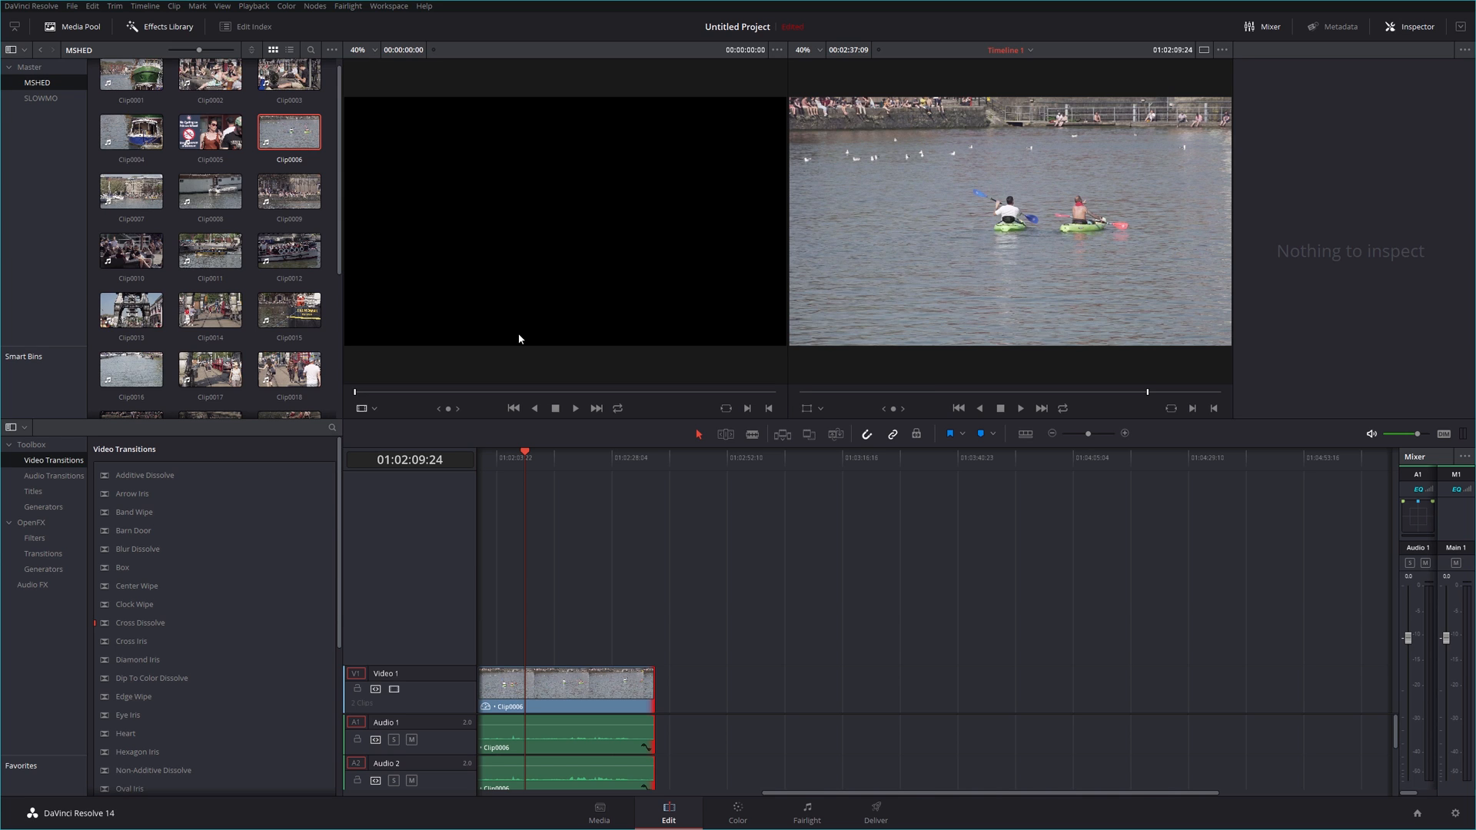
{"action": "mouse_move", "coordinate": [518, 302]}
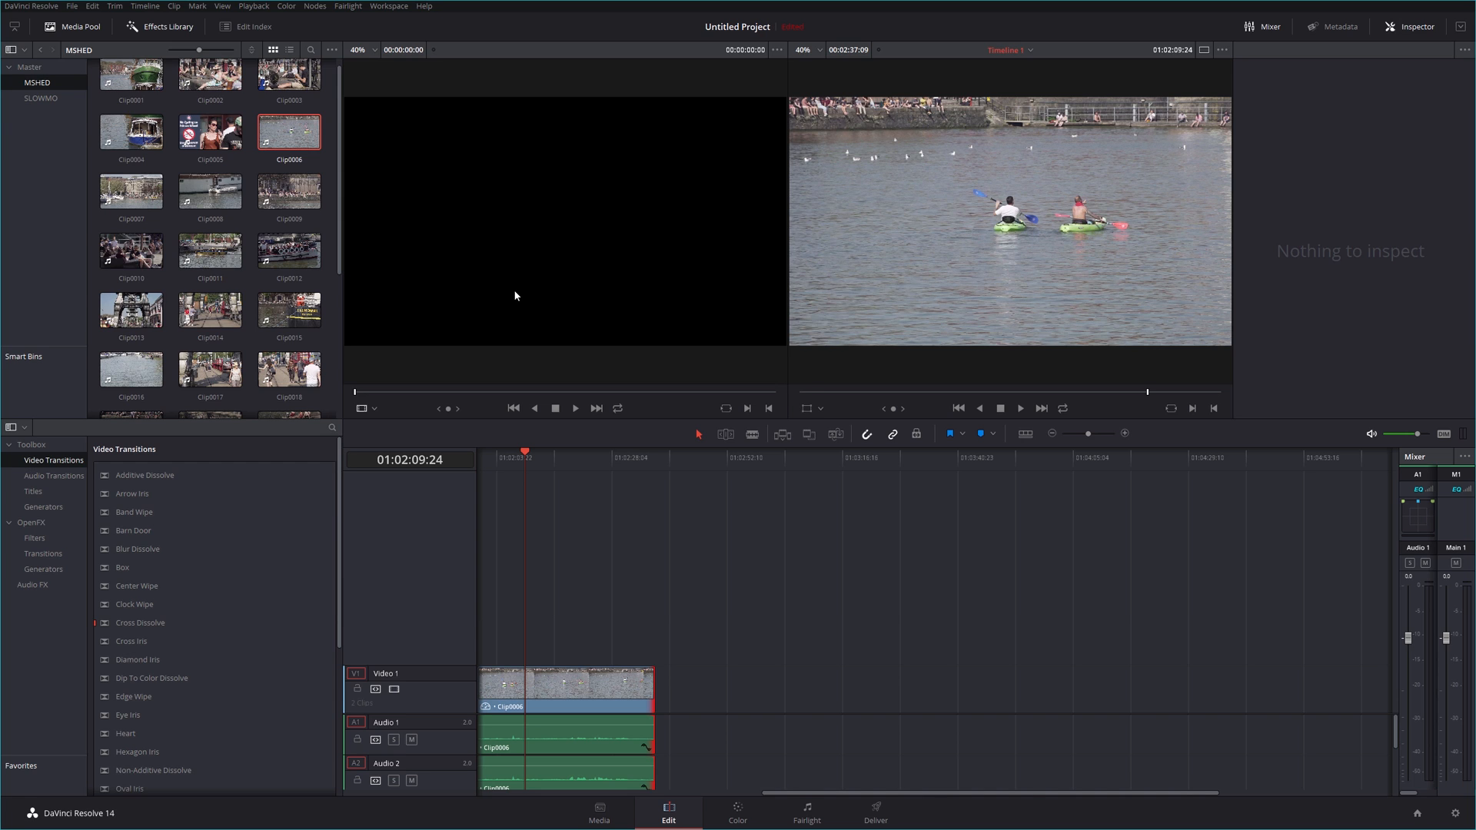
{"action": "mouse_move", "coordinate": [443, 246]}
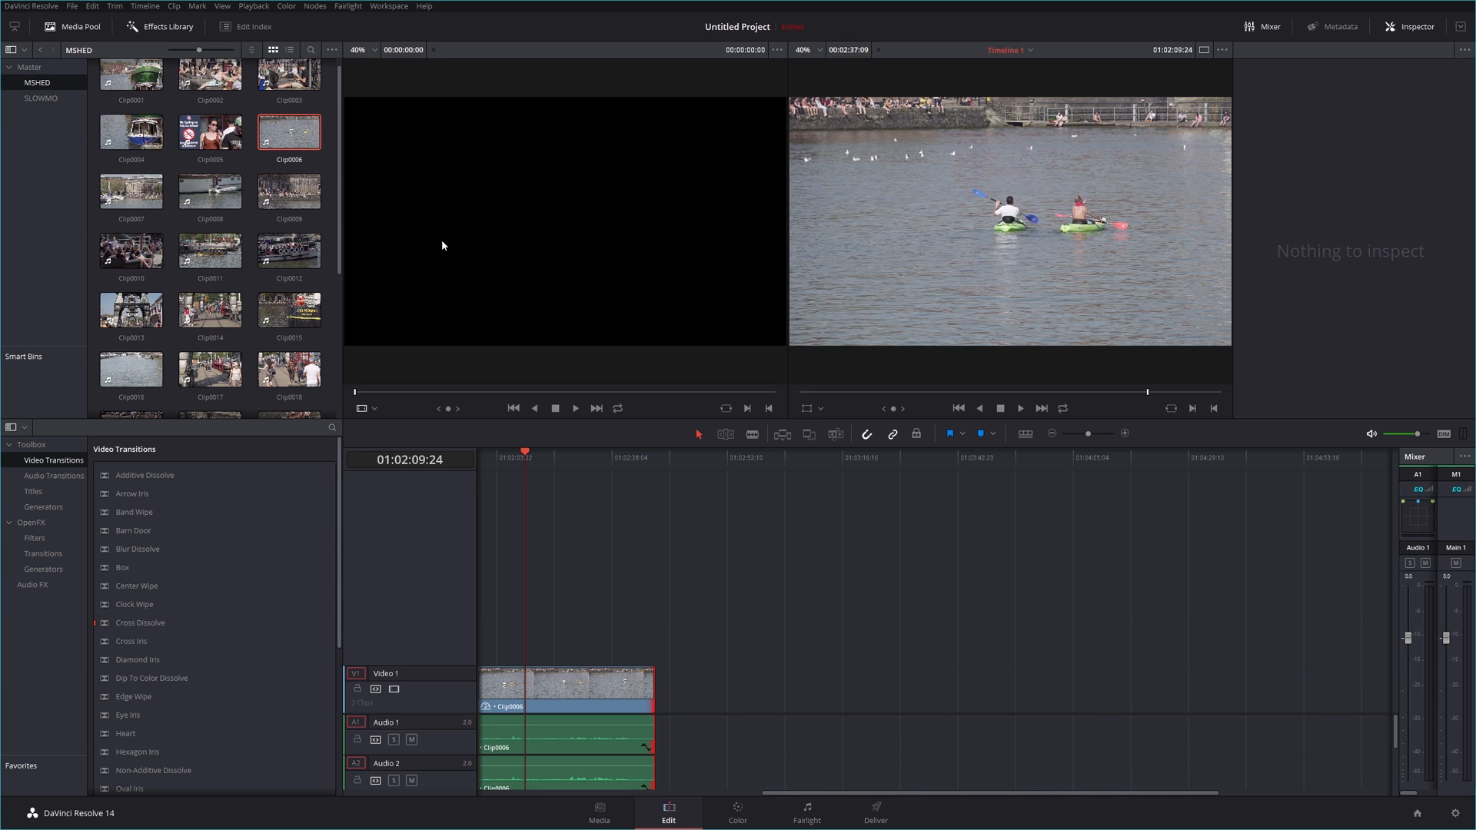
{"action": "mouse_move", "coordinate": [346, 173]}
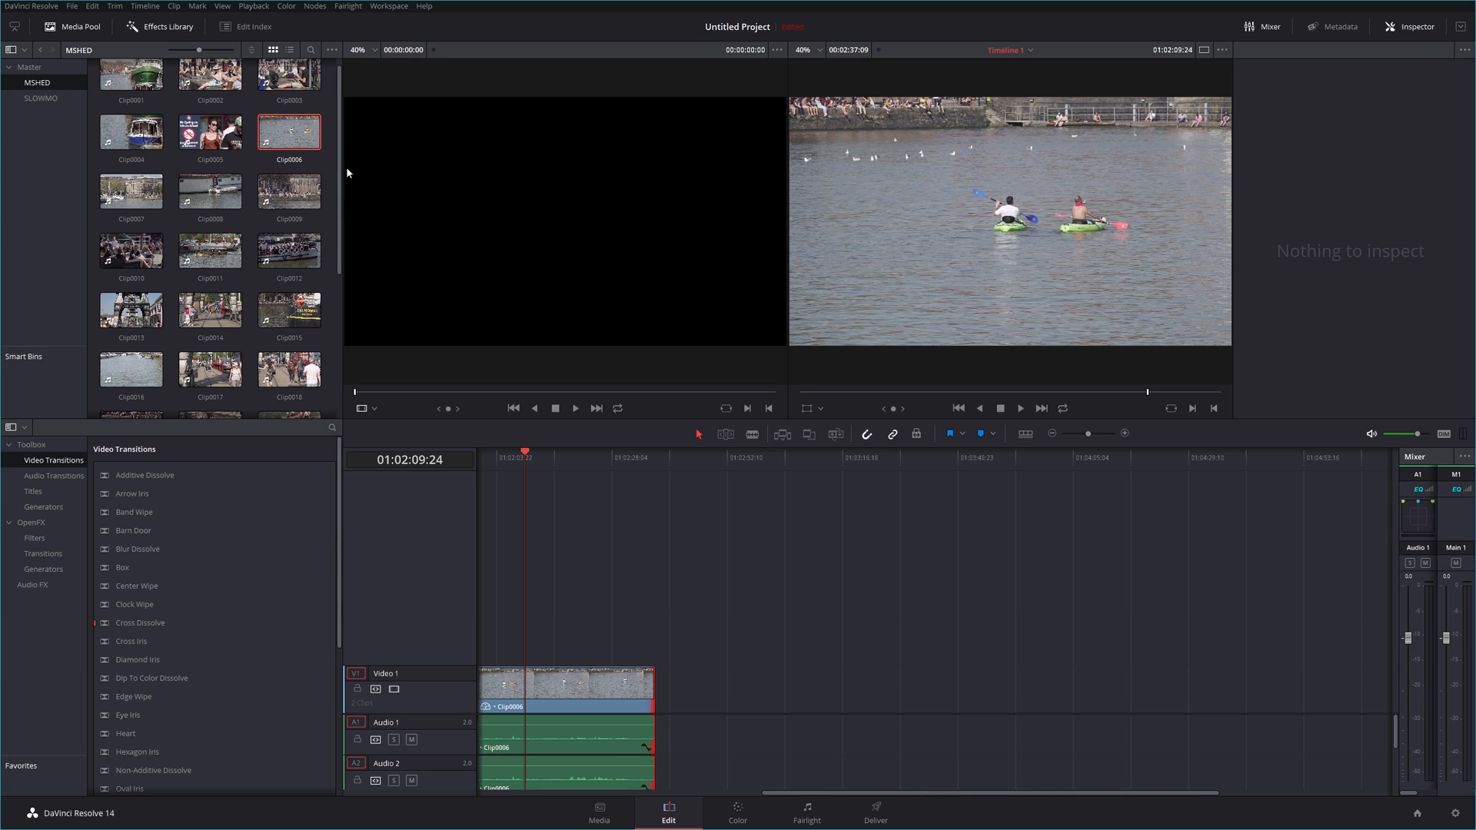
{"action": "mouse_move", "coordinate": [343, 172]}
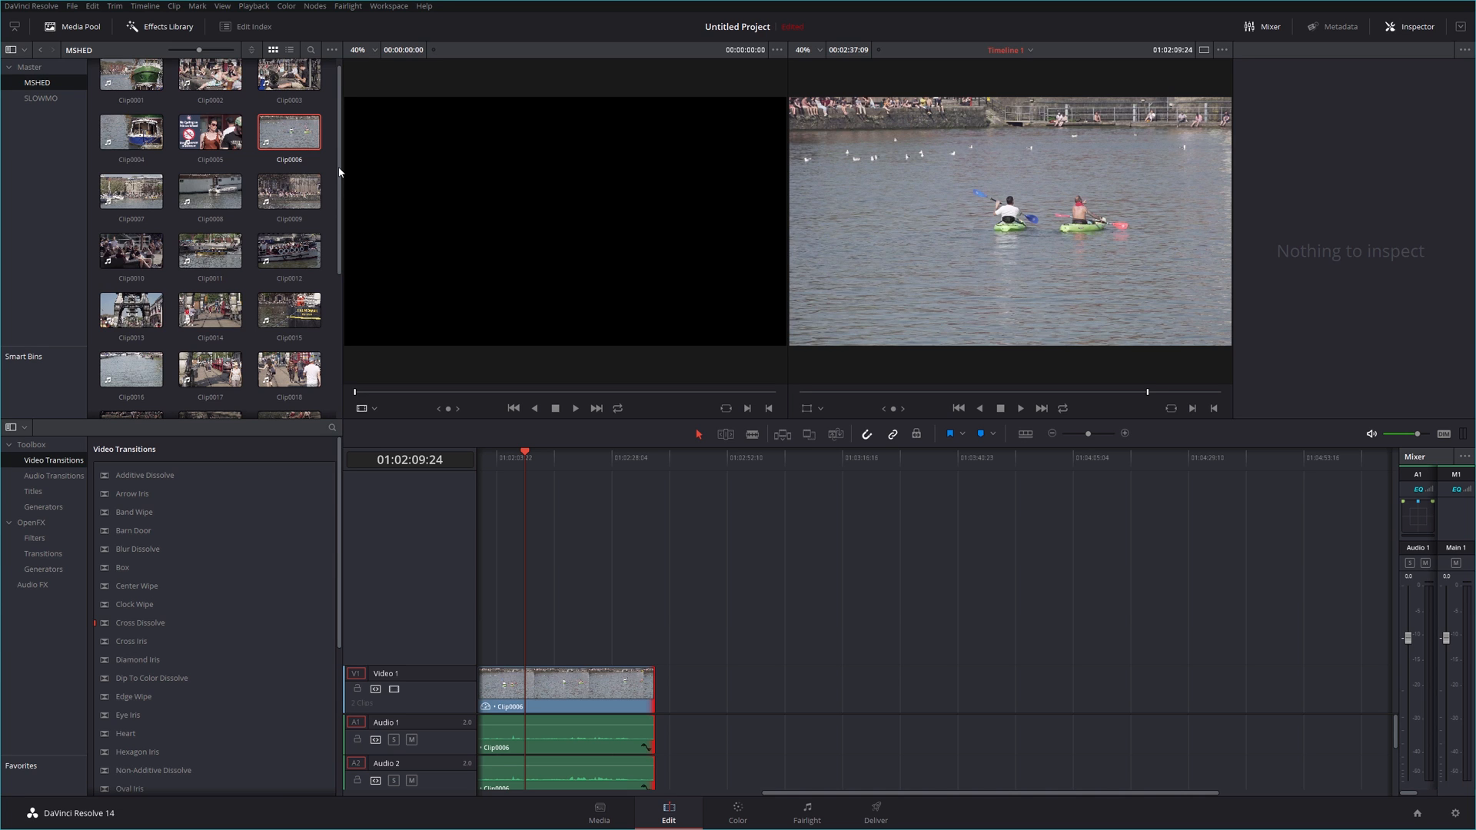
{"action": "mouse_move", "coordinate": [339, 171]}
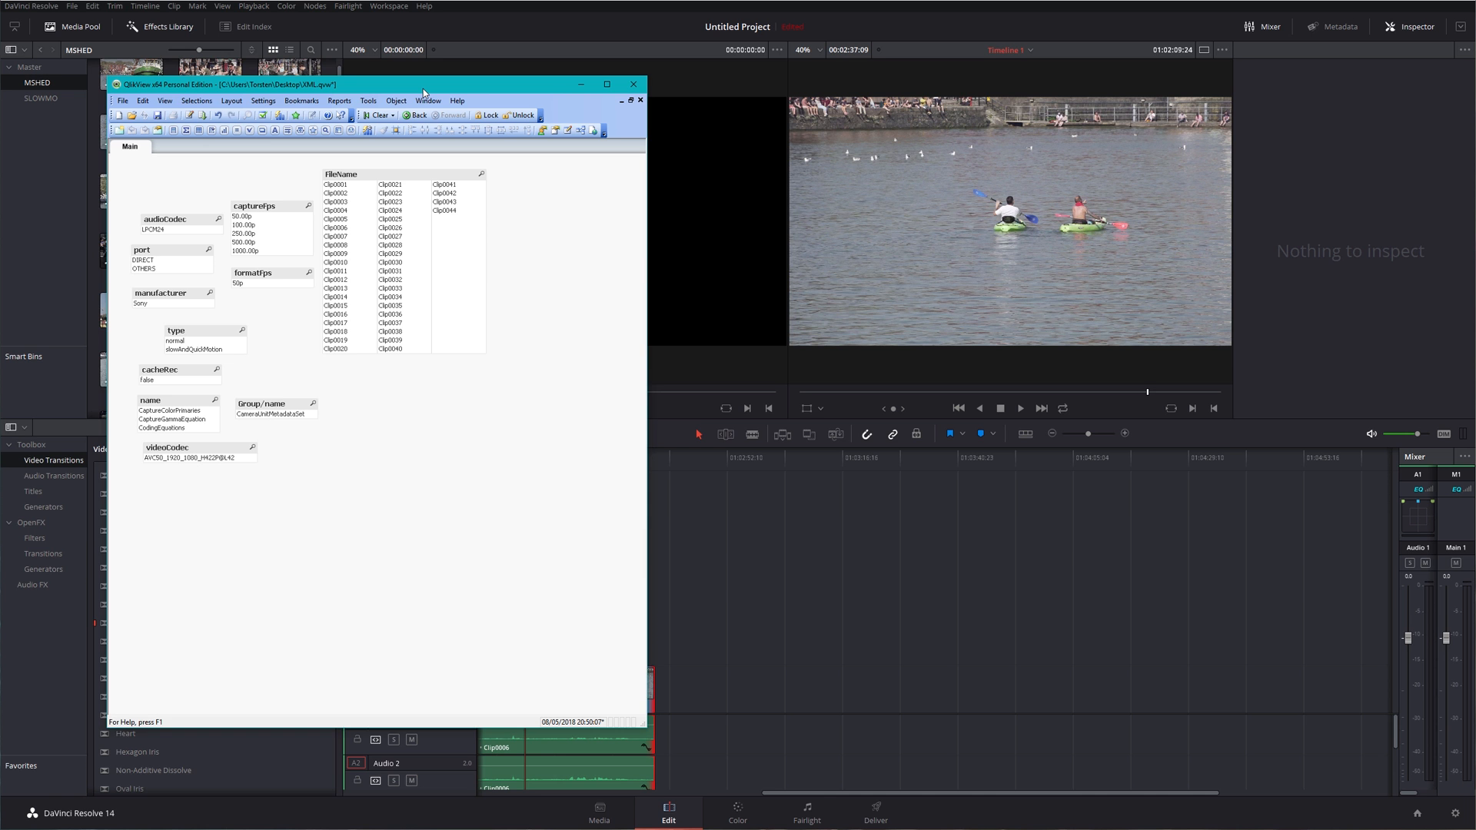
Step: Filter the captureFps list to 100.00p clips, then shrink the QlikView window over Resolve
{"action": "left_click", "coordinate": [606, 83]}
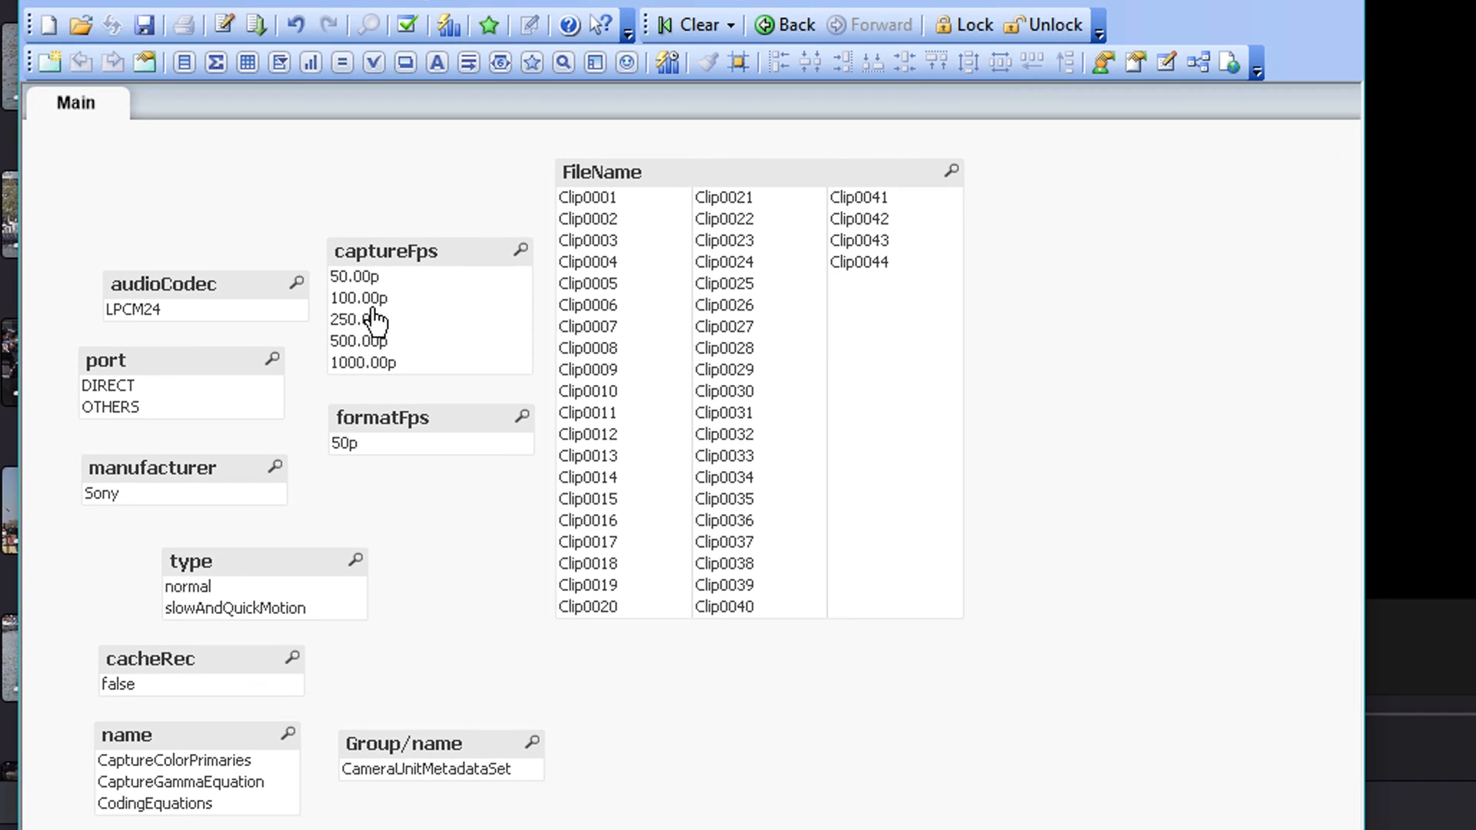
{"action": "left_click", "coordinate": [358, 297]}
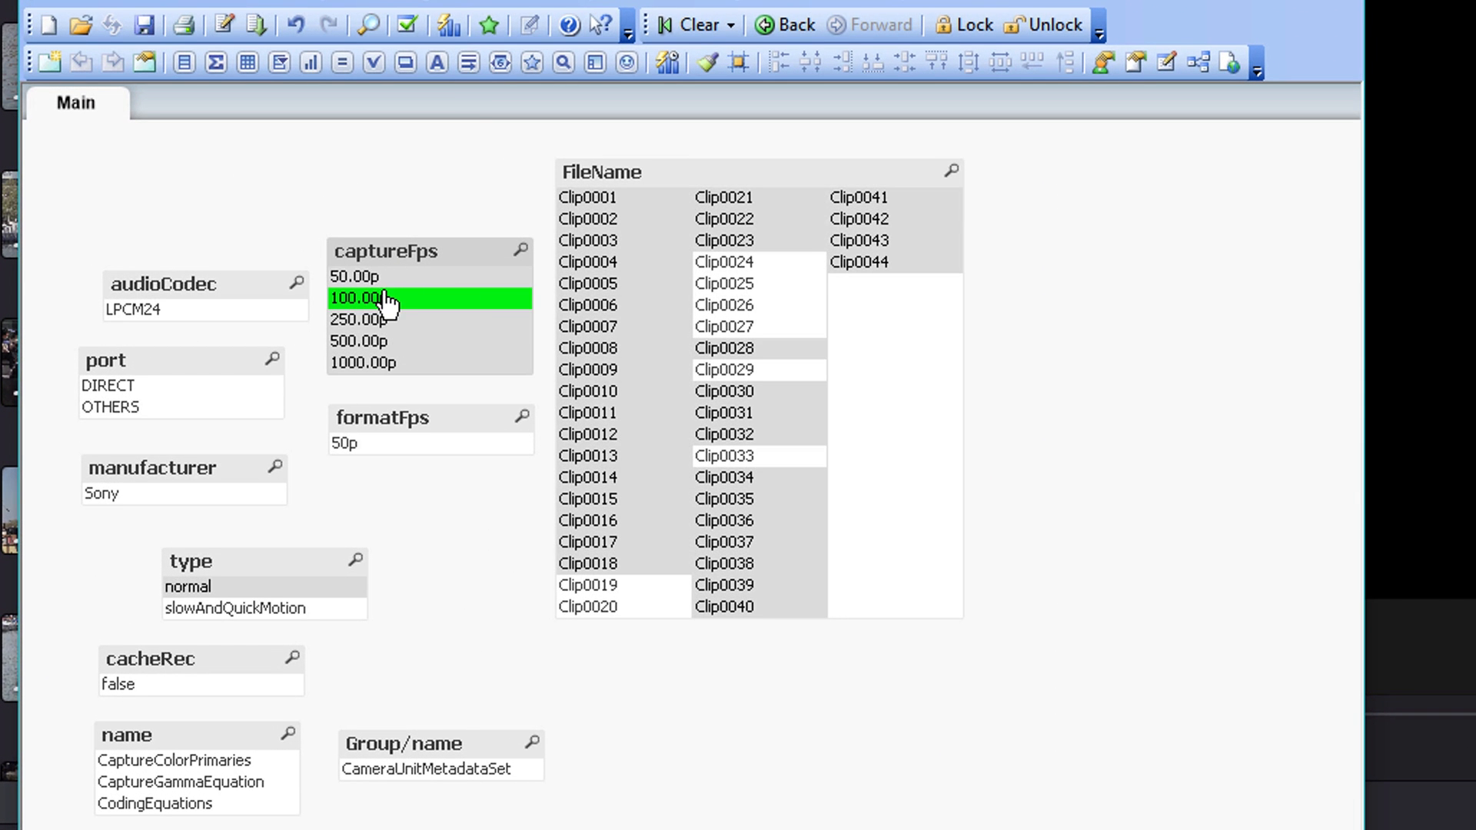
{"action": "mouse_move", "coordinate": [215, 595]}
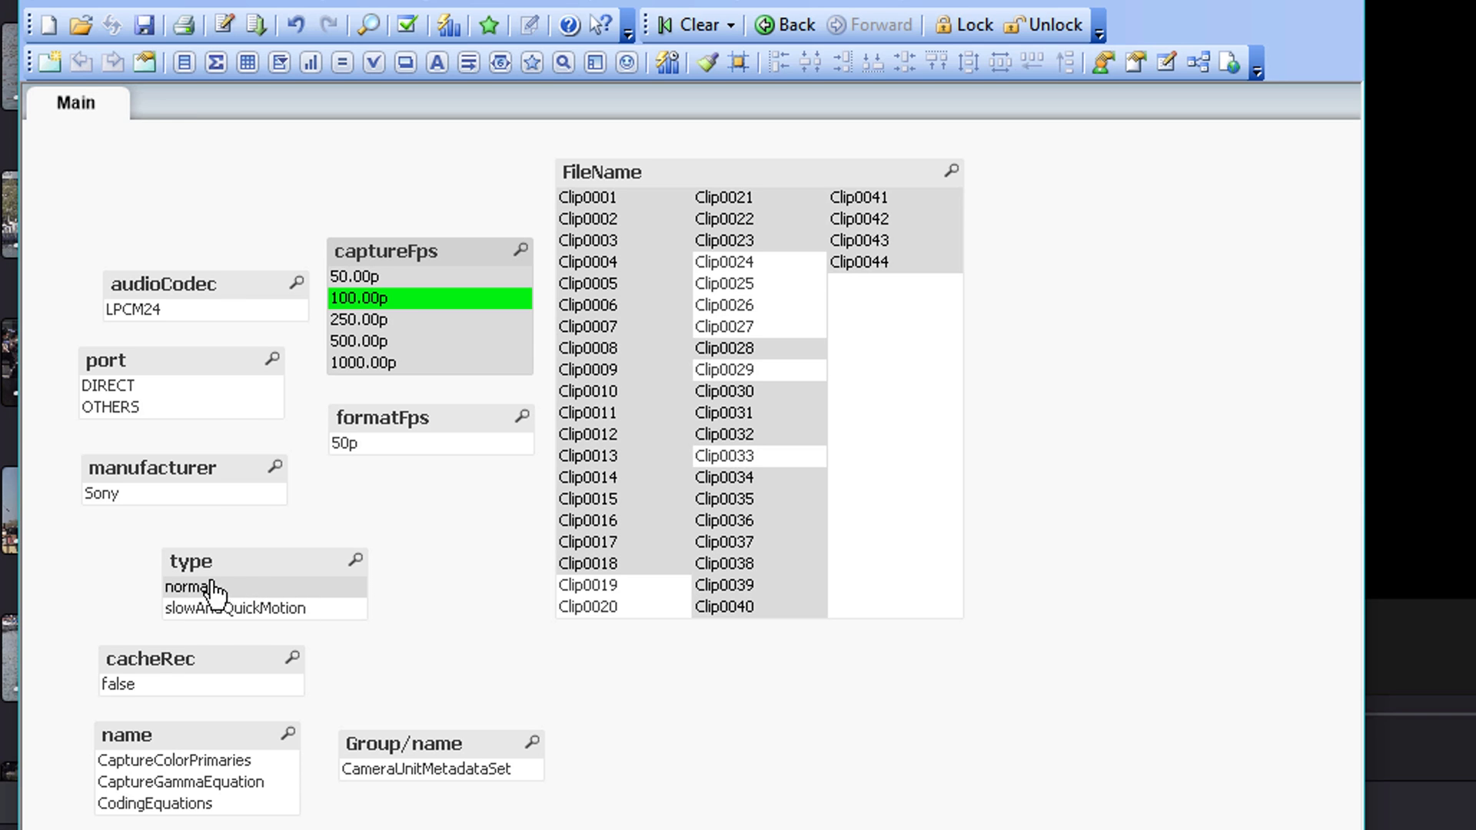
{"action": "mouse_move", "coordinate": [312, 626]}
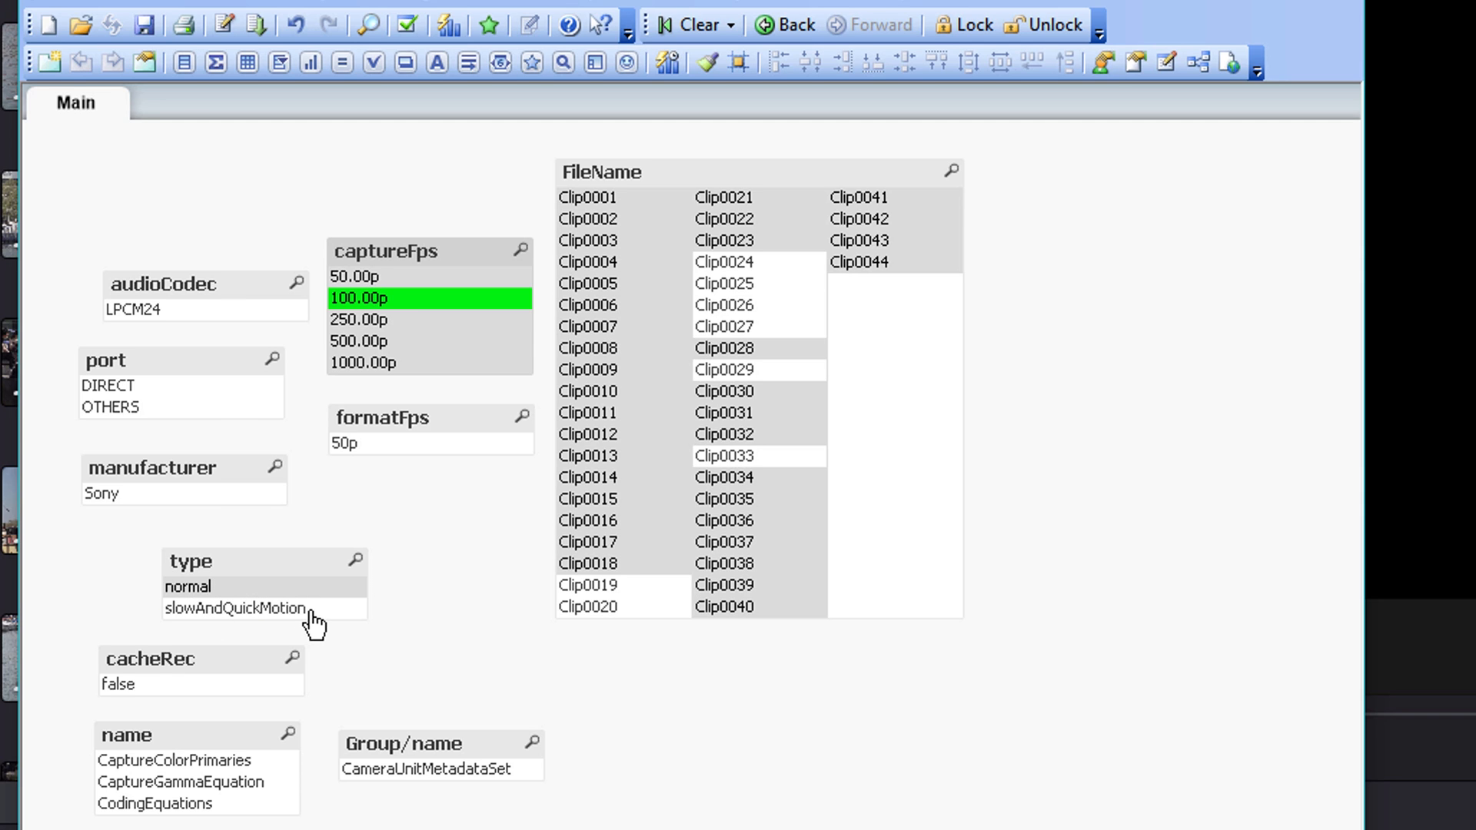
{"action": "mouse_move", "coordinate": [240, 621]}
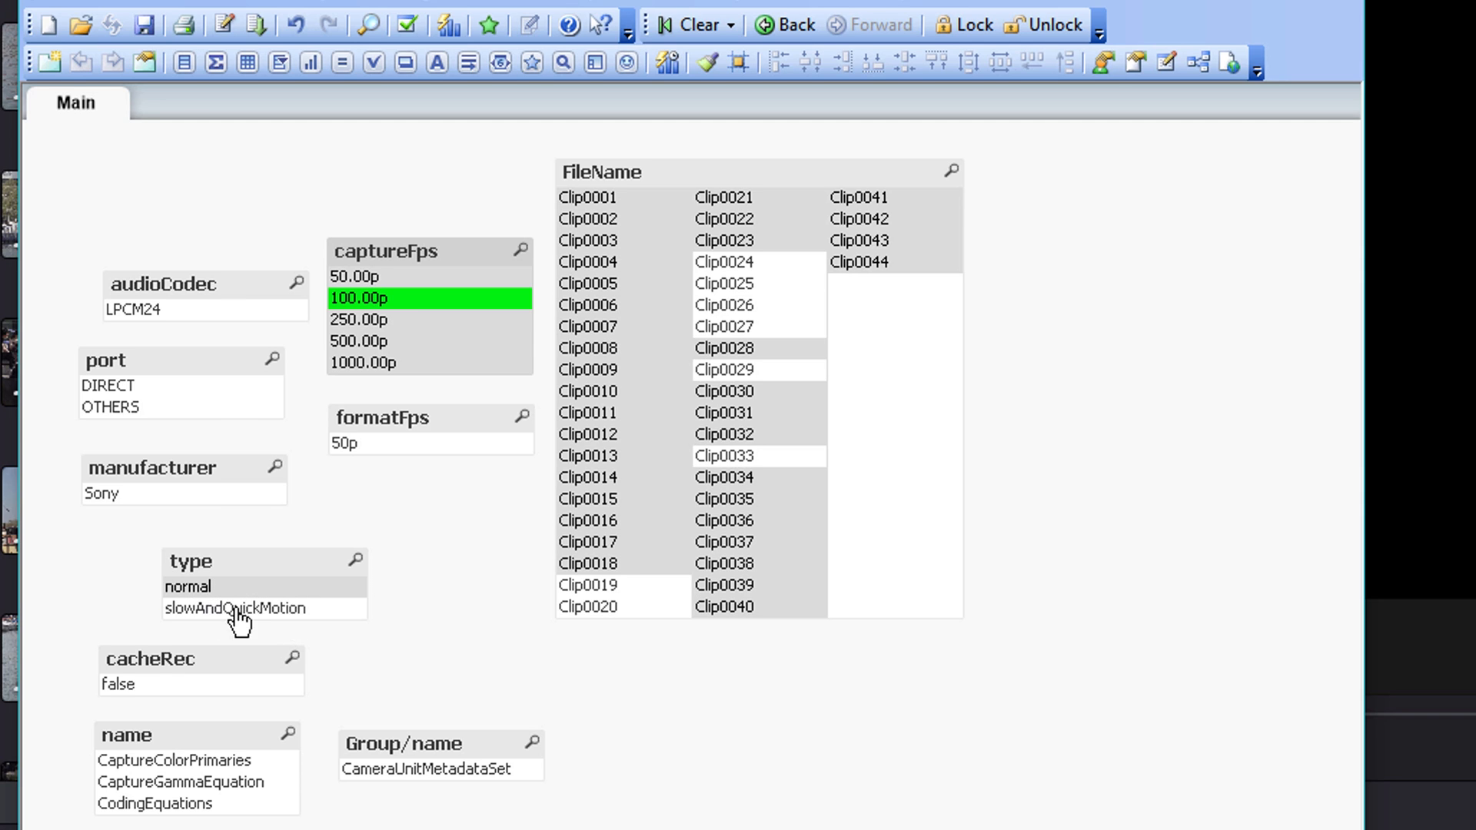
{"action": "mouse_move", "coordinate": [372, 455]}
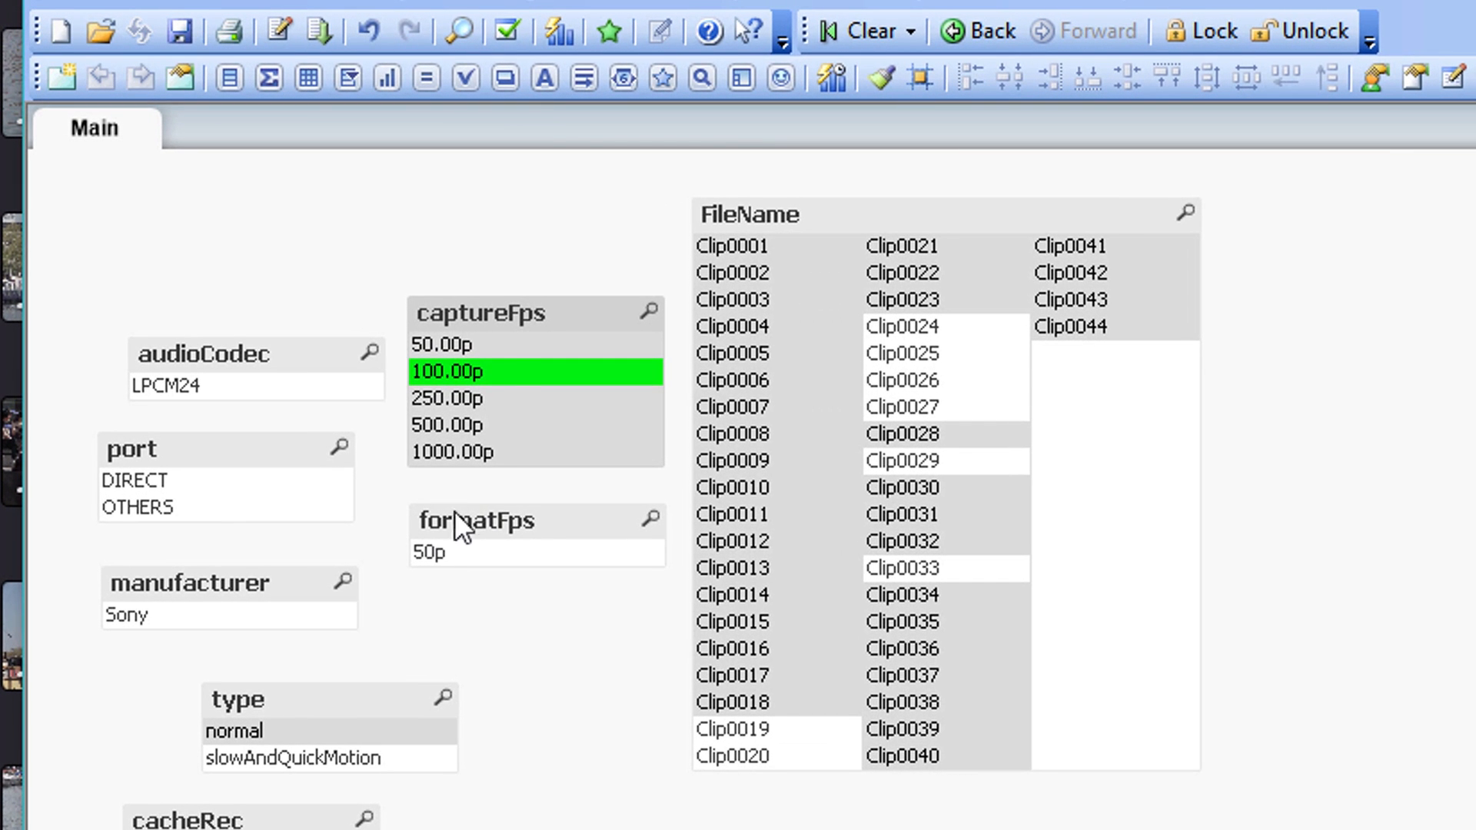
{"action": "mouse_move", "coordinate": [546, 386]}
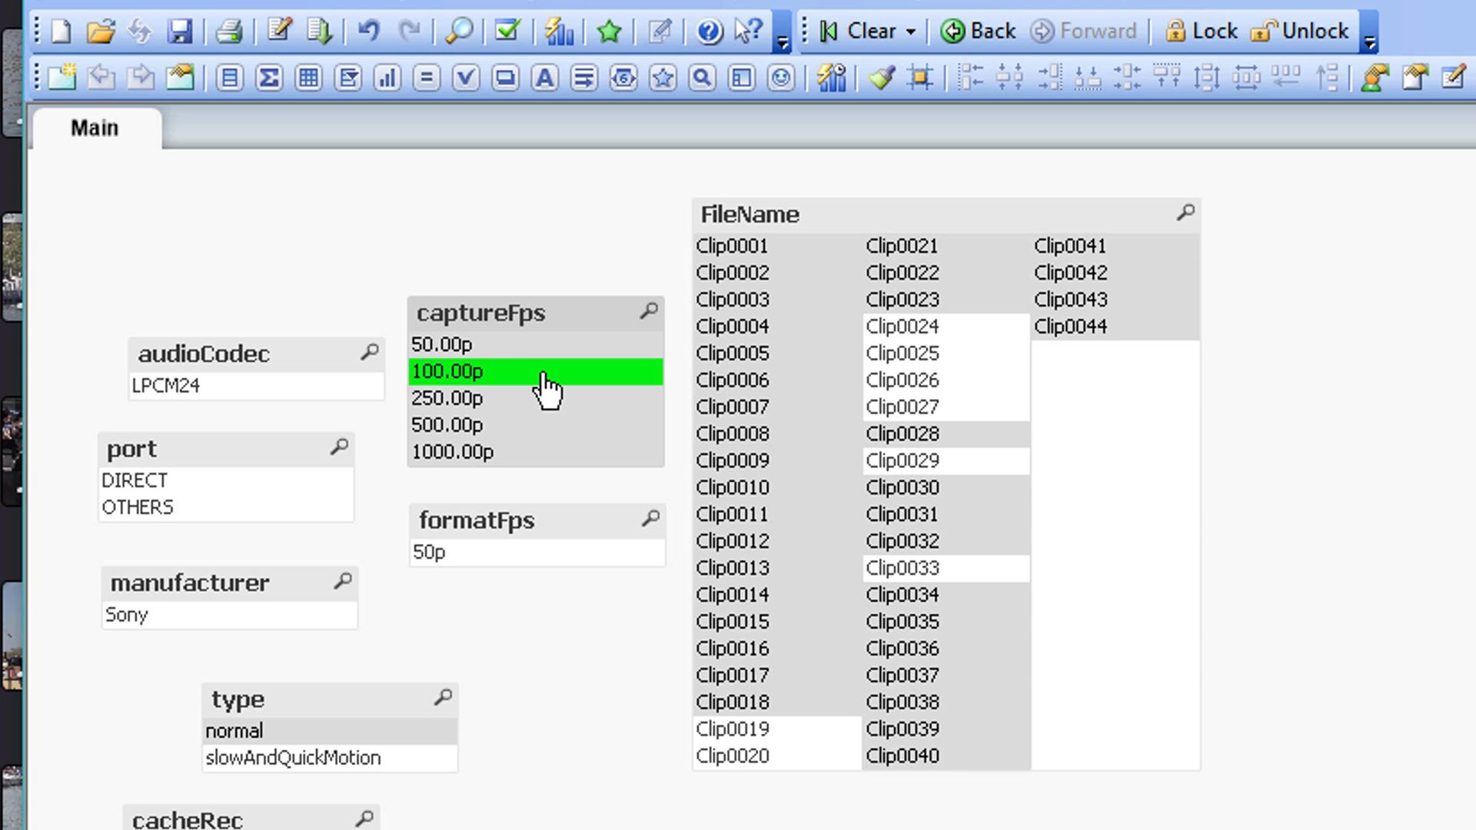
{"action": "mouse_move", "coordinate": [461, 395]}
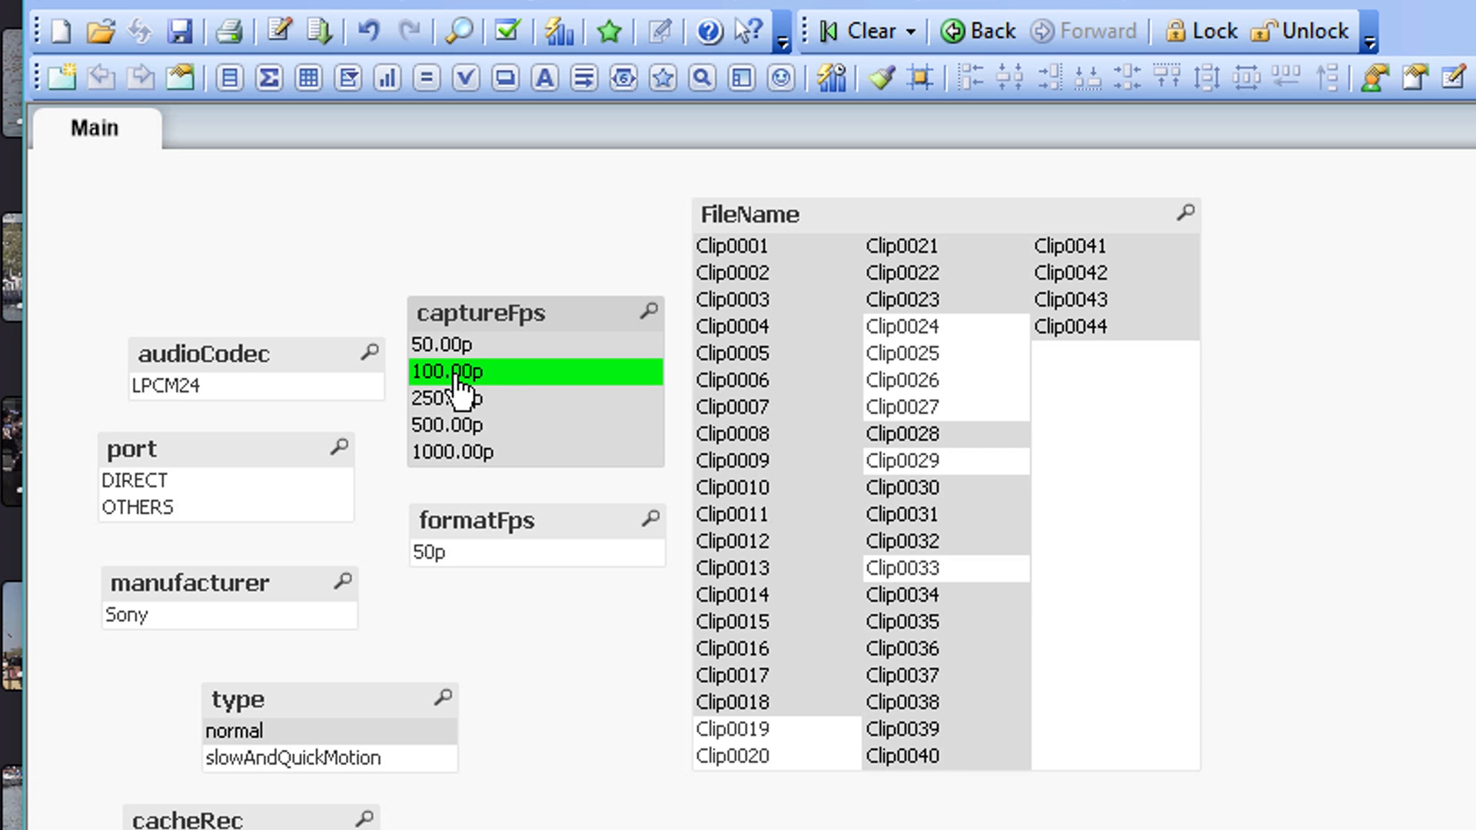
{"action": "mouse_move", "coordinate": [450, 564]}
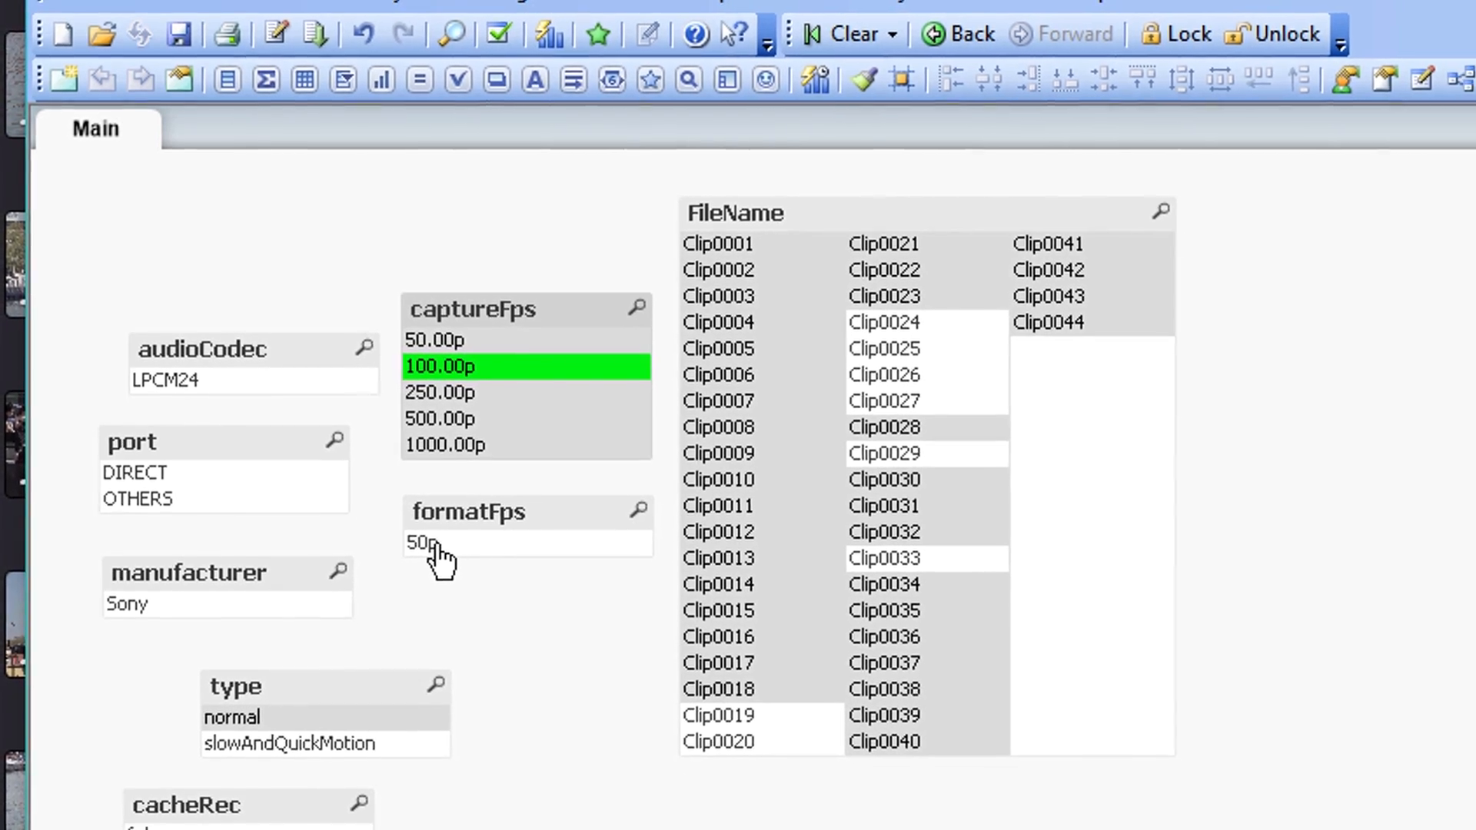
{"action": "left_click", "coordinate": [825, 50]}
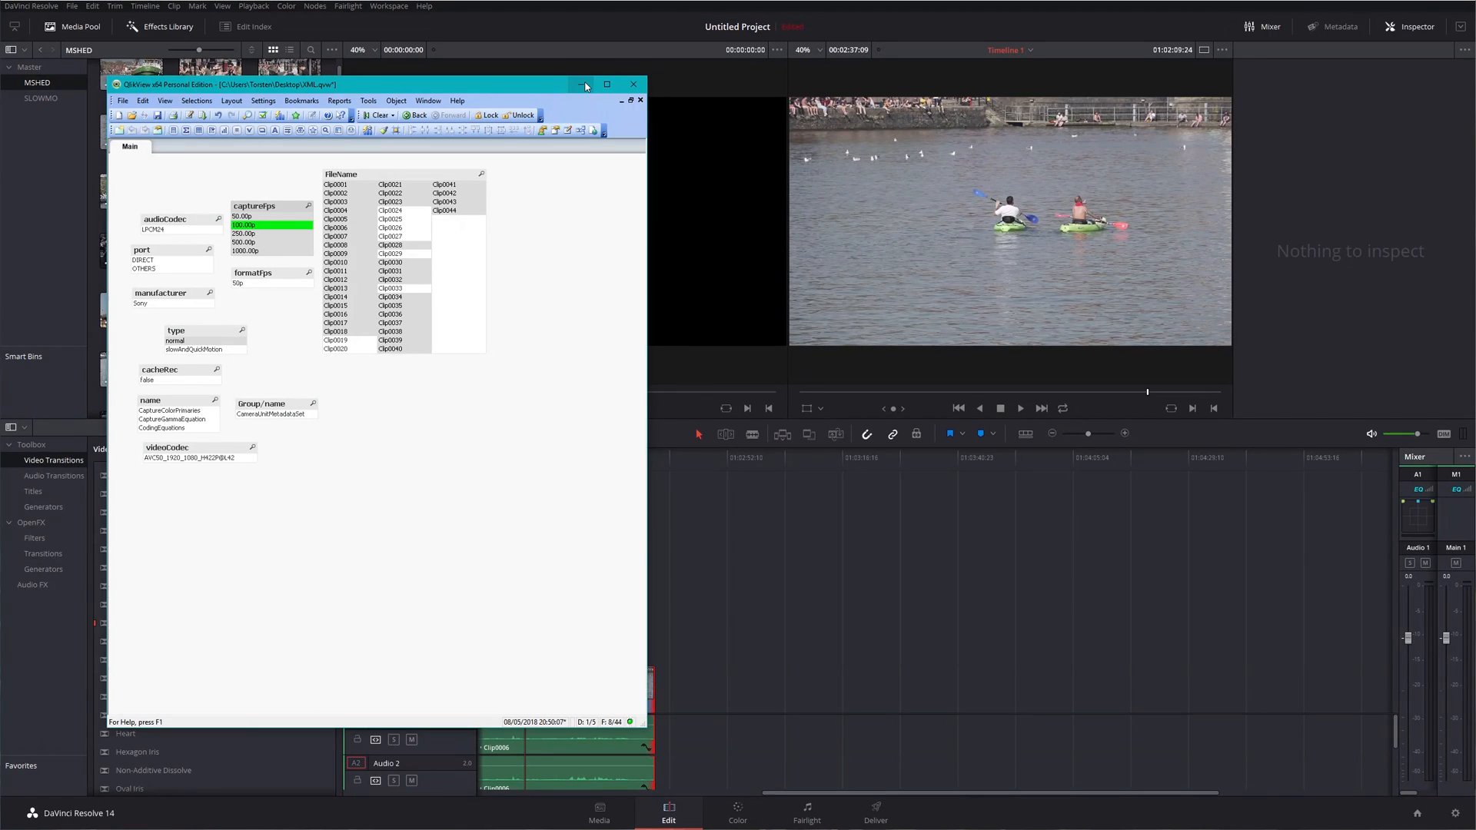
{"action": "mouse_move", "coordinate": [509, 89]}
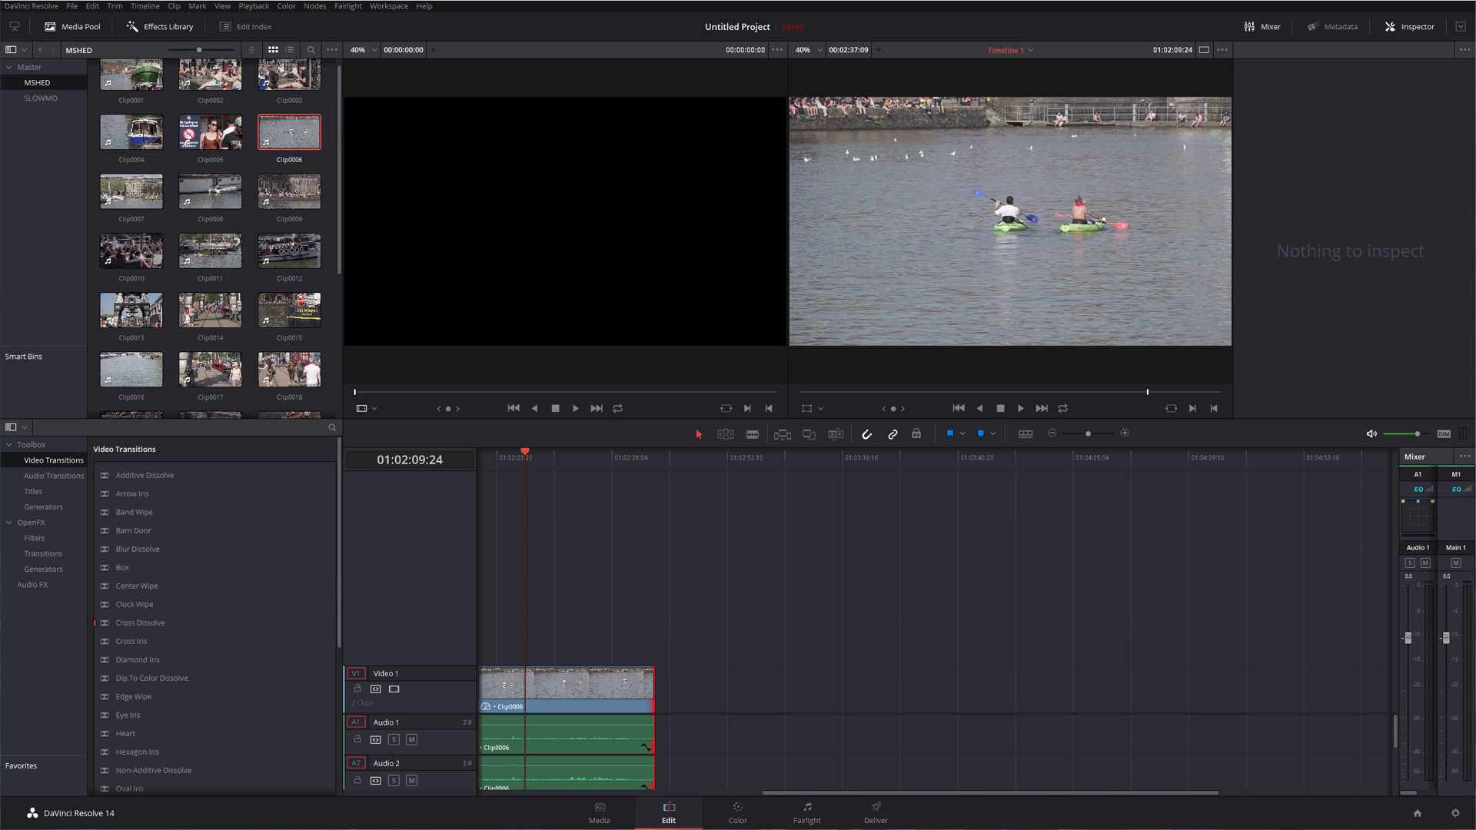
{"action": "mouse_move", "coordinate": [482, 286]}
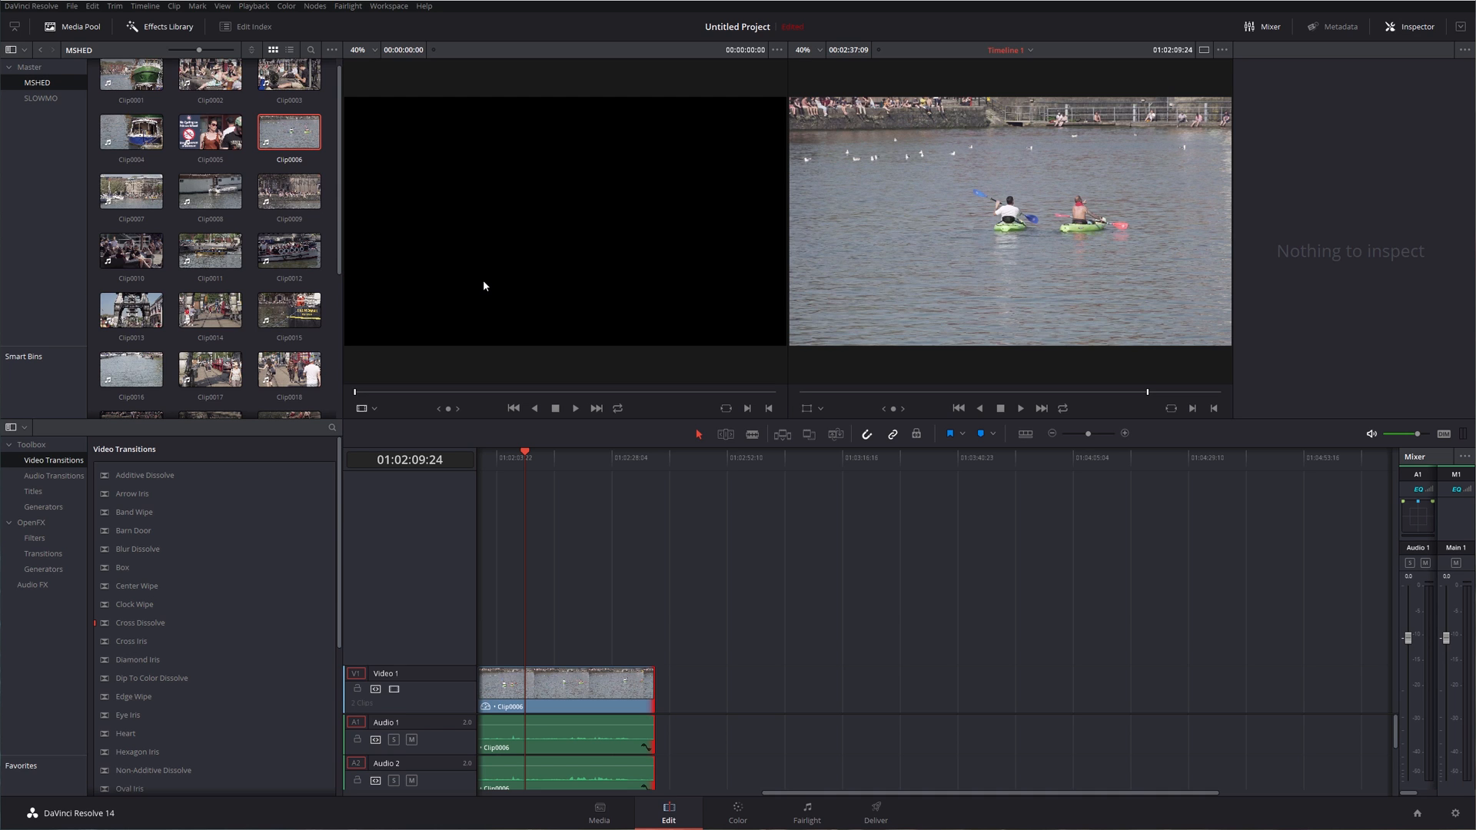
{"action": "mouse_move", "coordinate": [370, 215]}
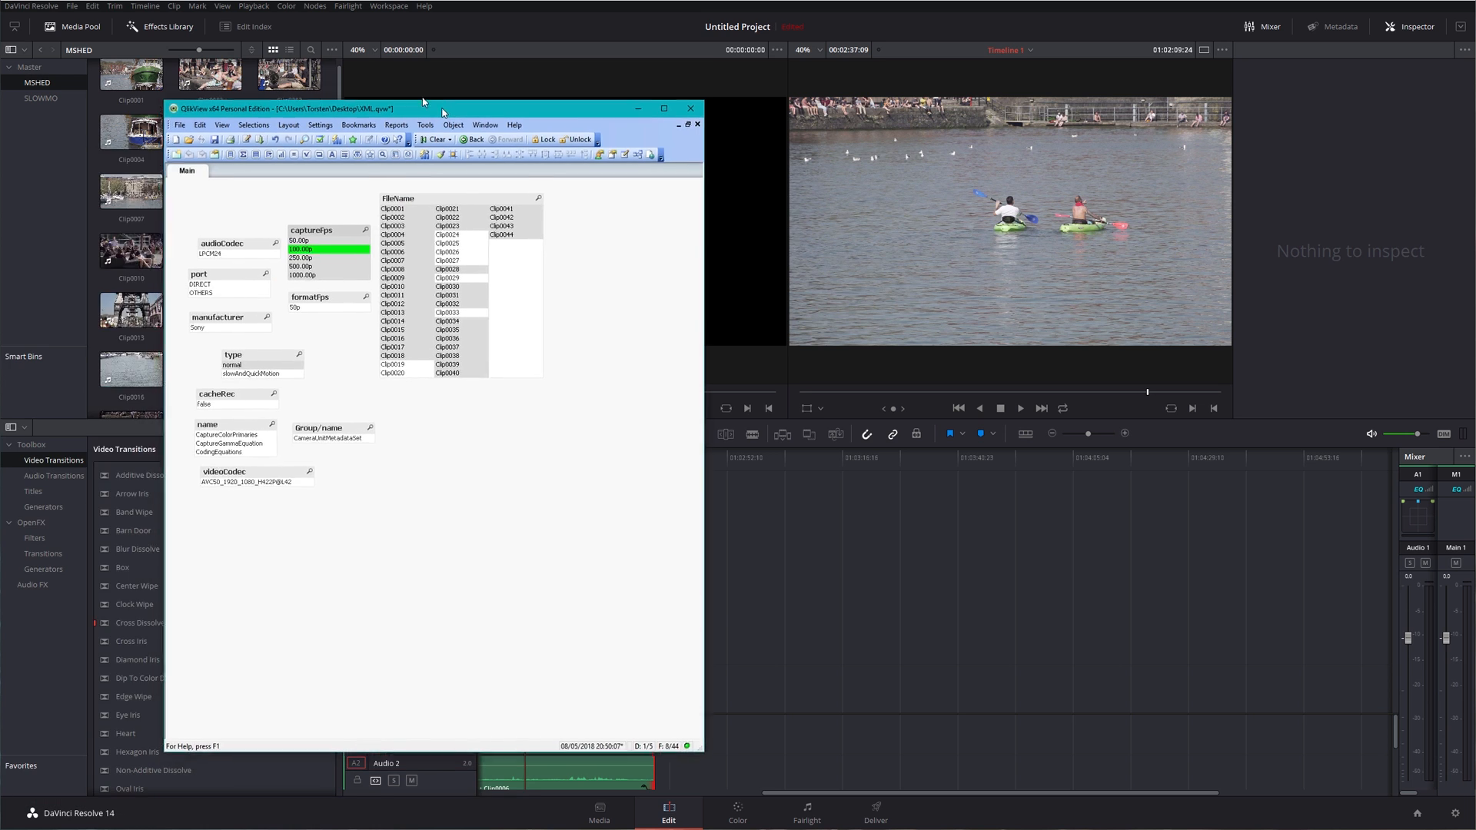
{"action": "left_click_drag", "start_coordinate": [425, 108], "coordinate": [363, 88]}
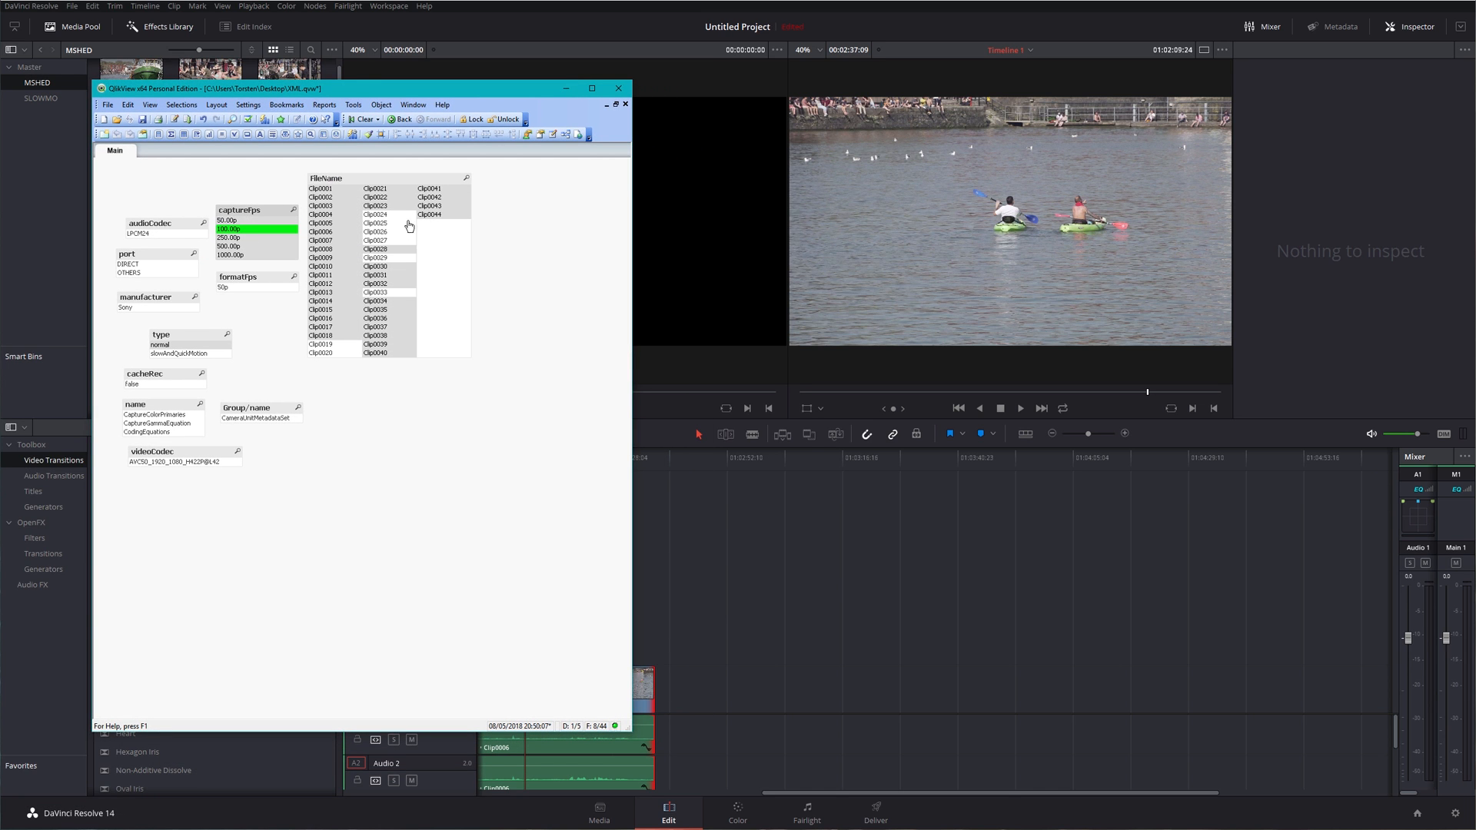
{"action": "mouse_move", "coordinate": [389, 264]}
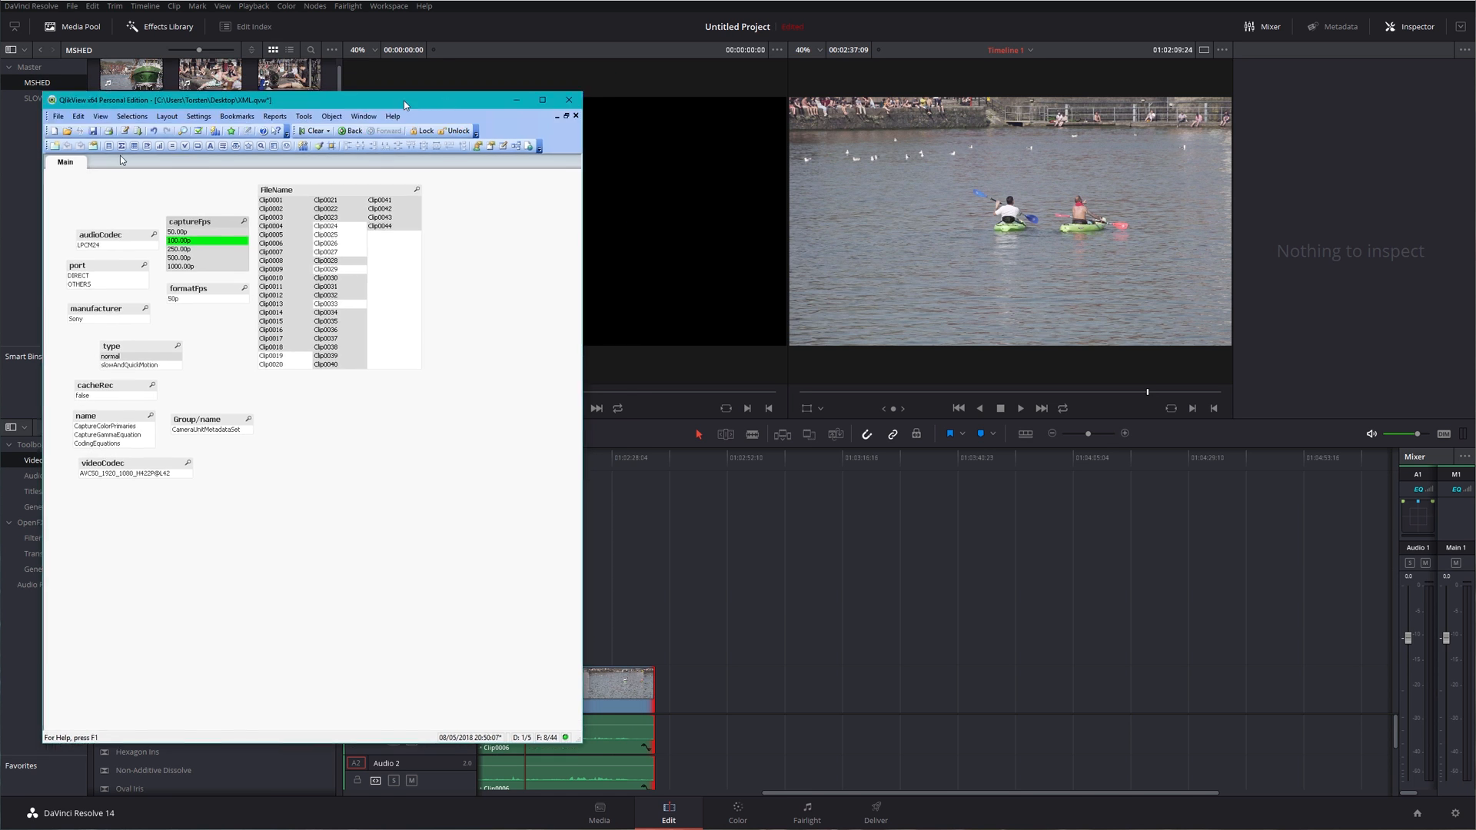
{"action": "left_click", "coordinate": [569, 100]}
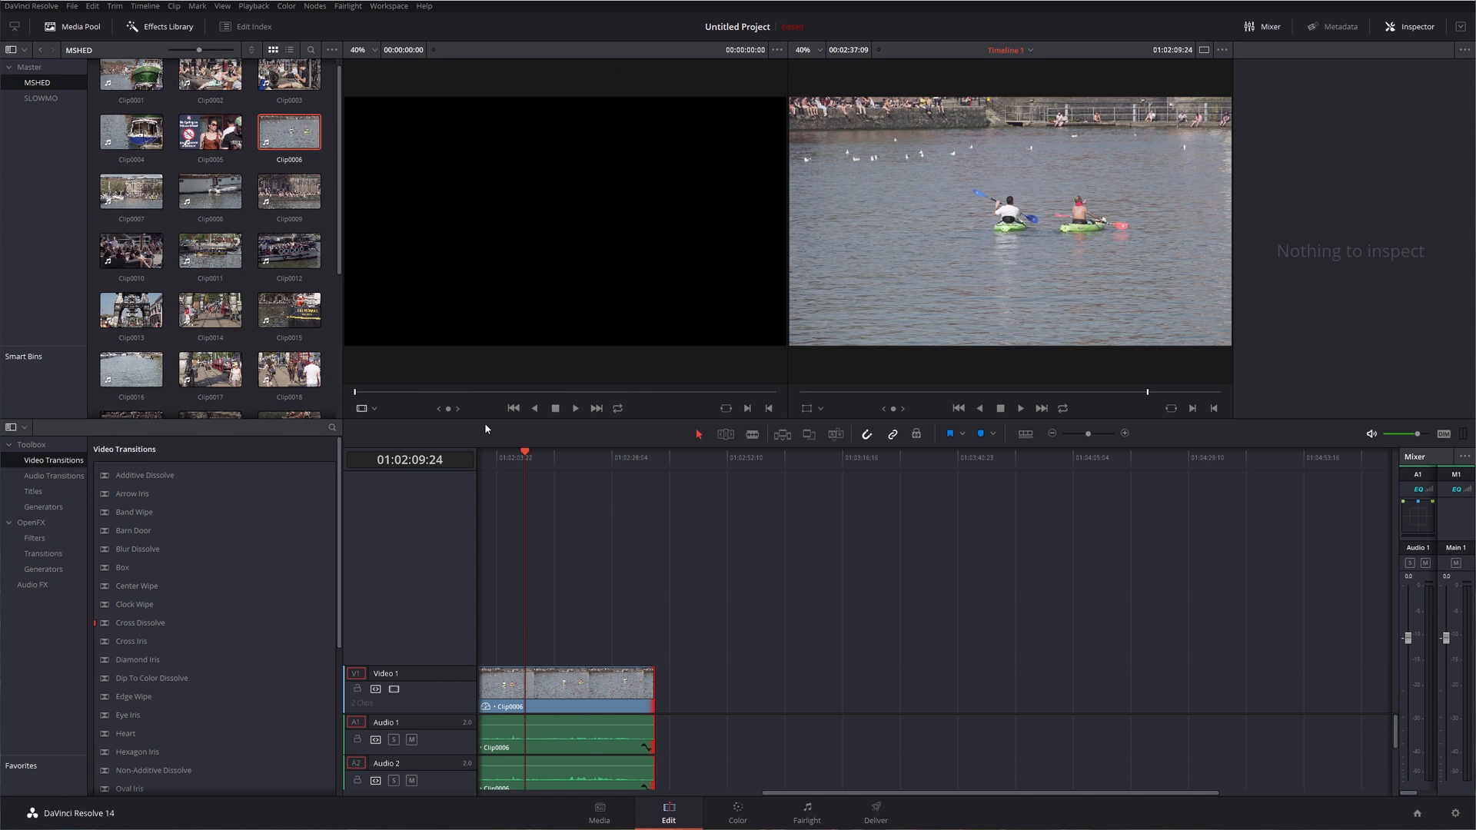
{"action": "mouse_move", "coordinate": [229, 432]}
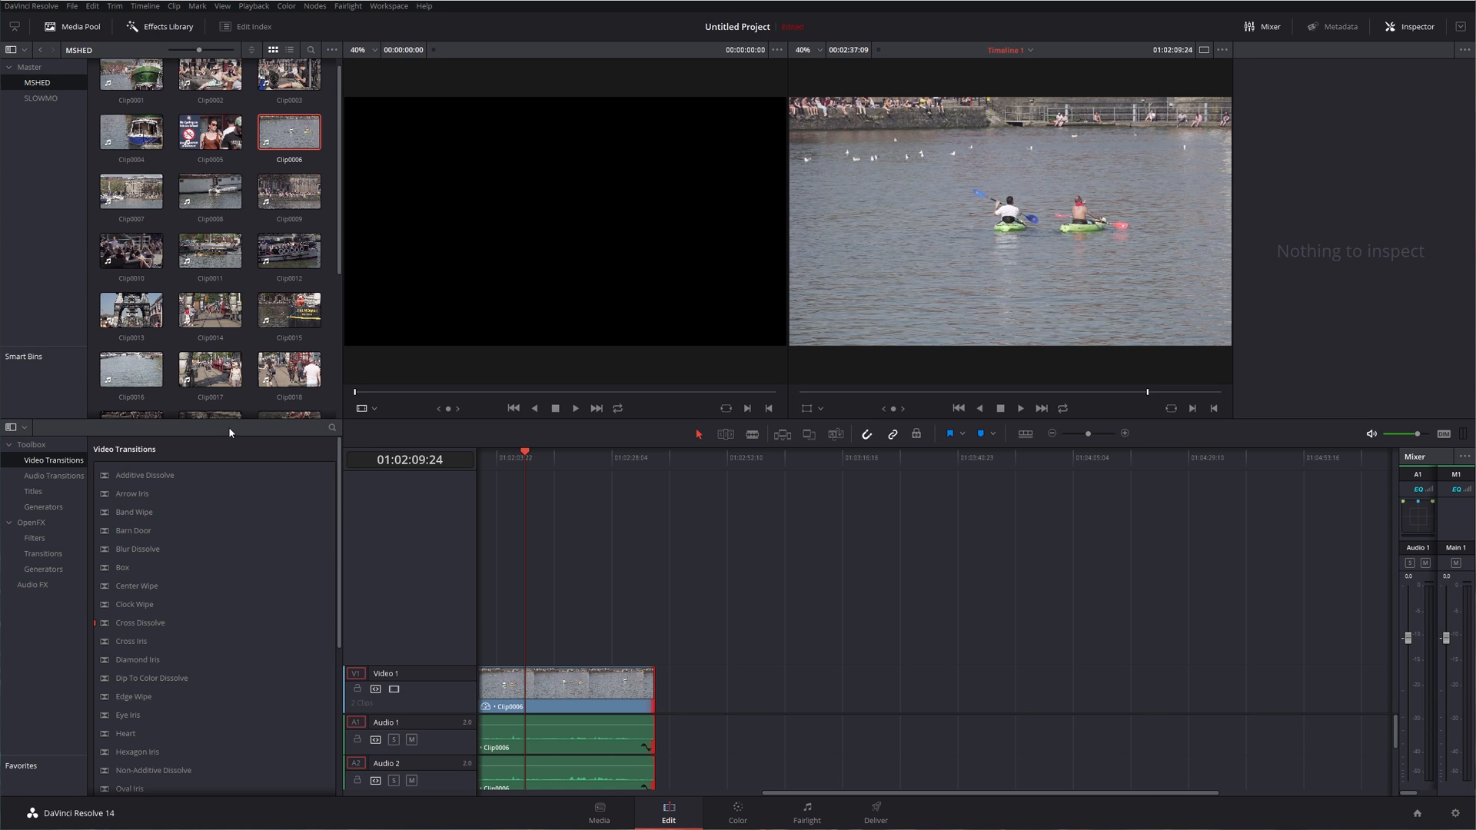
{"action": "left_click", "coordinate": [41, 98]}
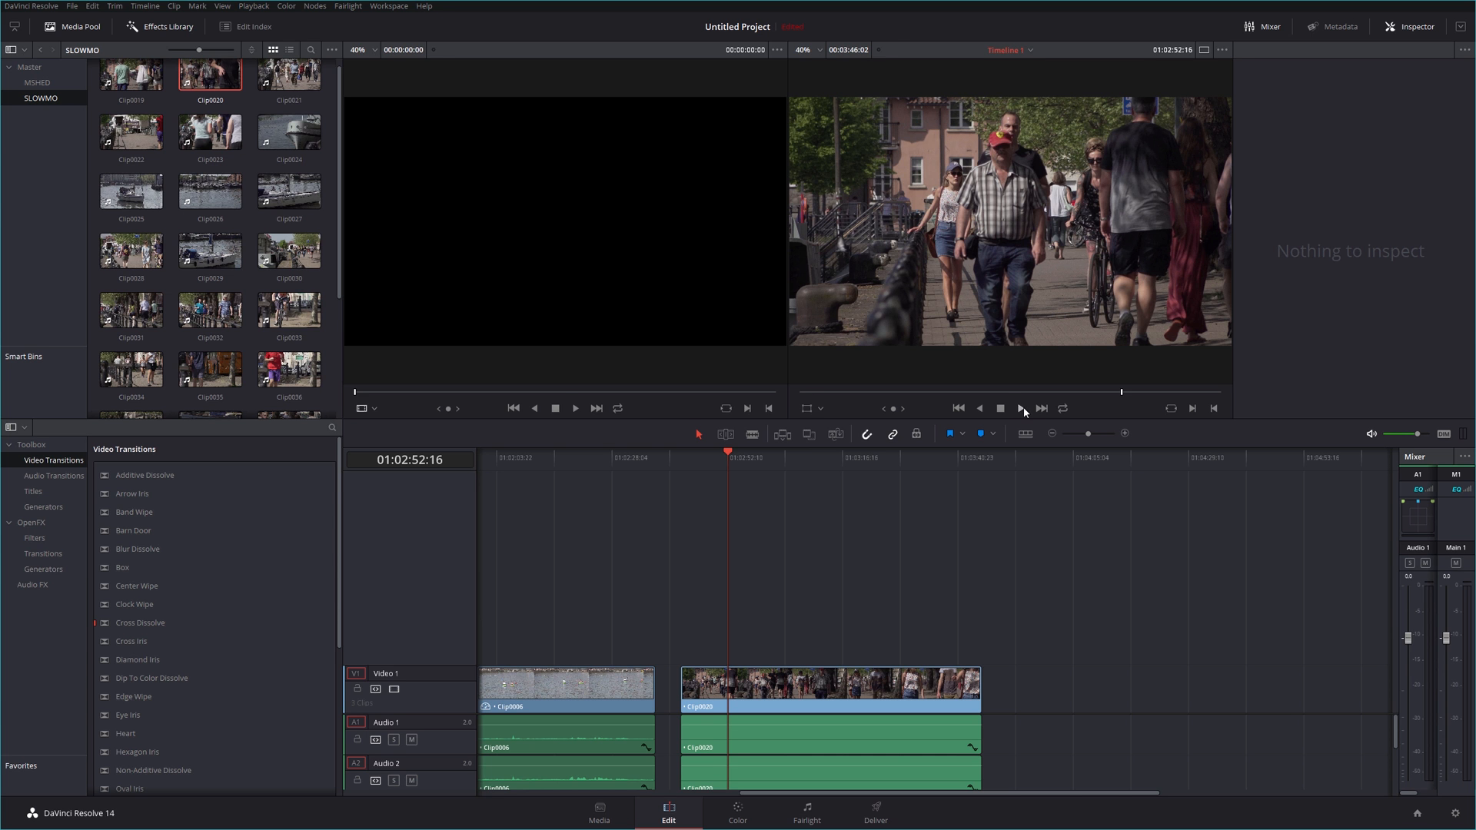
Step: Play back and stop the newly added clip in the timeline viewer
{"action": "left_click", "coordinate": [1022, 407]}
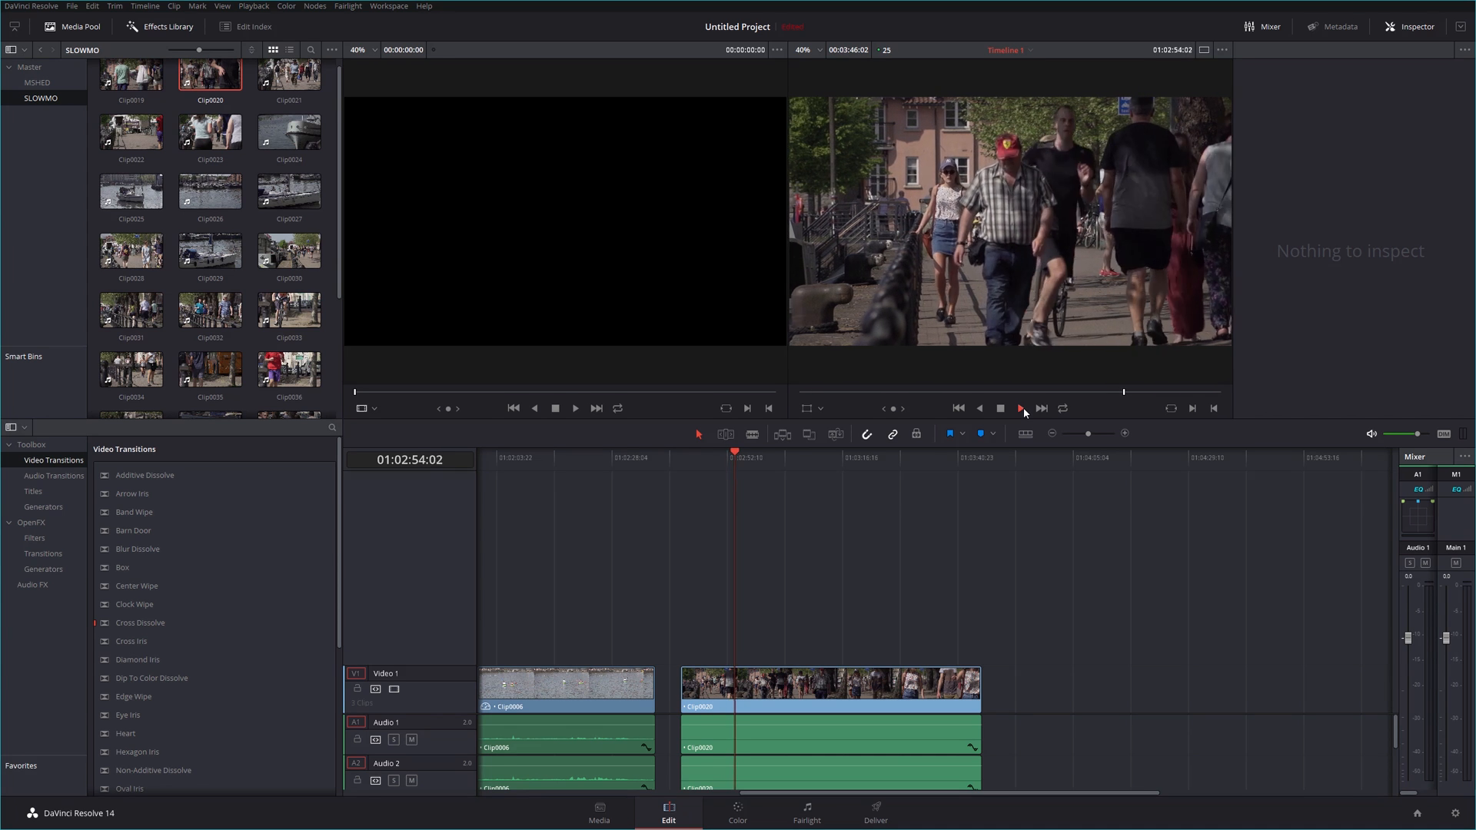
{"action": "left_click", "coordinate": [1021, 408]}
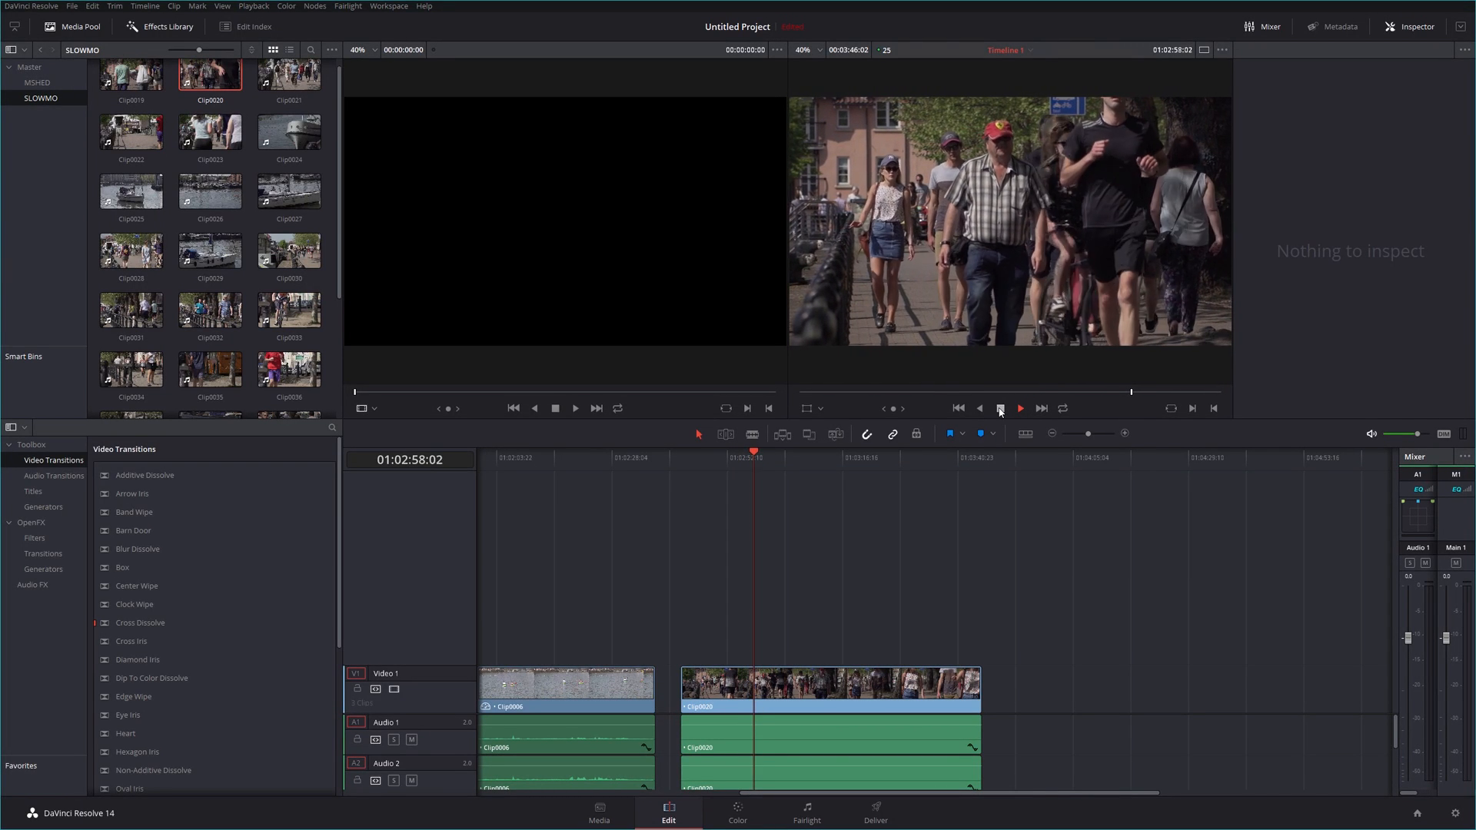
{"action": "left_click", "coordinate": [1019, 408]}
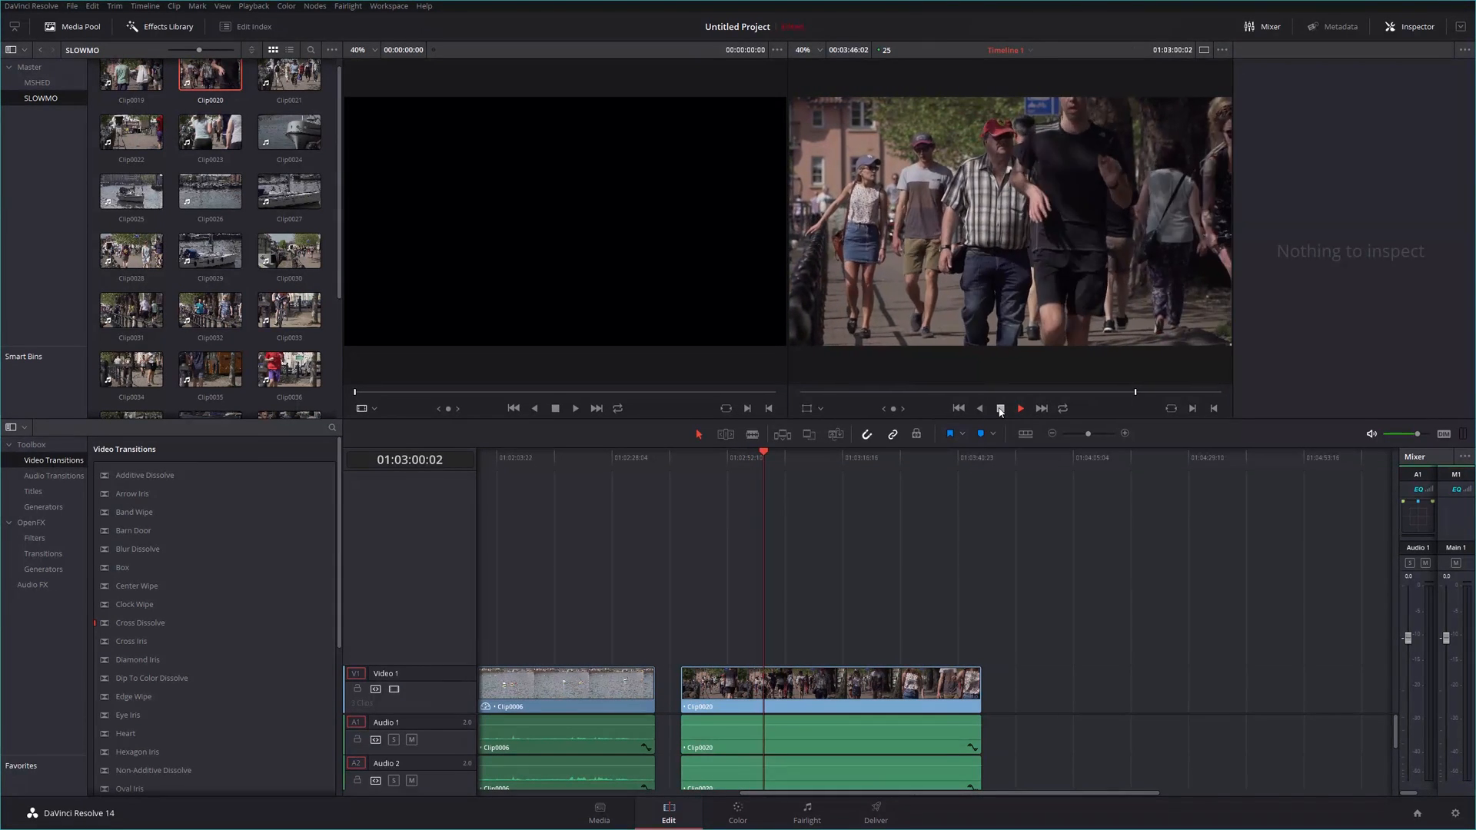
{"action": "left_click", "coordinate": [1019, 407]}
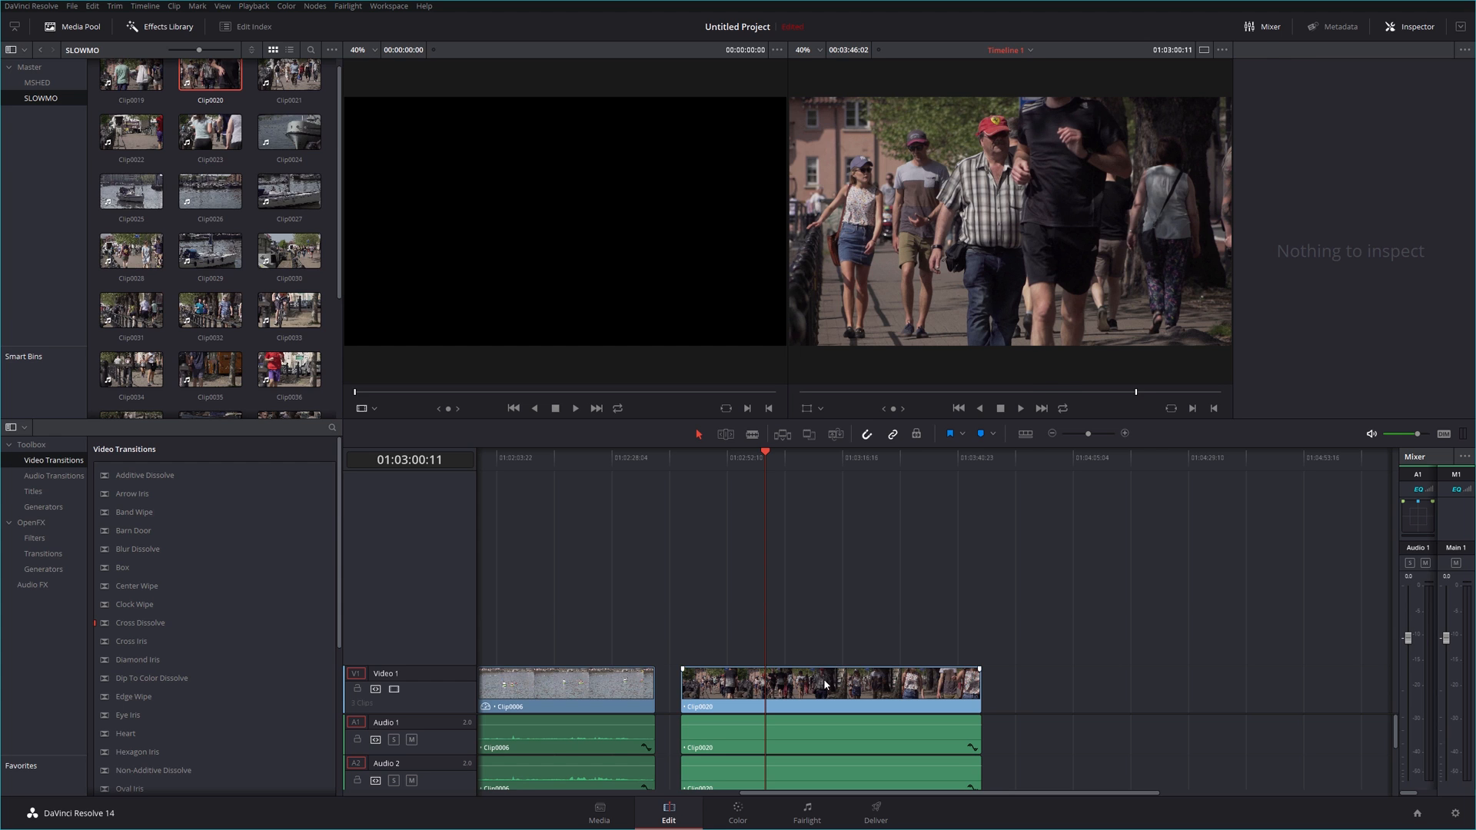
Step: Lower Clip0020's playback speed through Change Clip Speed so it runs much longer
{"action": "right_click", "coordinate": [827, 685]}
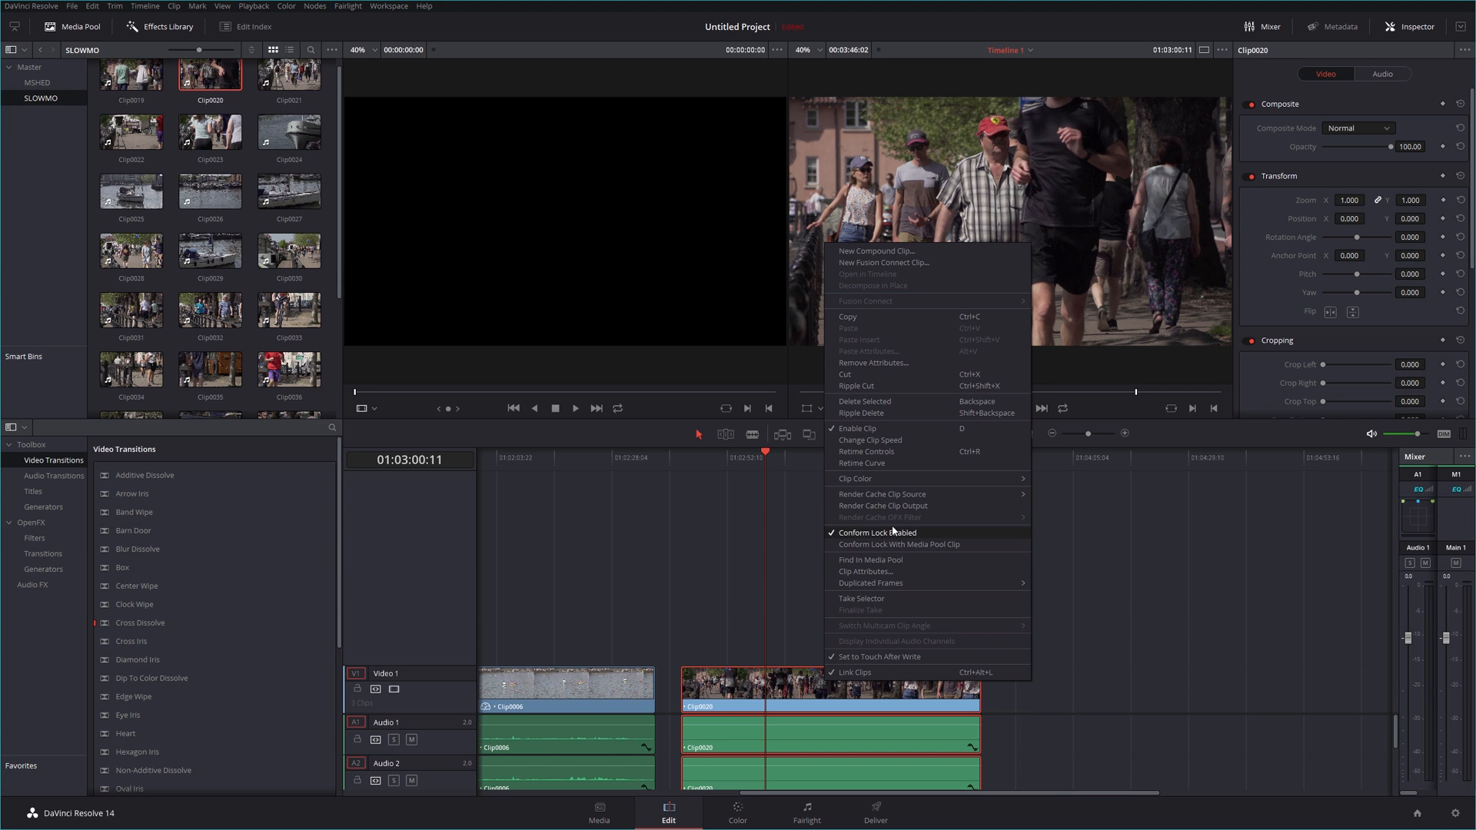
{"action": "mouse_move", "coordinate": [880, 412]}
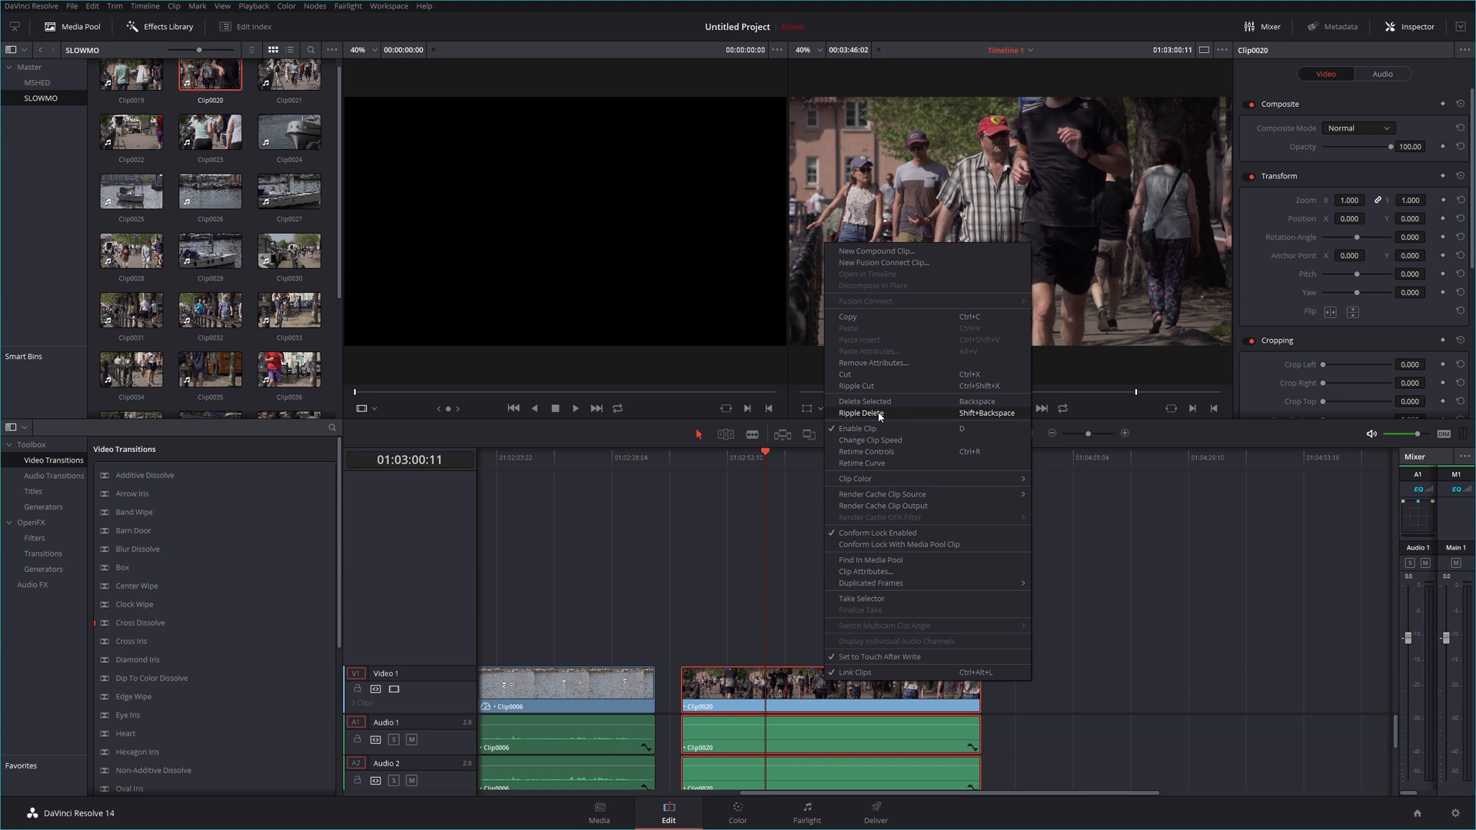
{"action": "mouse_move", "coordinate": [870, 440]}
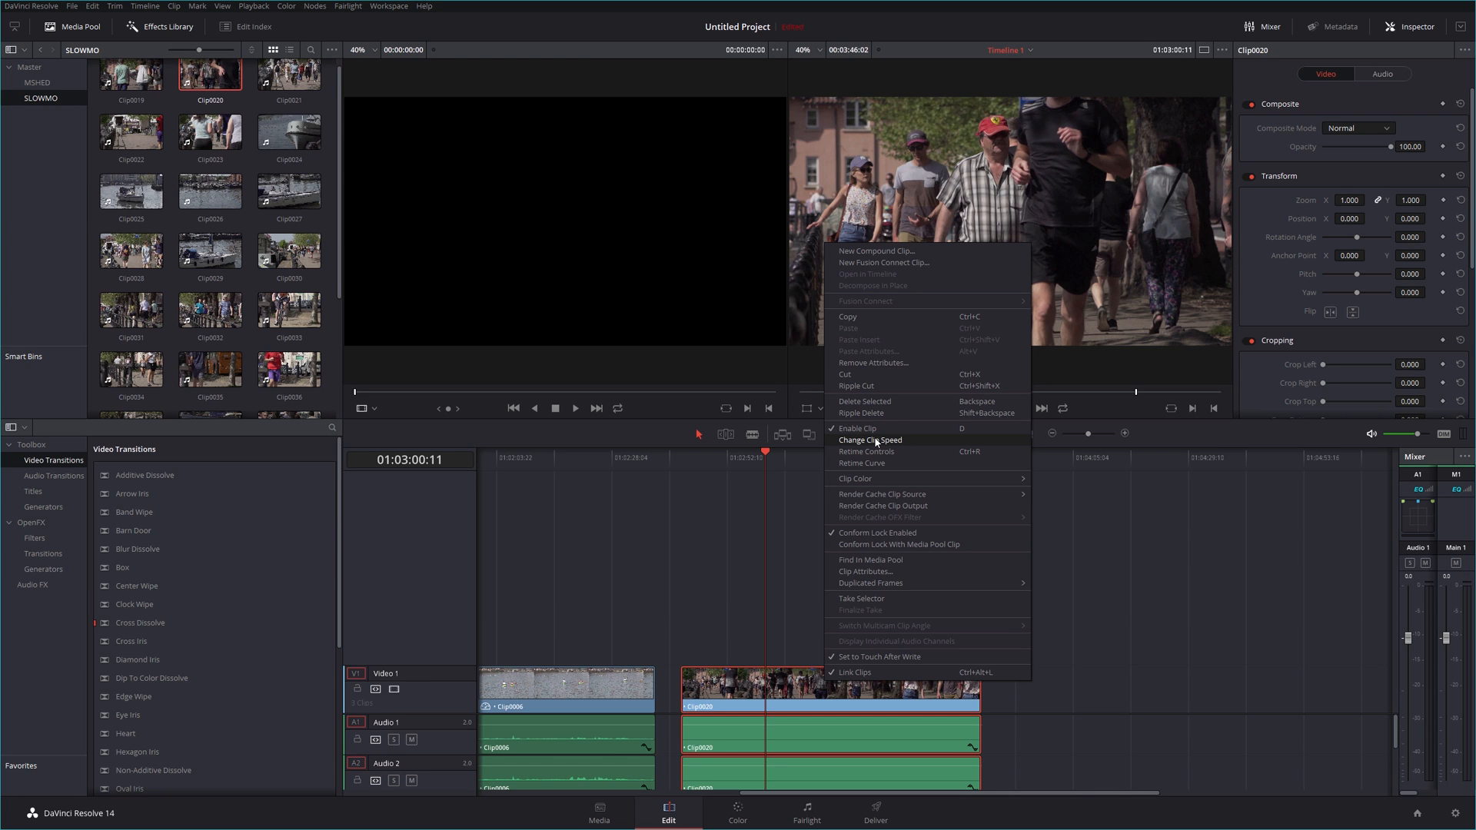
{"action": "mouse_move", "coordinate": [856, 429]}
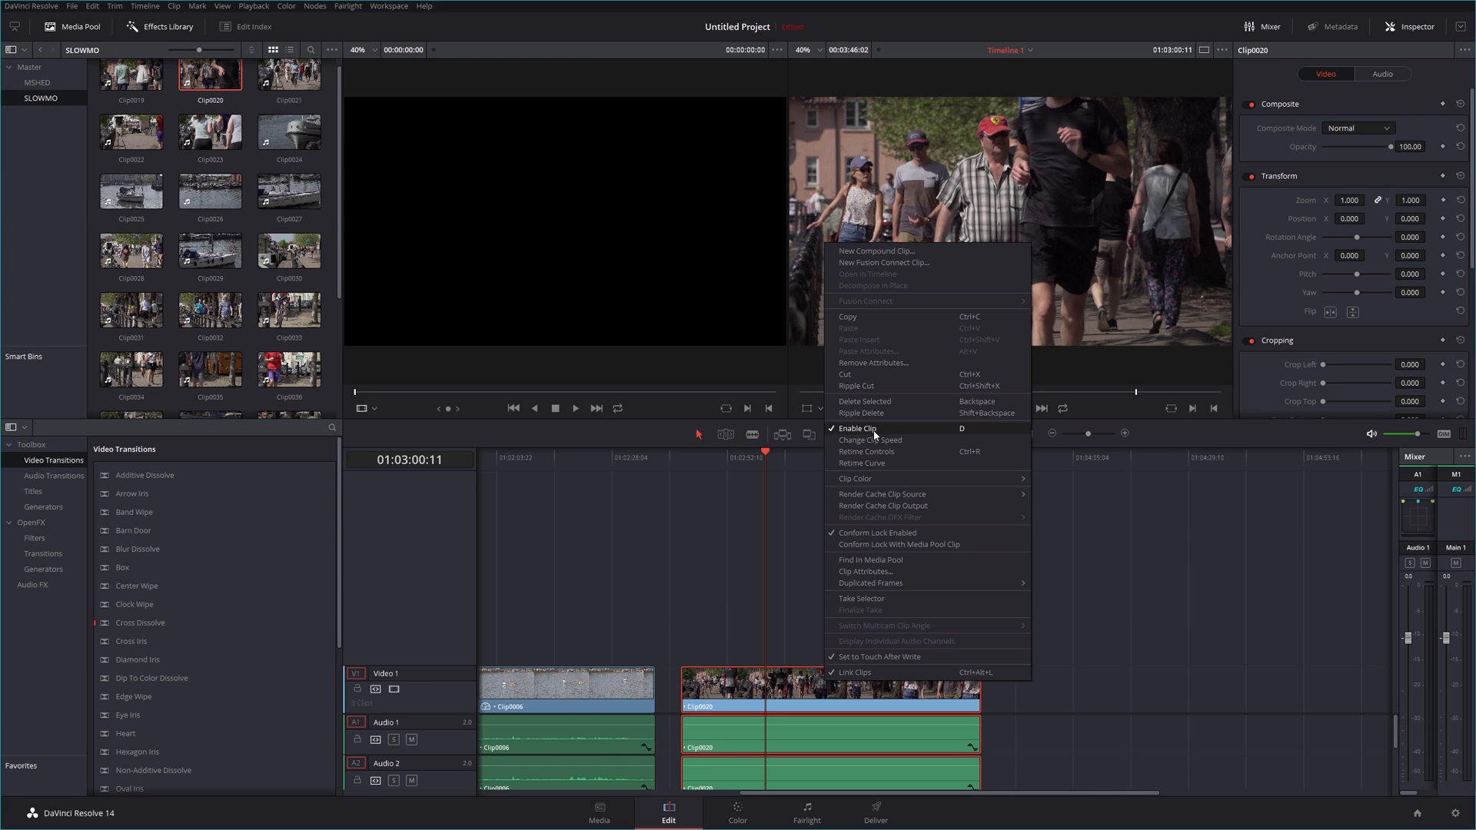
{"action": "mouse_move", "coordinate": [869, 440]}
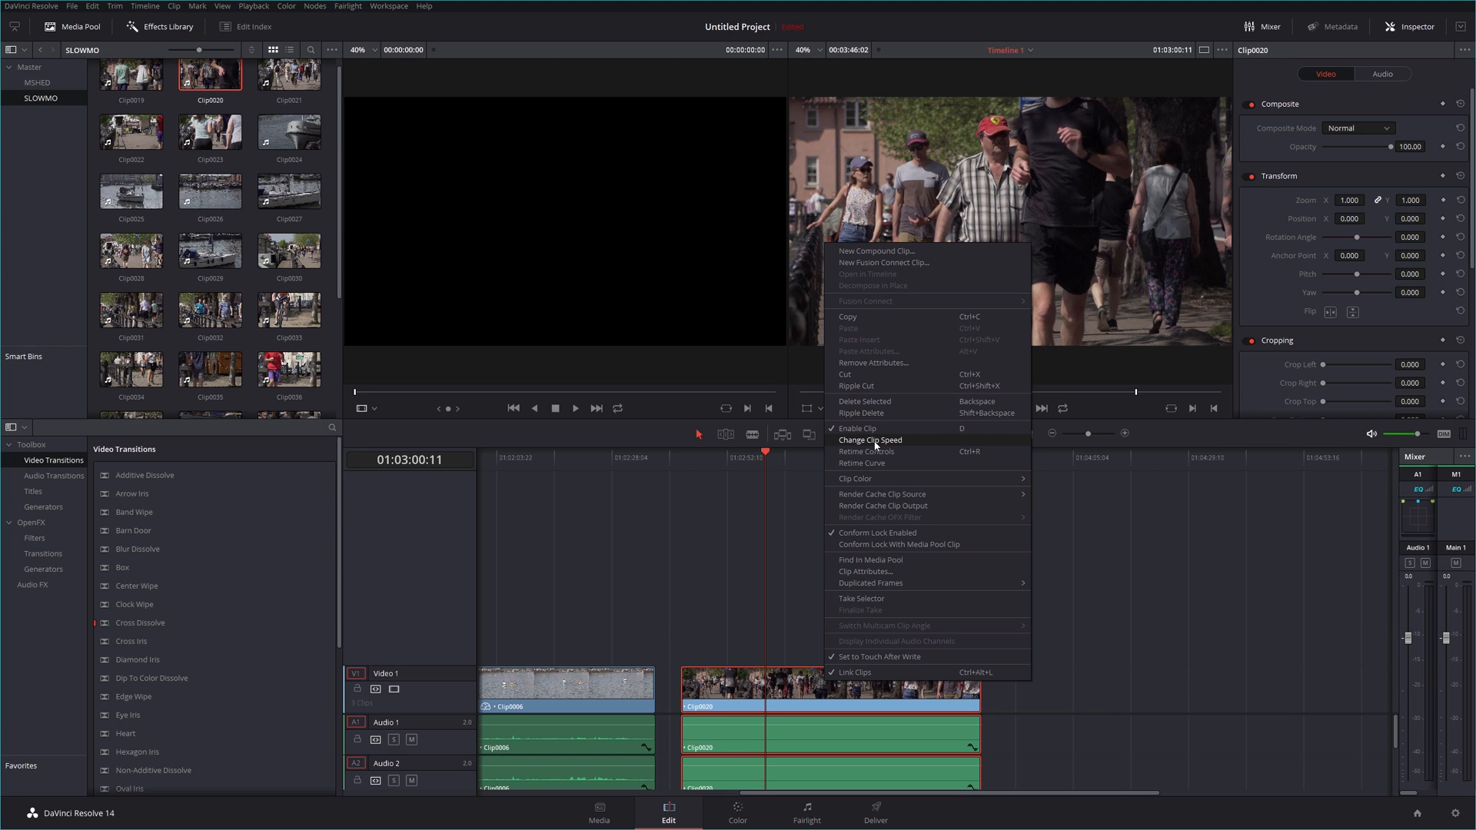
{"action": "left_click", "coordinate": [870, 440]}
{"action": "type", "text": "5"}
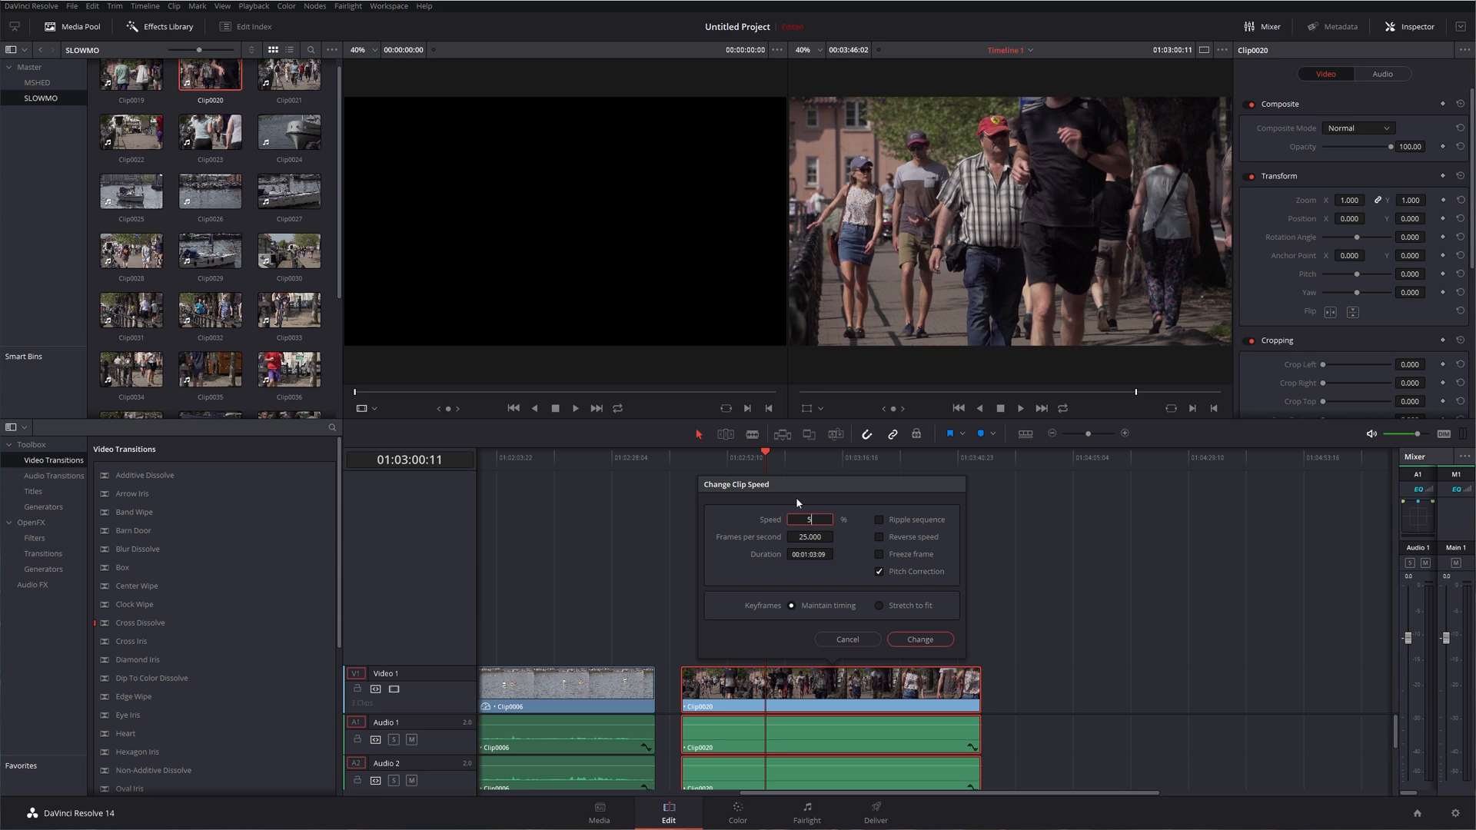
{"action": "left_click", "coordinate": [919, 640]}
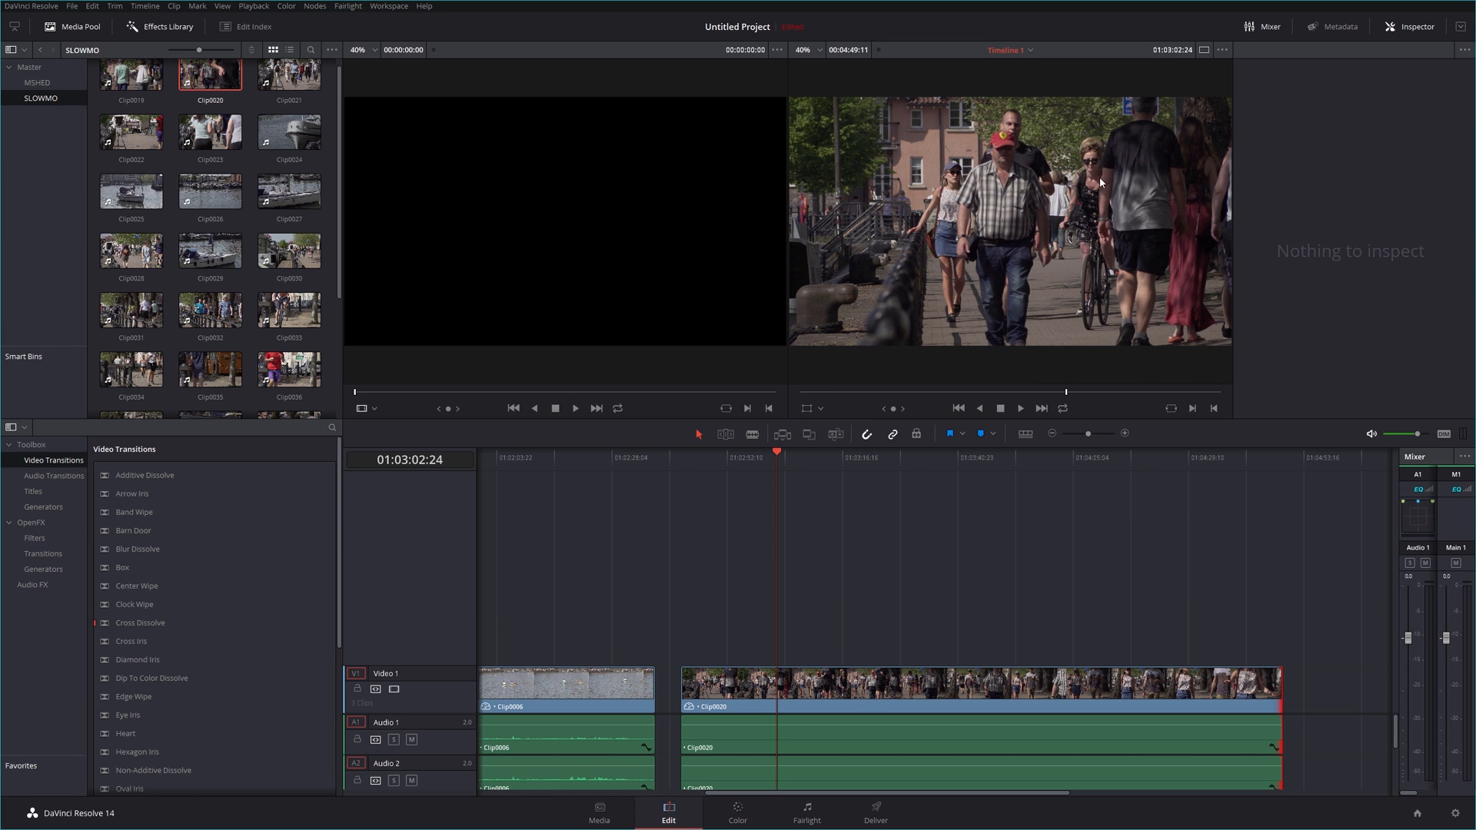
{"action": "mouse_move", "coordinate": [942, 193]}
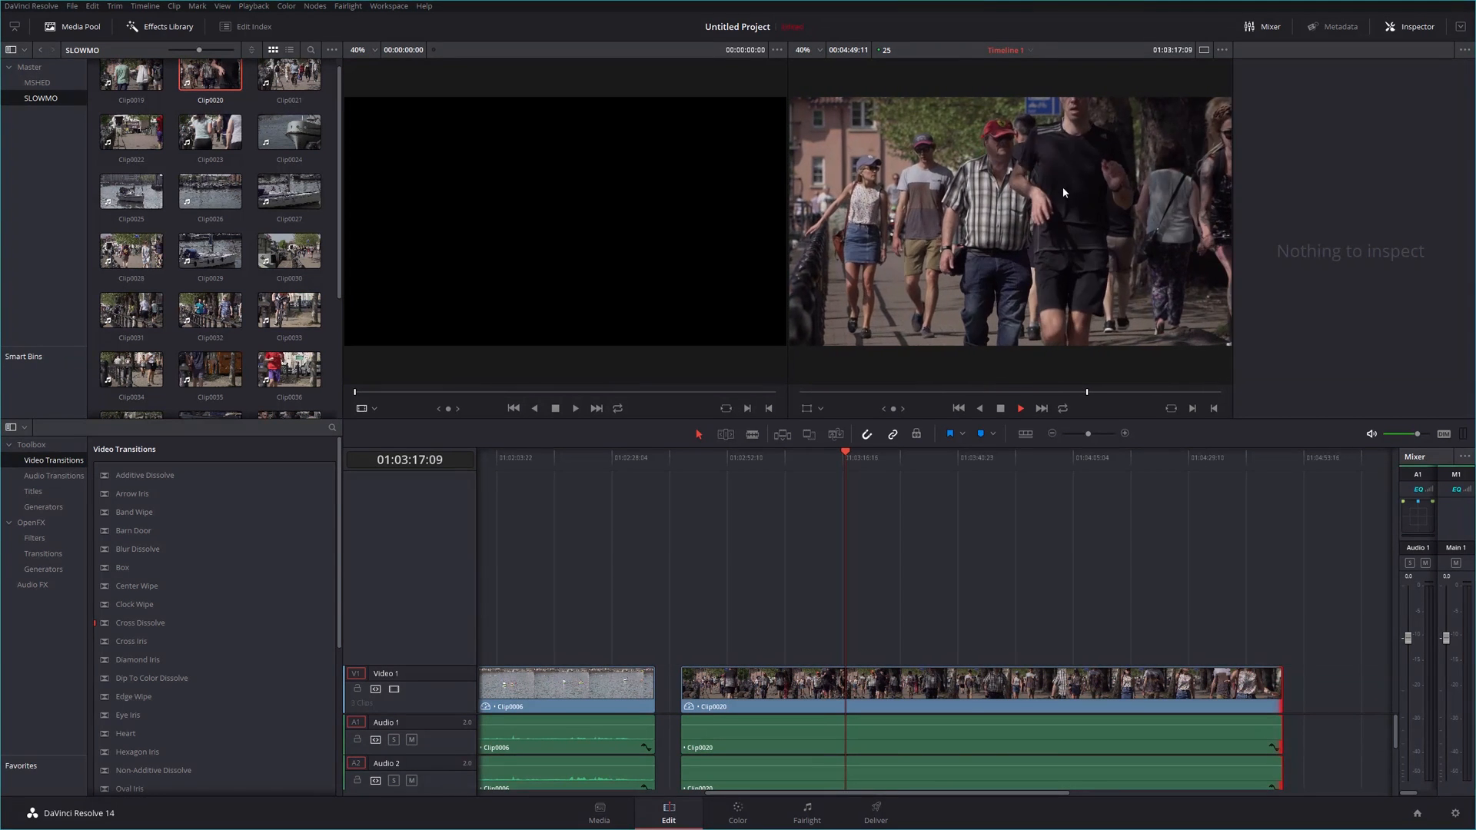
Step: Play back the slowed Clip0020 in the timeline viewer and stop partway through
{"action": "left_click", "coordinate": [1019, 407]}
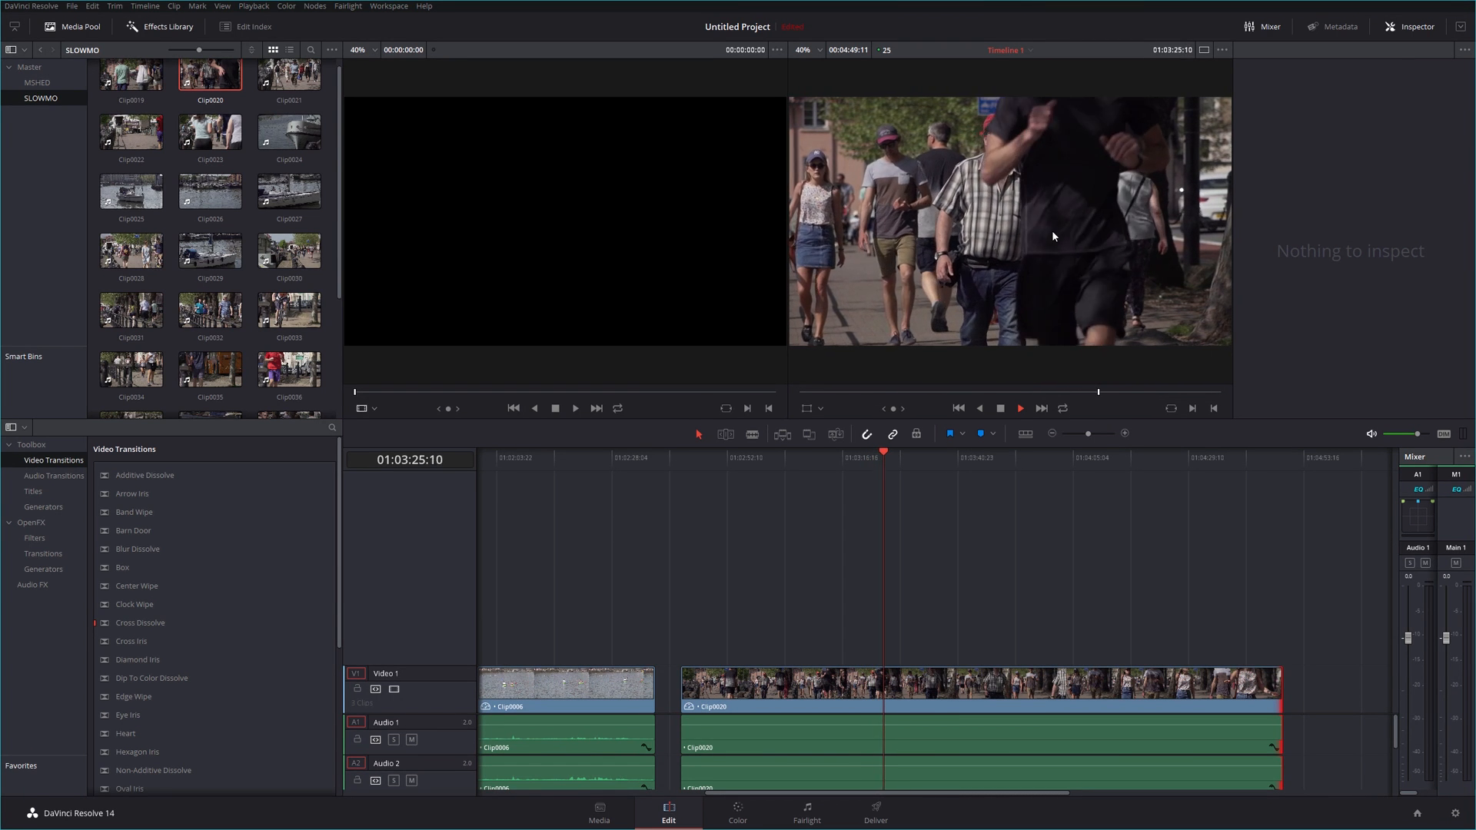
{"action": "left_click", "coordinate": [1019, 407]}
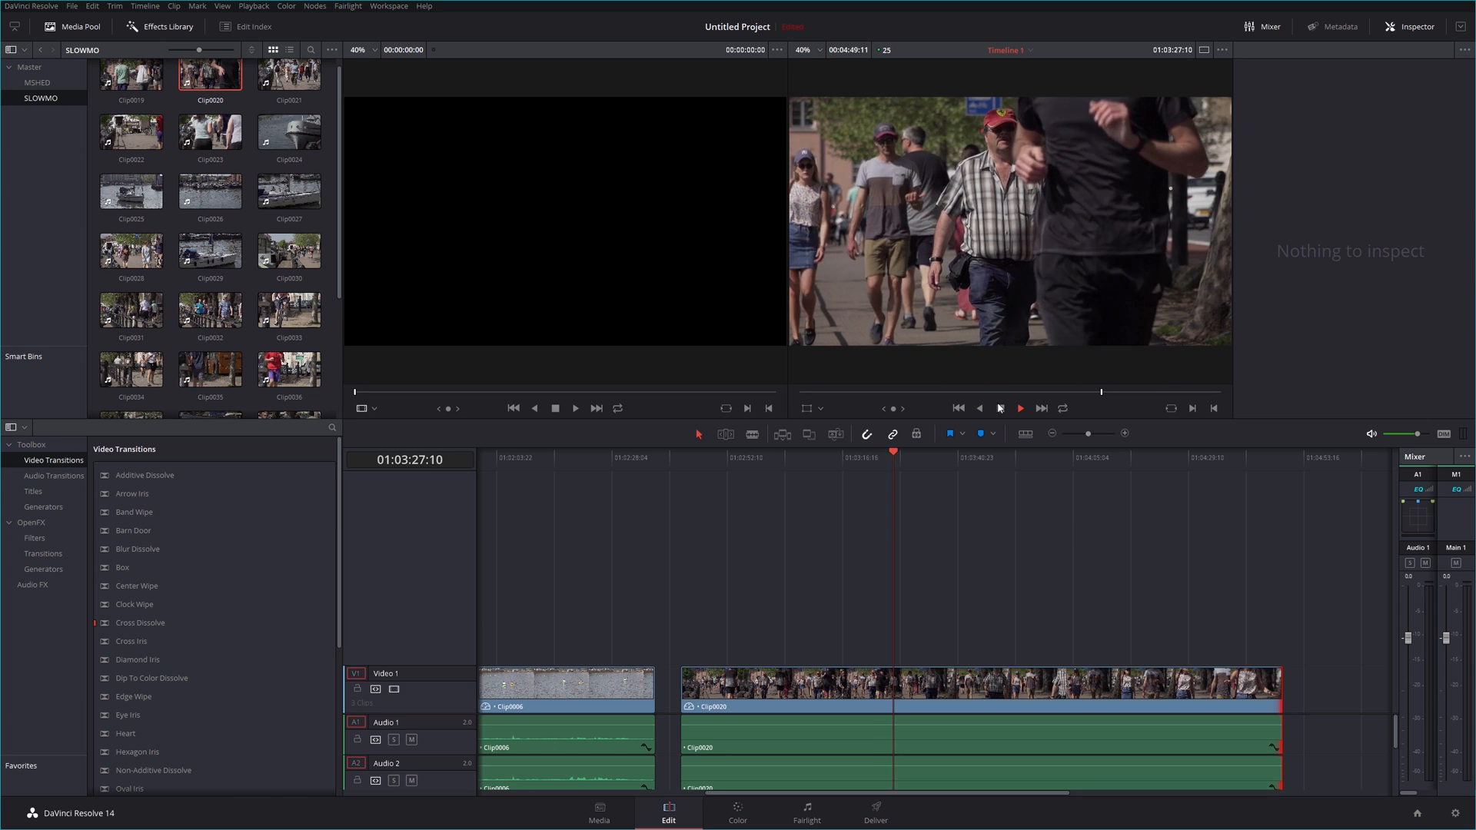
{"action": "left_click", "coordinate": [1021, 408]}
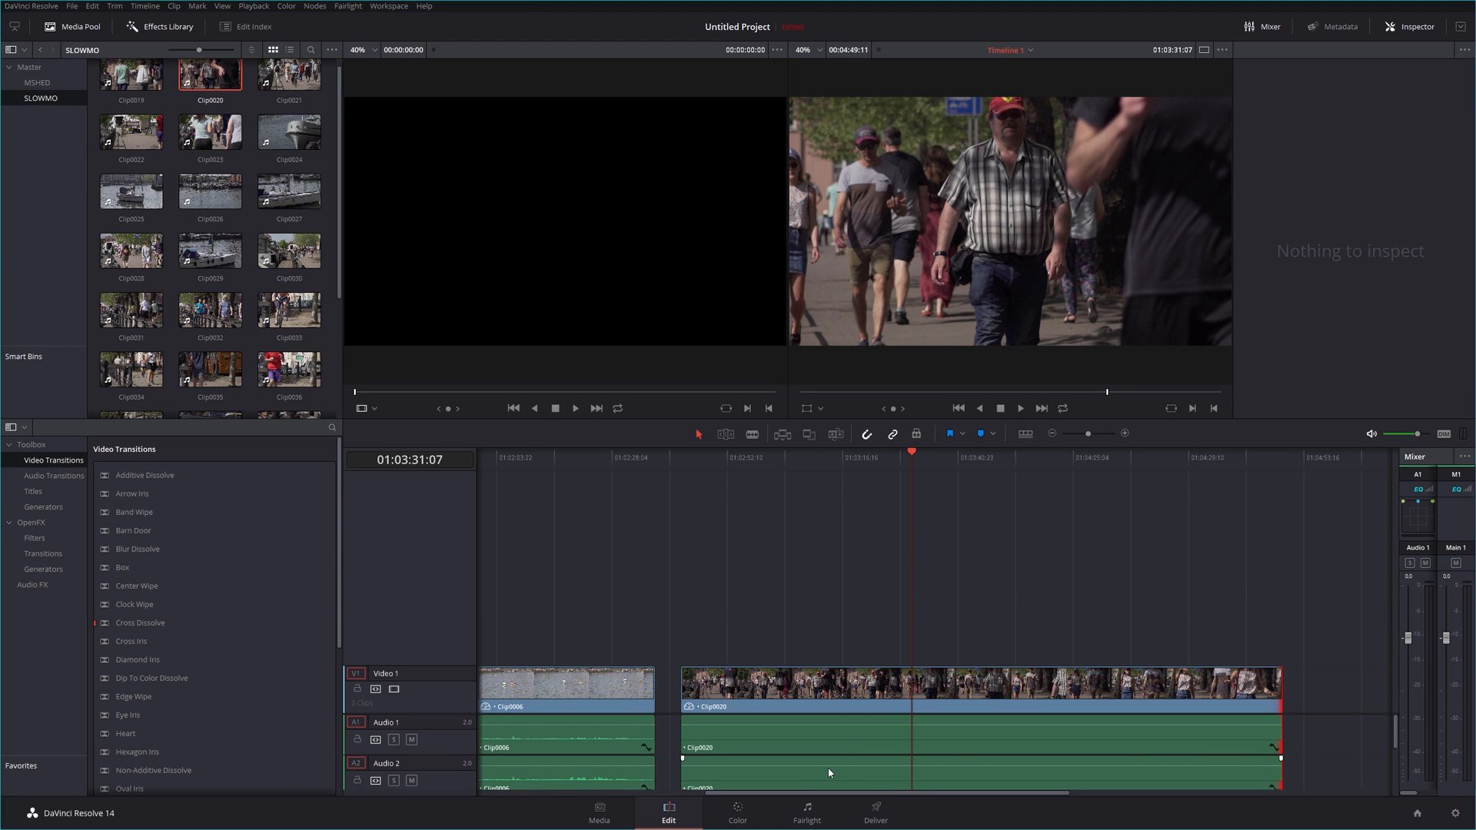
{"action": "mouse_move", "coordinate": [1066, 528]}
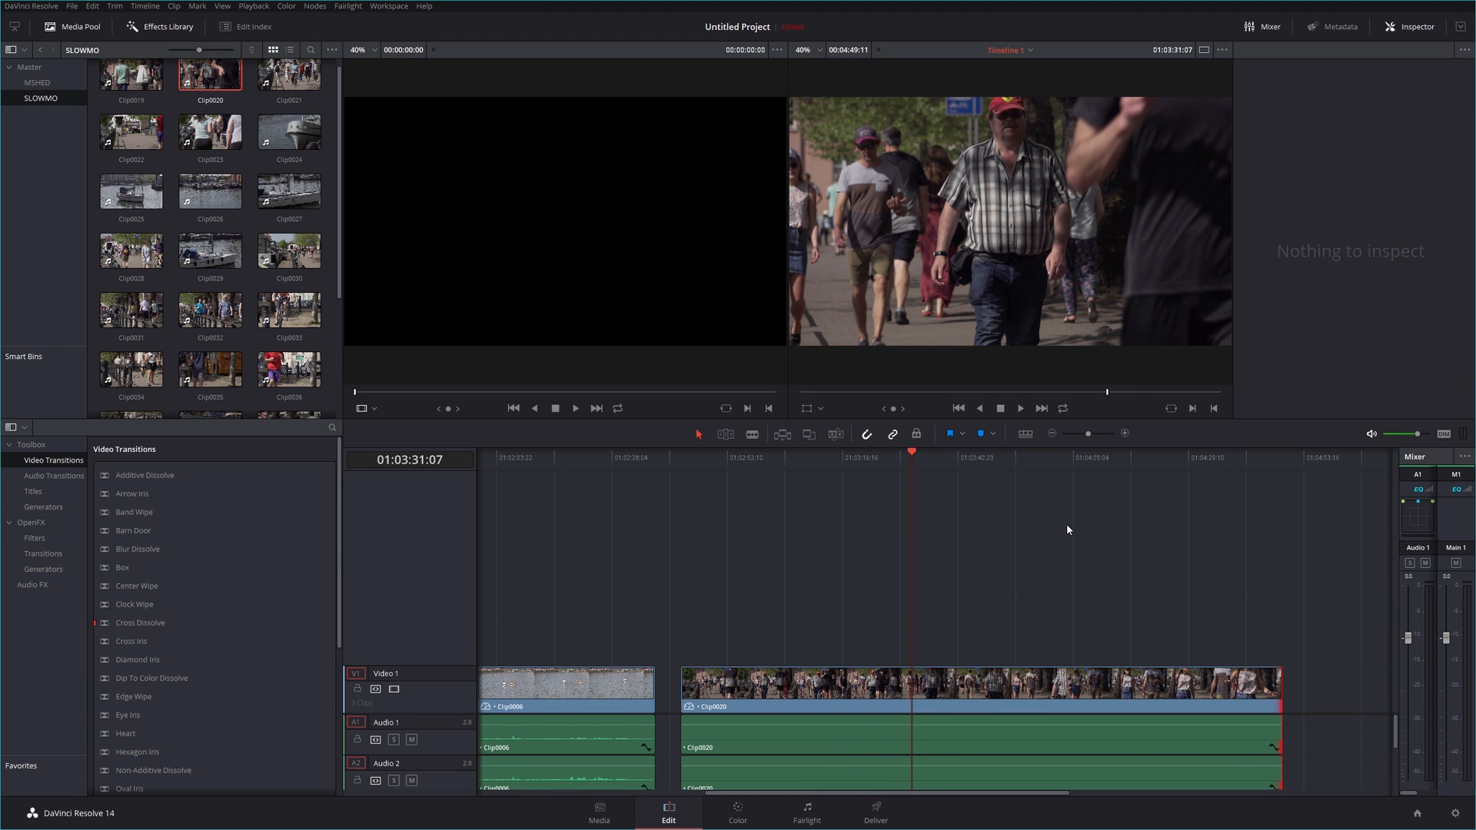
Step: Zoom the timeline out to show Clip0029, Clip0006 and Clip0020 together
{"action": "left_click", "coordinate": [1051, 433]}
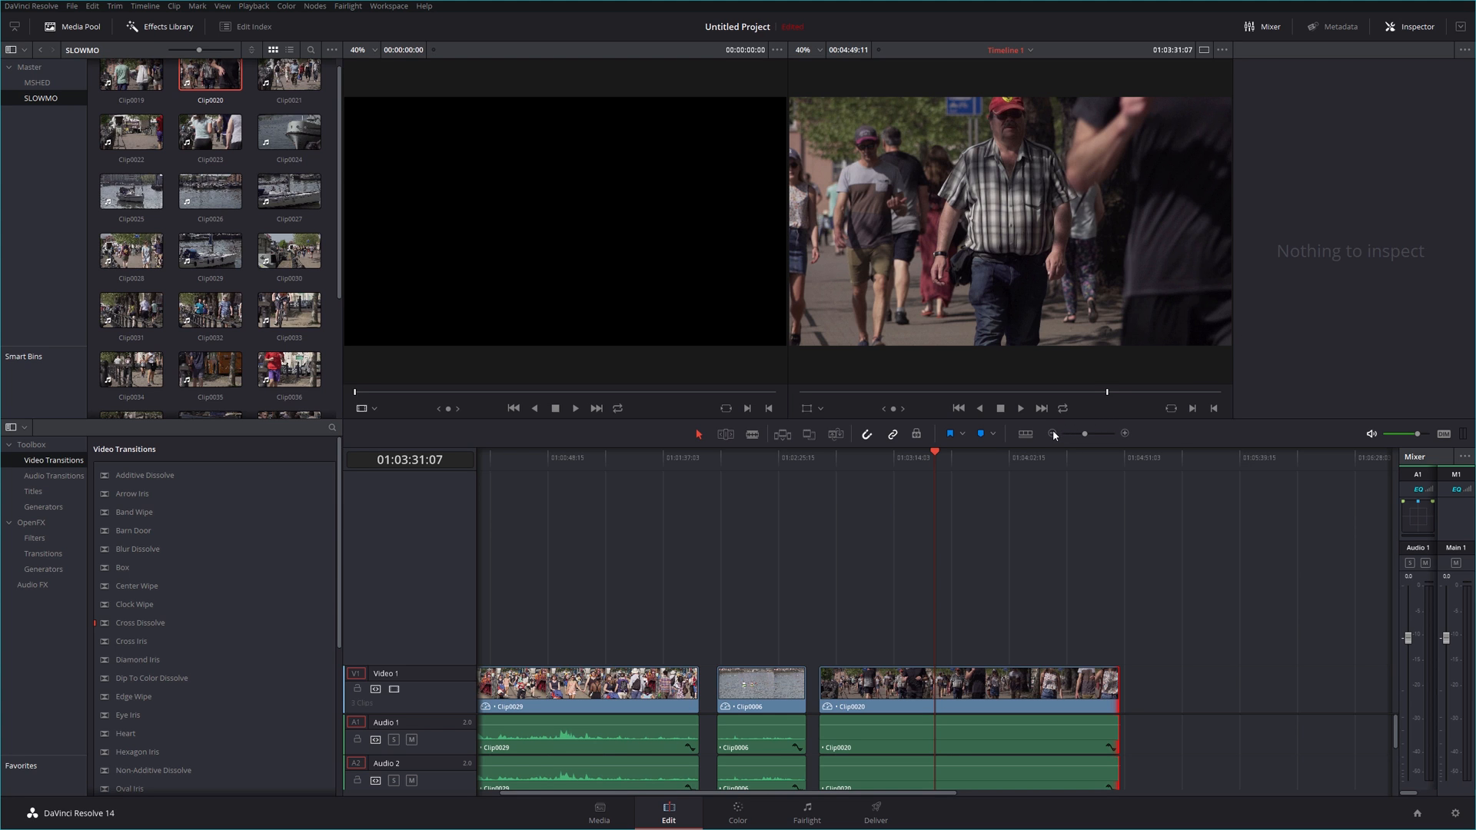
{"action": "left_click", "coordinate": [1052, 433]}
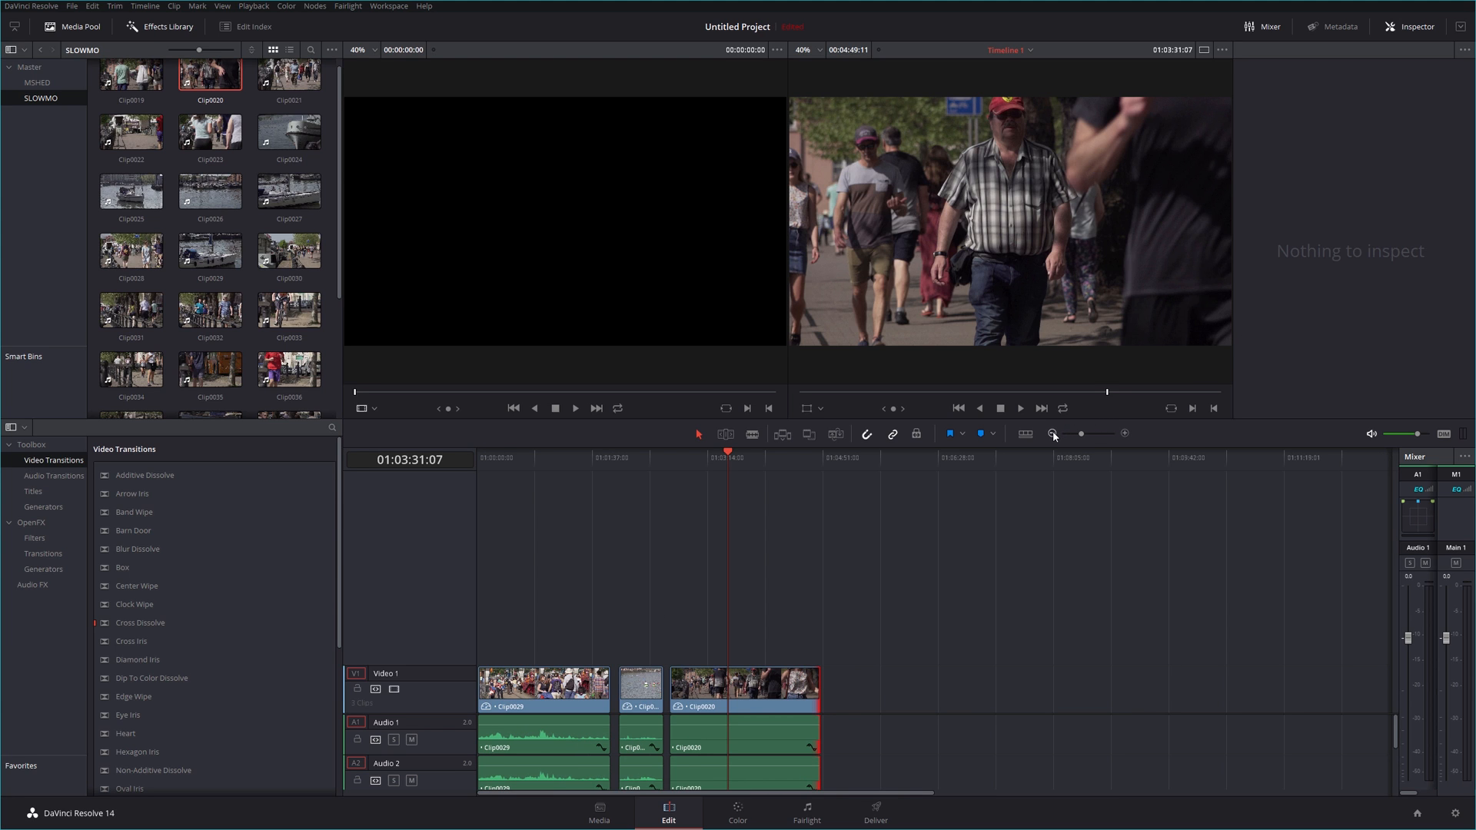
{"action": "left_click", "coordinate": [844, 458]}
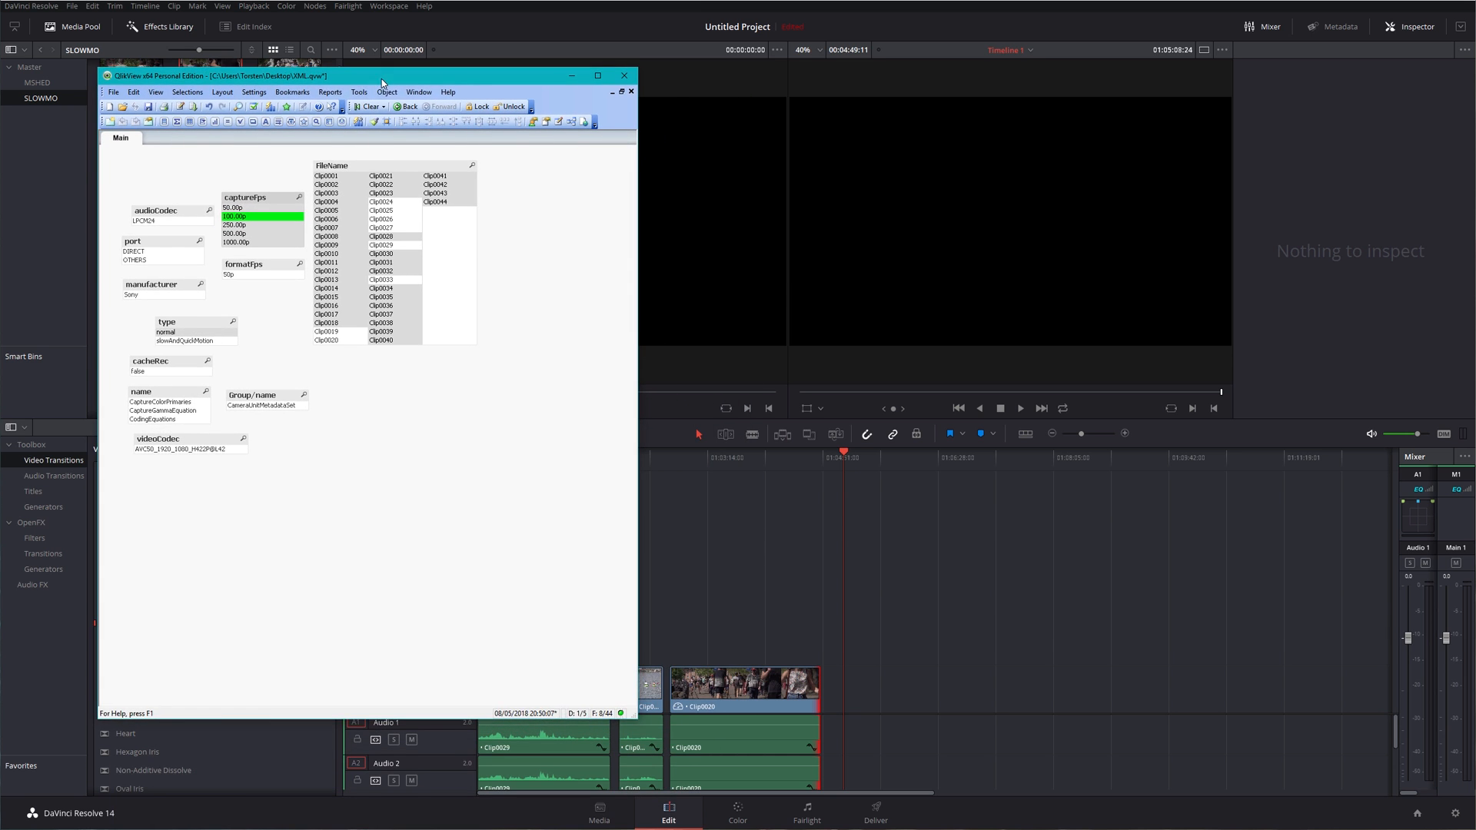
Step: Filter the QlikView catalogue to 250.00p captures and return to the Resolve project
{"action": "left_click", "coordinate": [596, 75]}
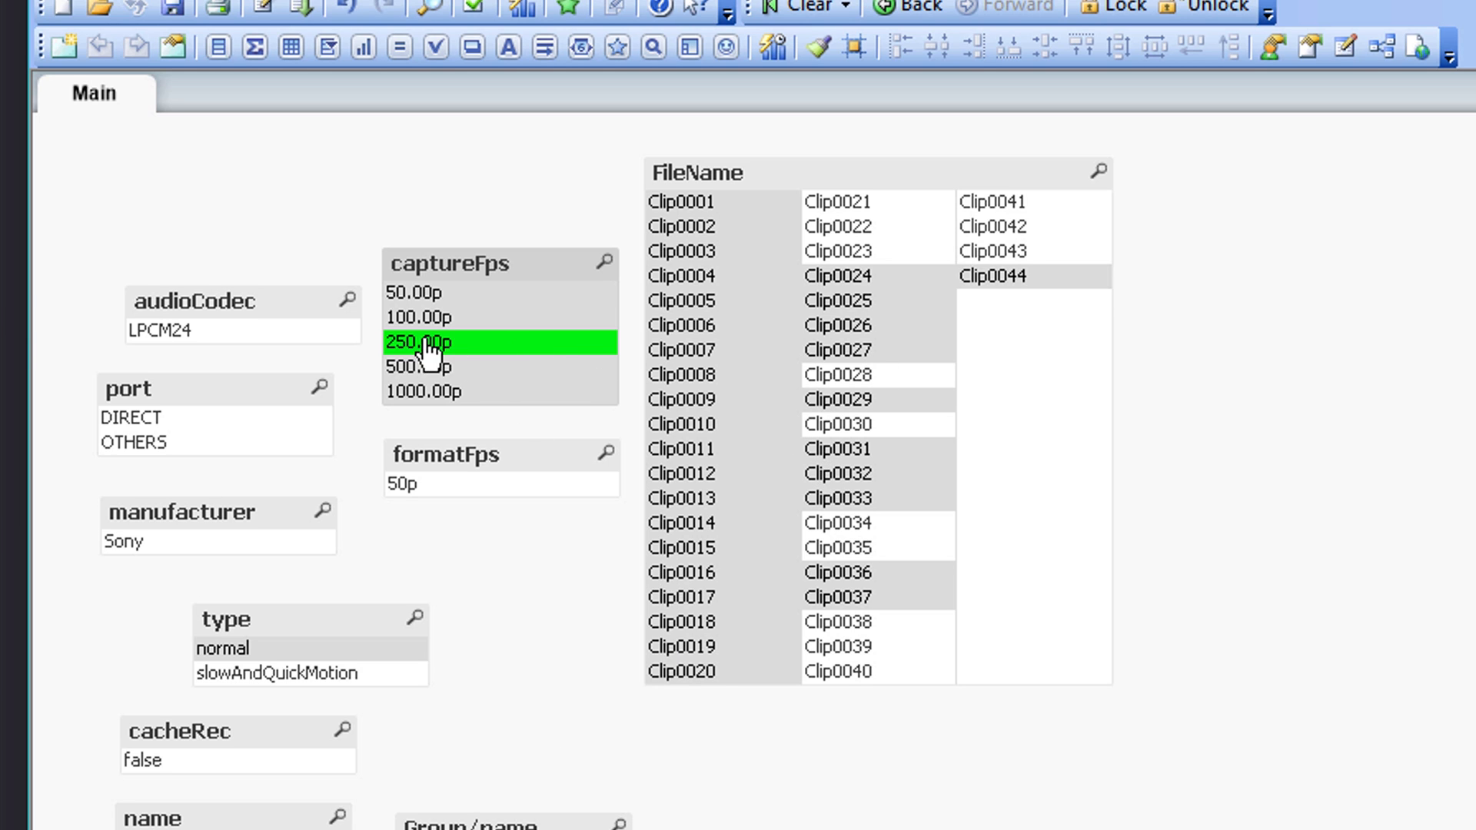
{"action": "mouse_move", "coordinate": [489, 343]}
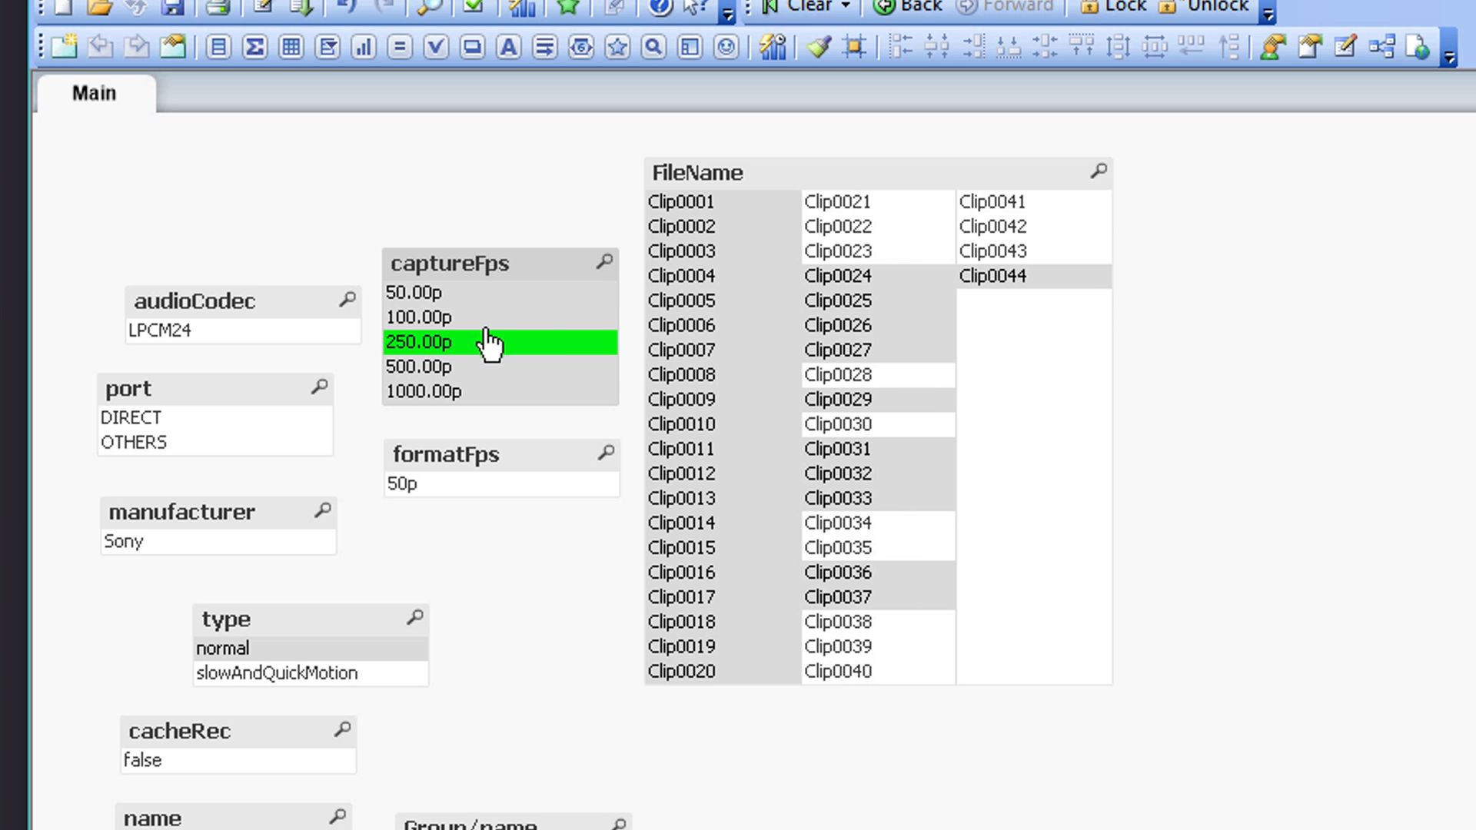
{"action": "mouse_move", "coordinate": [435, 386]}
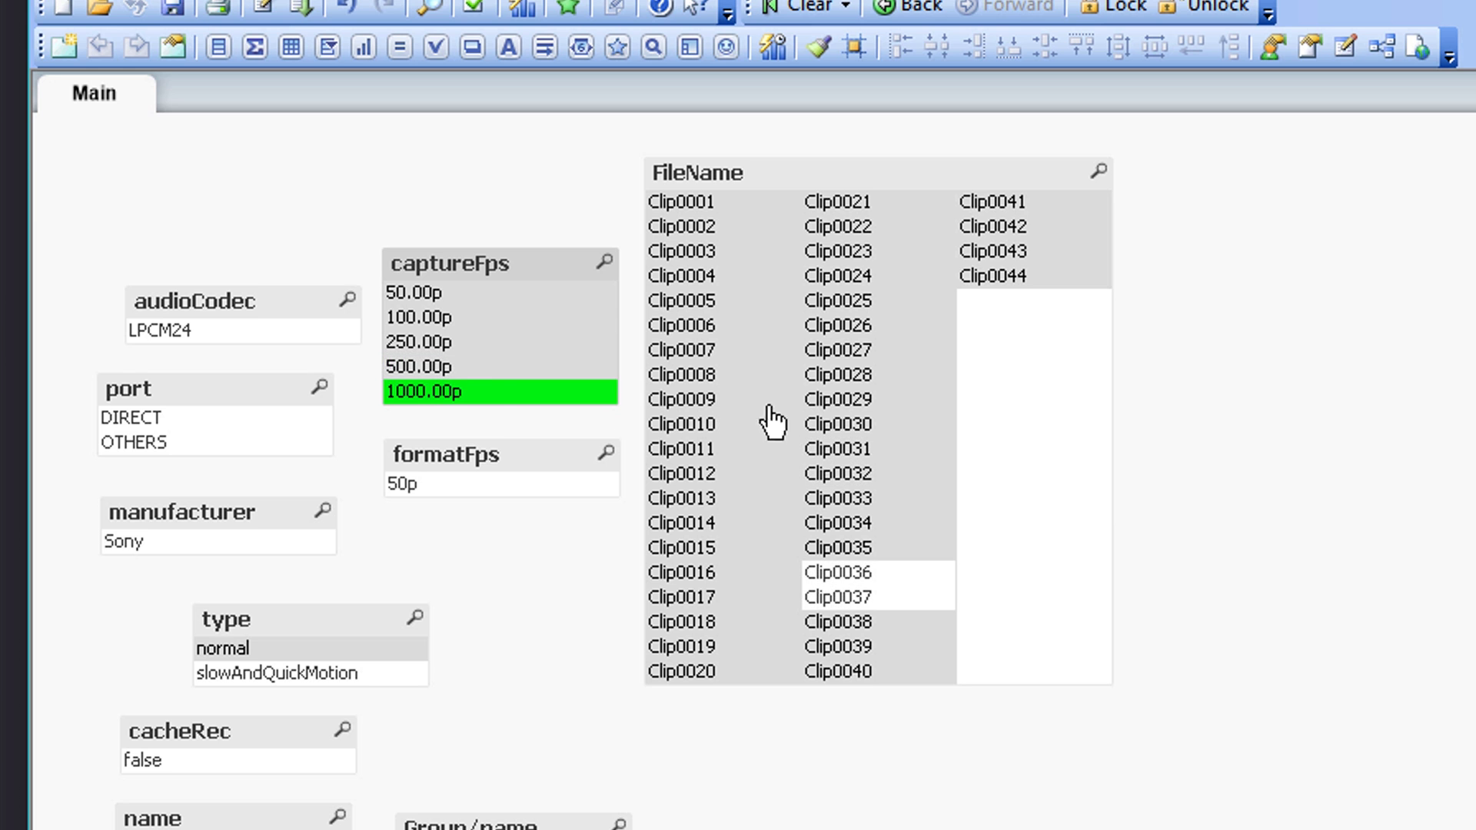
{"action": "mouse_move", "coordinate": [429, 354]}
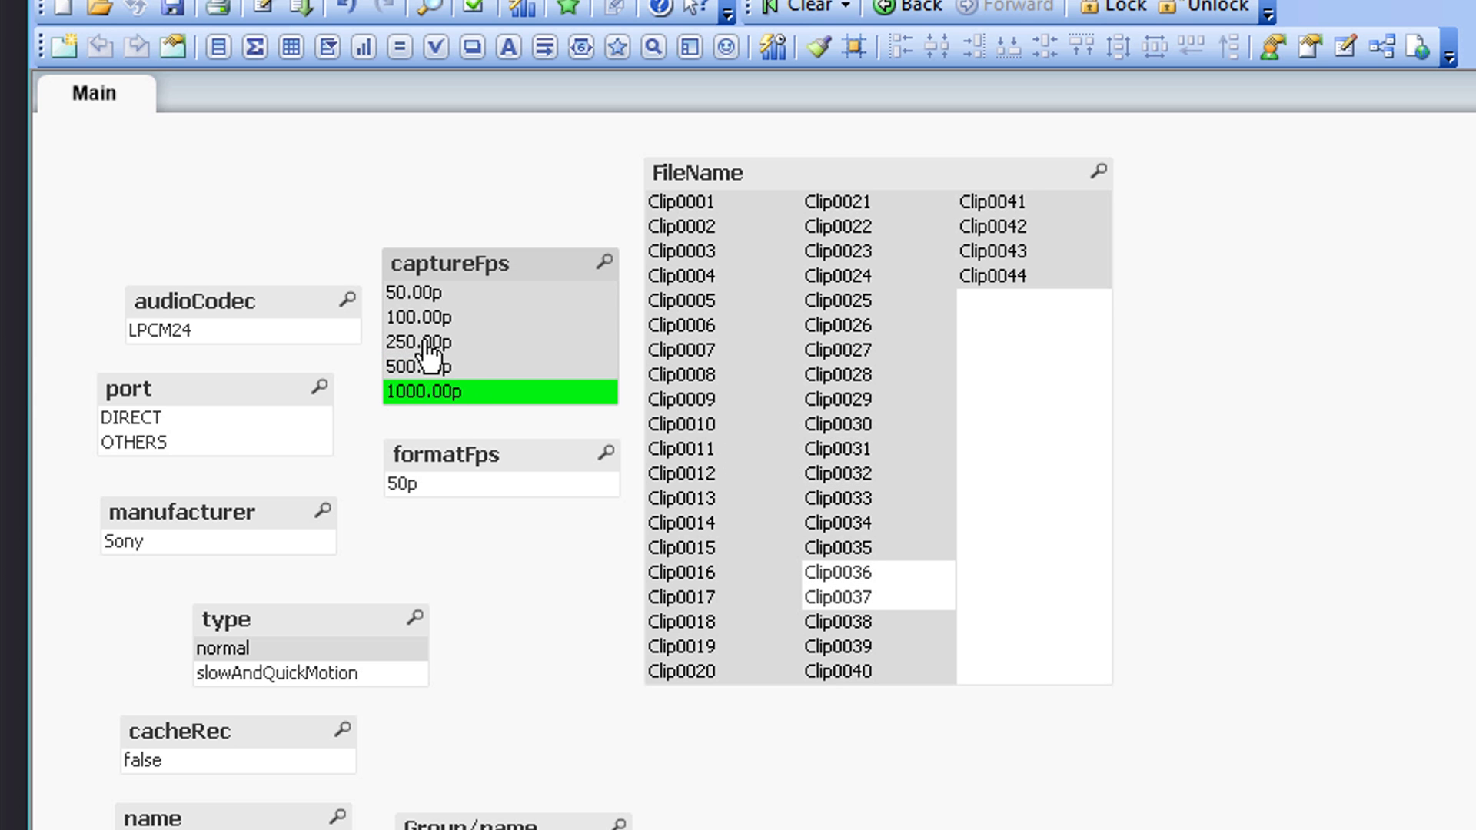
{"action": "left_click", "coordinate": [429, 341]}
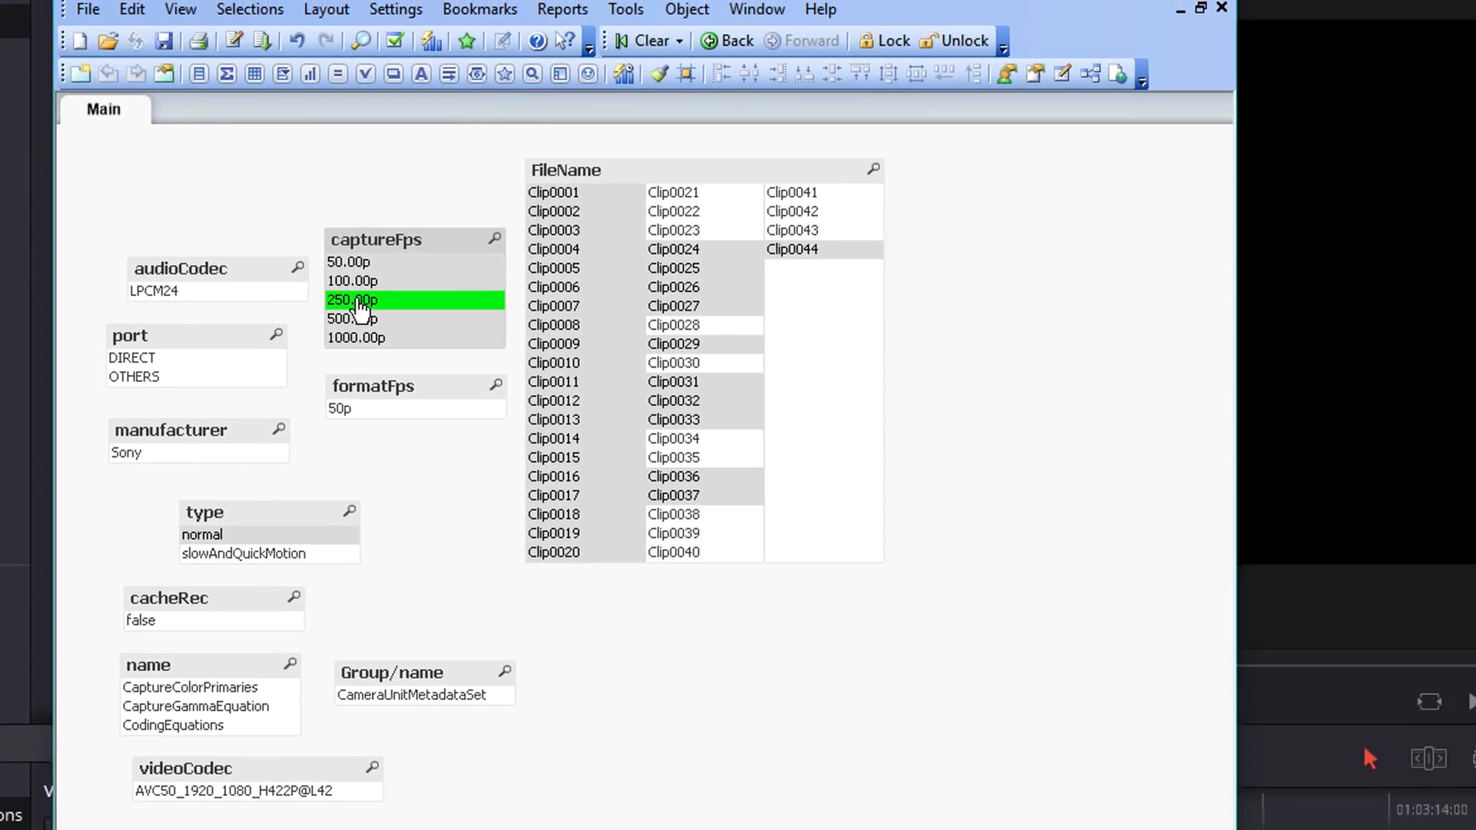
{"action": "left_click", "coordinate": [1201, 8]}
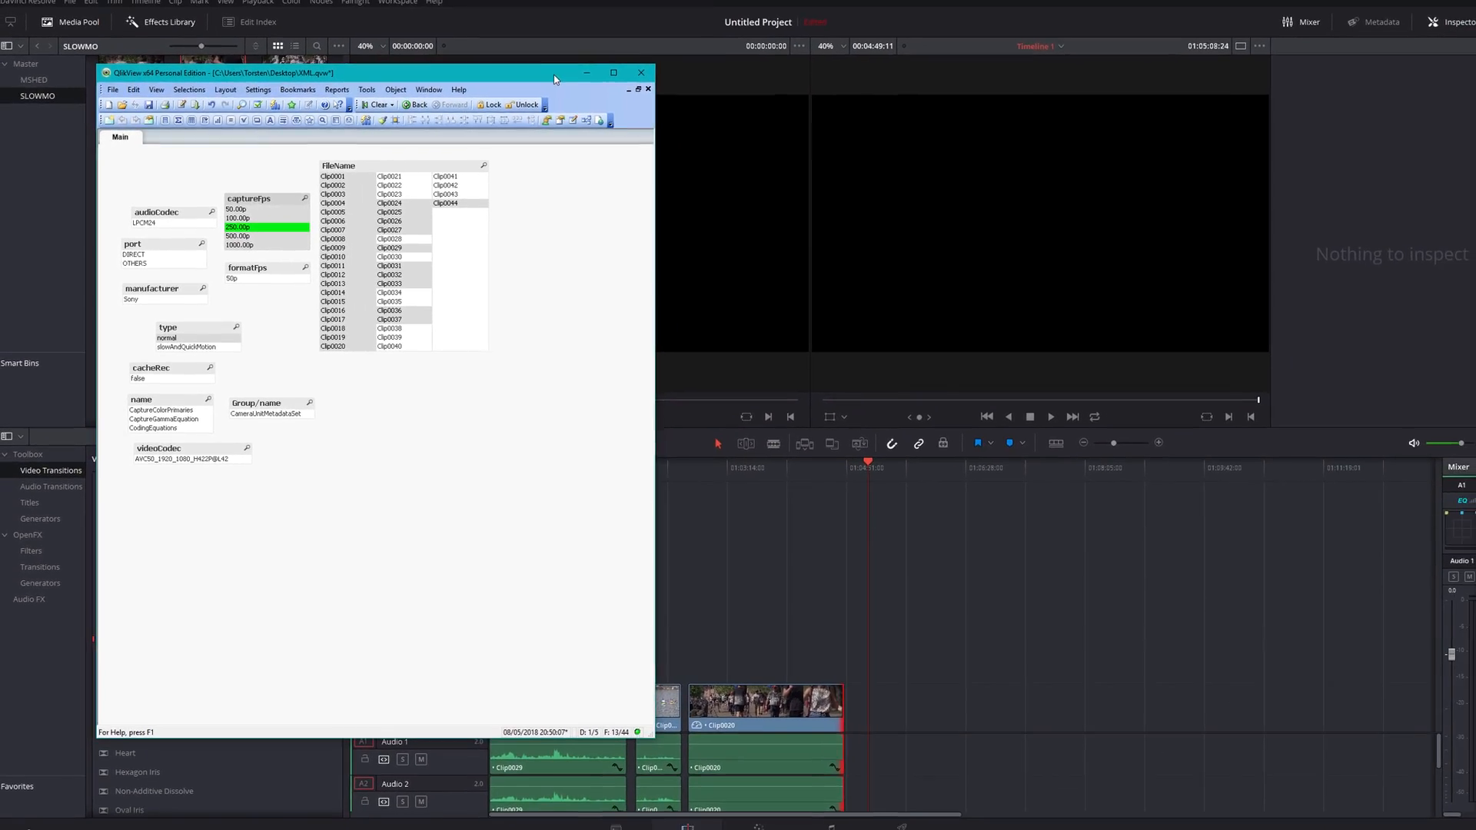
{"action": "left_click", "coordinate": [639, 73]}
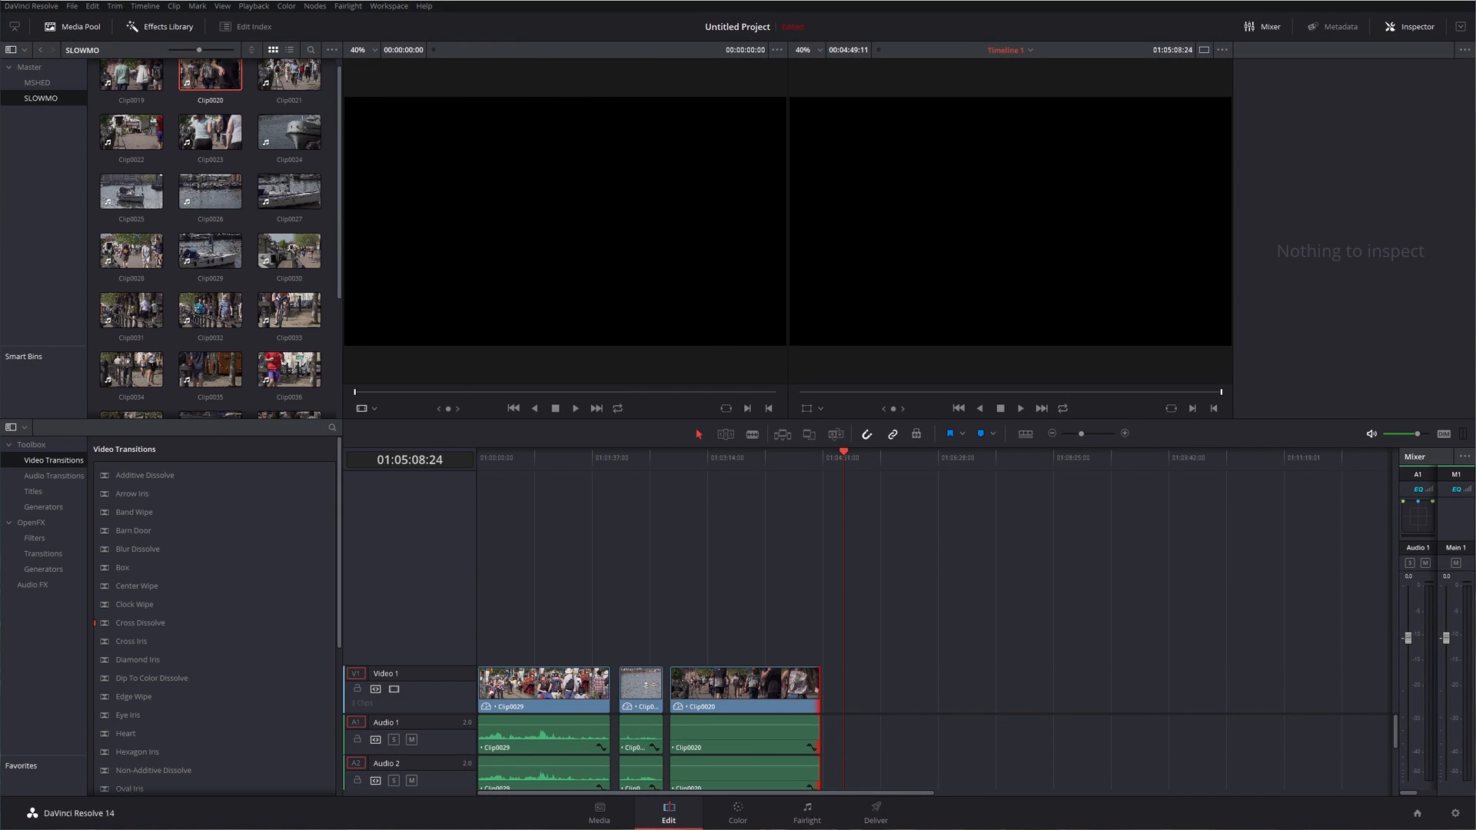
{"action": "mouse_move", "coordinate": [747, 589]}
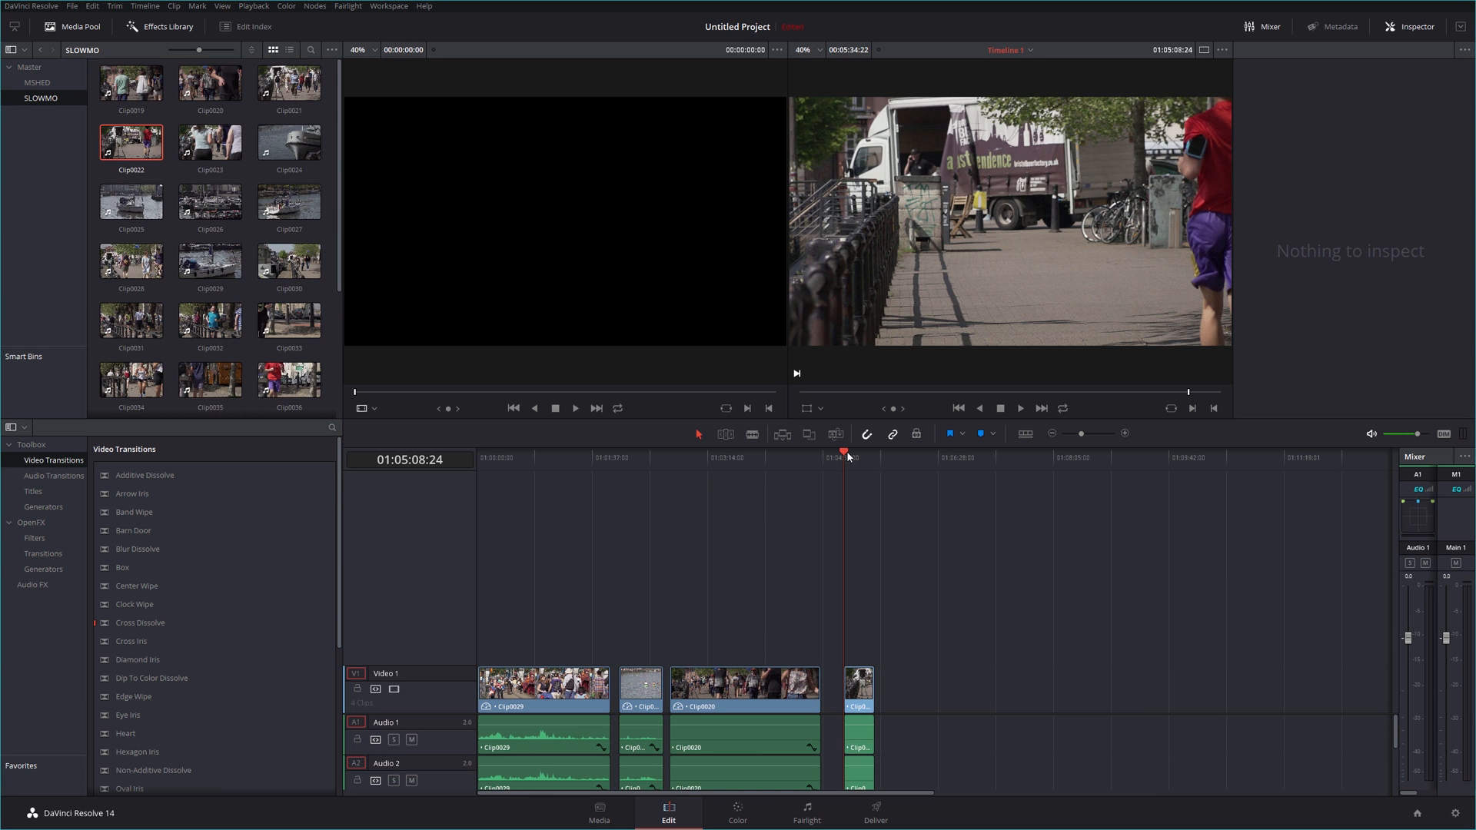
{"action": "mouse_move", "coordinate": [1127, 433]}
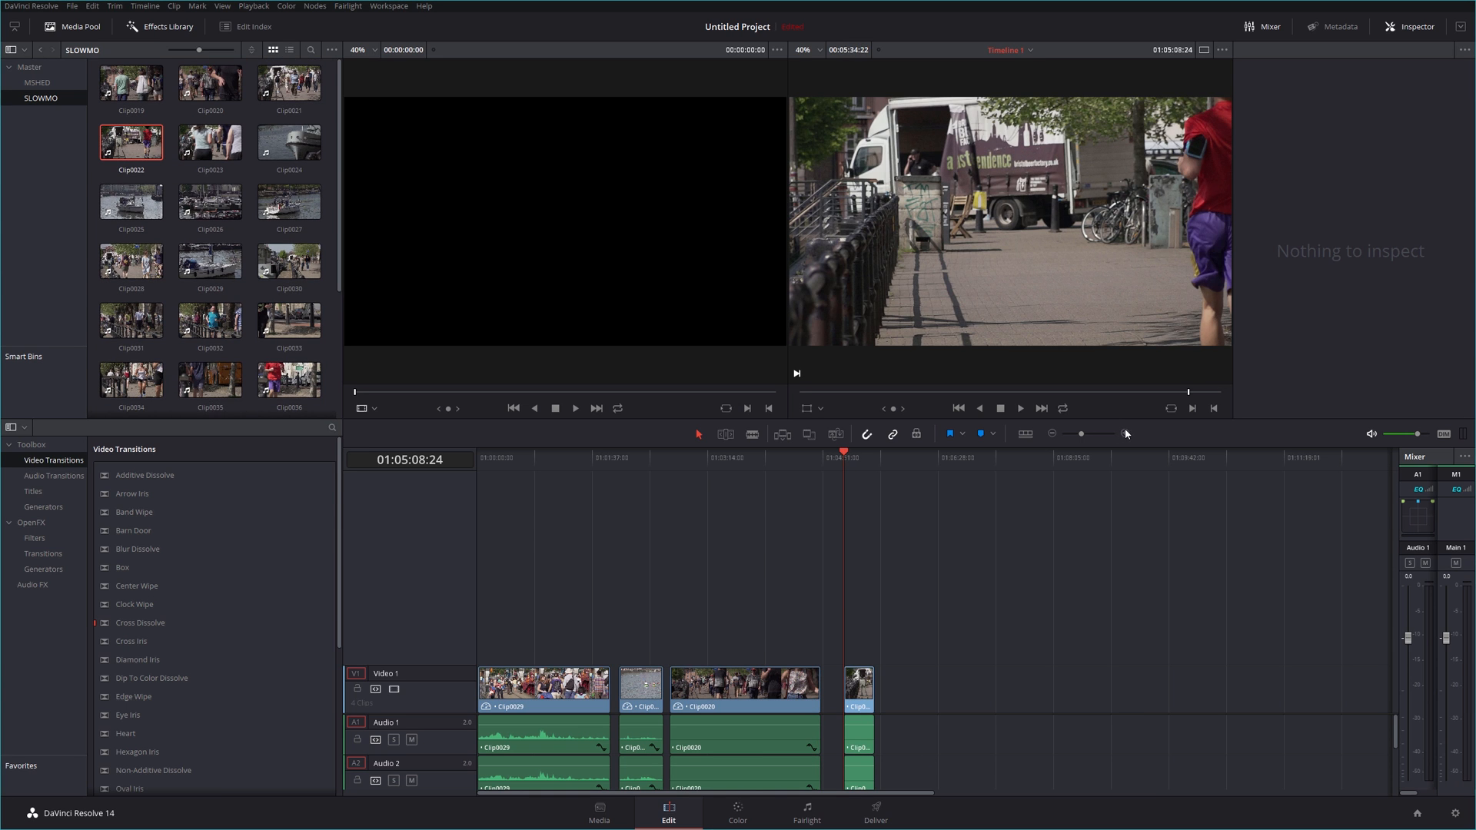
Step: Add Clip0034 from the Media Pool to the end of Video 1 and select it on the timeline
{"action": "left_click", "coordinate": [129, 262]}
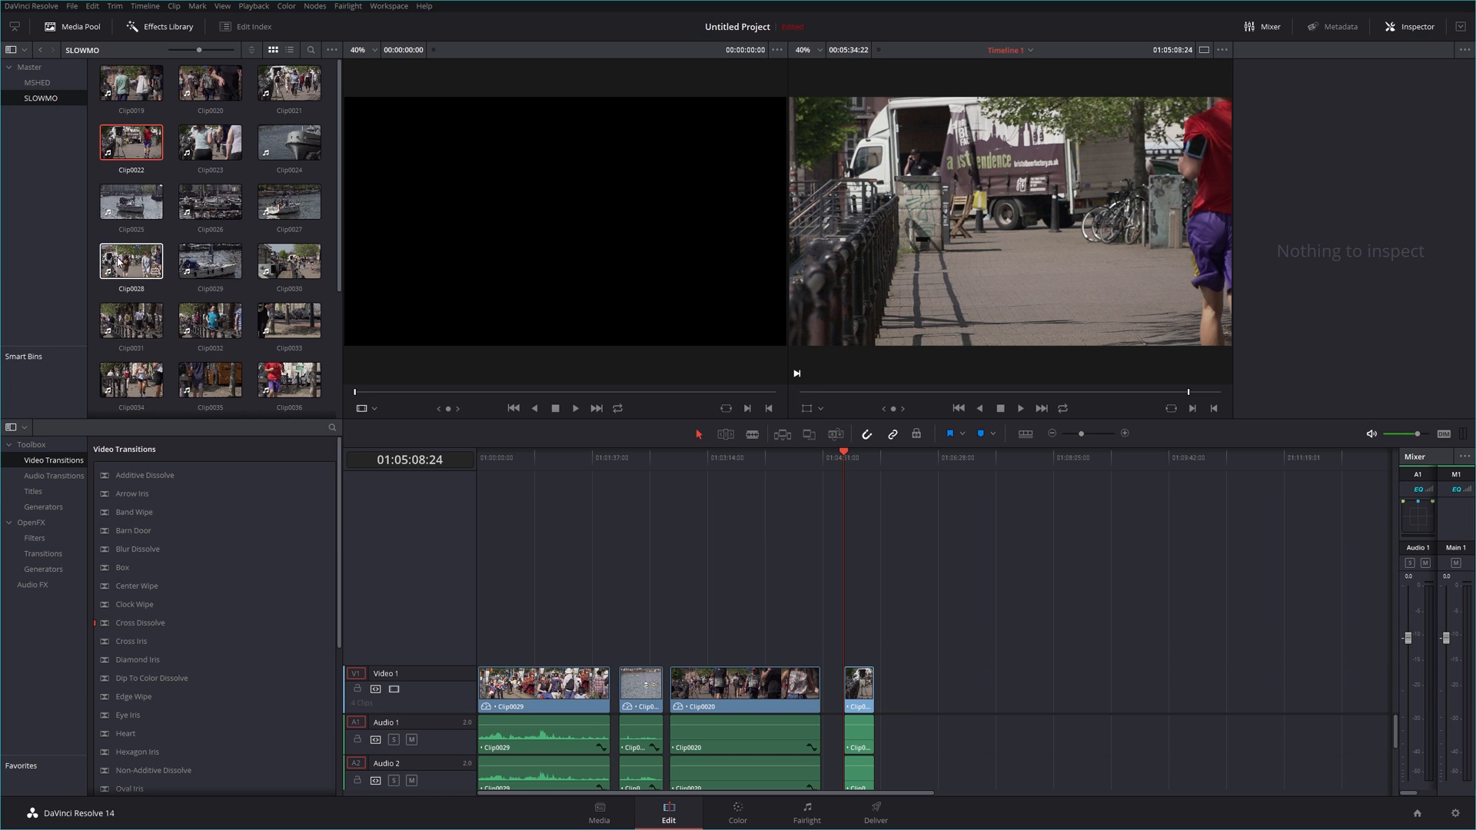
{"action": "left_click", "coordinate": [210, 320]}
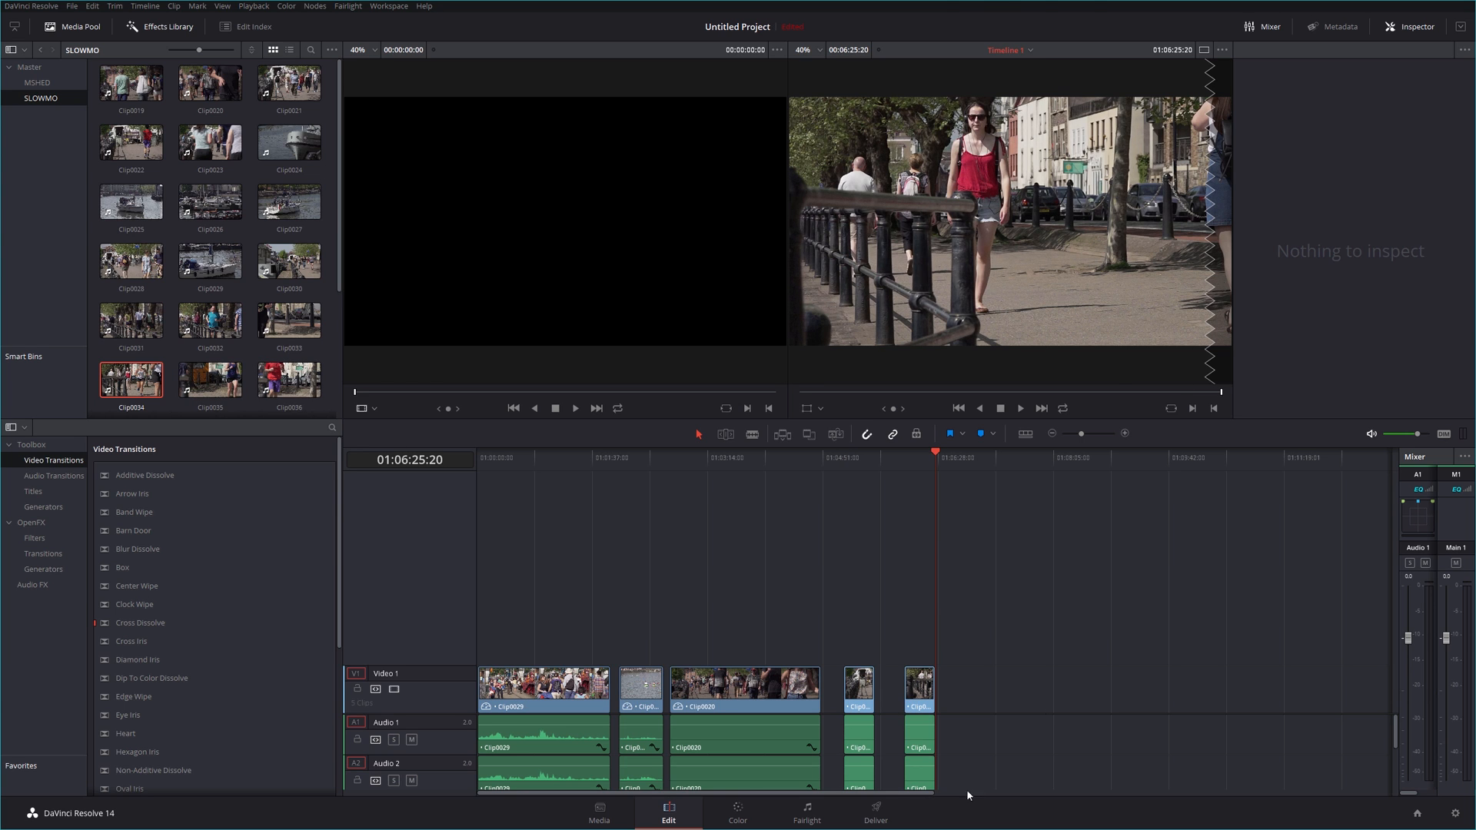
{"action": "left_click", "coordinate": [1125, 433]}
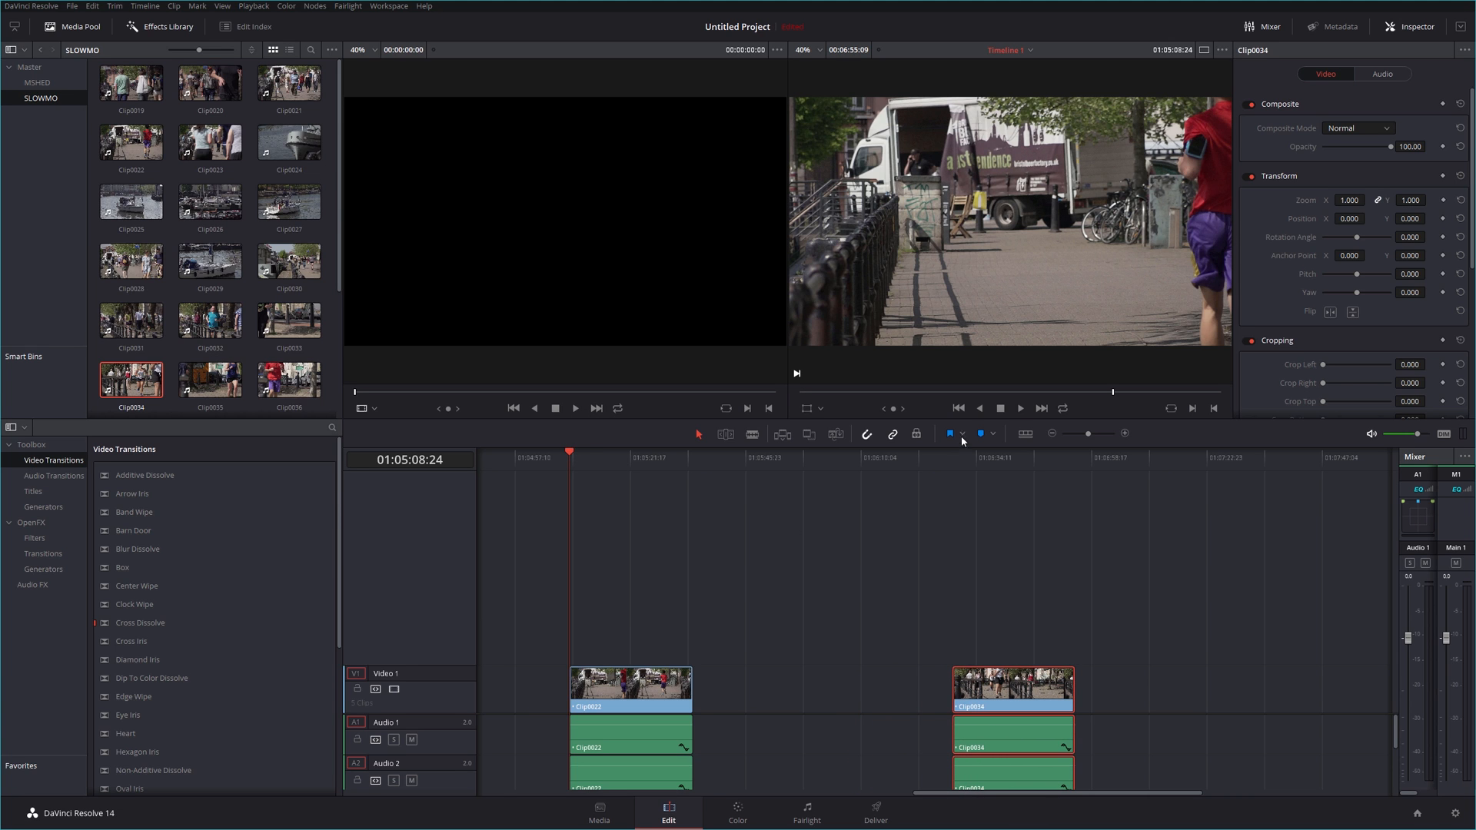
{"action": "left_click", "coordinate": [1019, 407]}
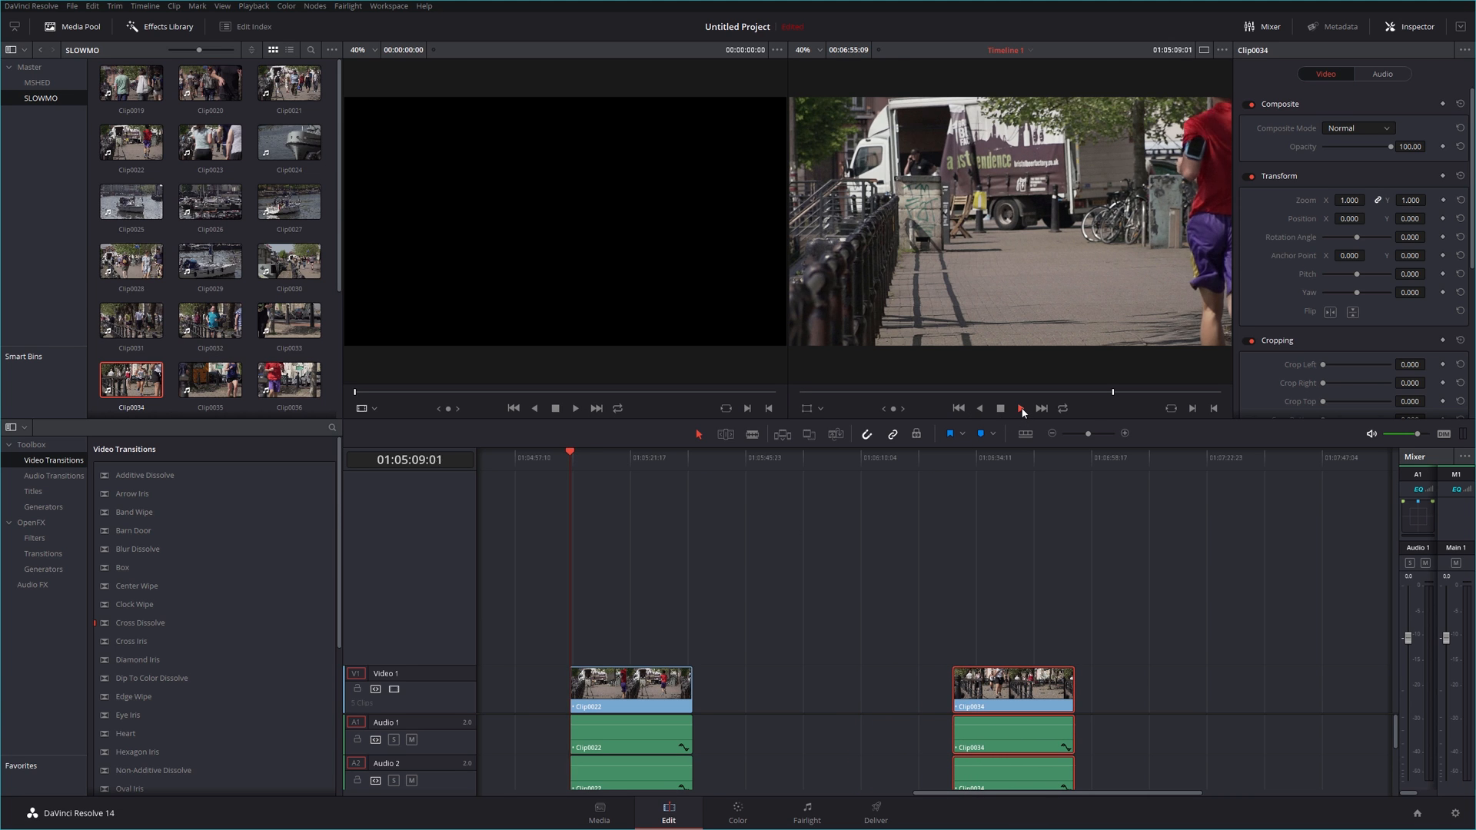
{"action": "left_click", "coordinate": [1020, 408]}
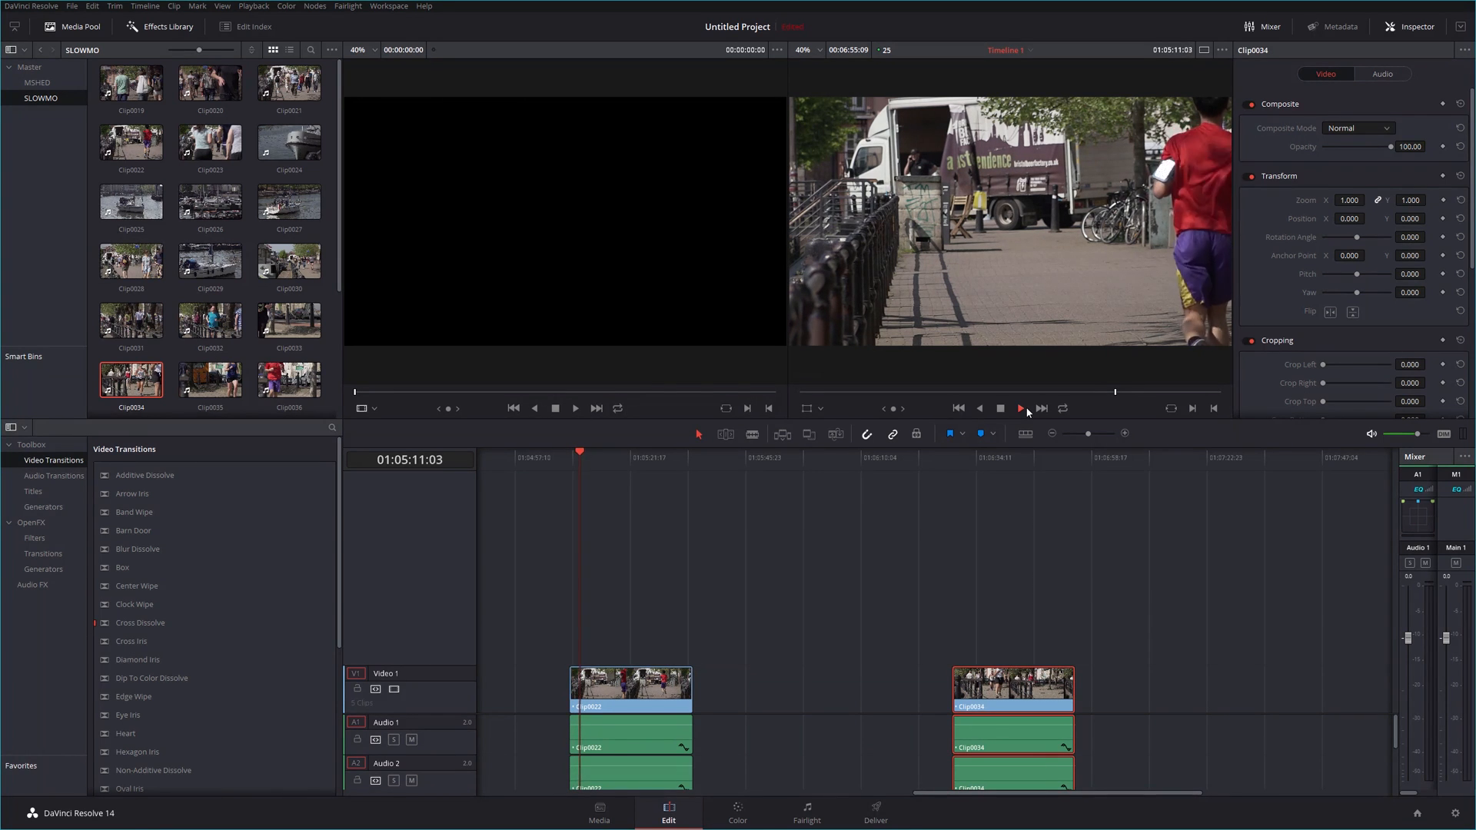
{"action": "left_click", "coordinate": [1020, 408]}
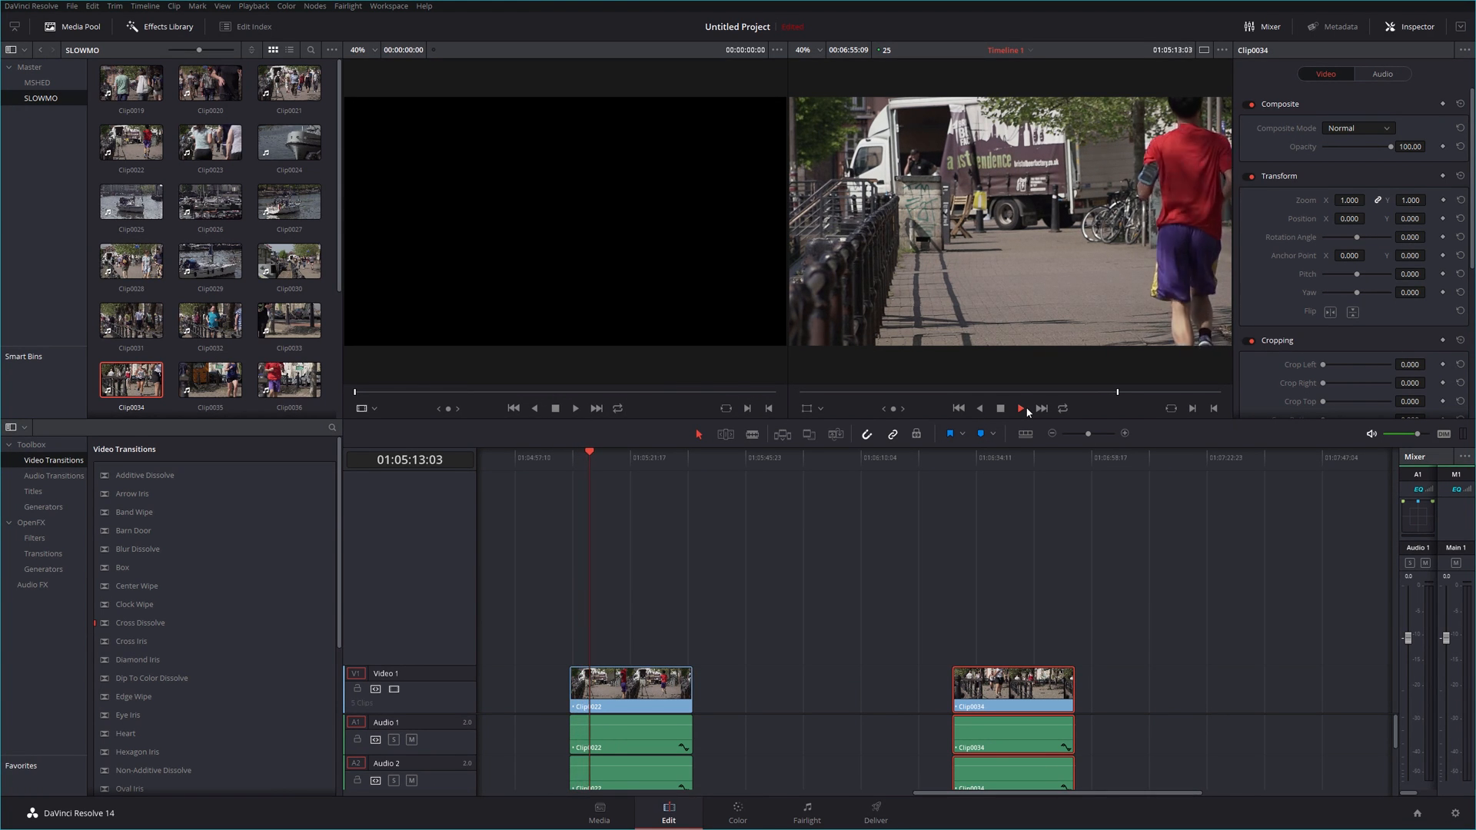
{"action": "left_click", "coordinate": [1020, 408]}
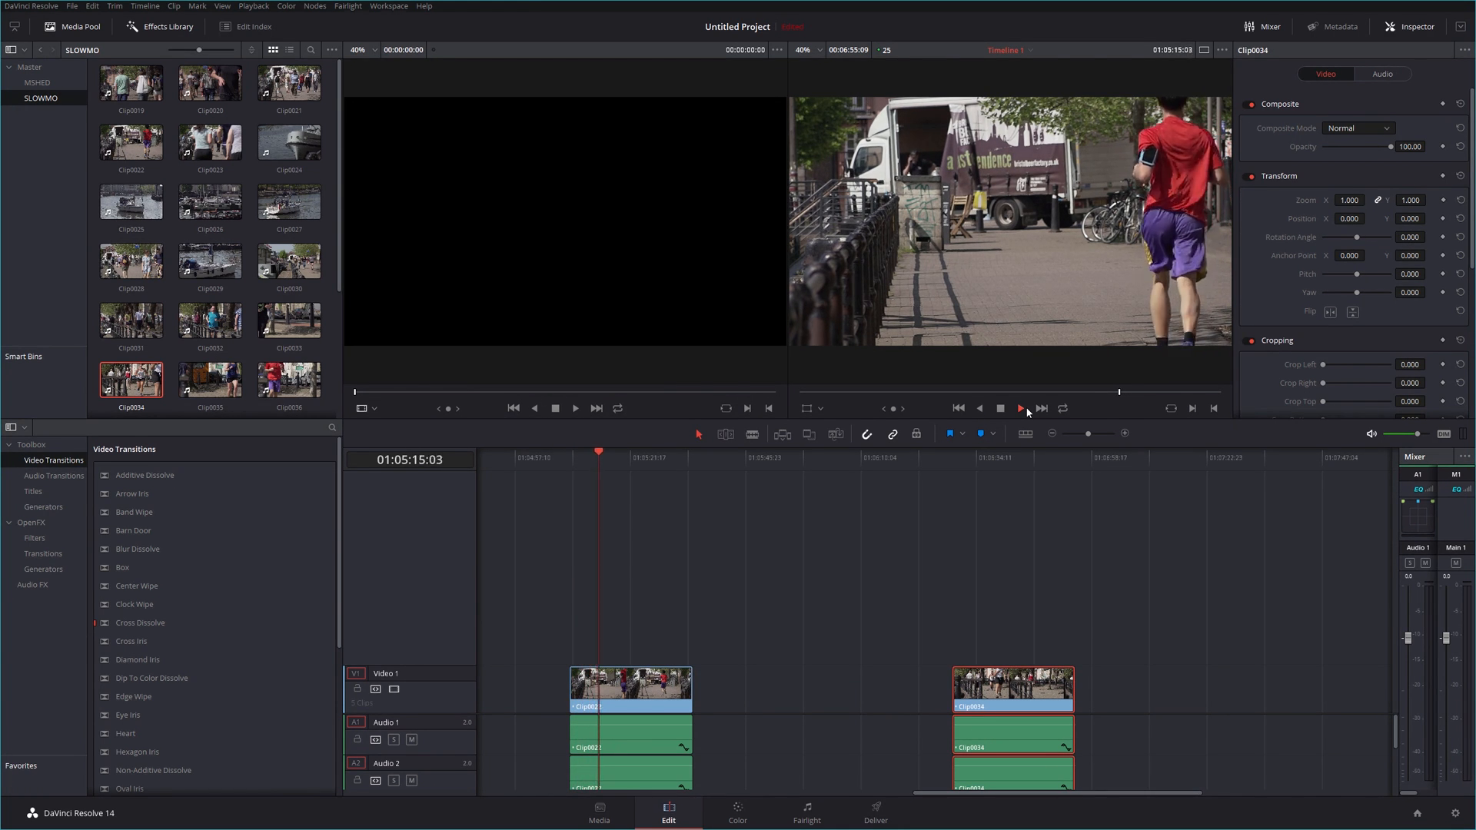
{"action": "left_click", "coordinate": [1019, 407]}
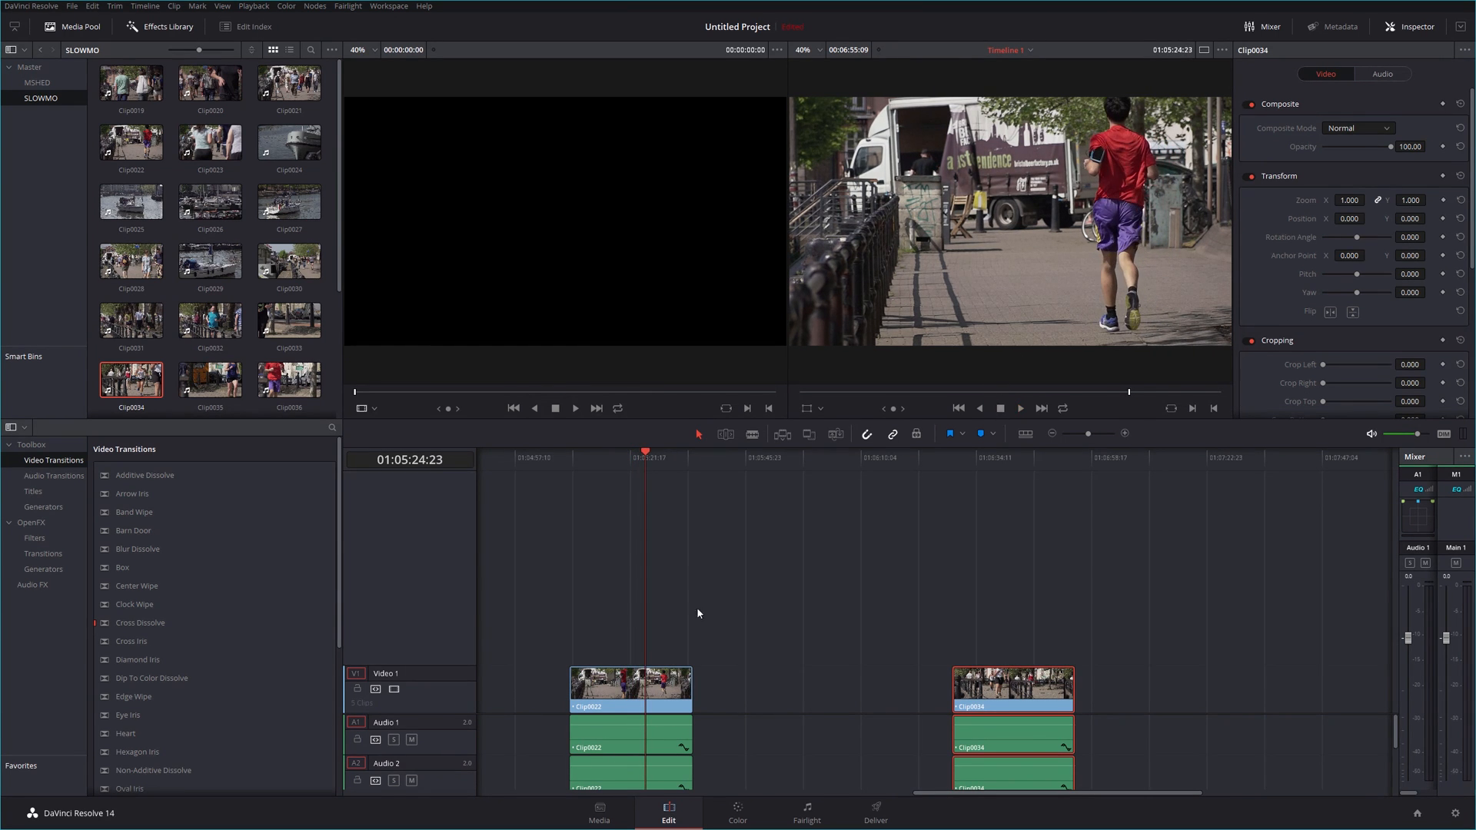
Step: Apply a lower speed to Clip0022 through Change Clip Speed and move to the Color page
{"action": "right_click", "coordinate": [629, 687]}
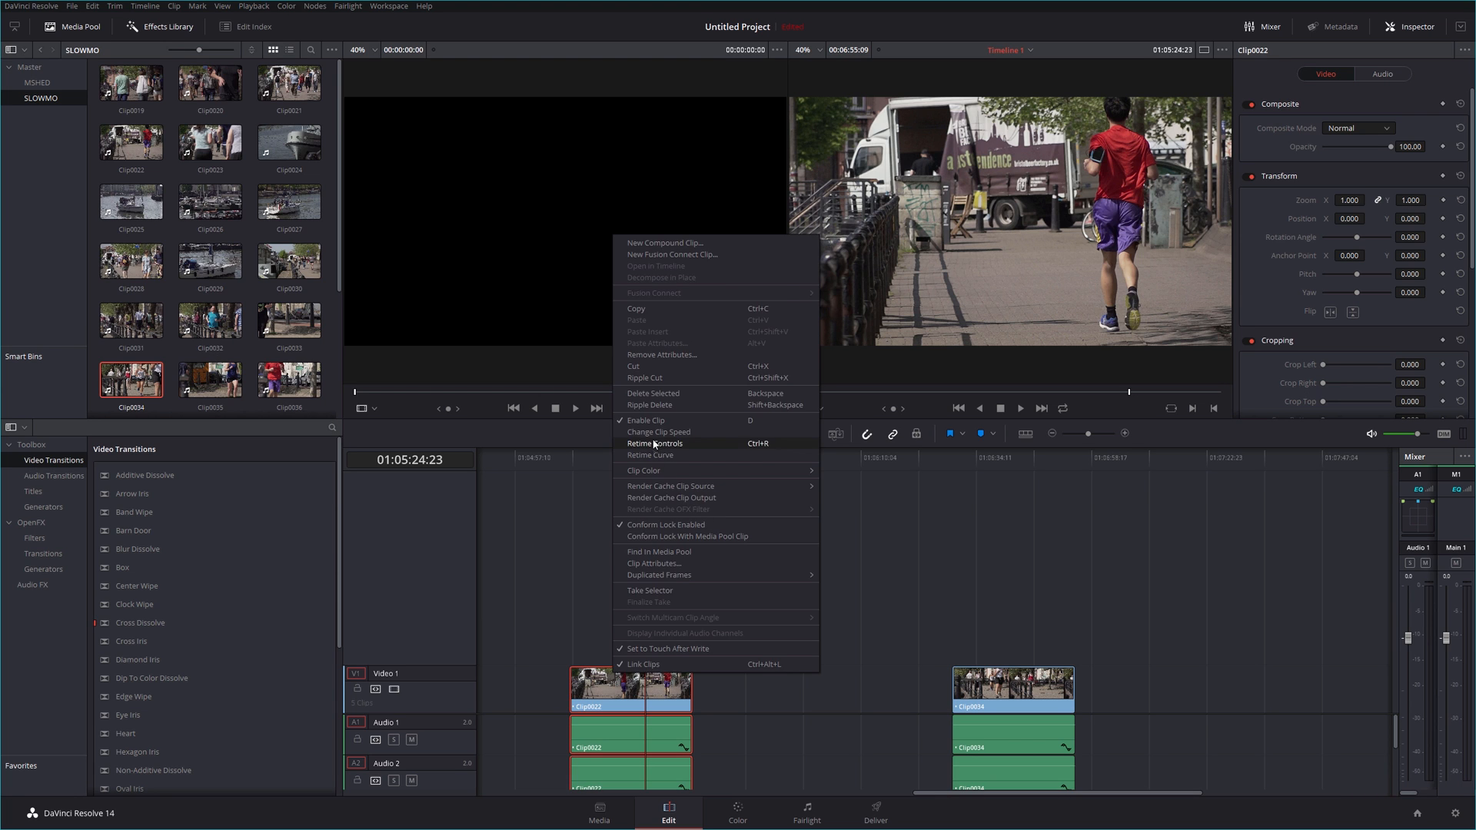
{"action": "left_click", "coordinate": [656, 430]}
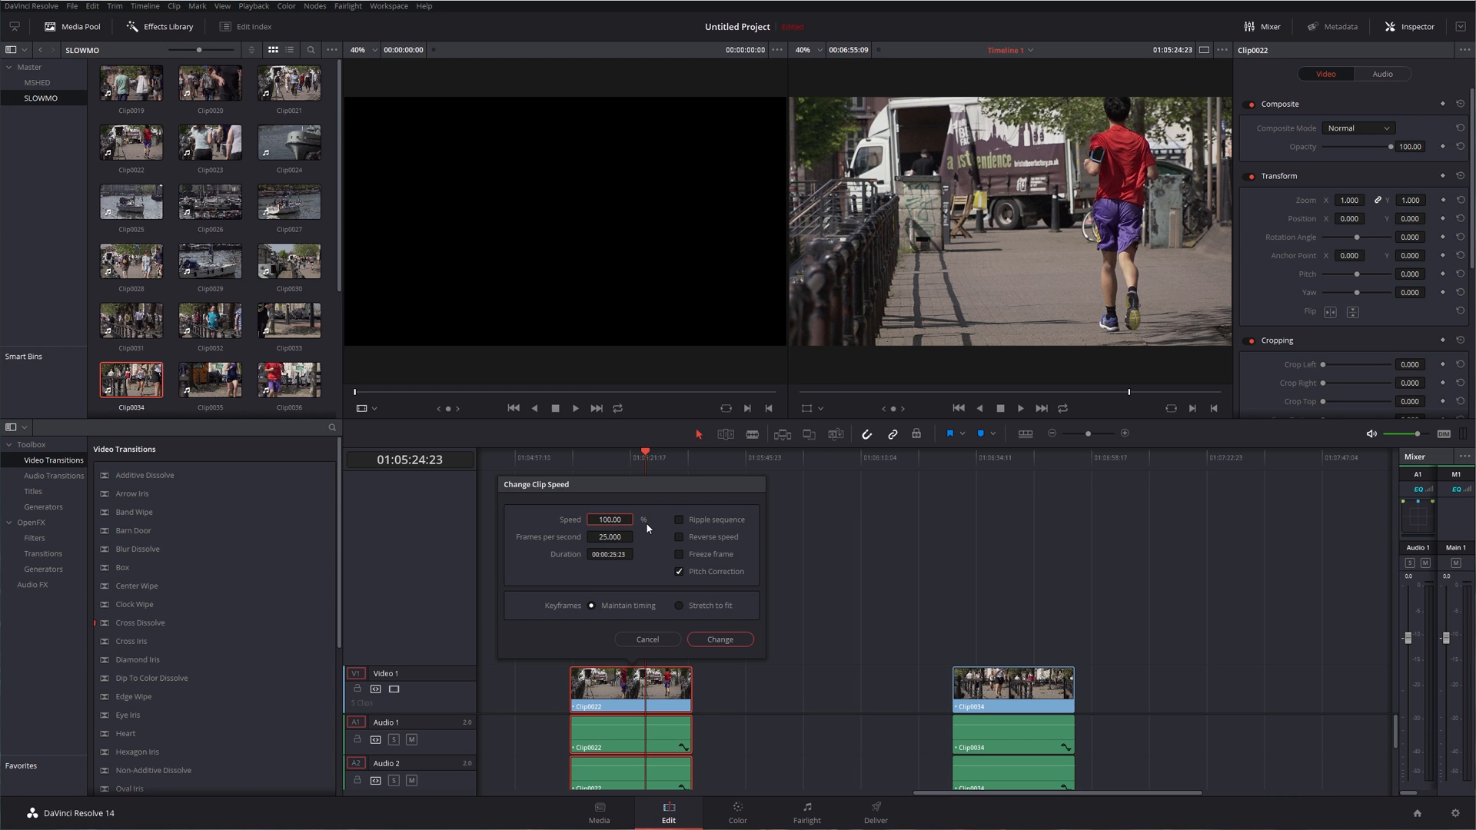
{"action": "left_click", "coordinate": [718, 640]}
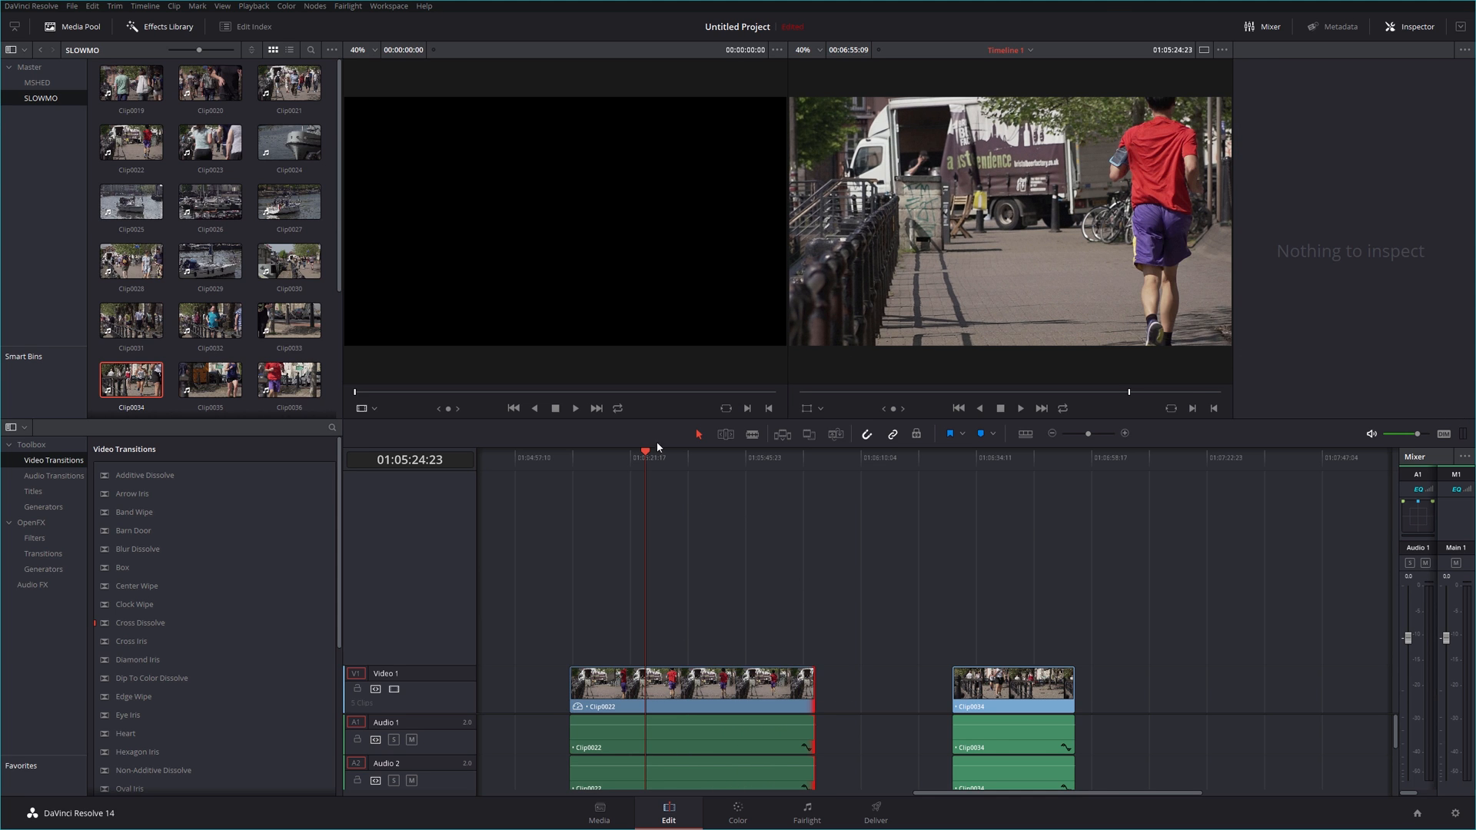
{"action": "mouse_move", "coordinate": [655, 458]}
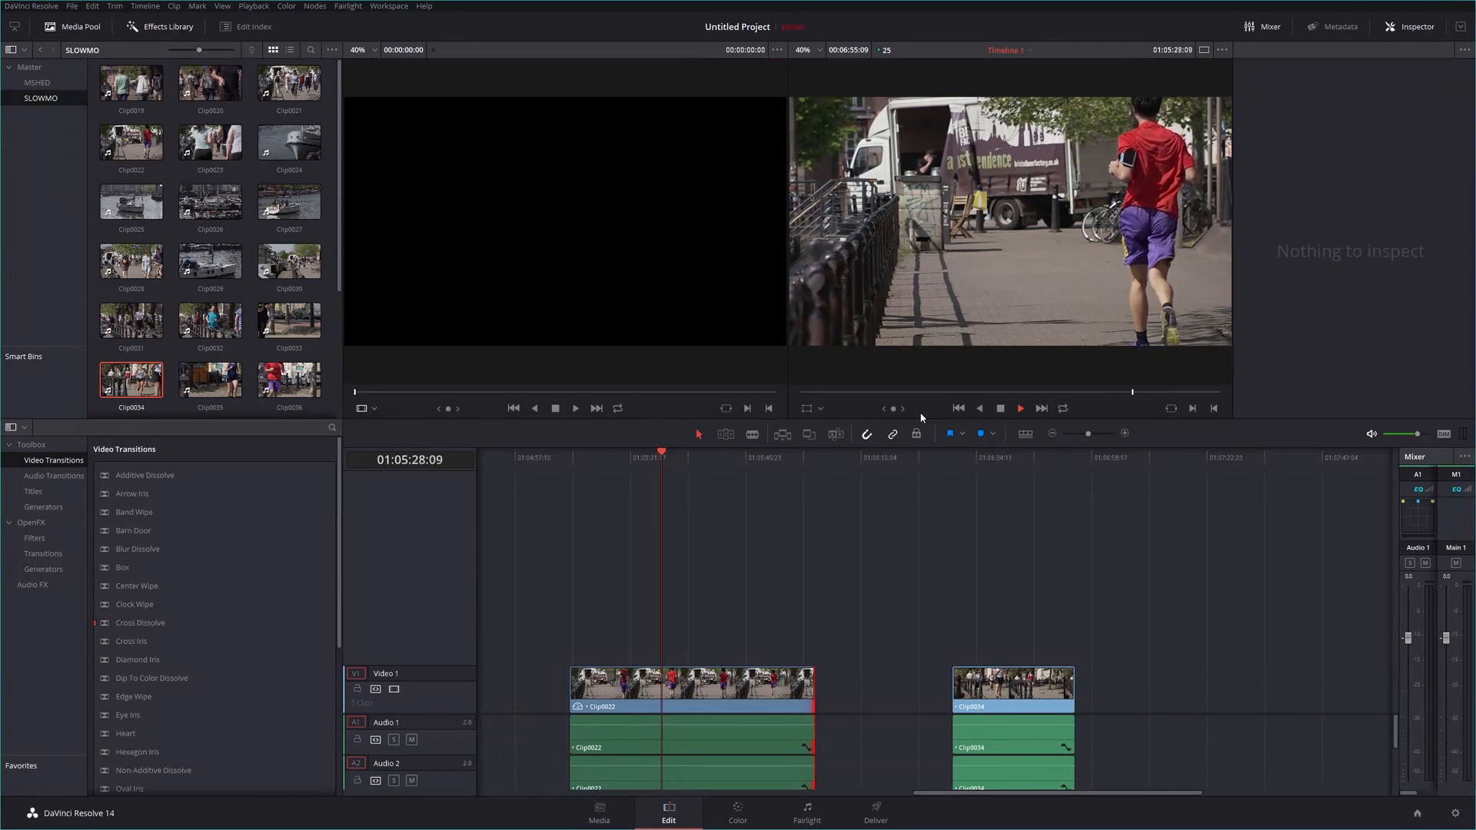
{"action": "left_click", "coordinate": [736, 811]}
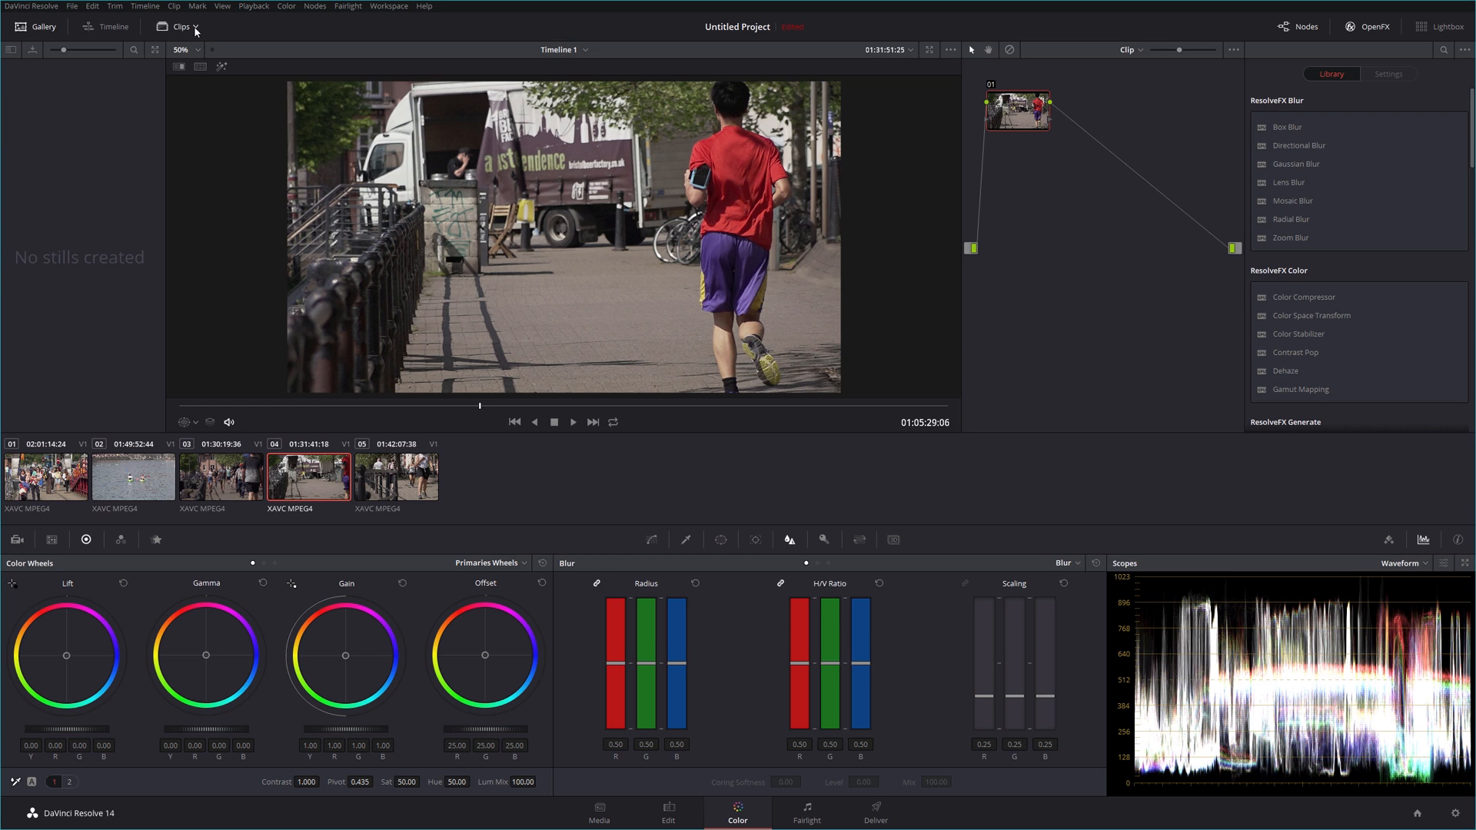
{"action": "mouse_move", "coordinate": [455, 408]}
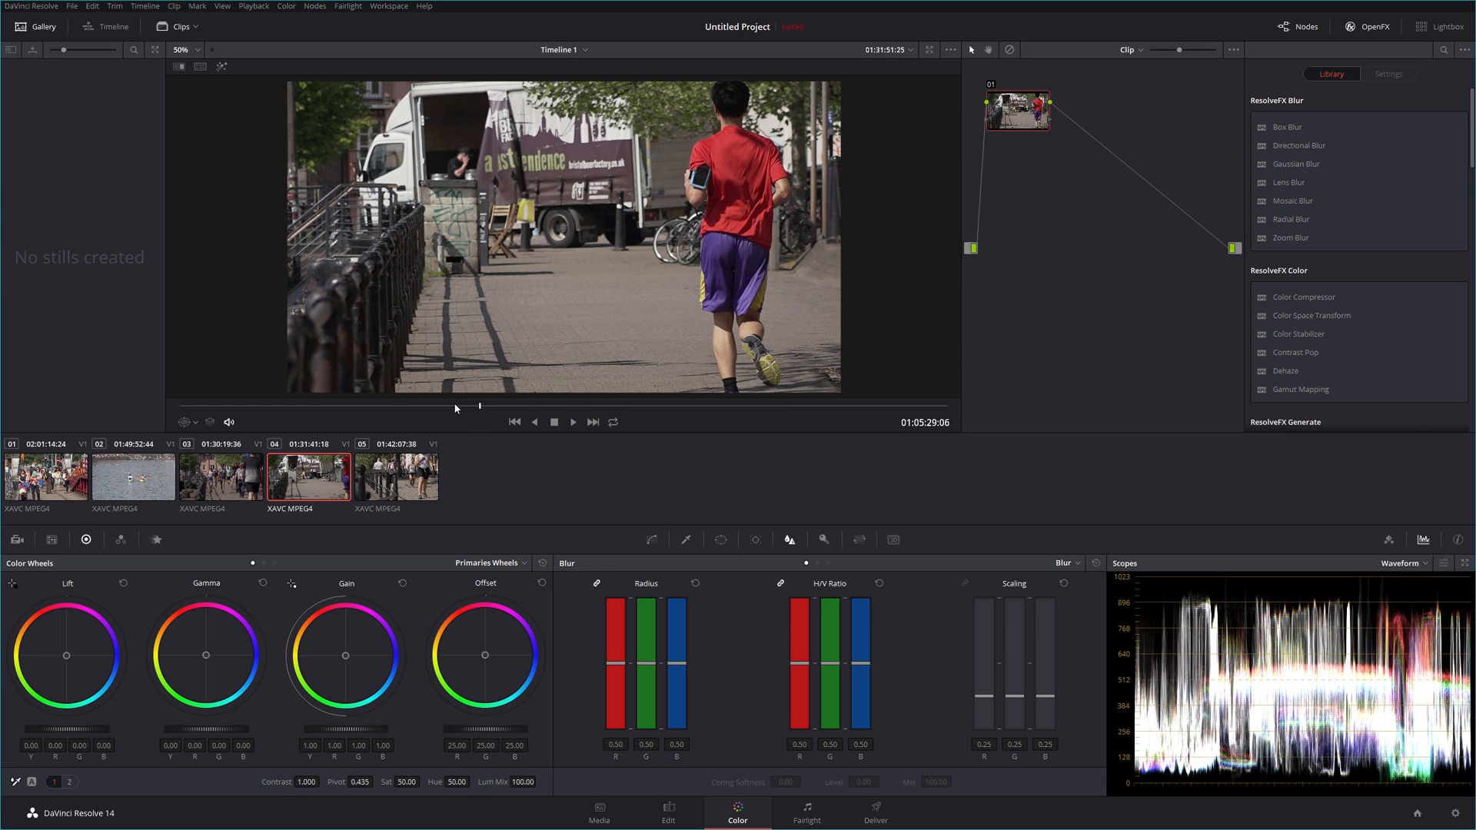
{"action": "mouse_move", "coordinate": [175, 501]}
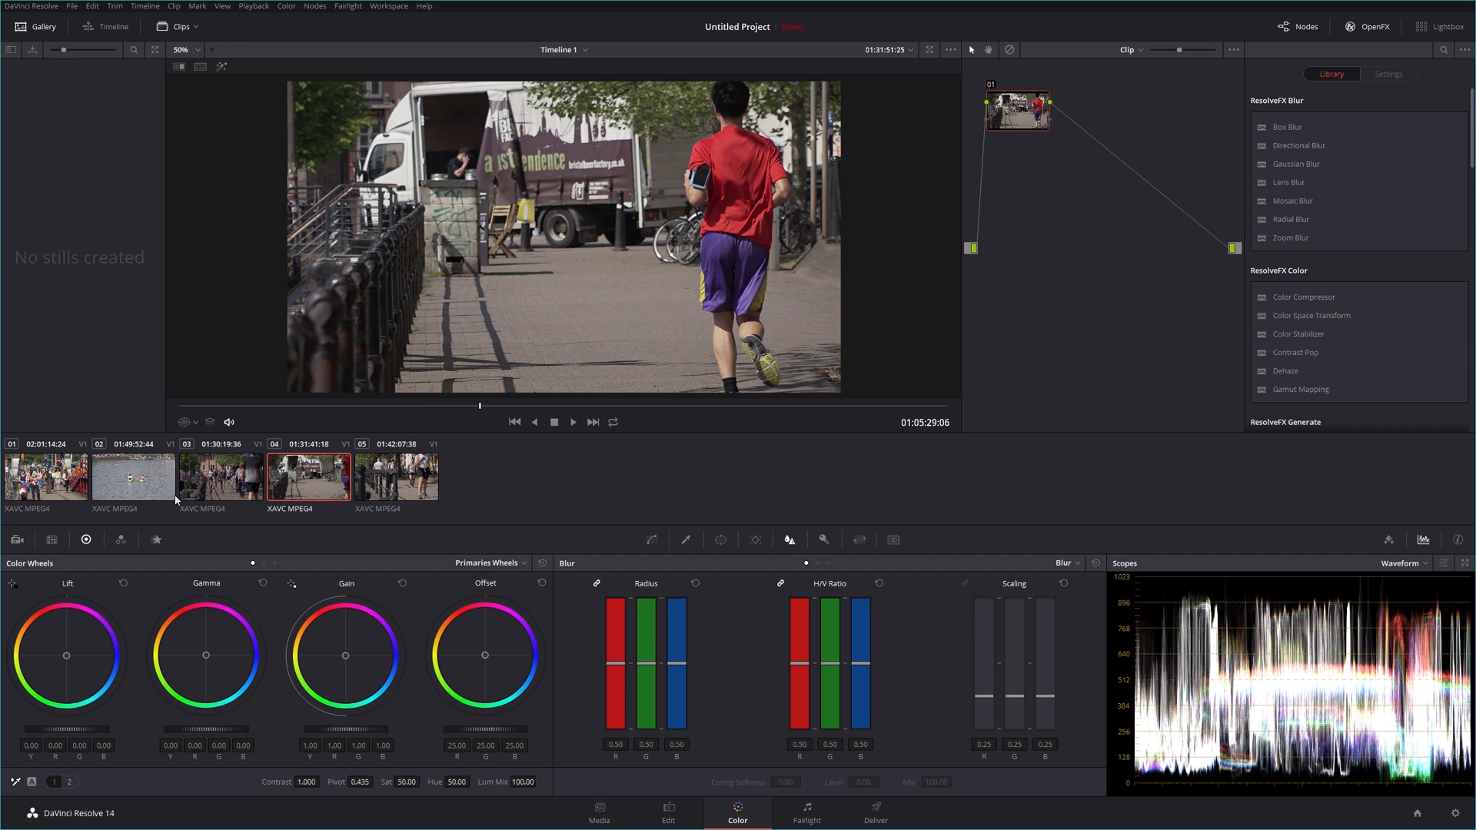
Step: Enlarge the Color page viewer and play the slowed runner clip through to the timeline end
{"action": "left_click", "coordinate": [178, 26]}
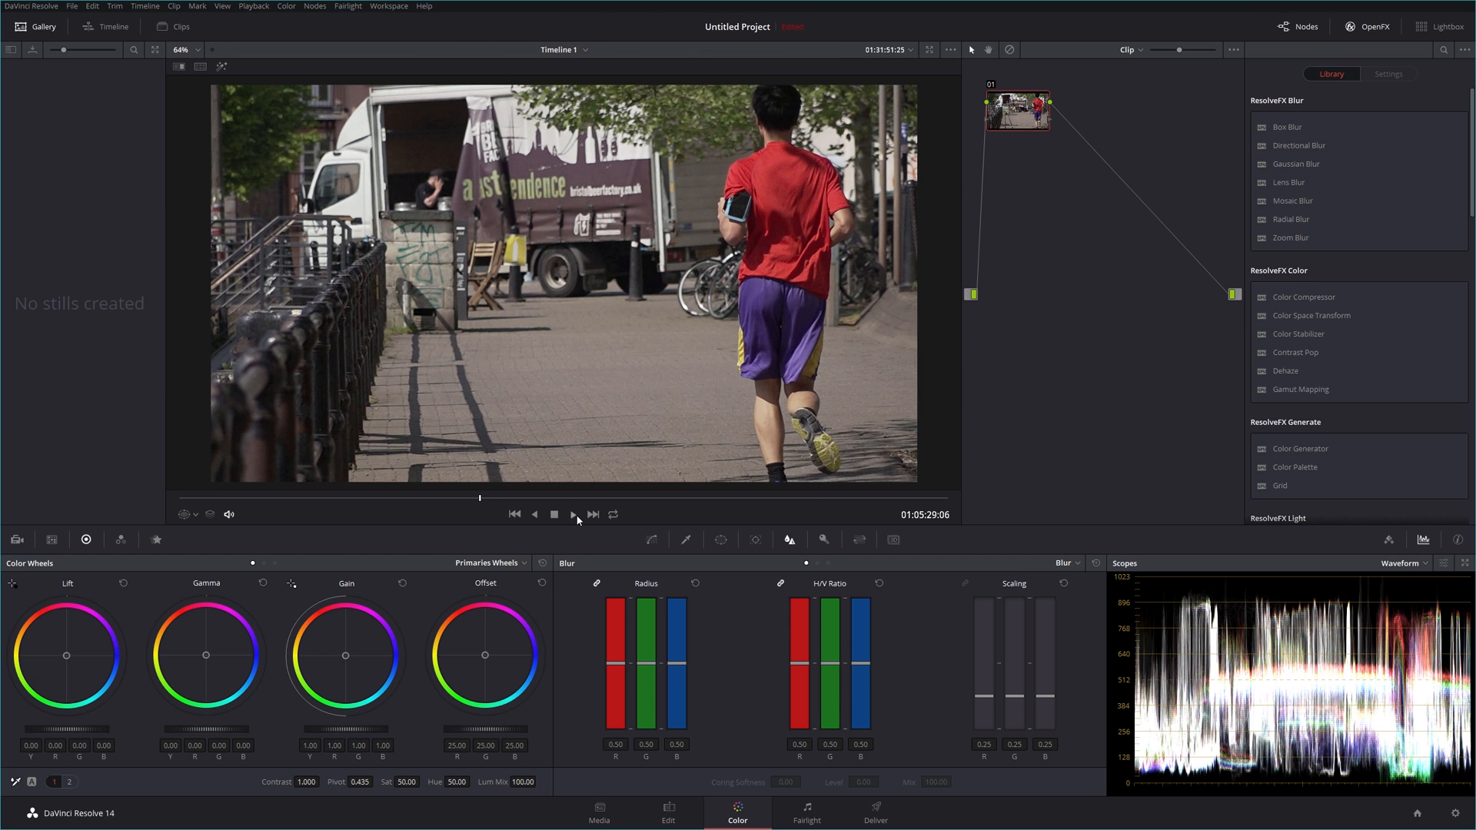
{"action": "left_click", "coordinate": [574, 514]}
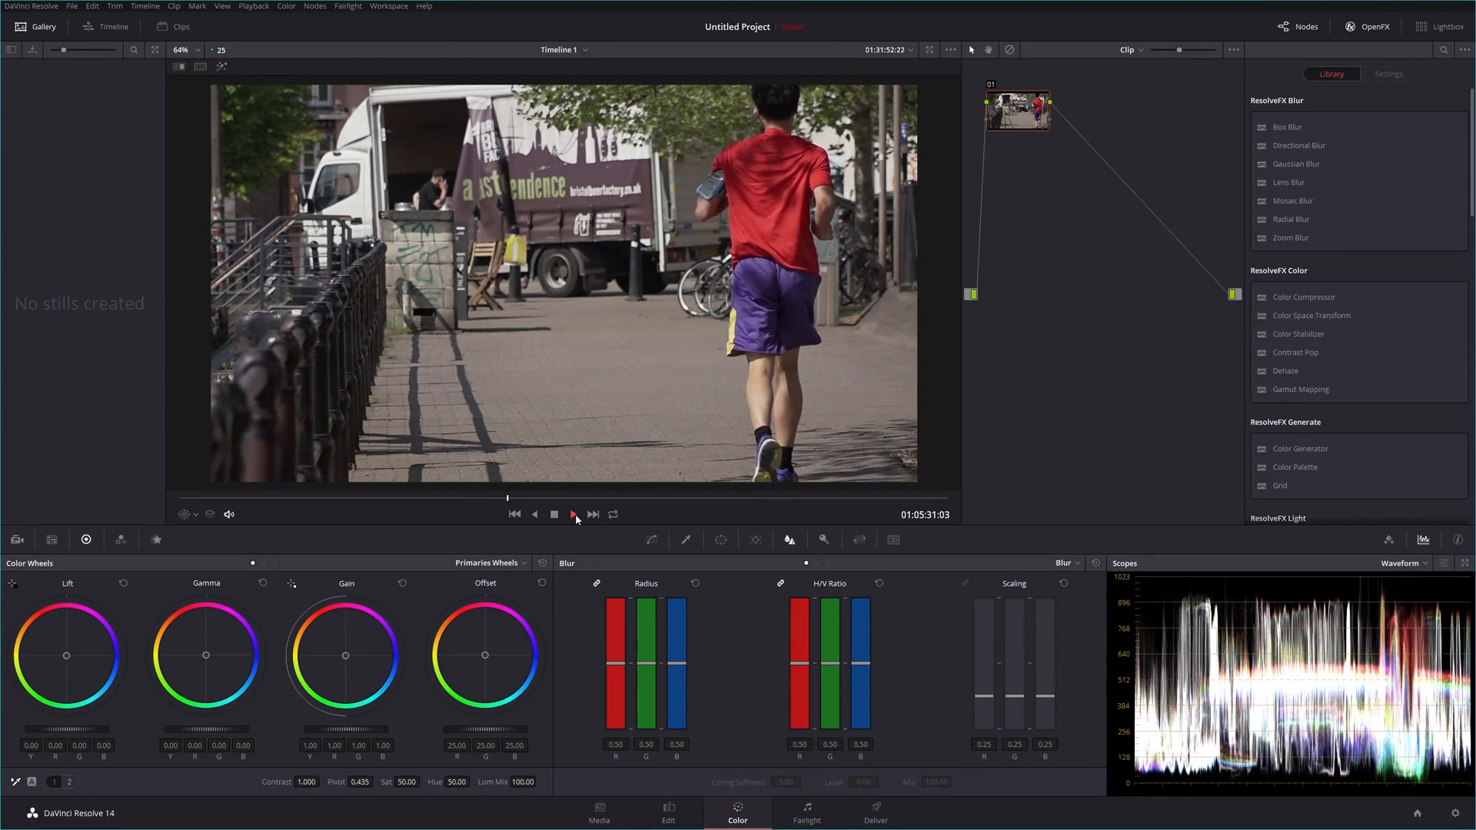
{"action": "left_click", "coordinate": [574, 514]}
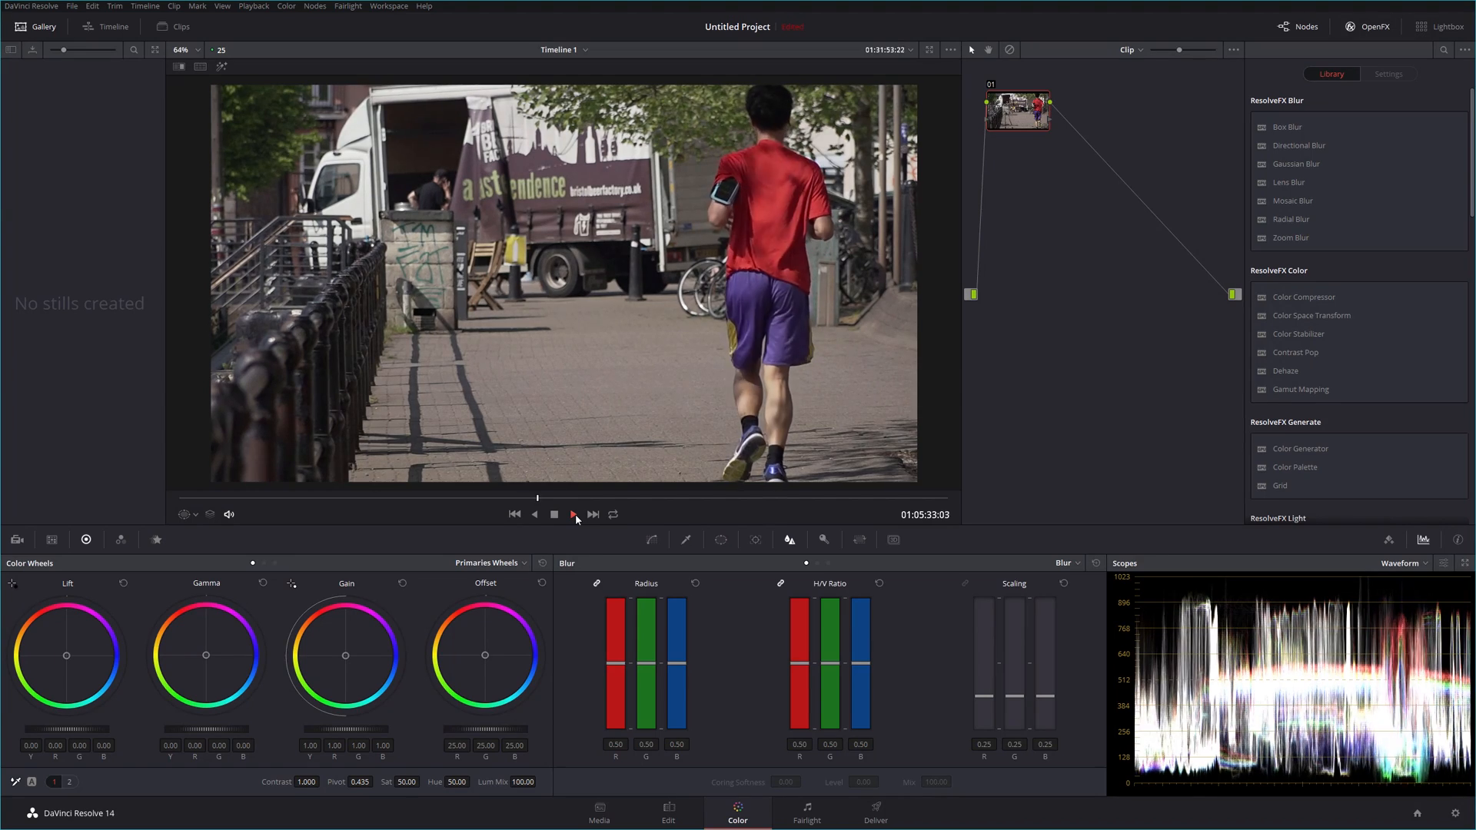
{"action": "left_click", "coordinate": [572, 513]}
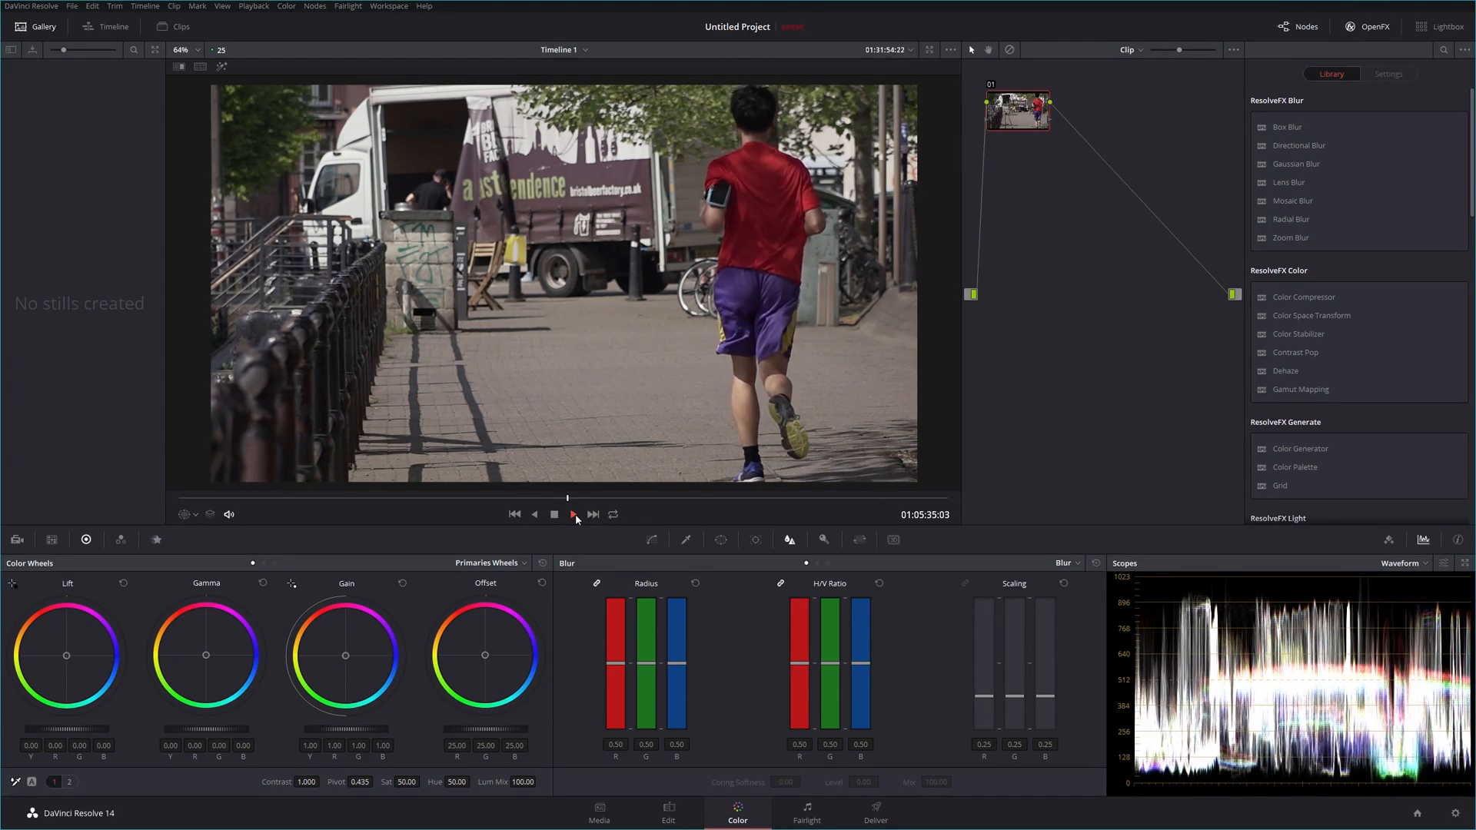
{"action": "left_click", "coordinate": [574, 514]}
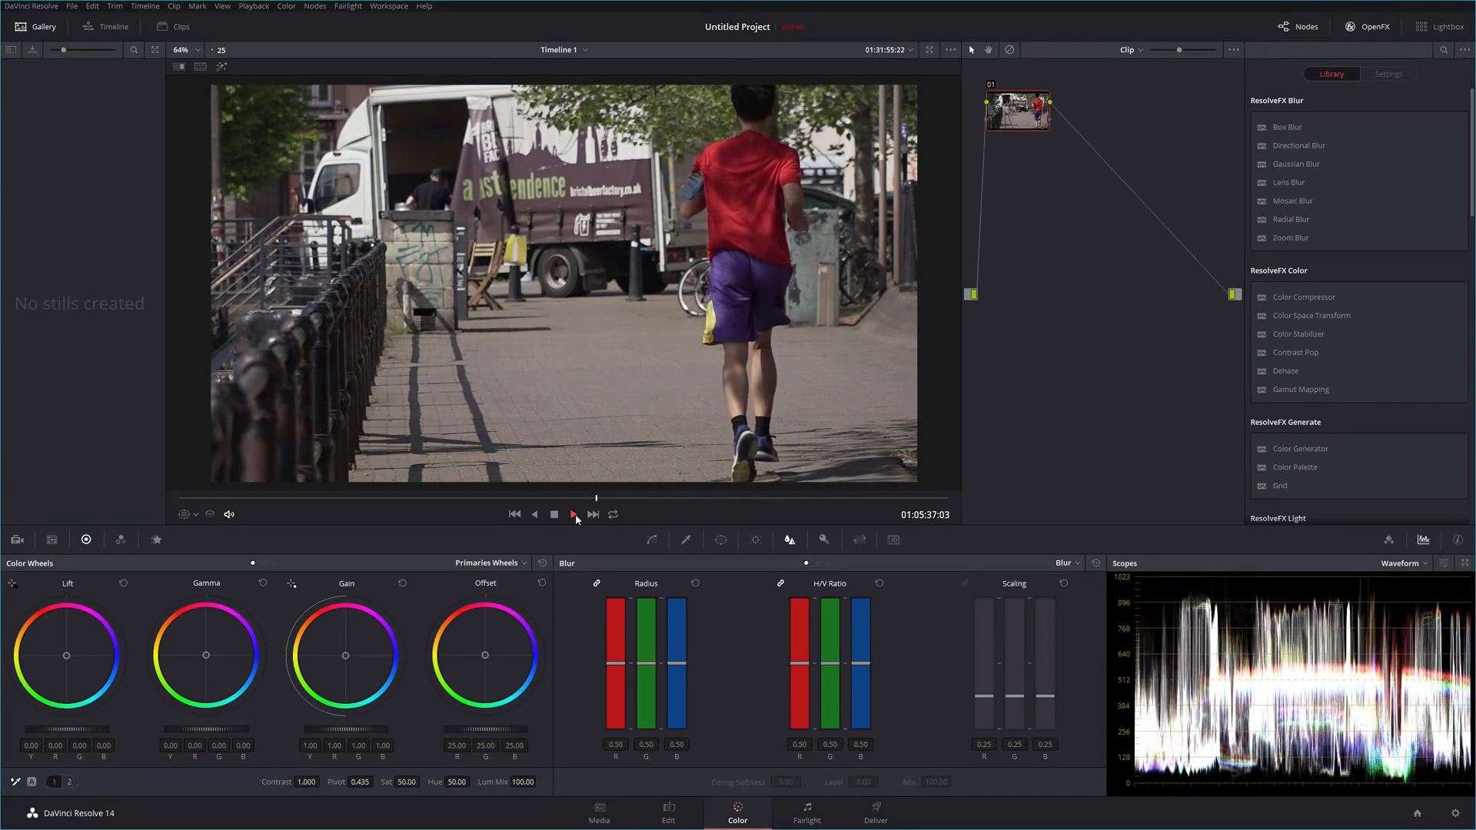
{"action": "left_click", "coordinate": [574, 513]}
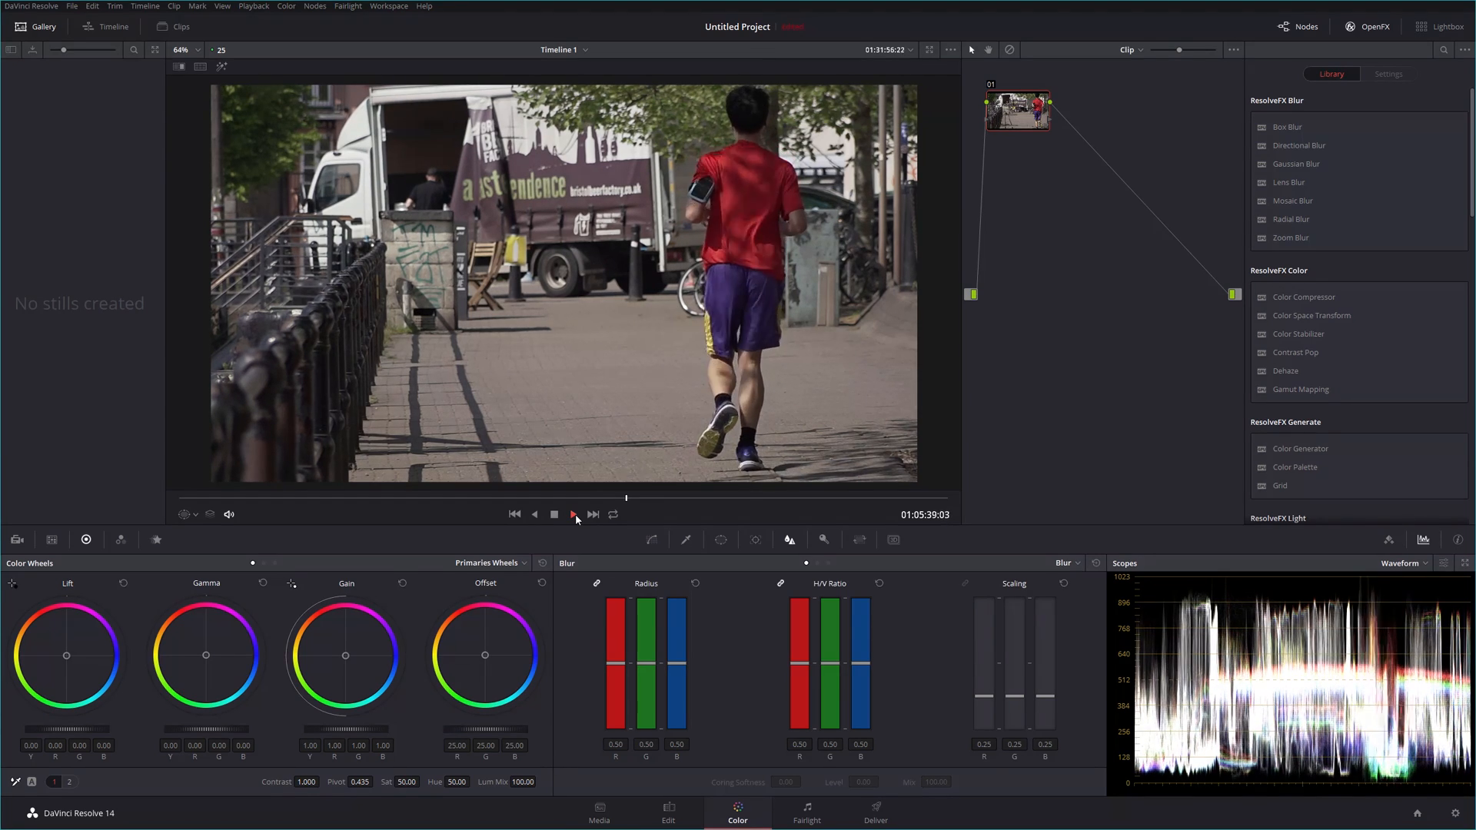
{"action": "left_click", "coordinate": [572, 514]}
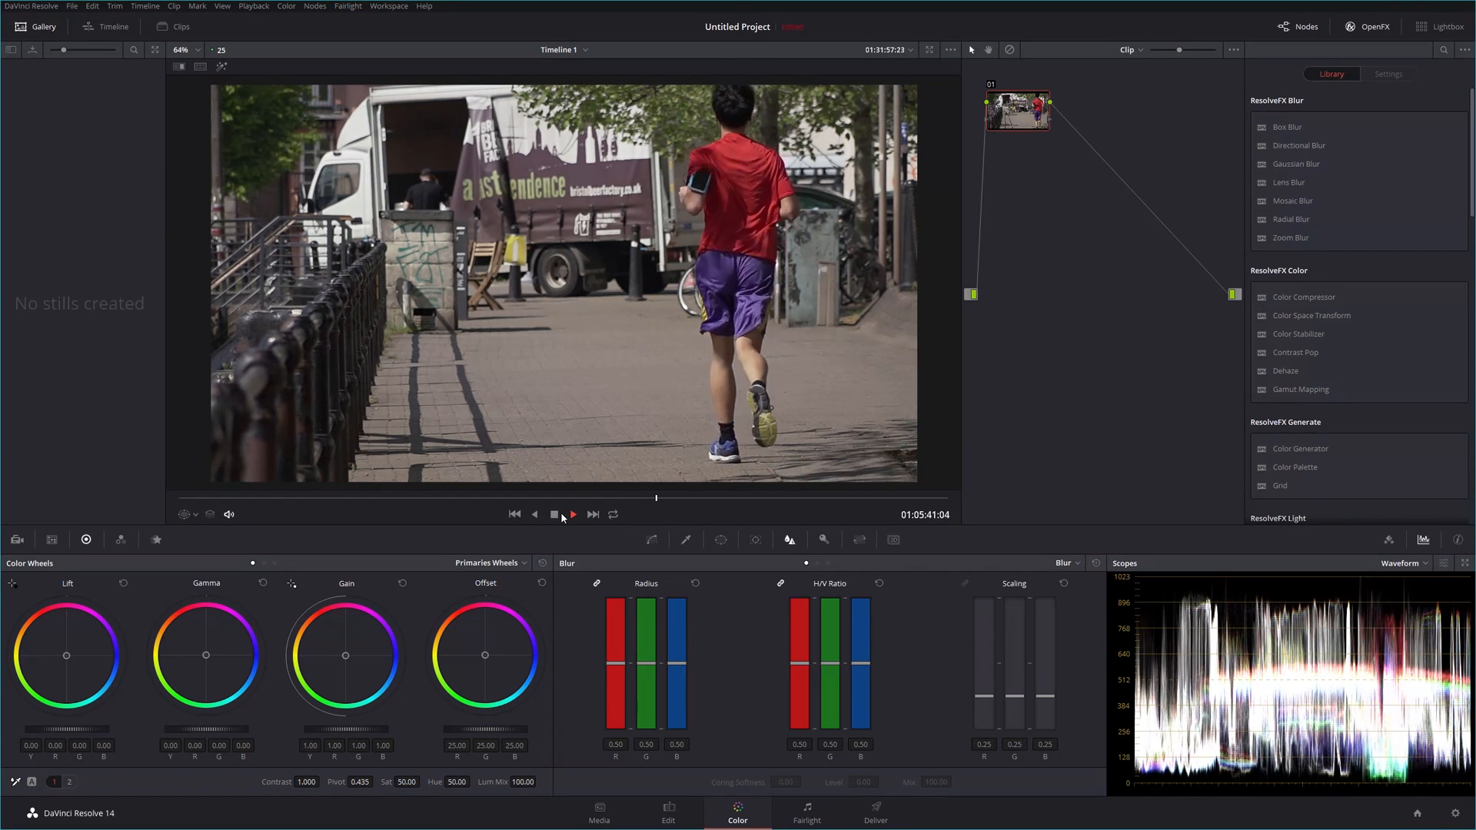
{"action": "left_click", "coordinate": [572, 514]}
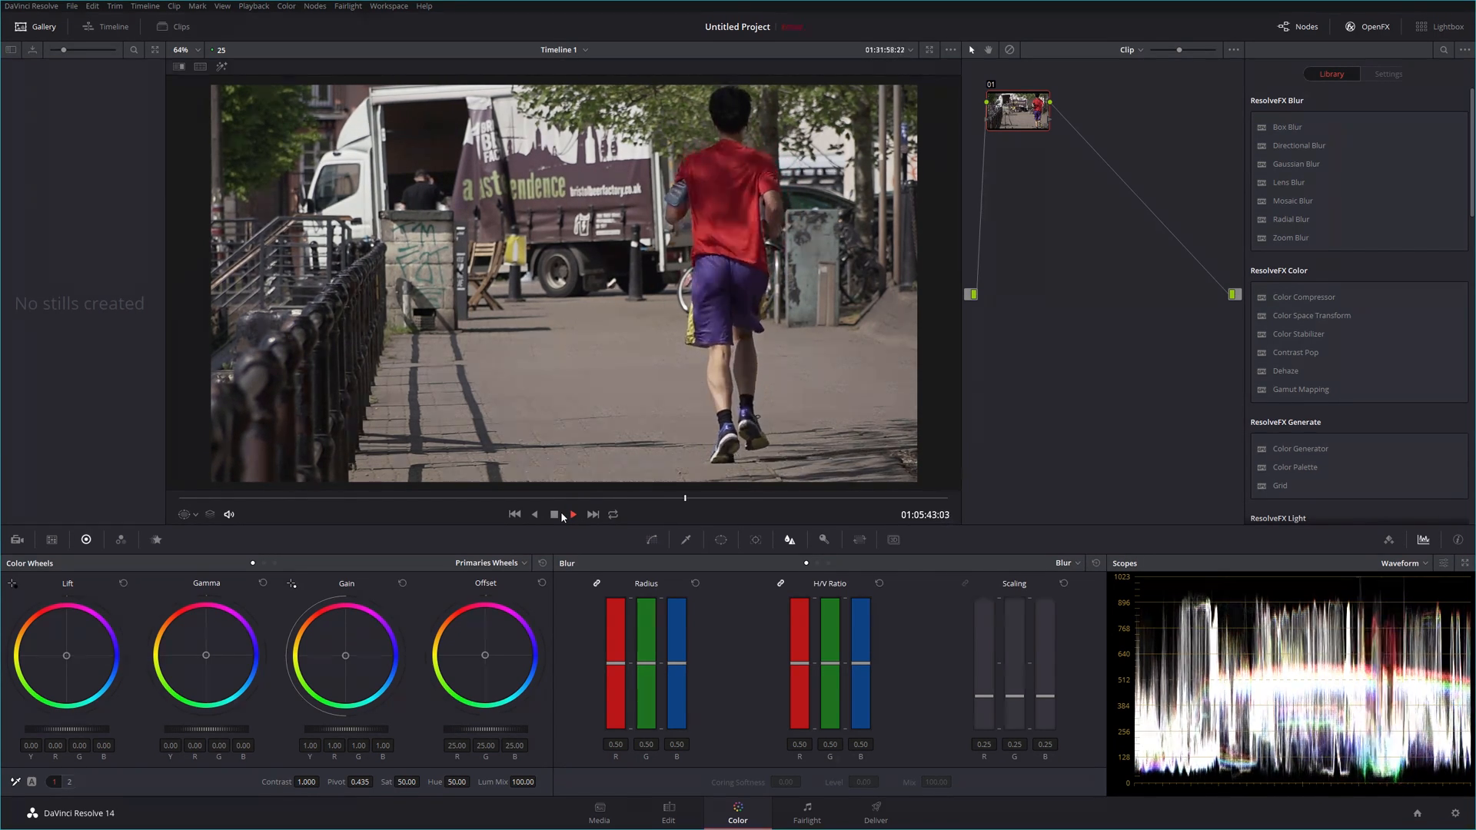
{"action": "left_click", "coordinate": [572, 513]}
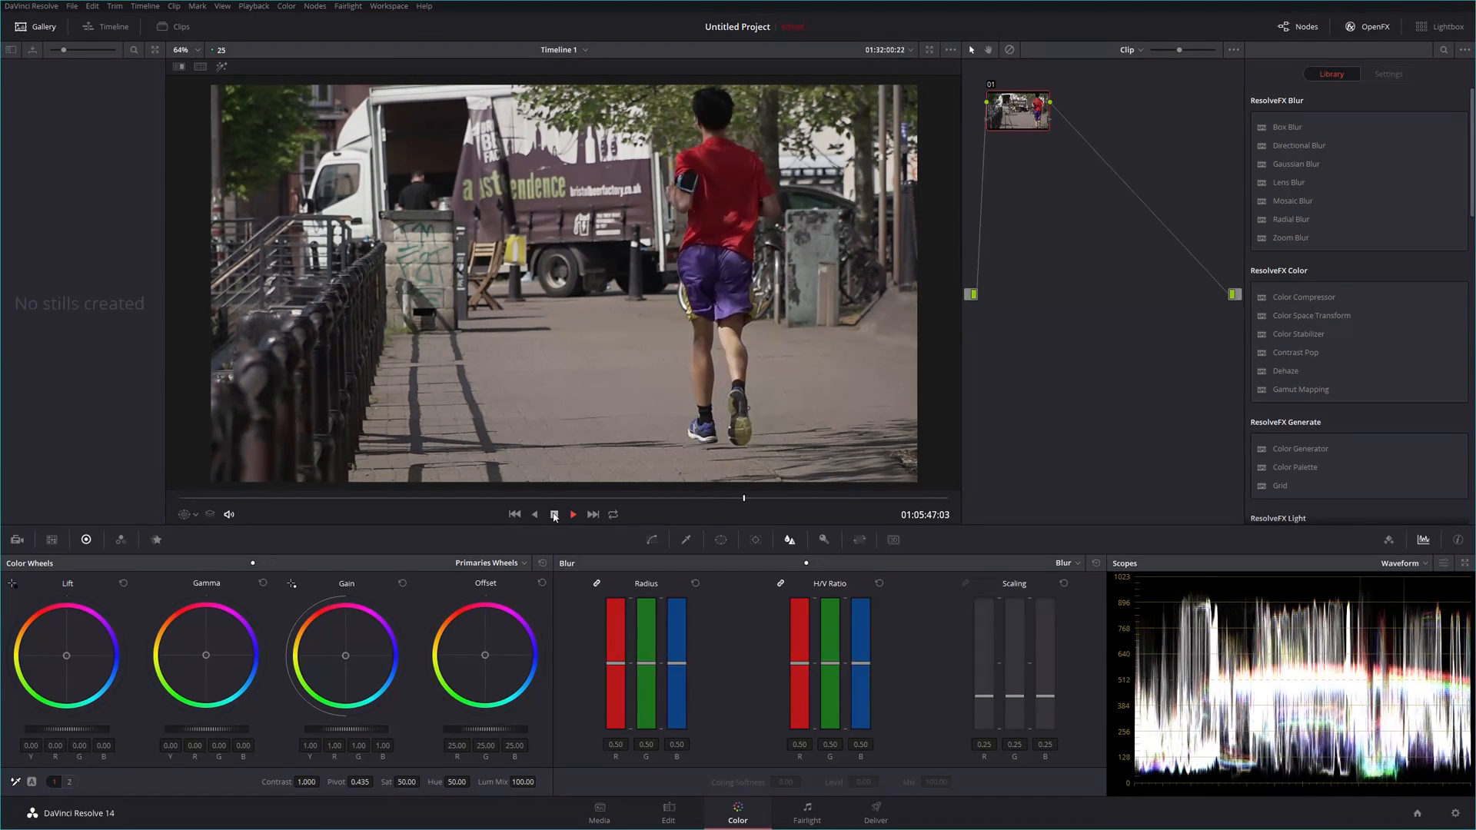
{"action": "left_click", "coordinate": [573, 514]}
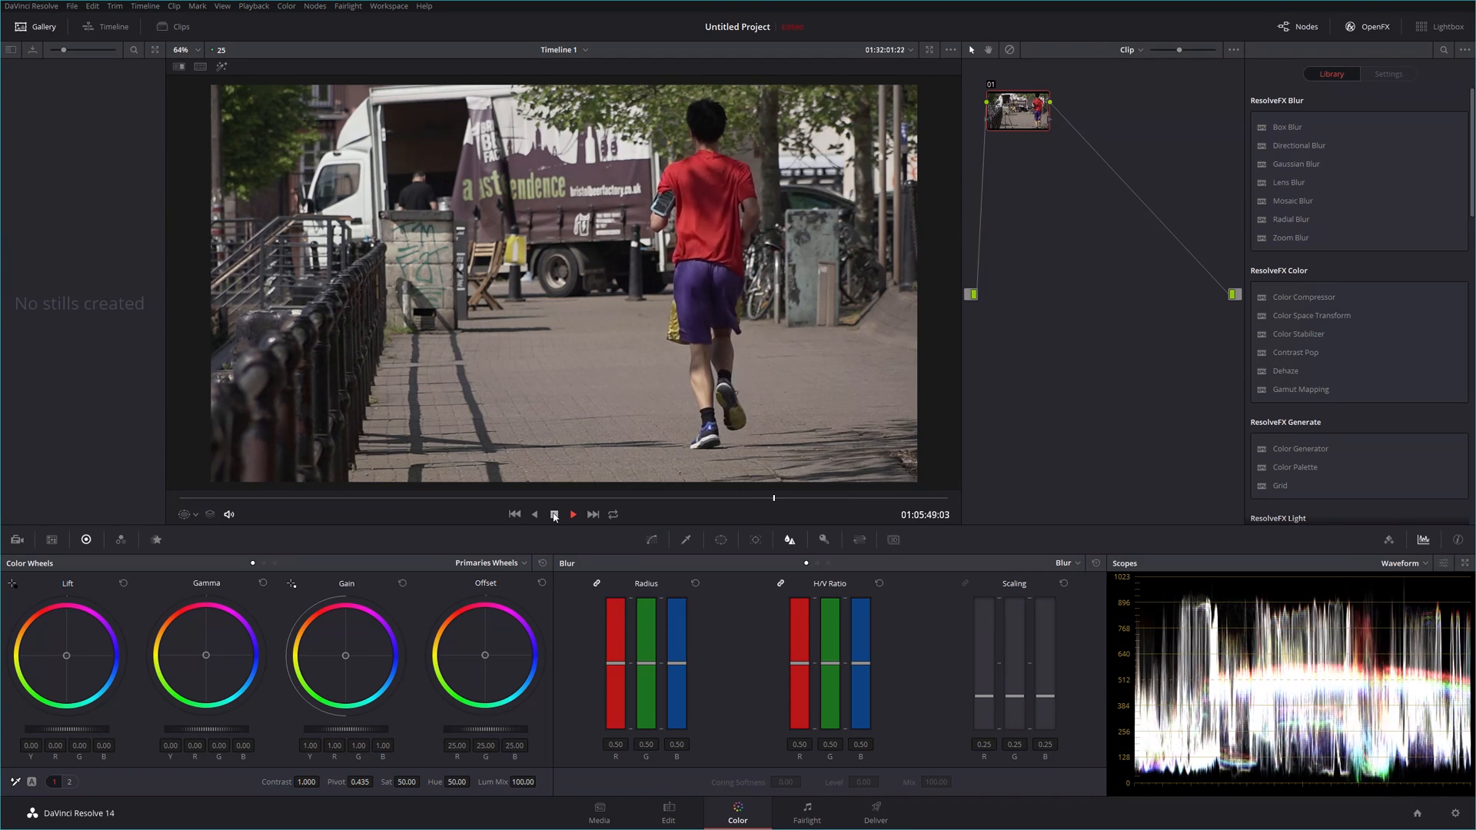
{"action": "left_click", "coordinate": [572, 513]}
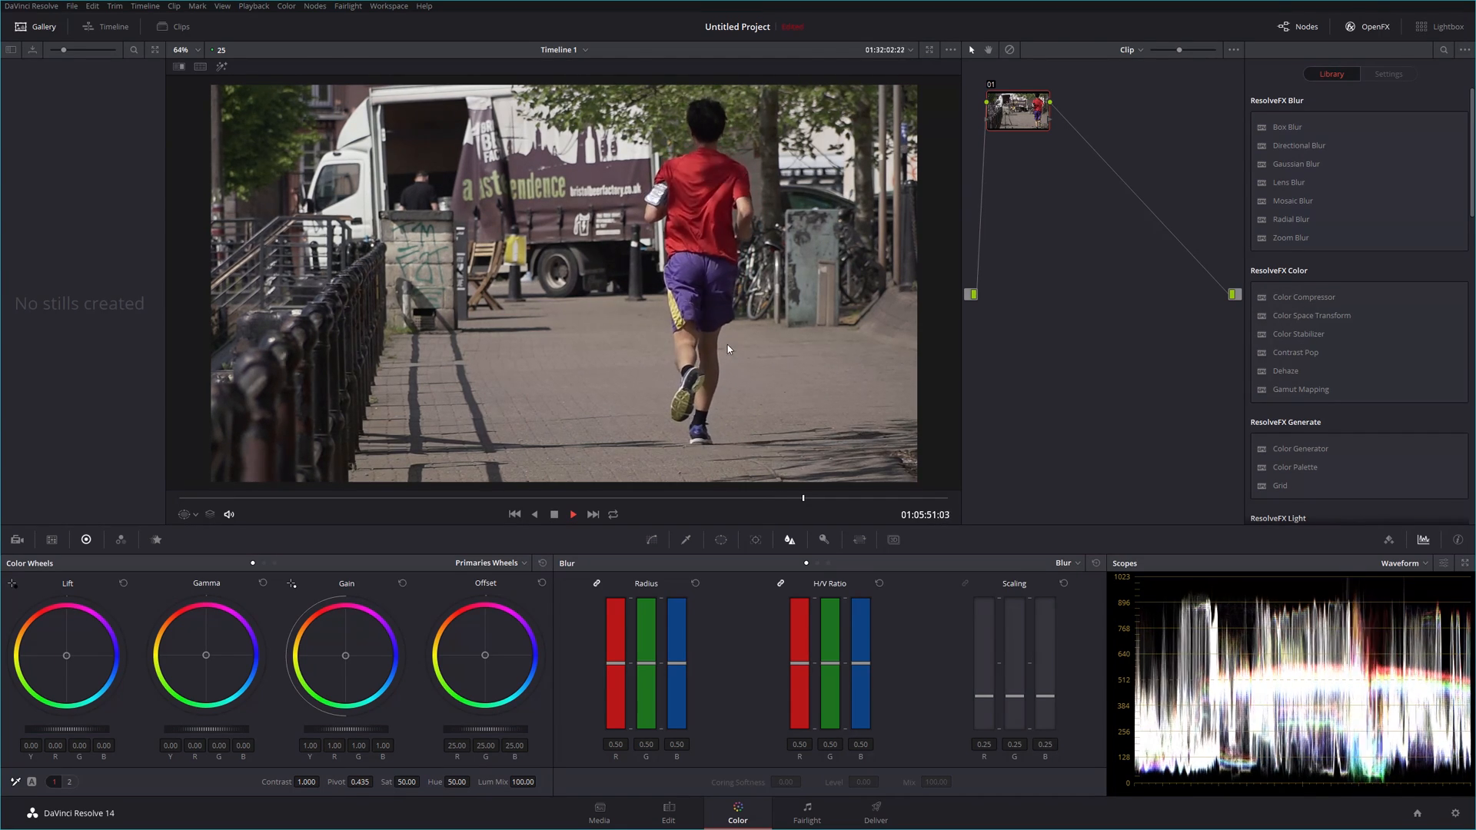
{"action": "left_click", "coordinate": [572, 514]}
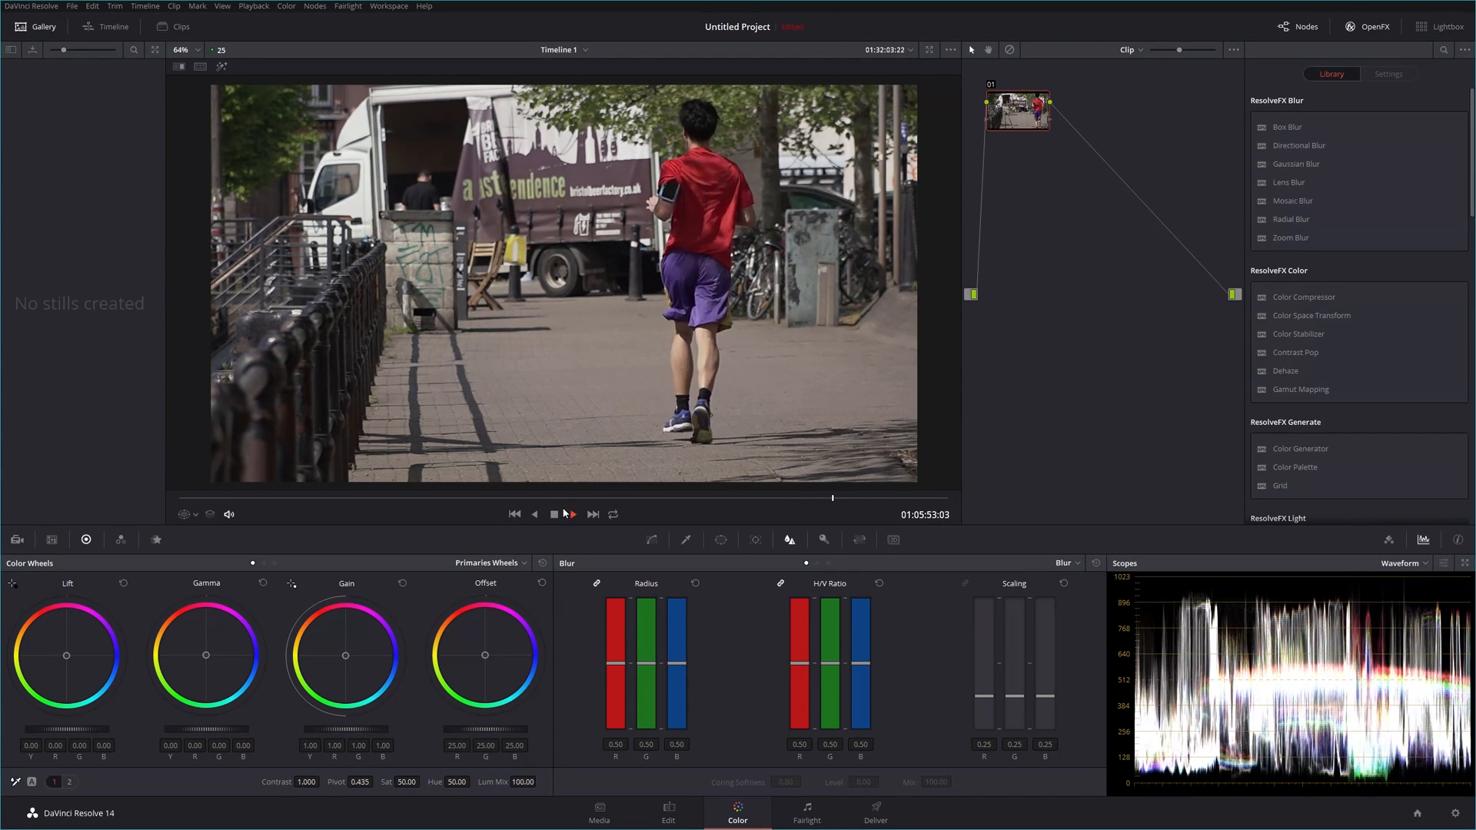
{"action": "left_click", "coordinate": [554, 514]}
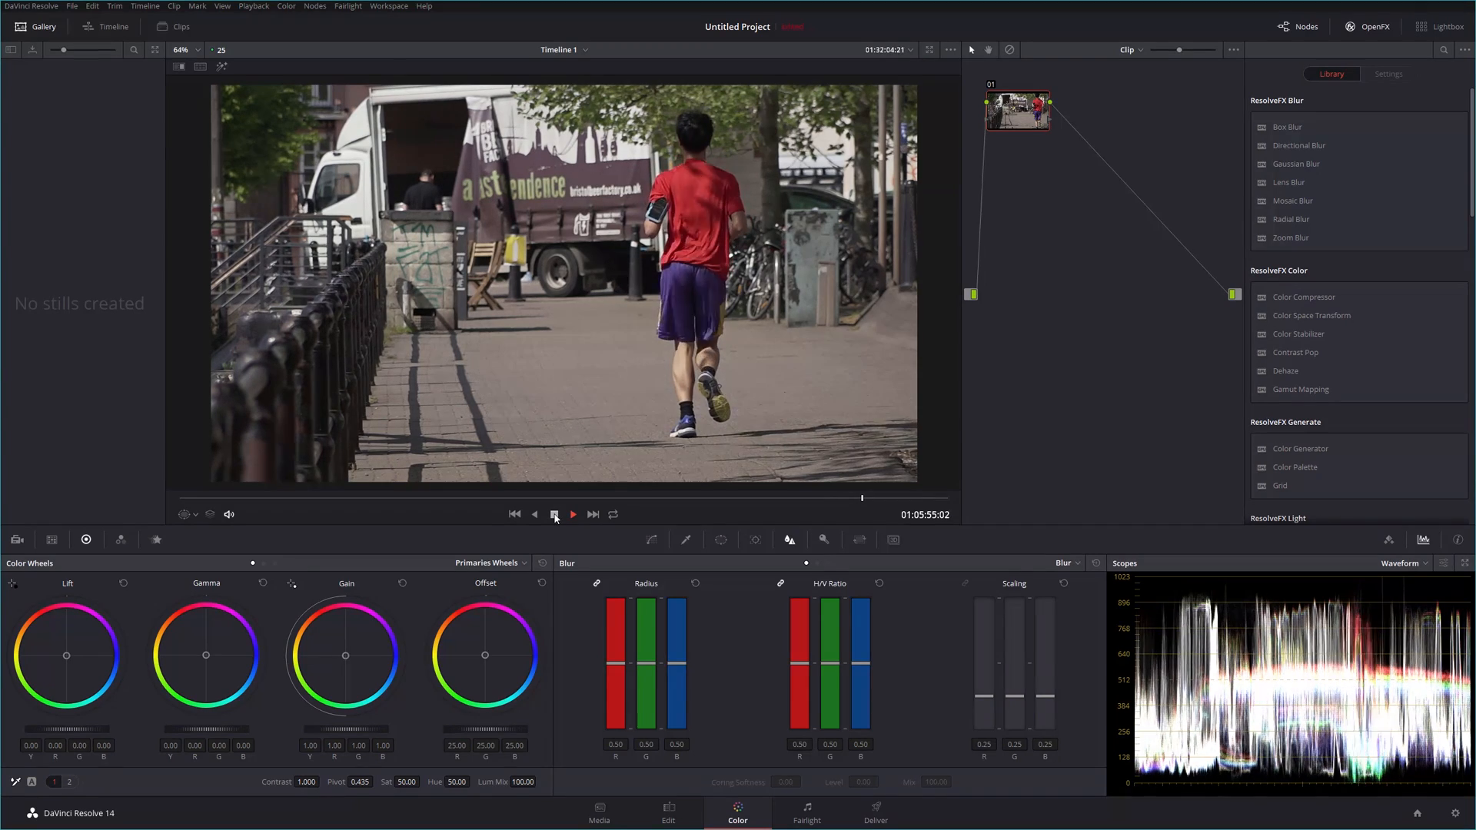
{"action": "left_click", "coordinate": [571, 513]}
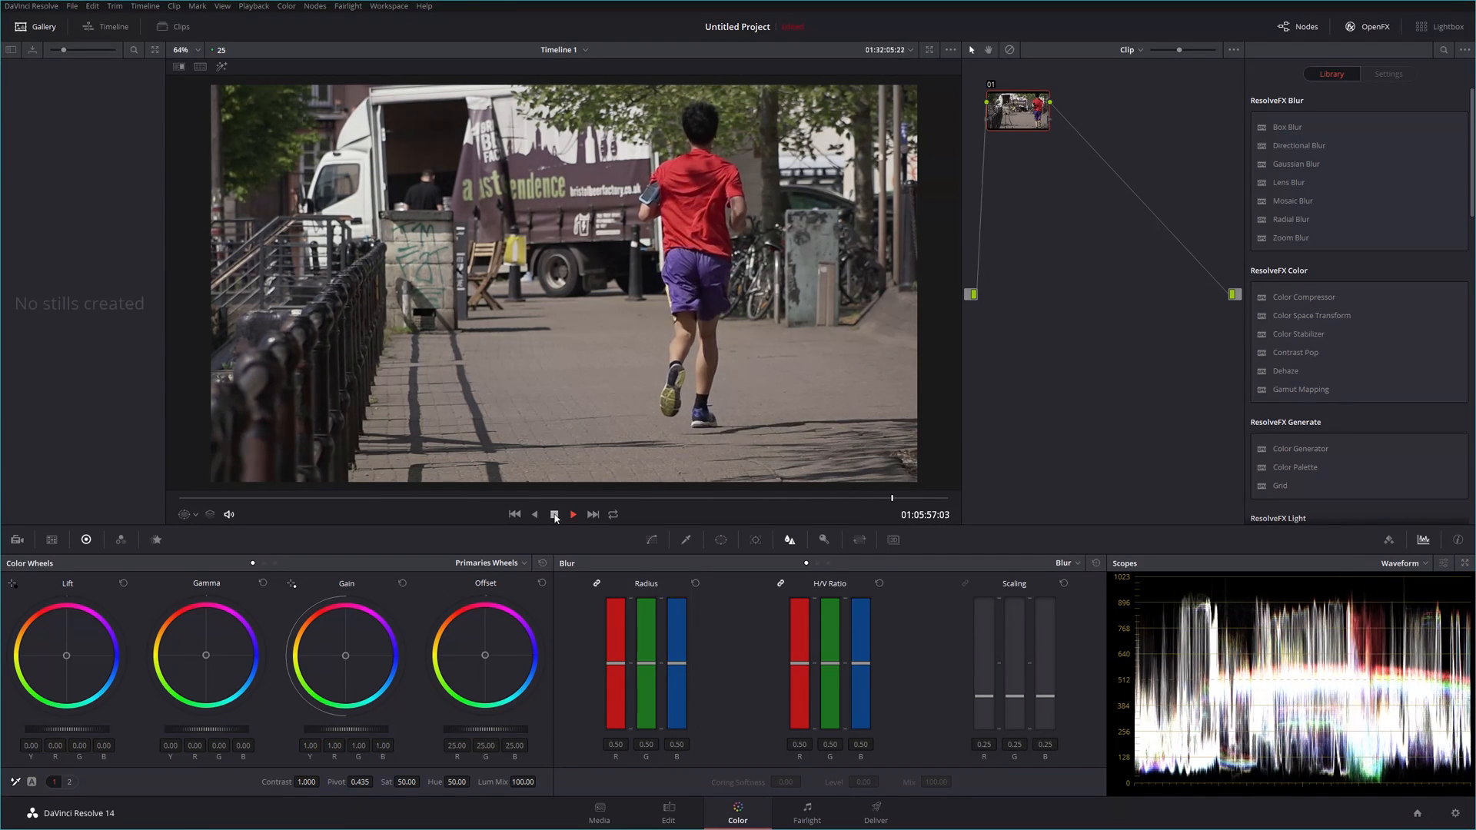
{"action": "left_click", "coordinate": [572, 514]}
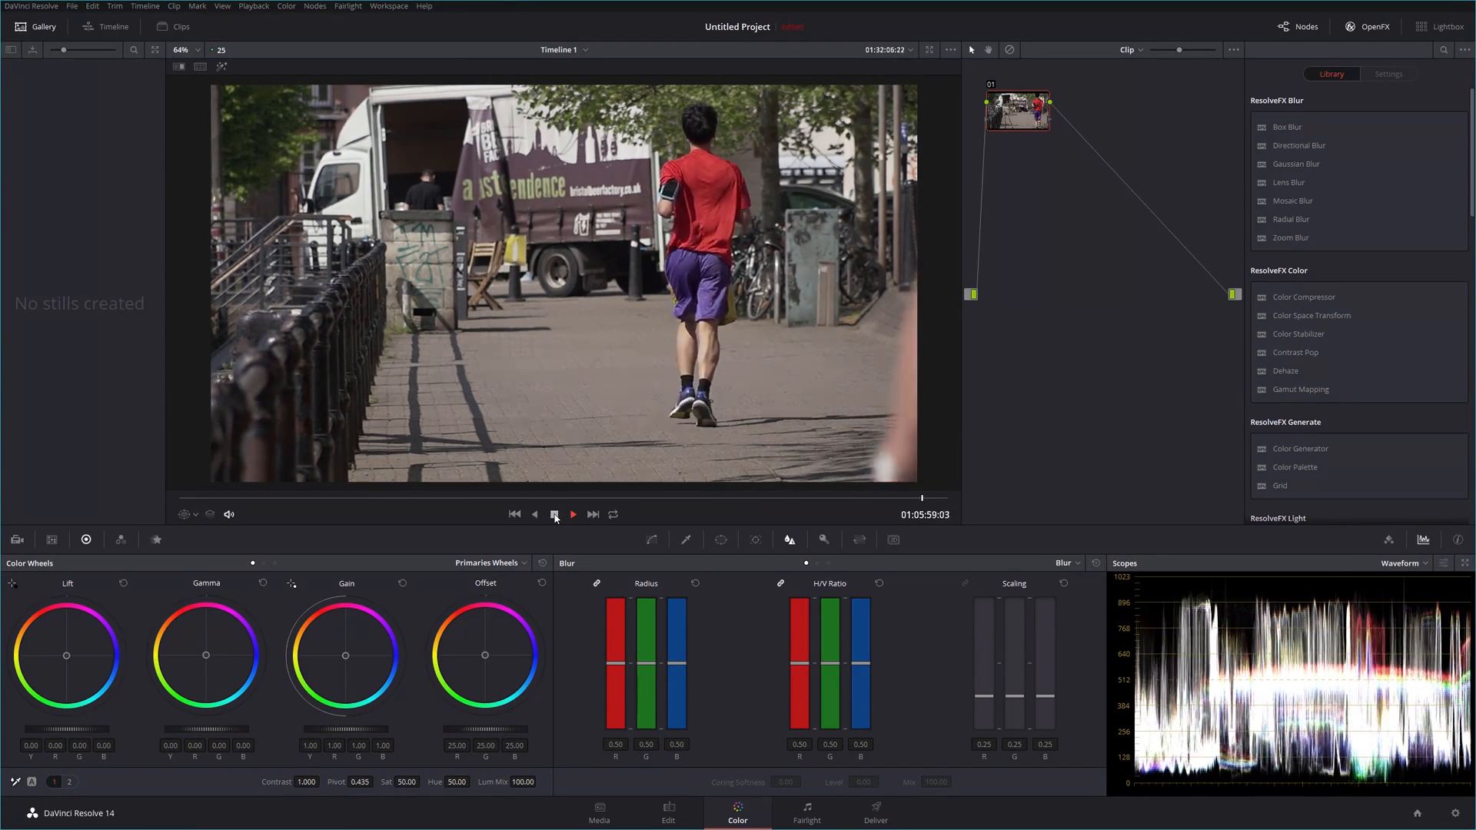
{"action": "left_click", "coordinate": [554, 513]}
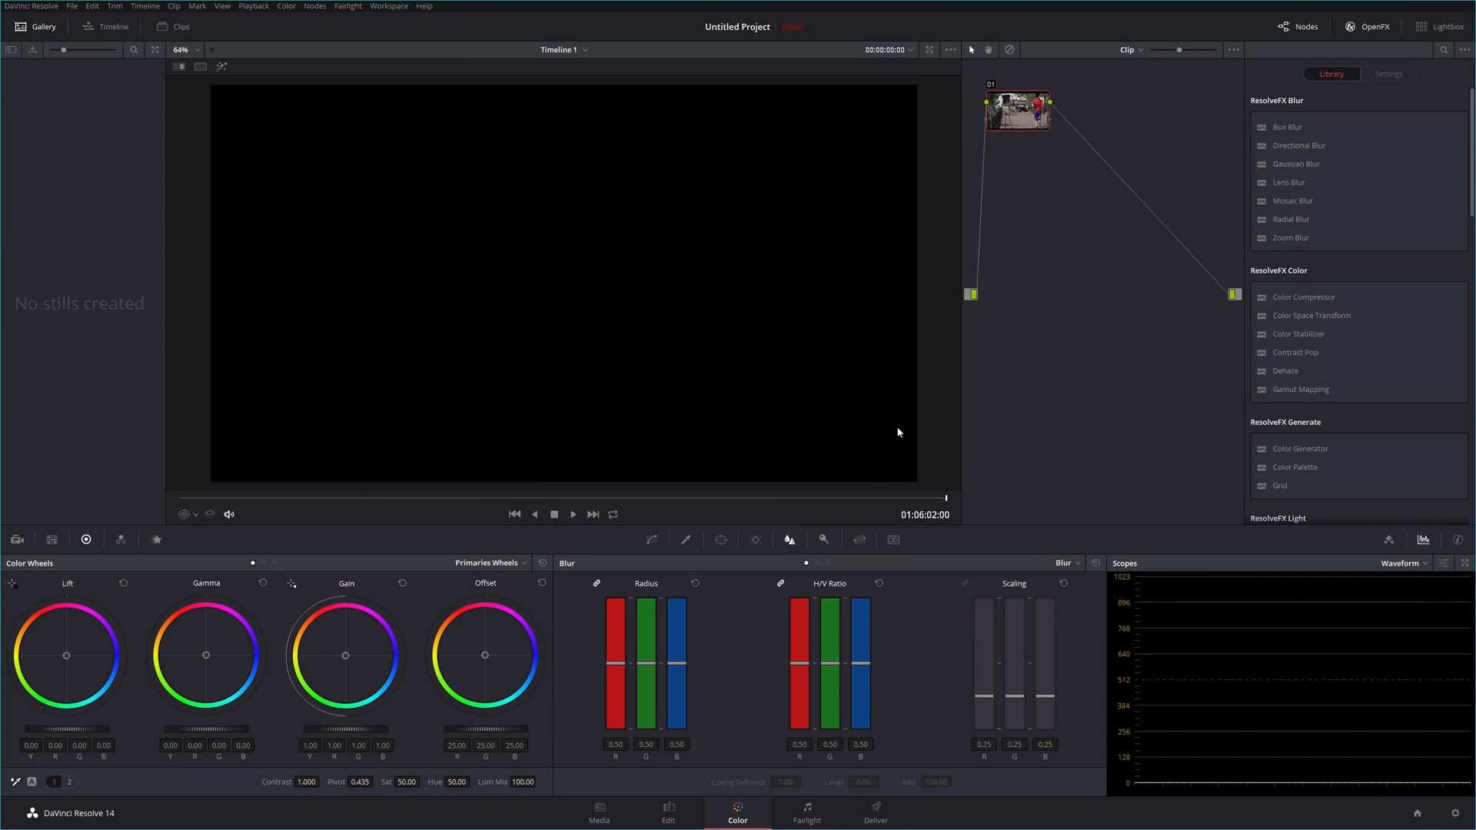
{"action": "mouse_move", "coordinate": [668, 811]}
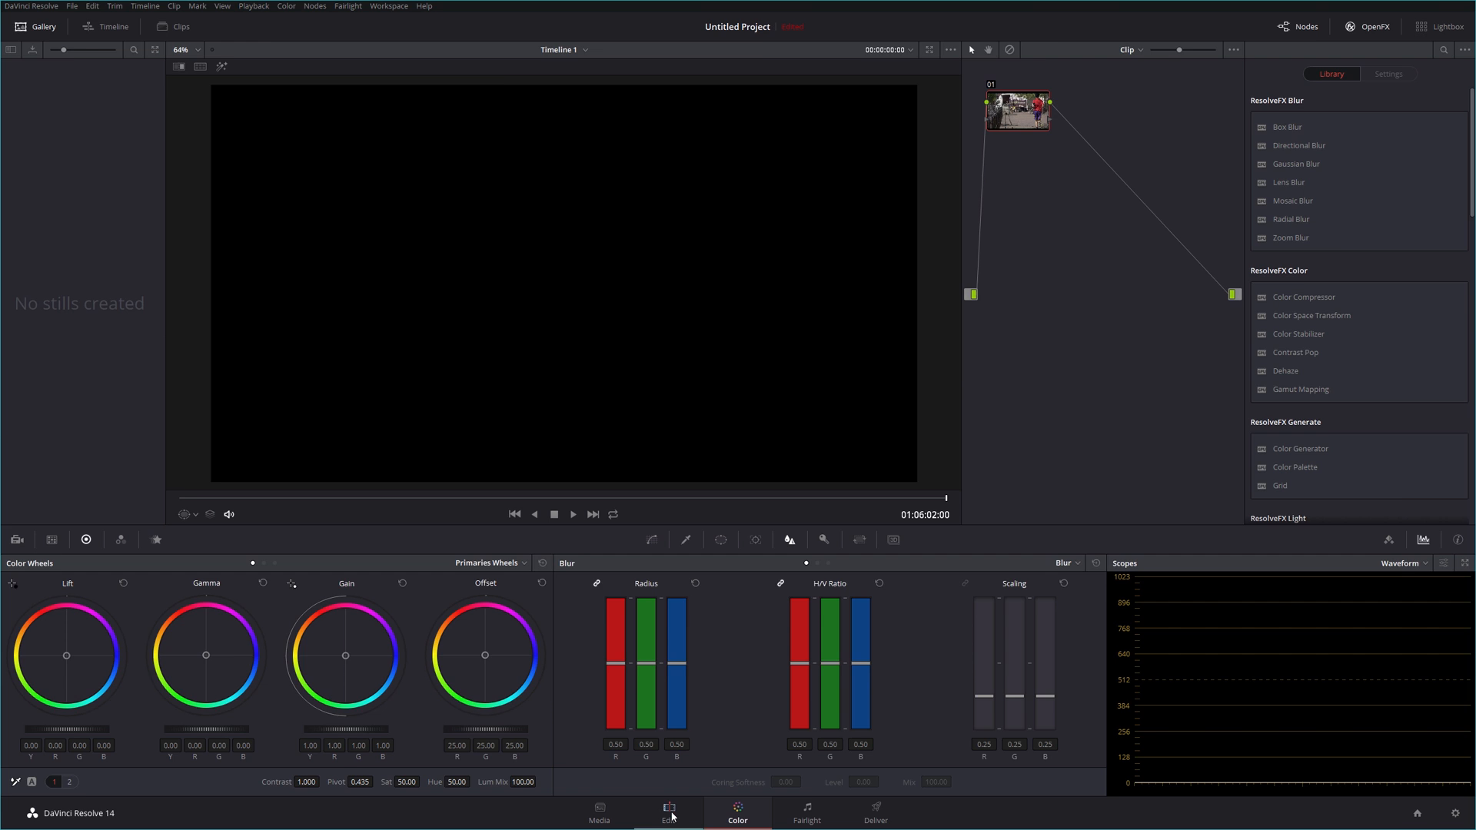
Step: Return to the Edit page and lengthen Clip0034 via its Change Clip Speed settings
{"action": "left_click", "coordinate": [667, 812]}
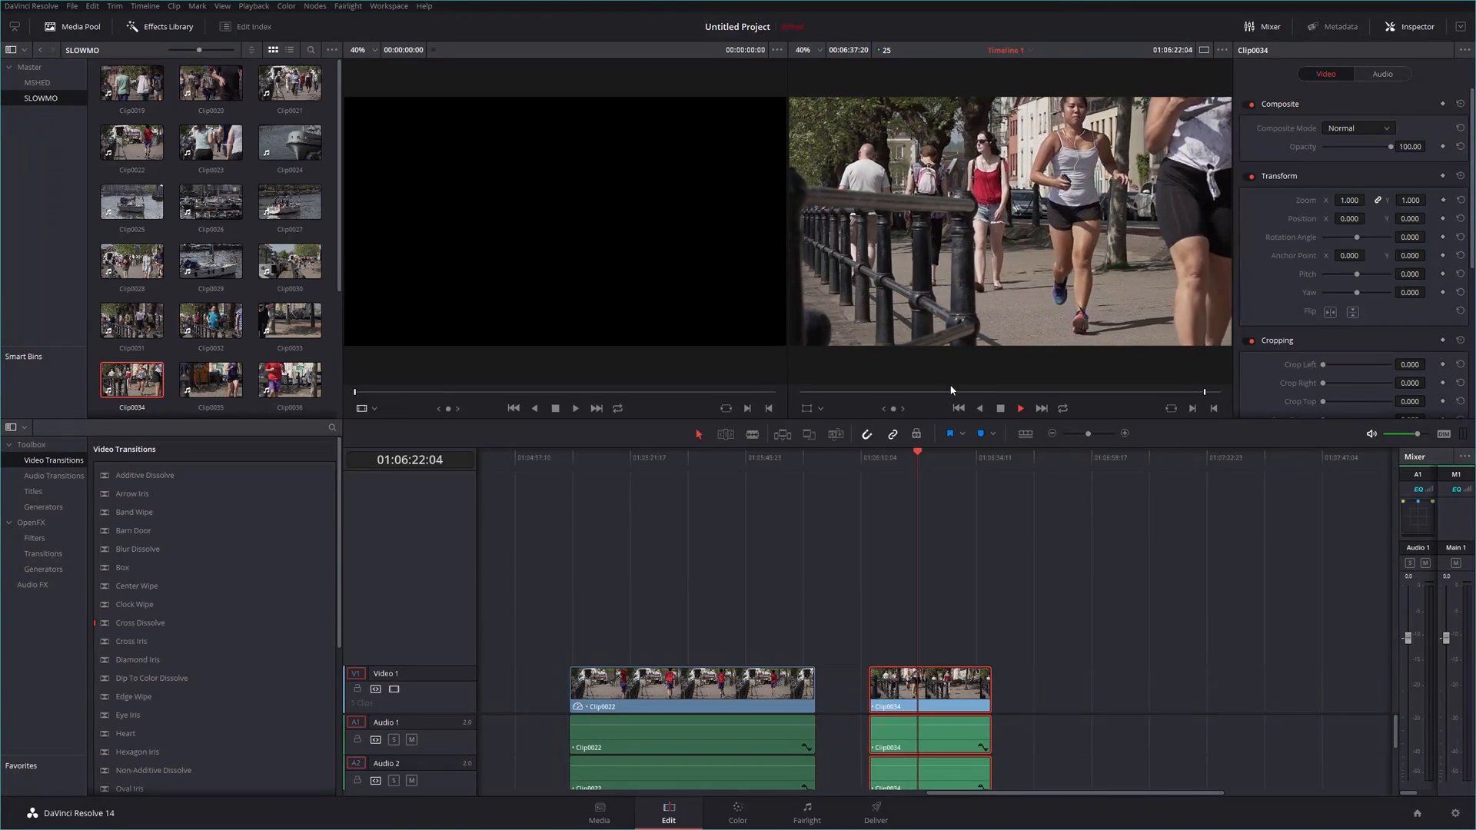
{"action": "left_click", "coordinate": [1020, 407]}
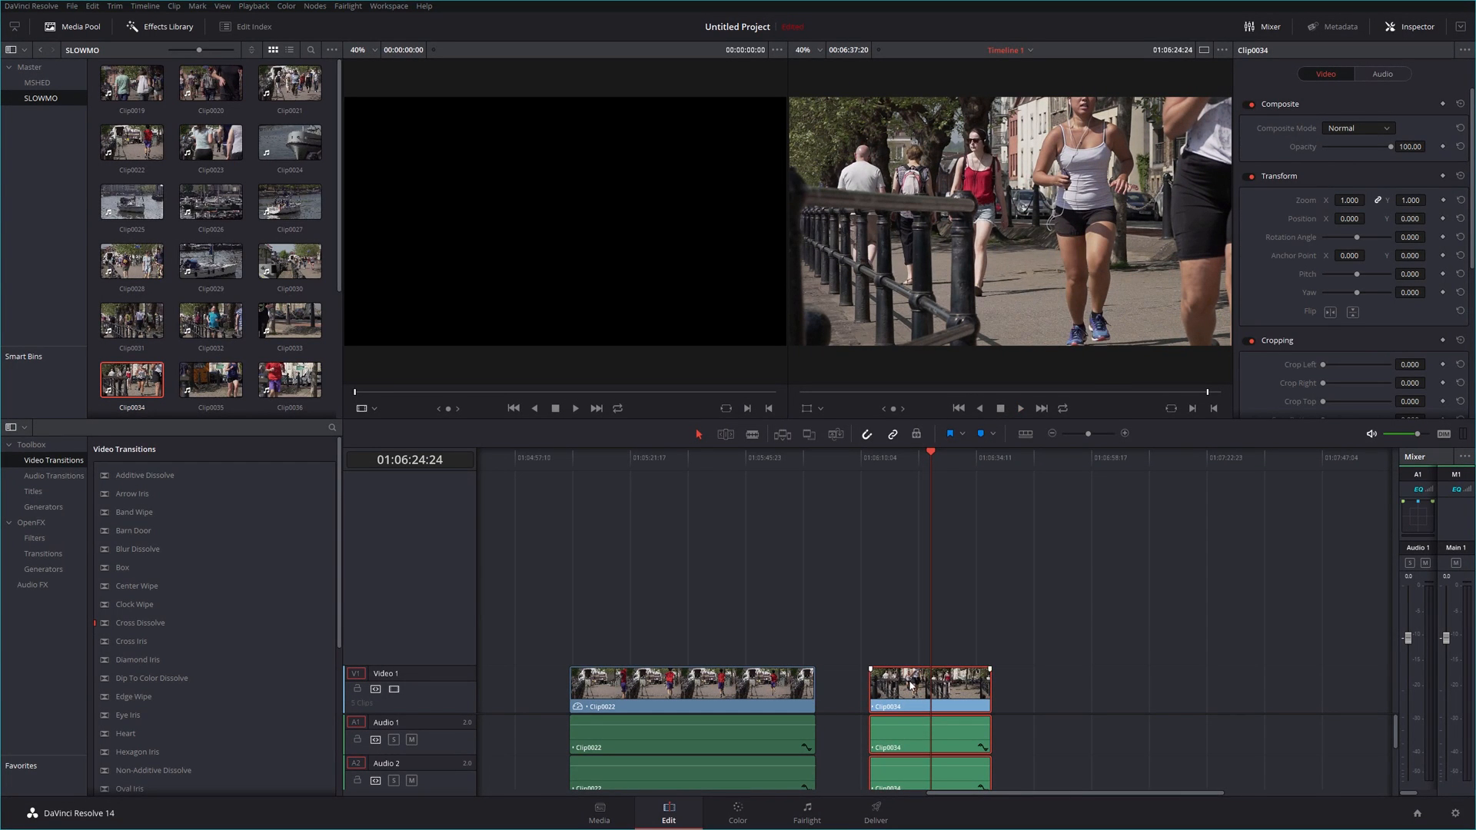
{"action": "right_click", "coordinate": [929, 688]}
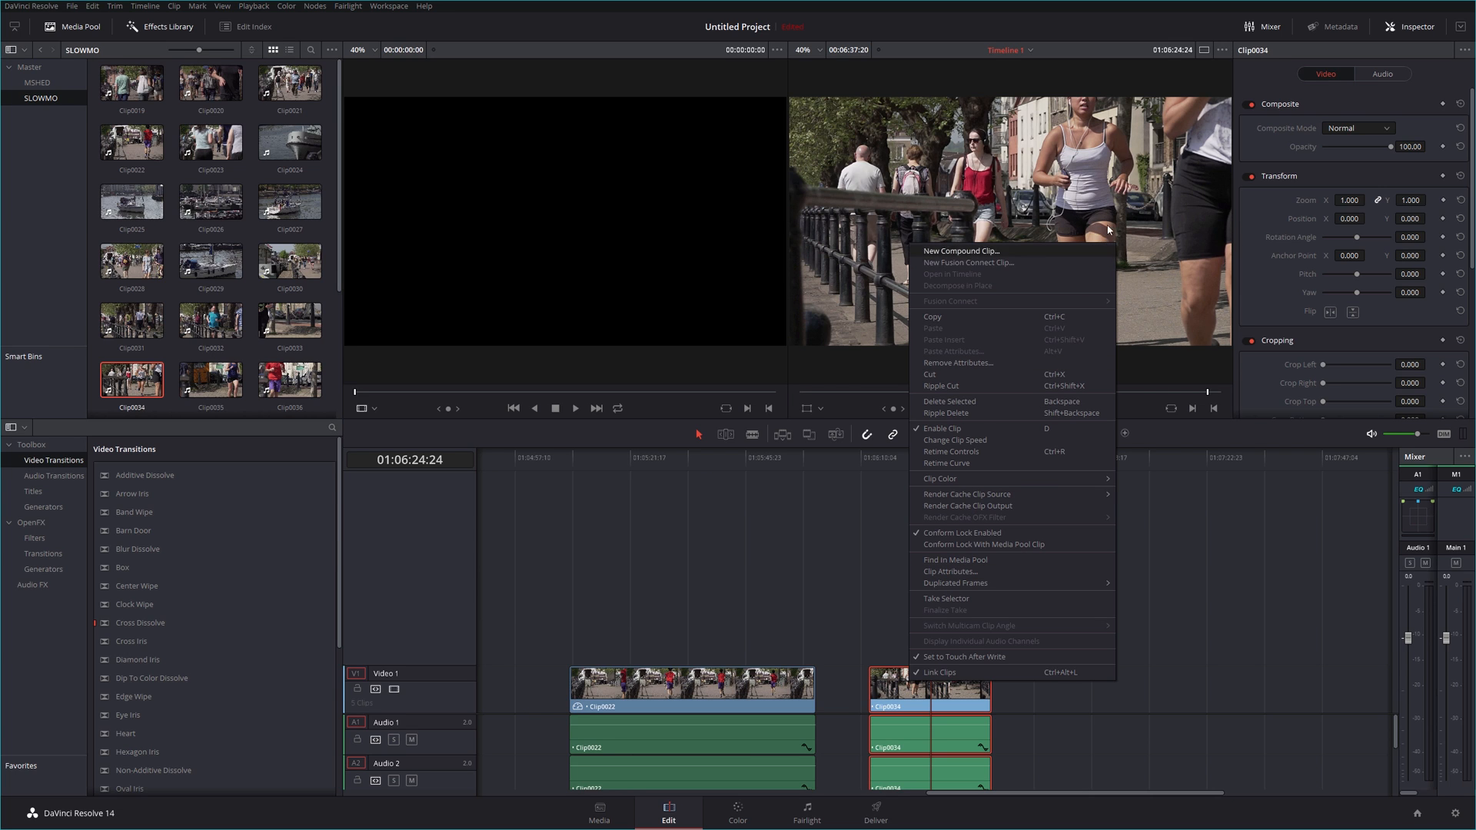
{"action": "mouse_move", "coordinate": [949, 418]}
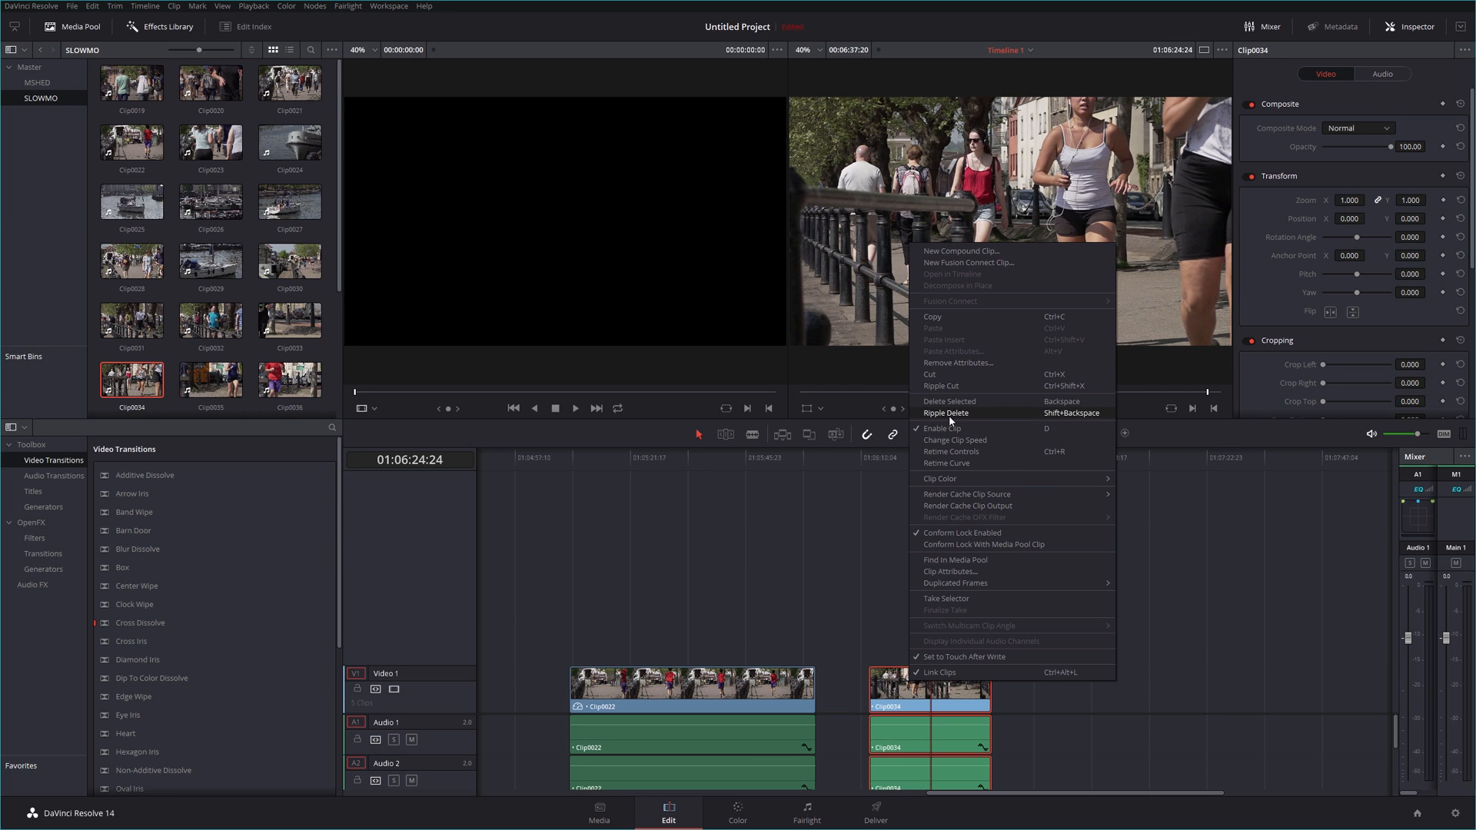
{"action": "left_click", "coordinate": [953, 439]}
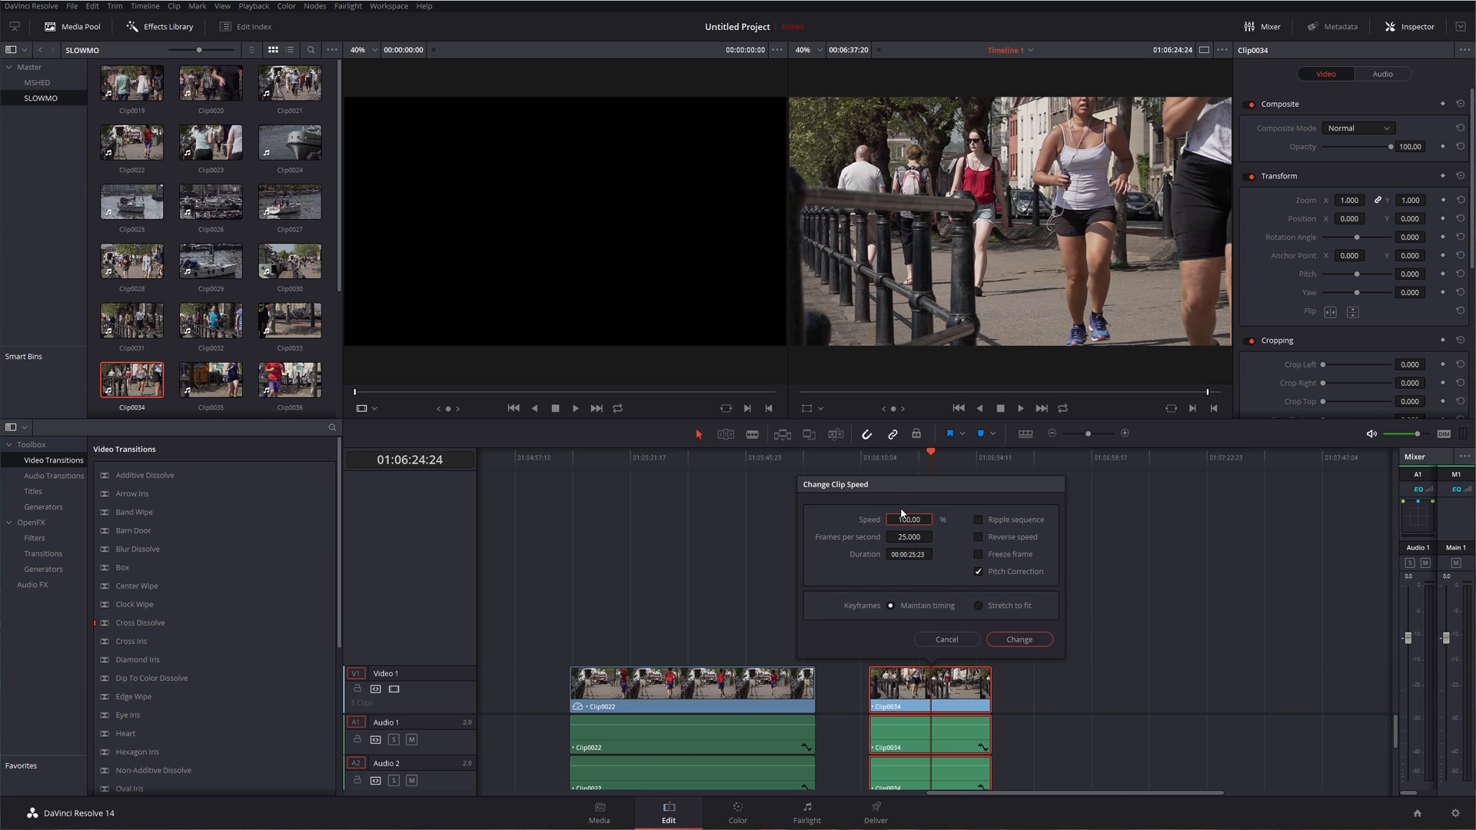
{"action": "left_click", "coordinate": [946, 640]}
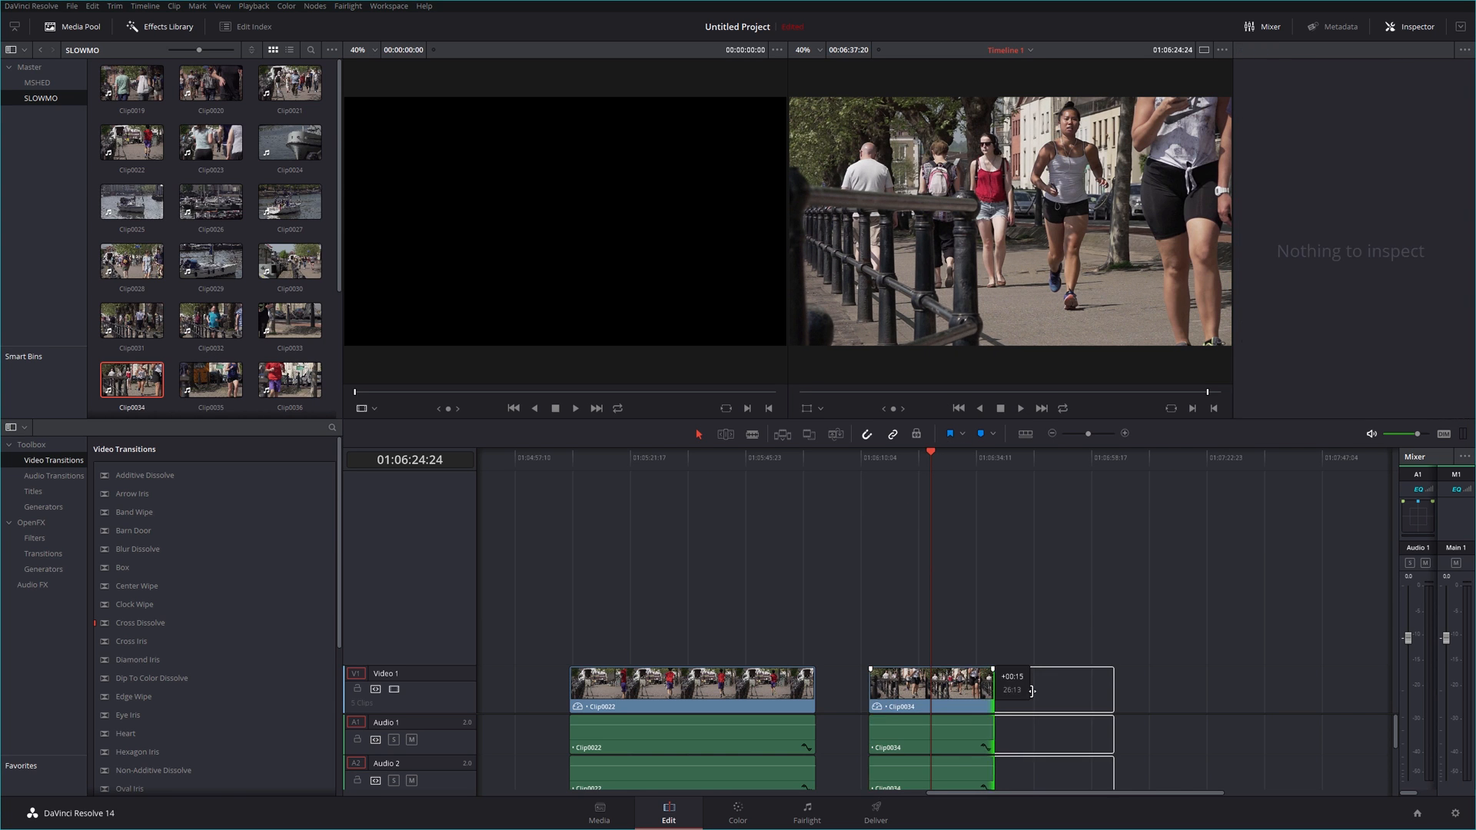
{"action": "left_click", "coordinate": [737, 811]}
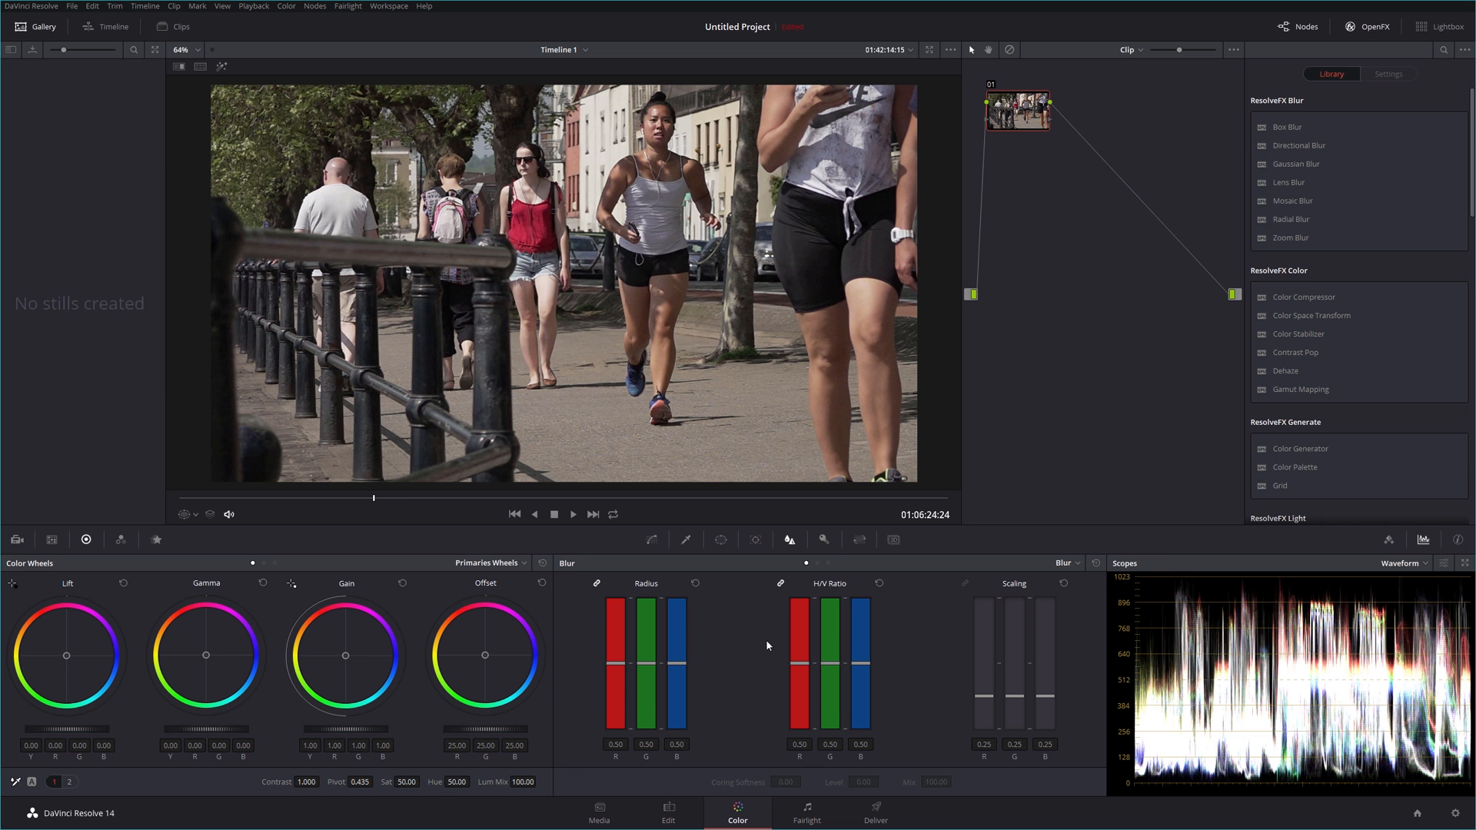
{"action": "left_click", "coordinate": [572, 513]}
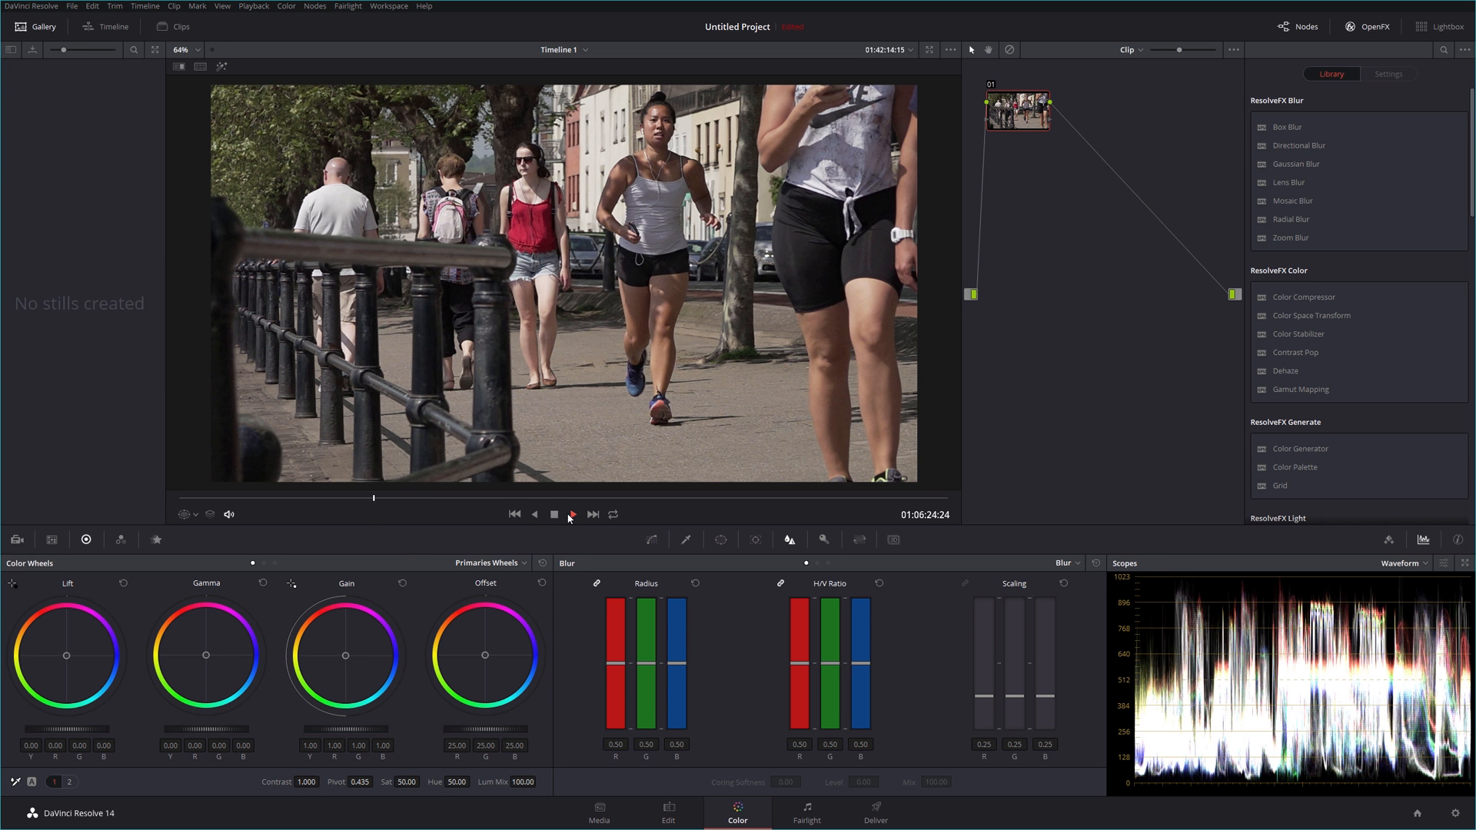
{"action": "left_click", "coordinate": [570, 514]}
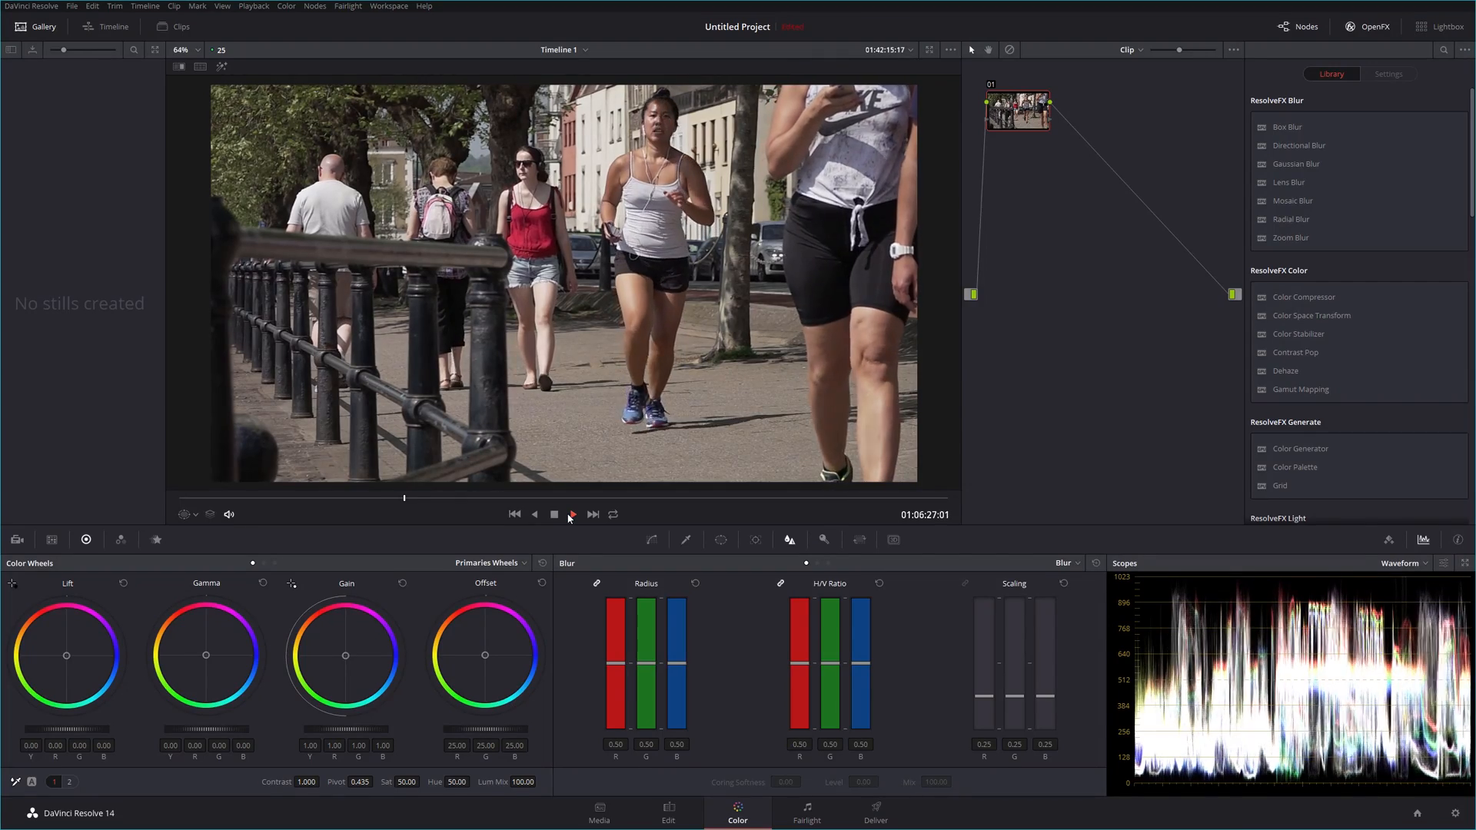
{"action": "left_click", "coordinate": [572, 513]}
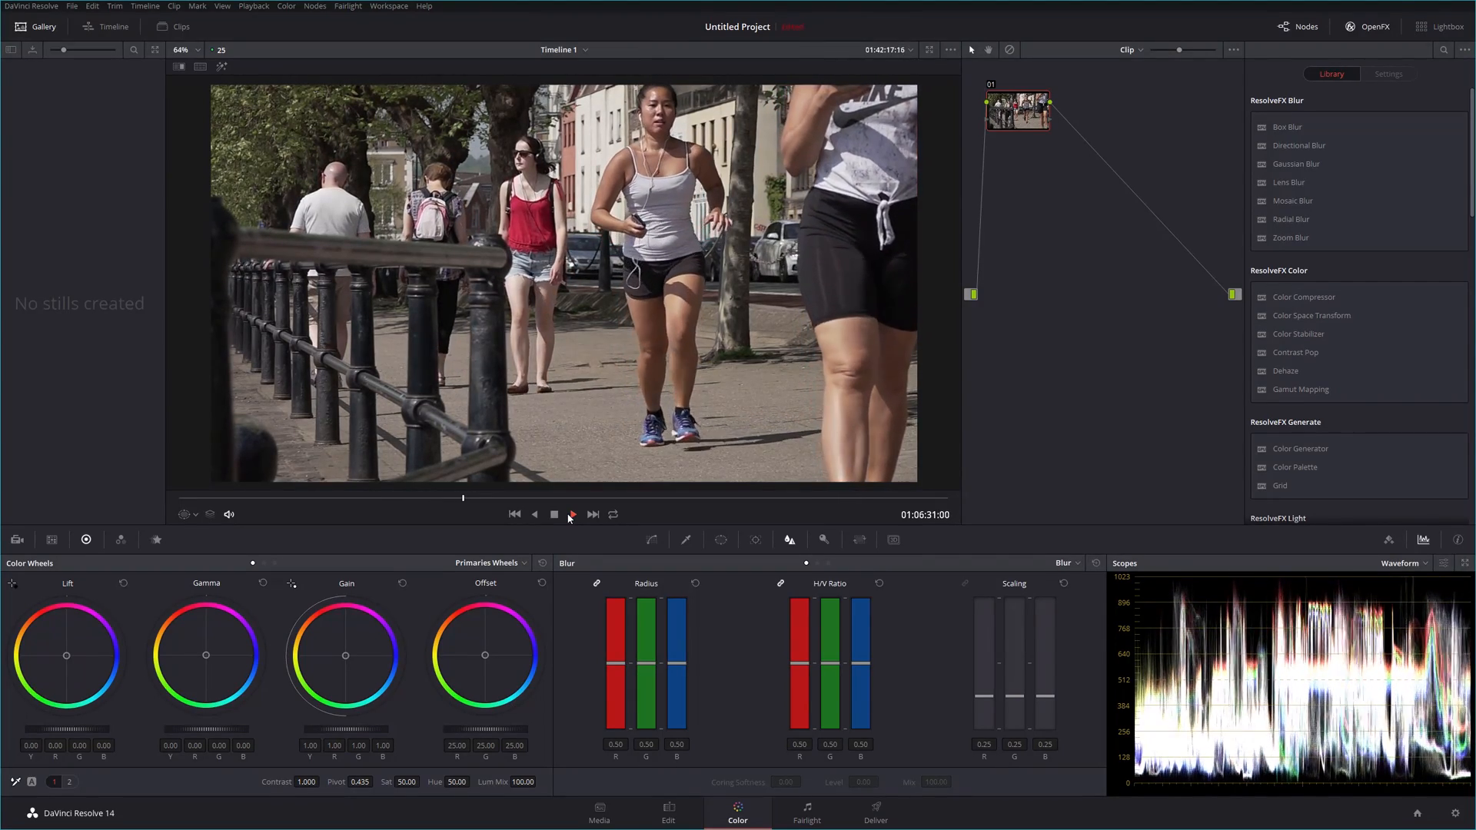
{"action": "left_click", "coordinate": [572, 514]}
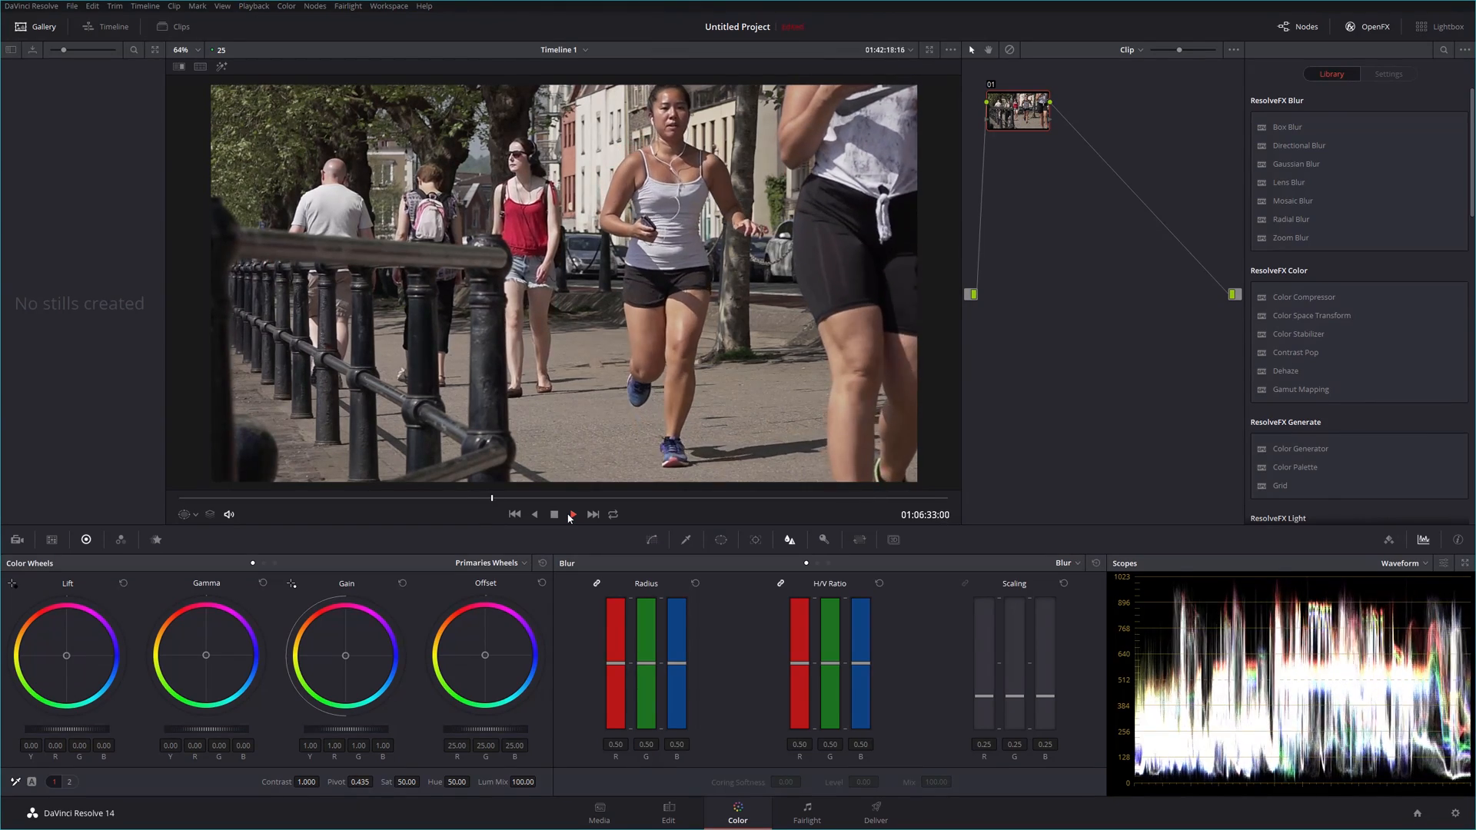
{"action": "left_click", "coordinate": [572, 513]}
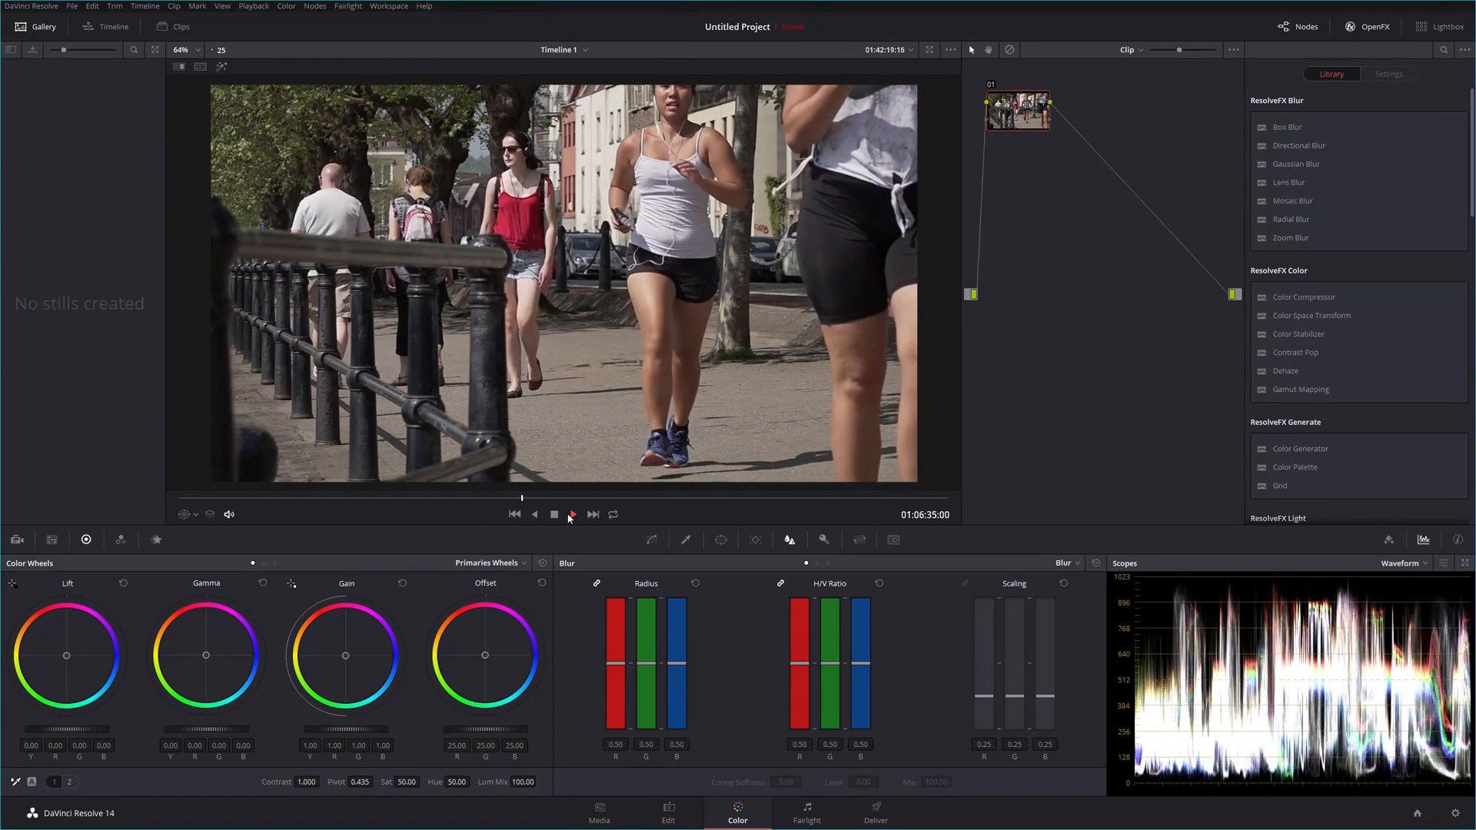
{"action": "left_click", "coordinate": [573, 513]}
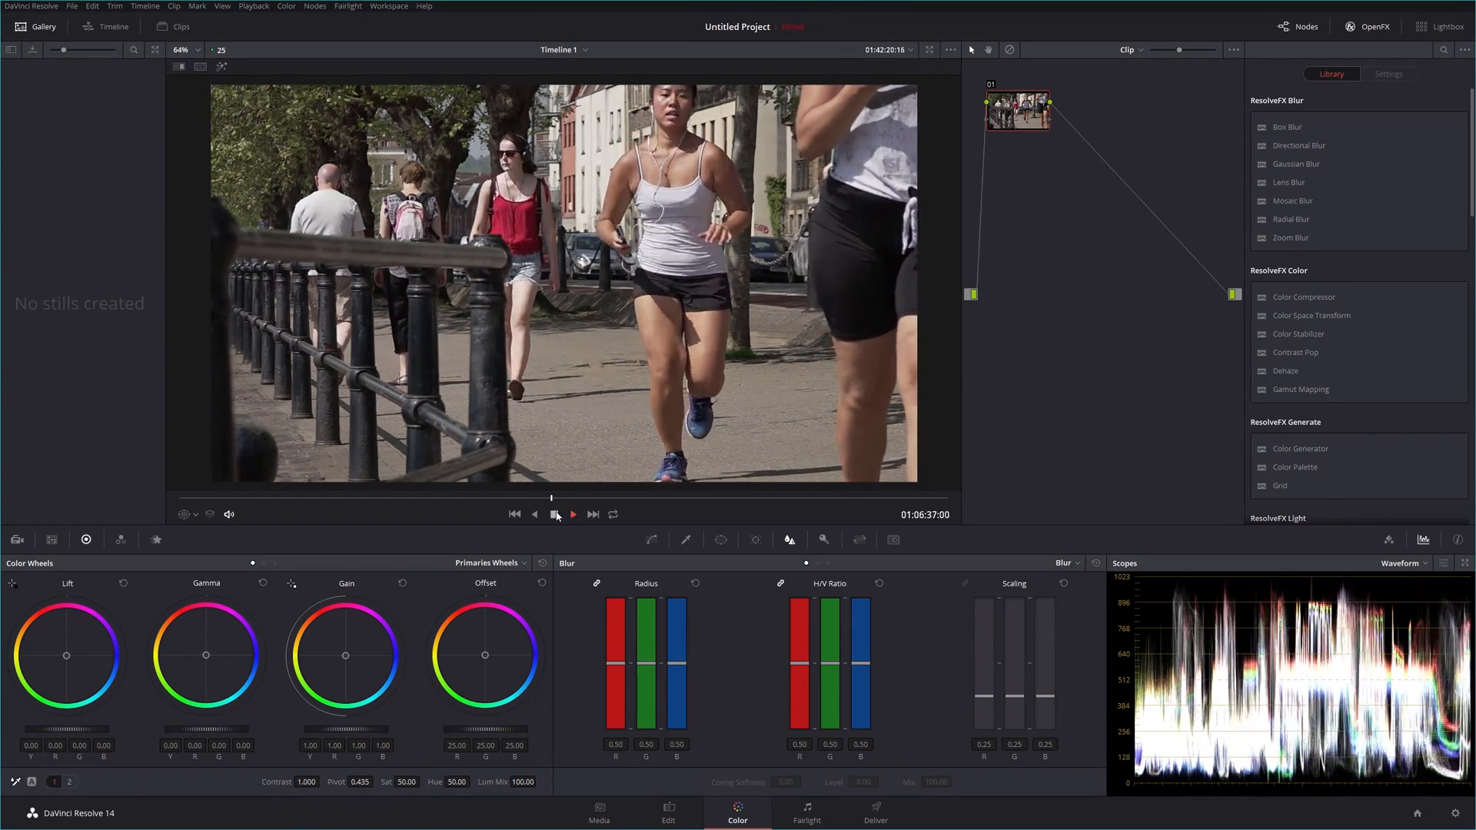
{"action": "left_click", "coordinate": [571, 514]}
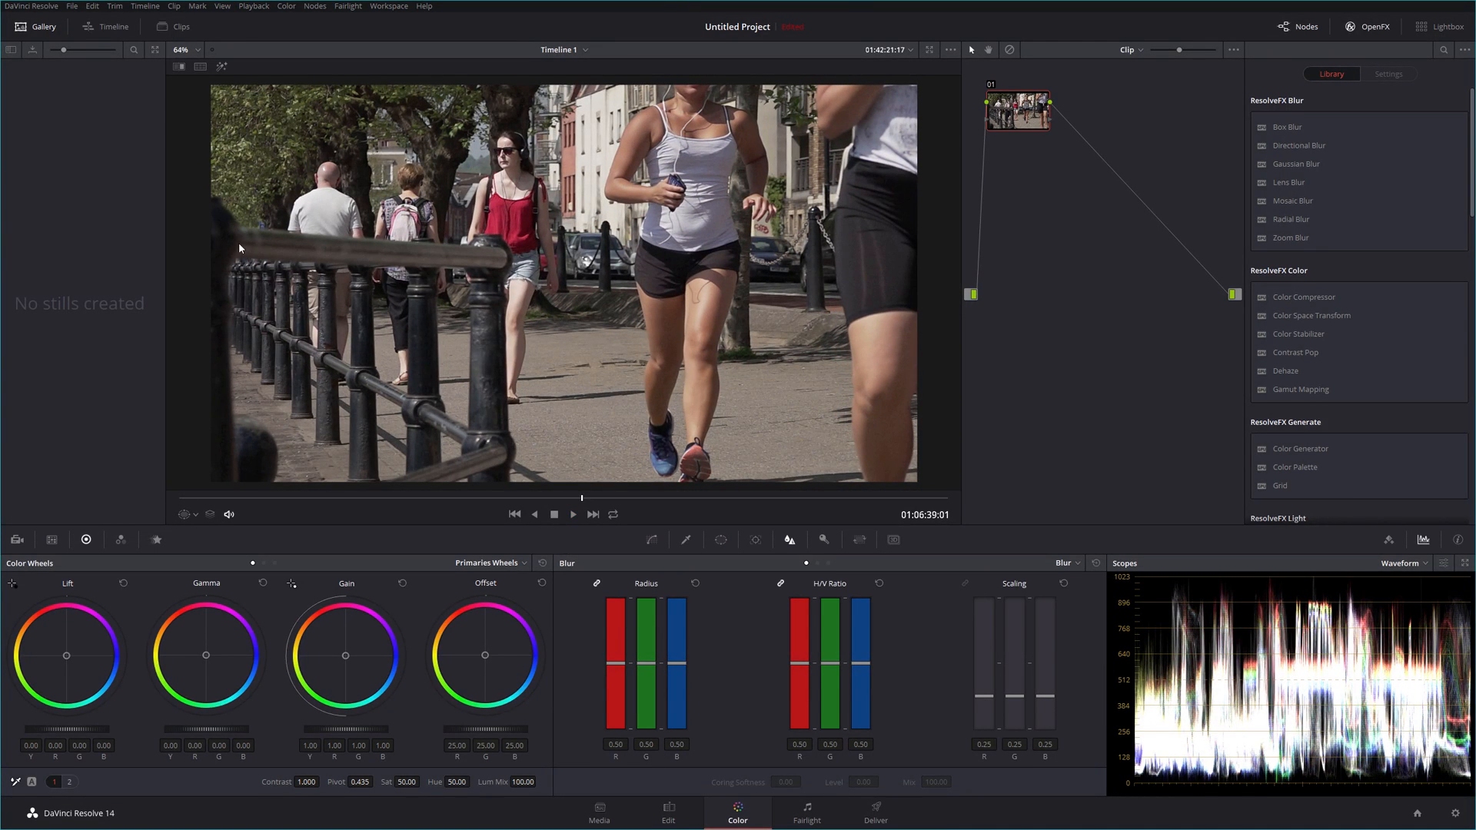
{"action": "mouse_move", "coordinate": [255, 229]}
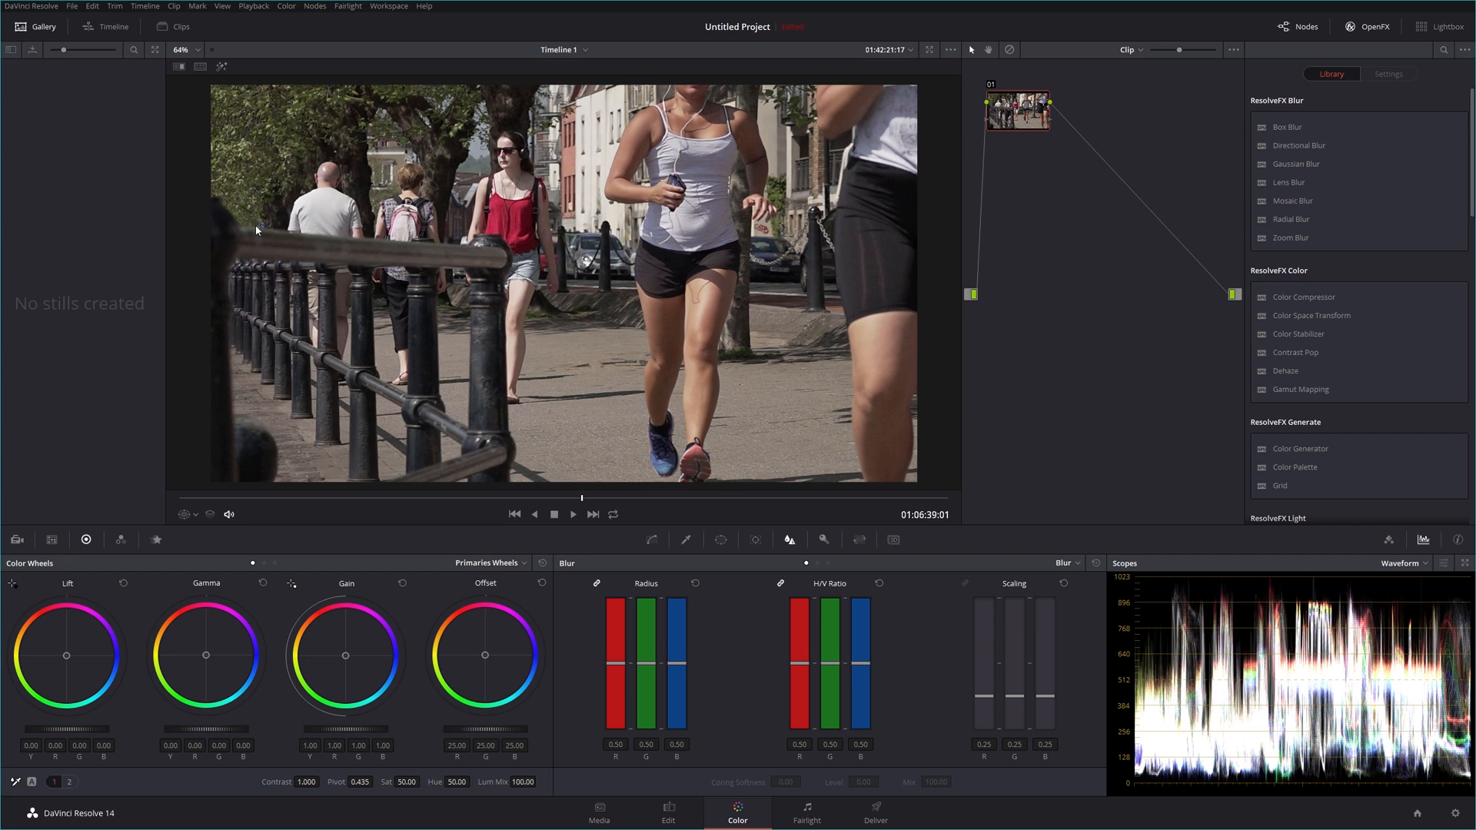
{"action": "mouse_move", "coordinate": [248, 275]}
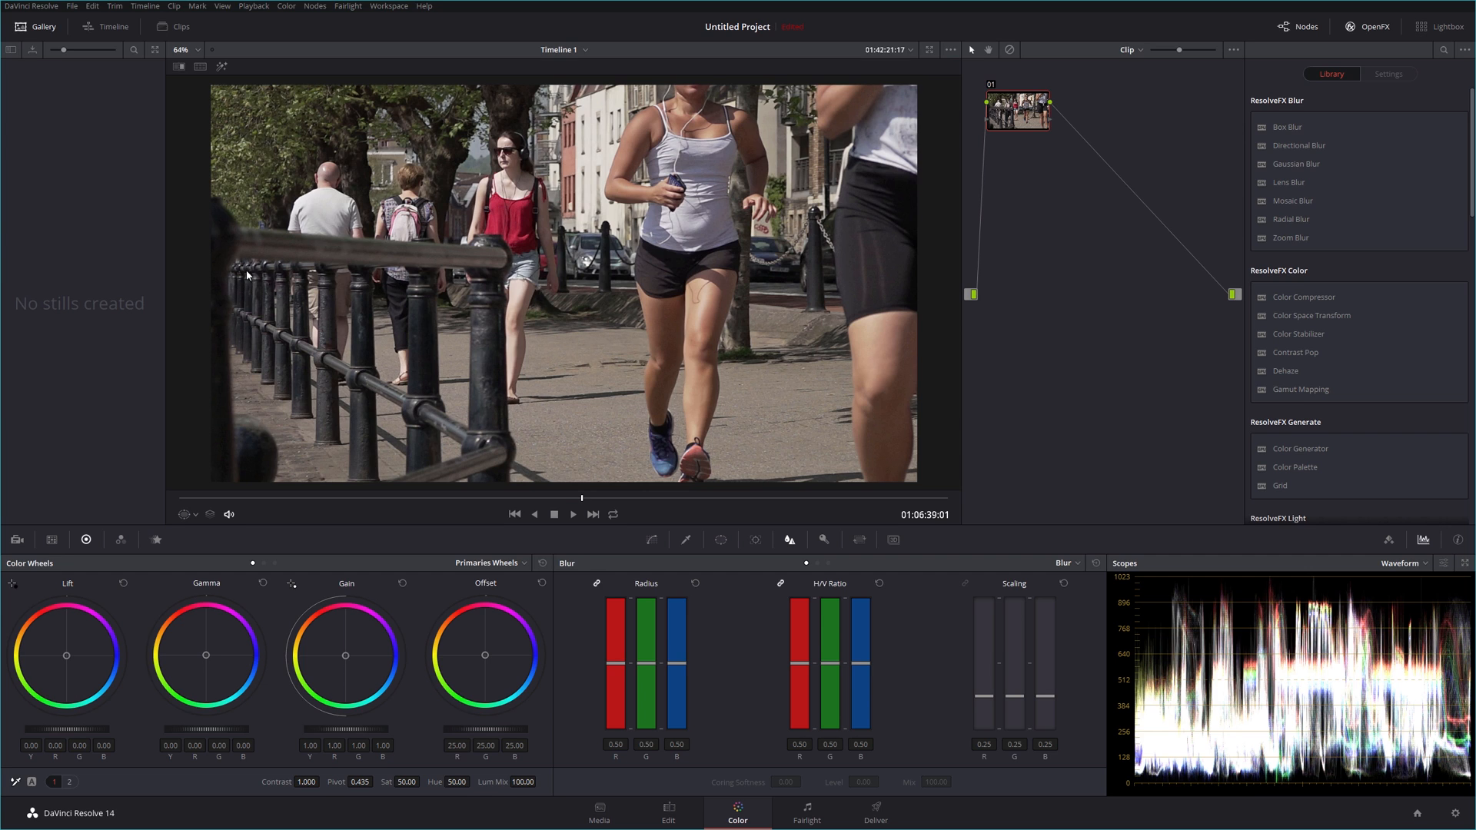
{"action": "mouse_move", "coordinate": [209, 253]}
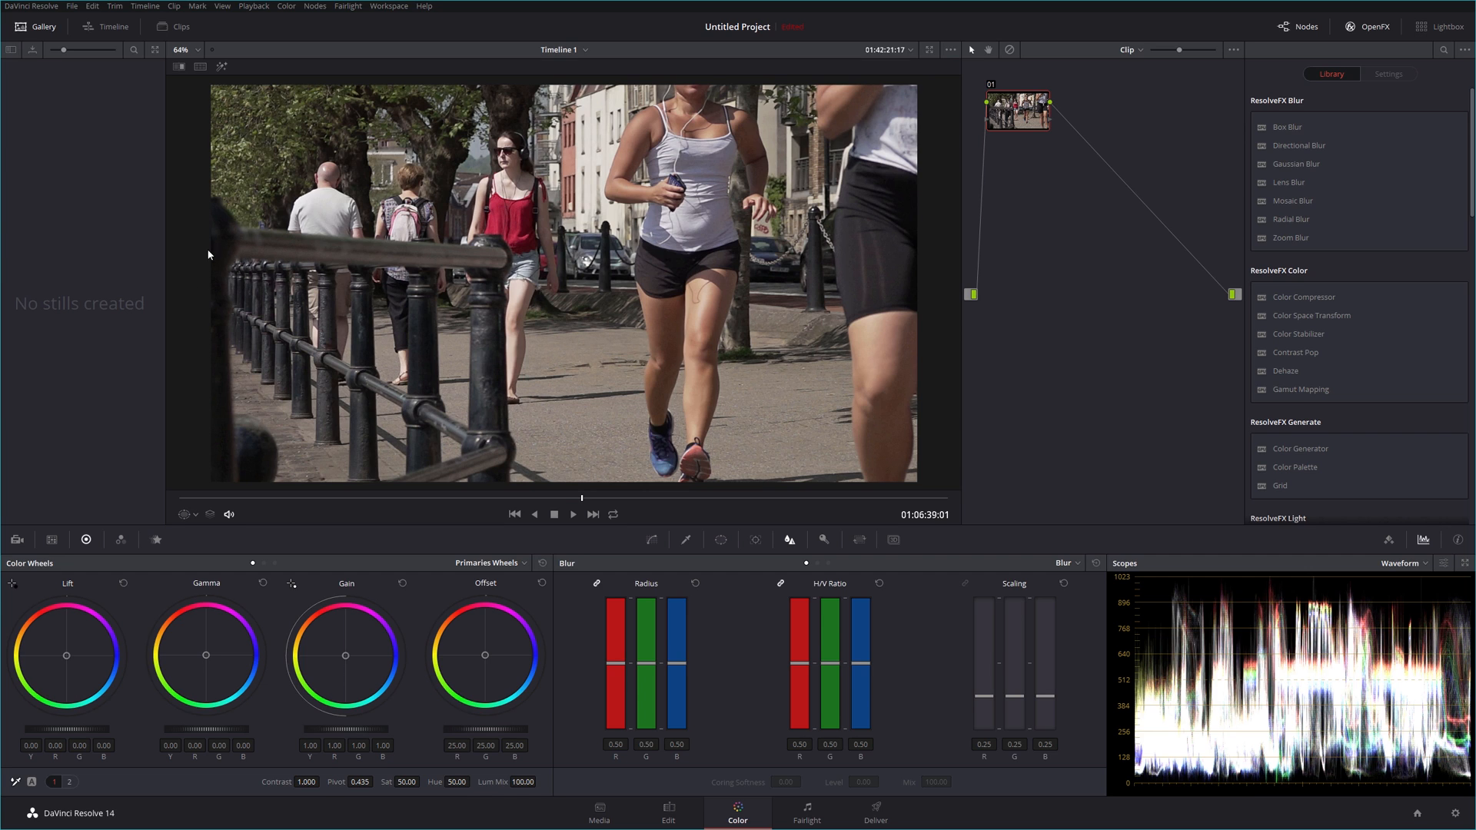
{"action": "mouse_move", "coordinate": [309, 266]}
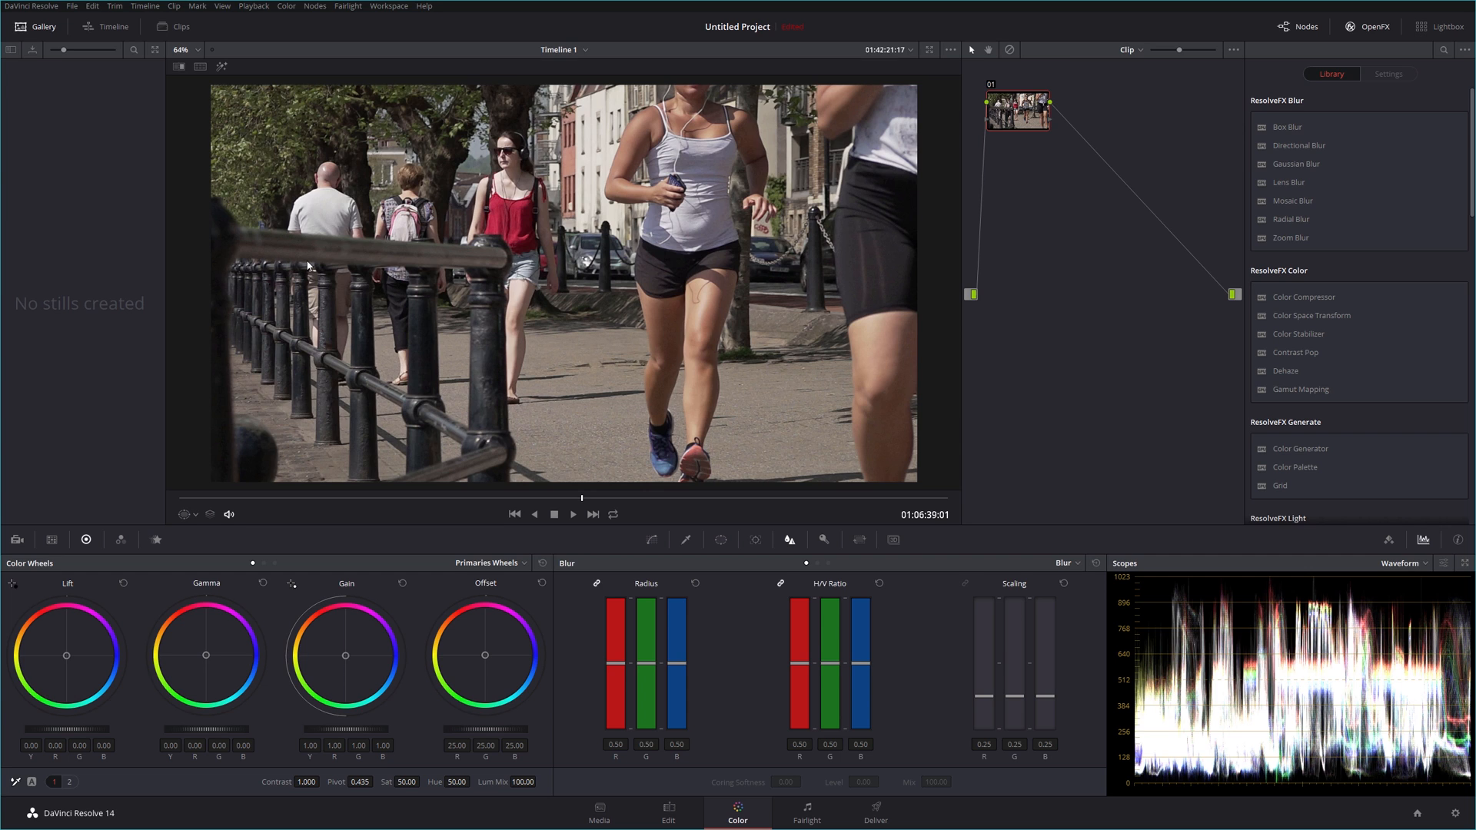
{"action": "mouse_move", "coordinate": [256, 351]}
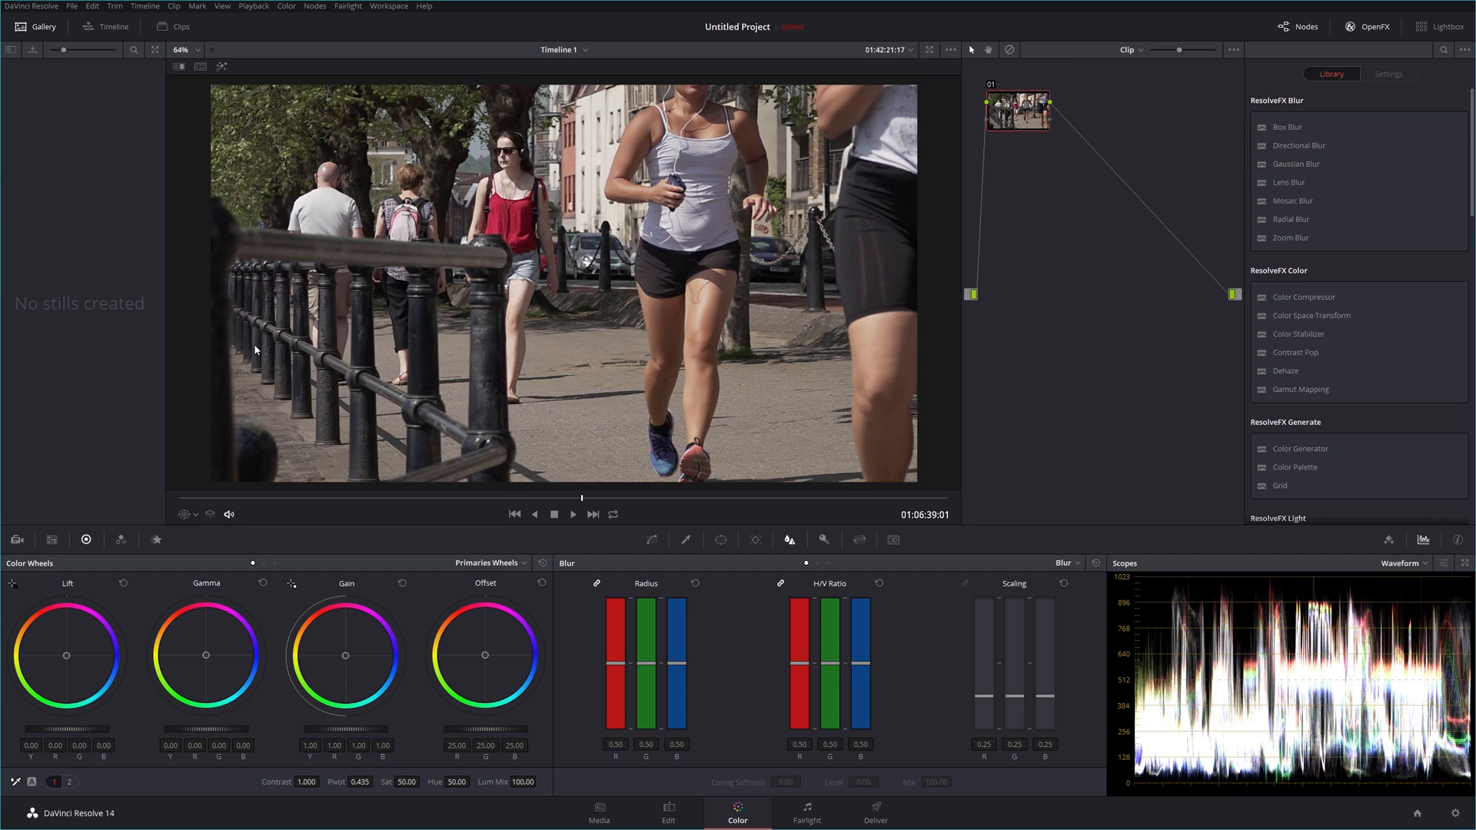
{"action": "mouse_move", "coordinate": [219, 279]}
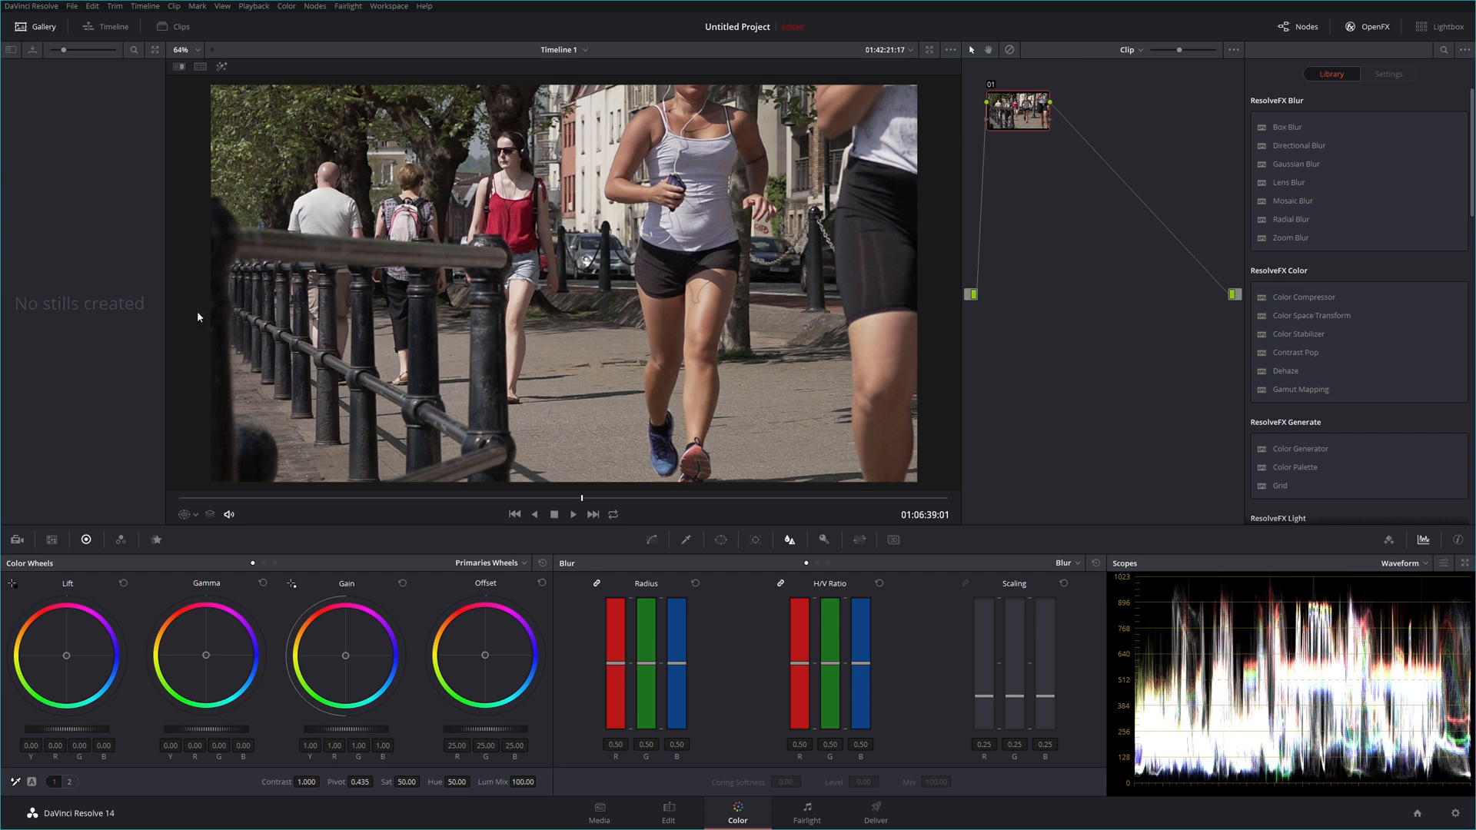
{"action": "mouse_move", "coordinate": [252, 296]}
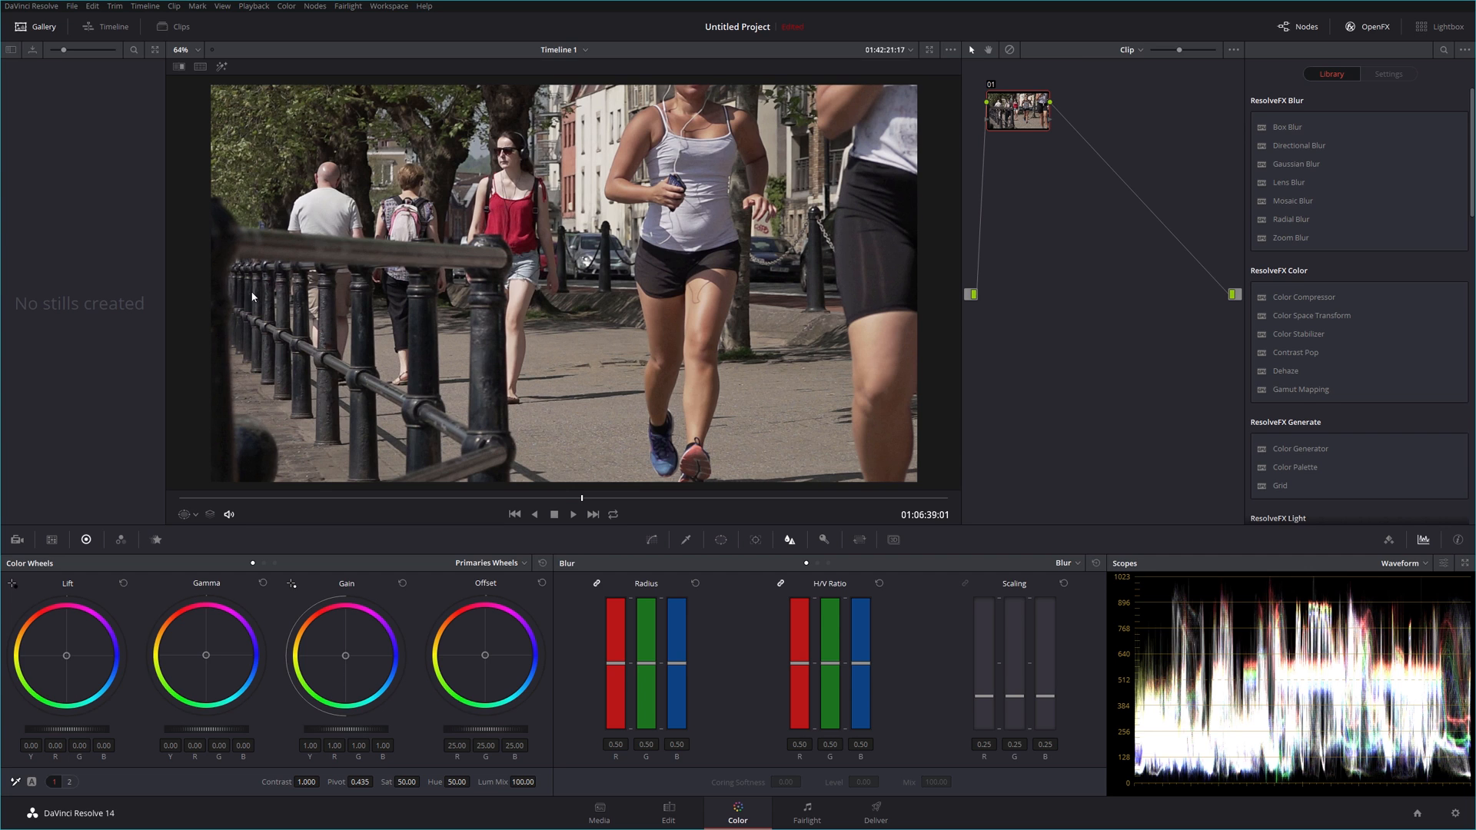
{"action": "mouse_move", "coordinate": [506, 238]}
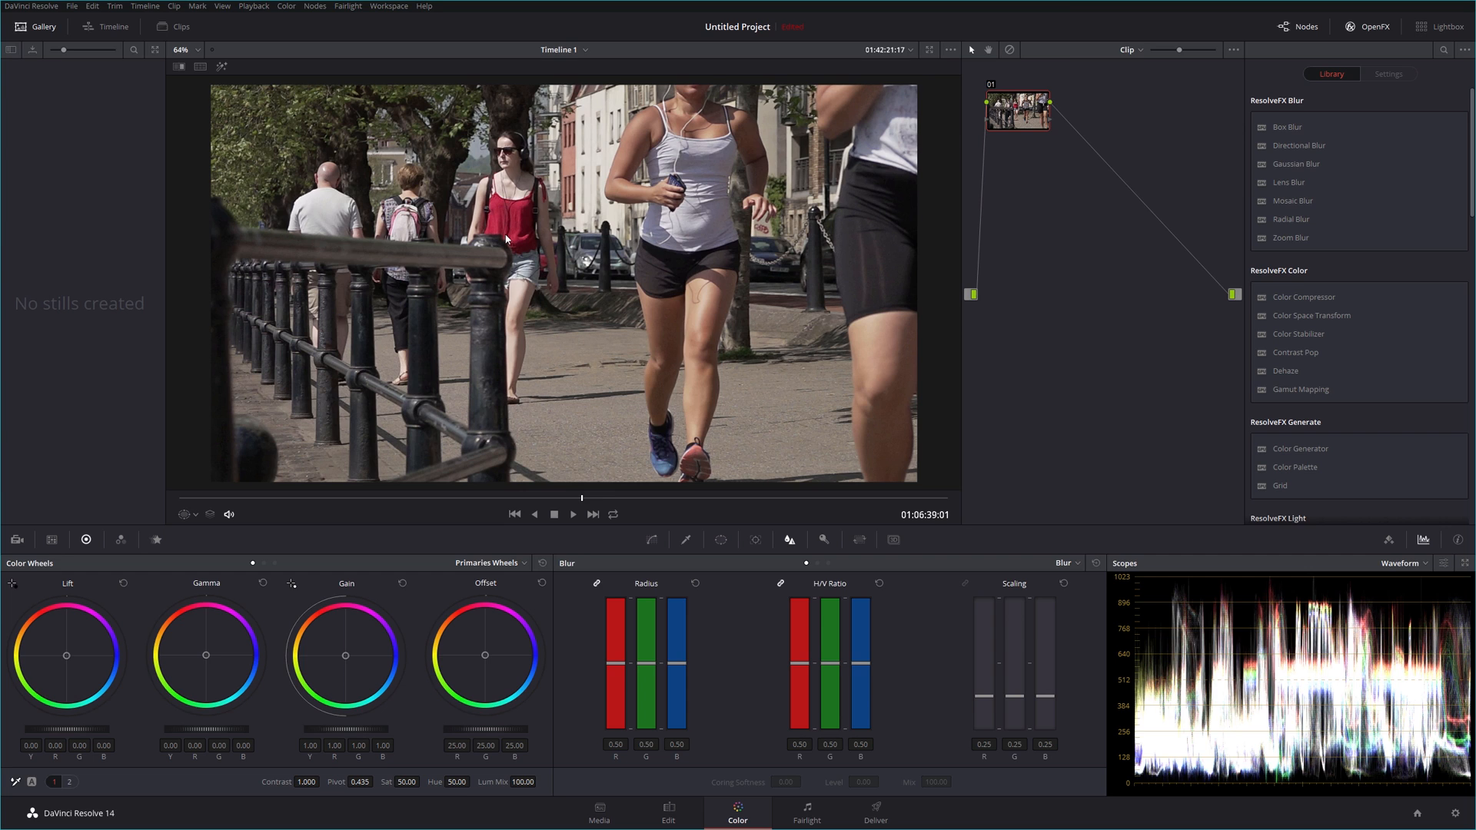
{"action": "mouse_move", "coordinate": [457, 207]}
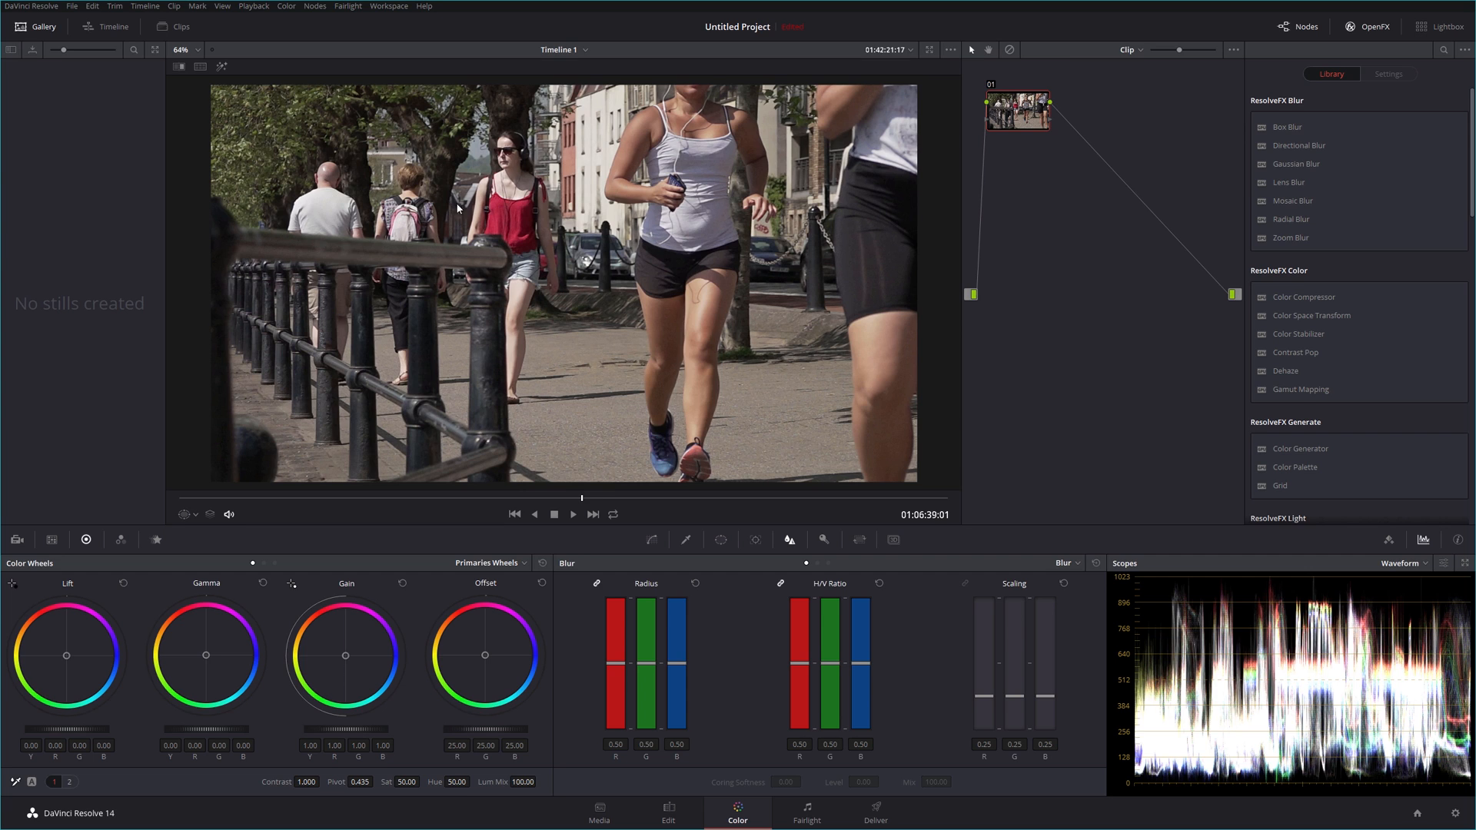
{"action": "mouse_move", "coordinate": [541, 355]}
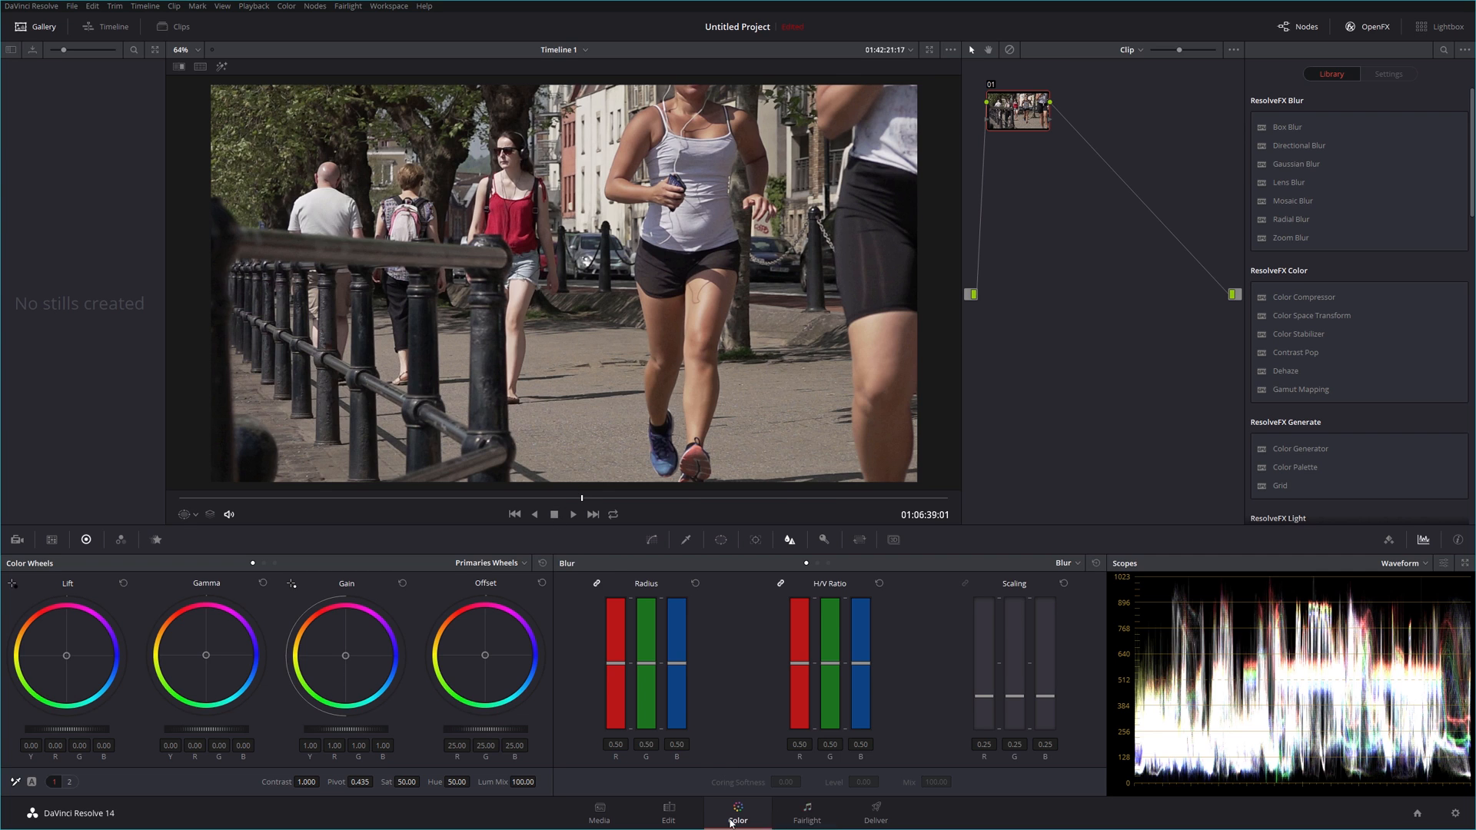
Step: Return to the Edit page showing the full five-clip timeline after checking QlikView's frame-rate list
{"action": "left_click", "coordinate": [667, 812]}
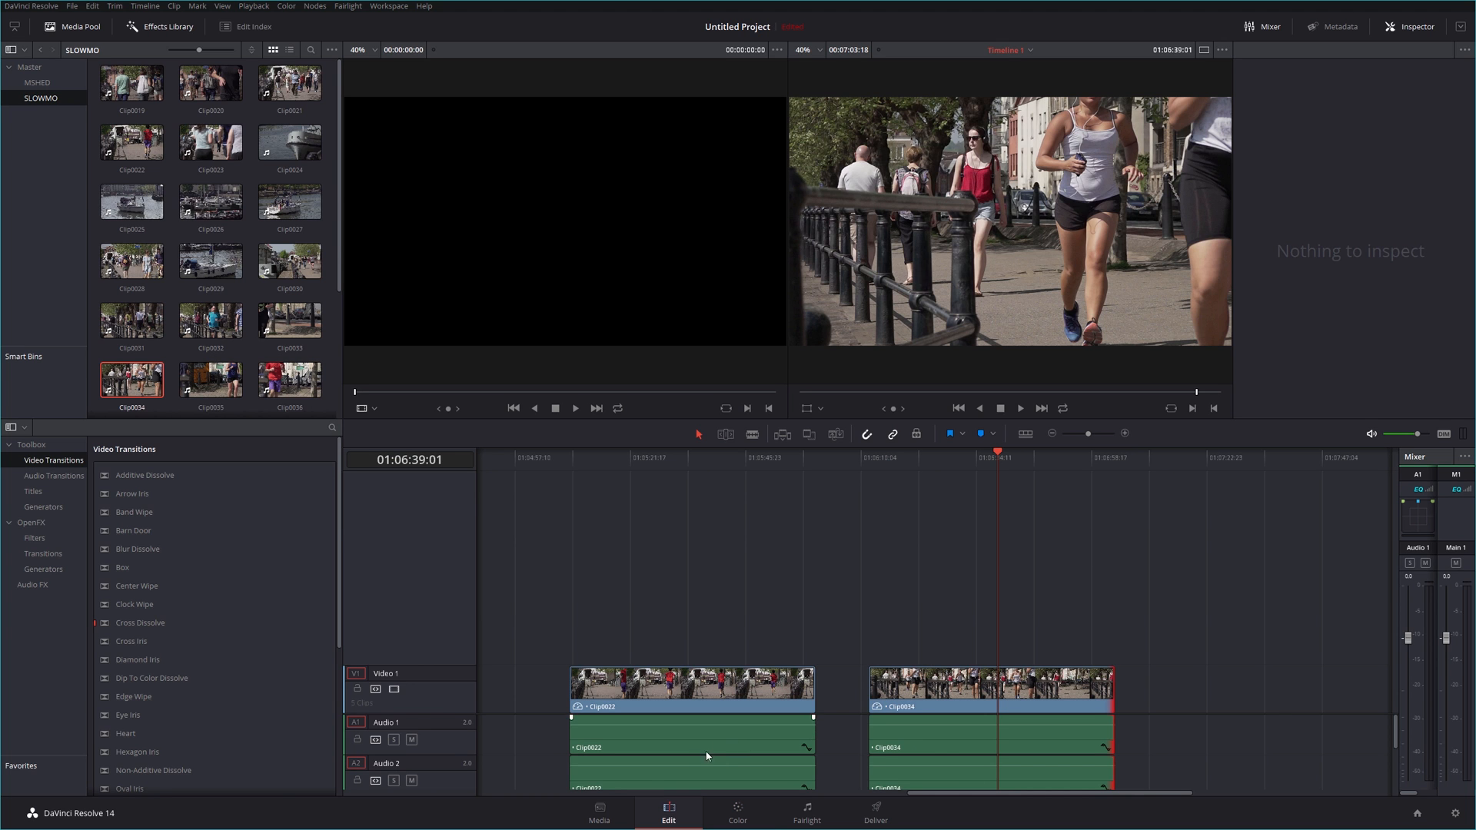
{"action": "mouse_move", "coordinate": [1190, 346]}
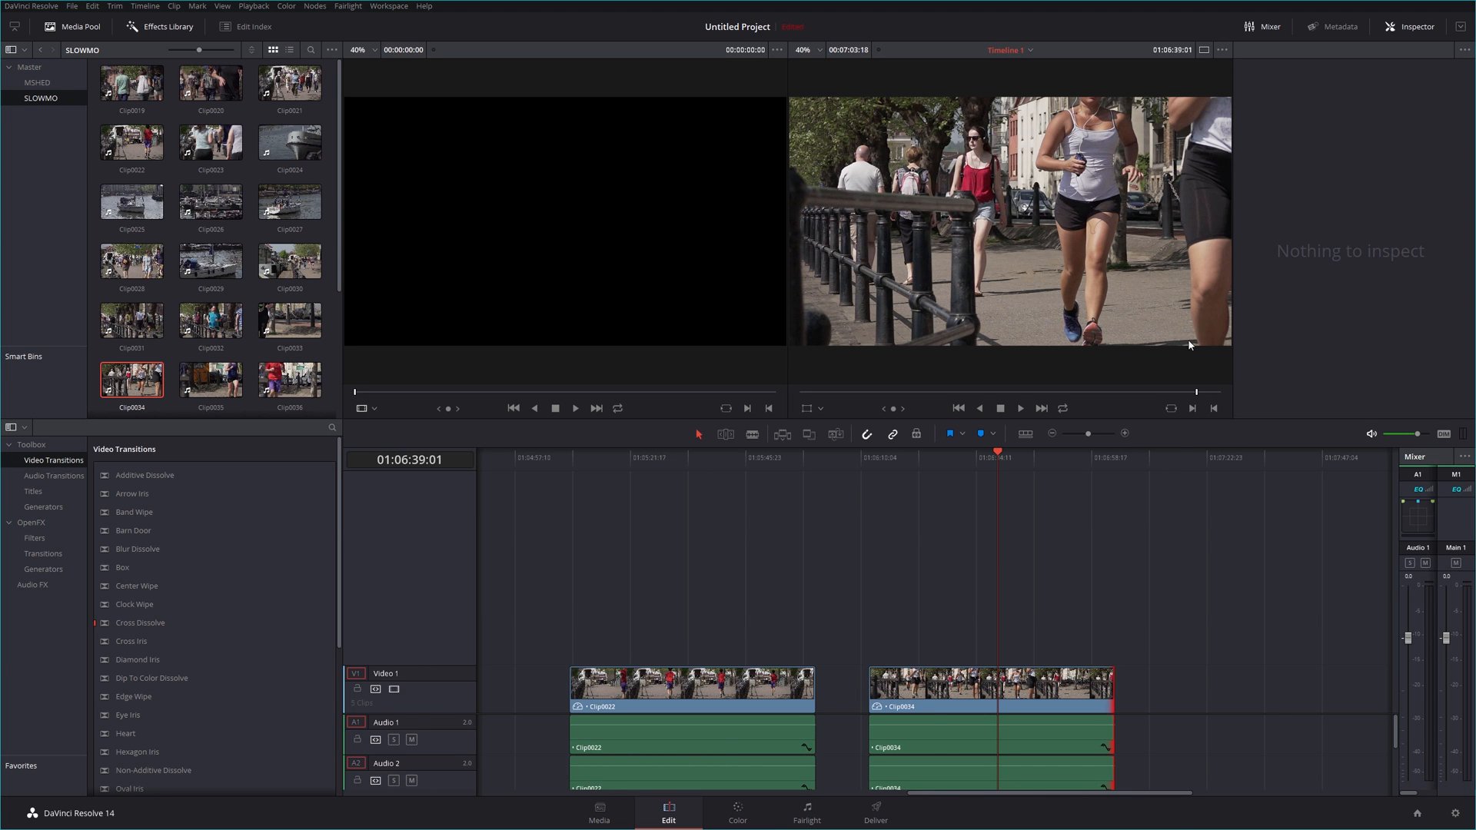
{"action": "left_click", "coordinate": [1054, 433]}
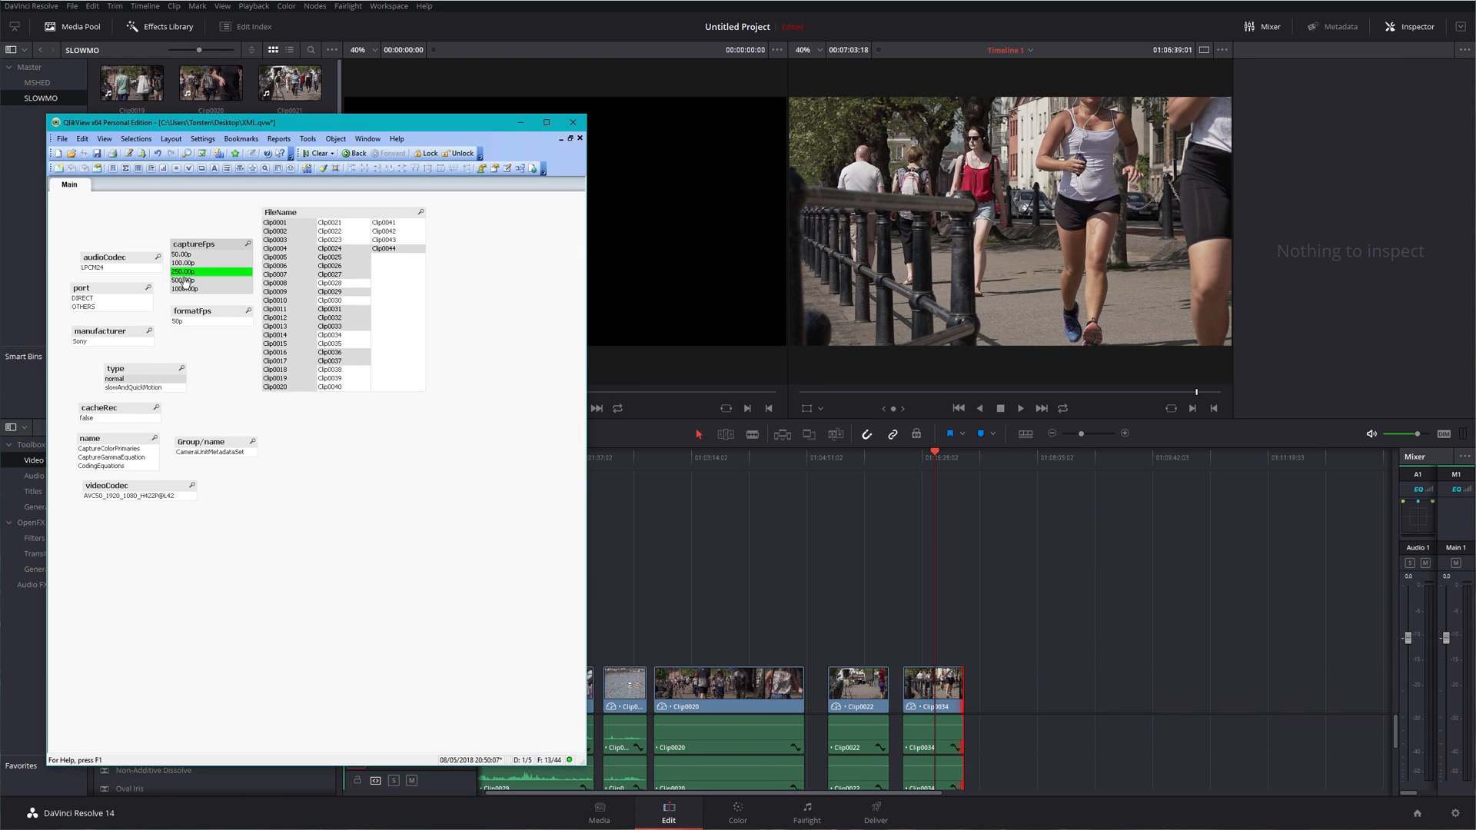
{"action": "left_click", "coordinate": [207, 280]}
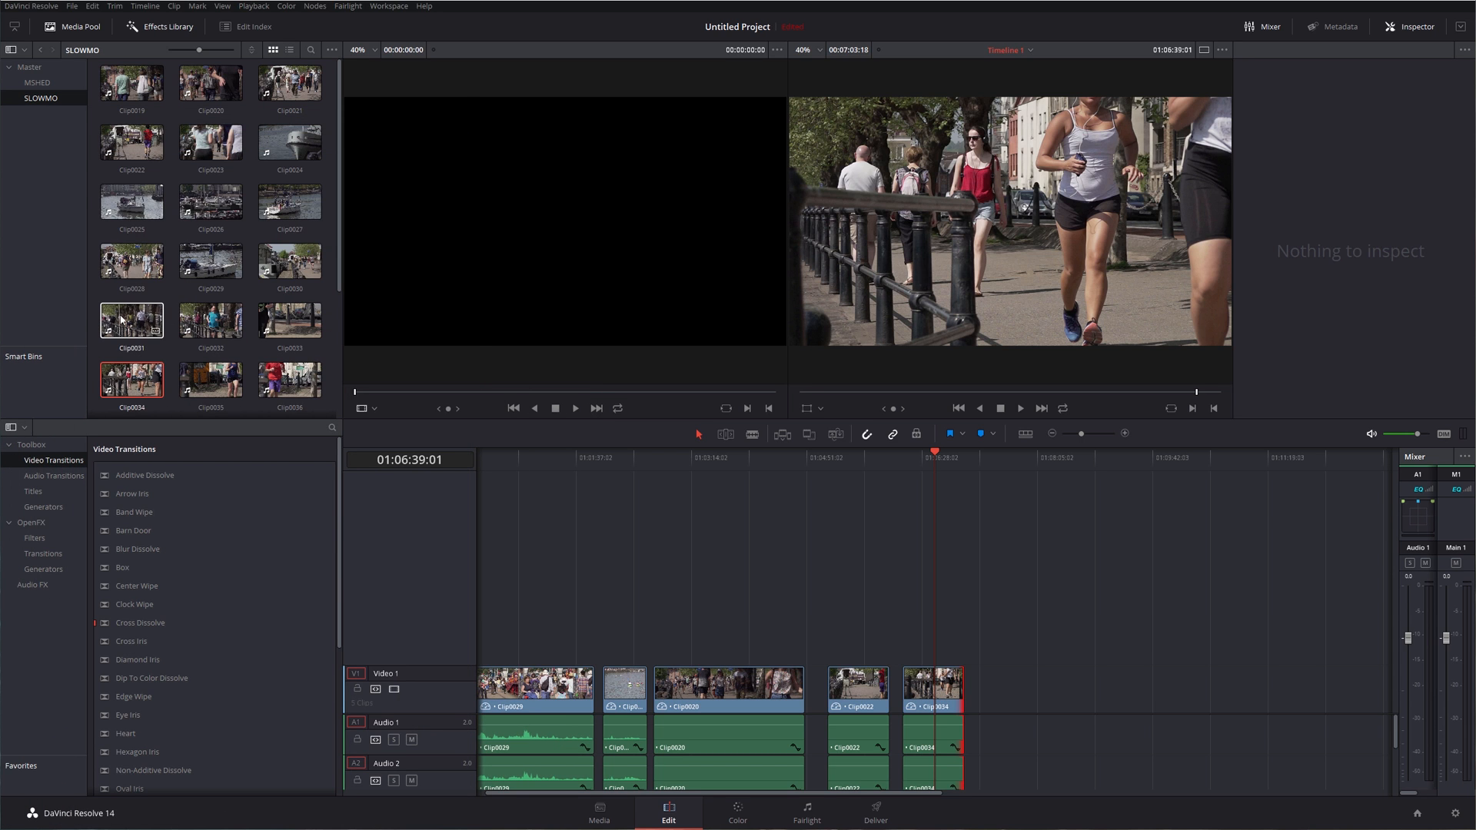
Step: Append Clip0031 and Clip0032 from the Media Pool to the end of the timeline
{"action": "left_click", "coordinate": [131, 320]}
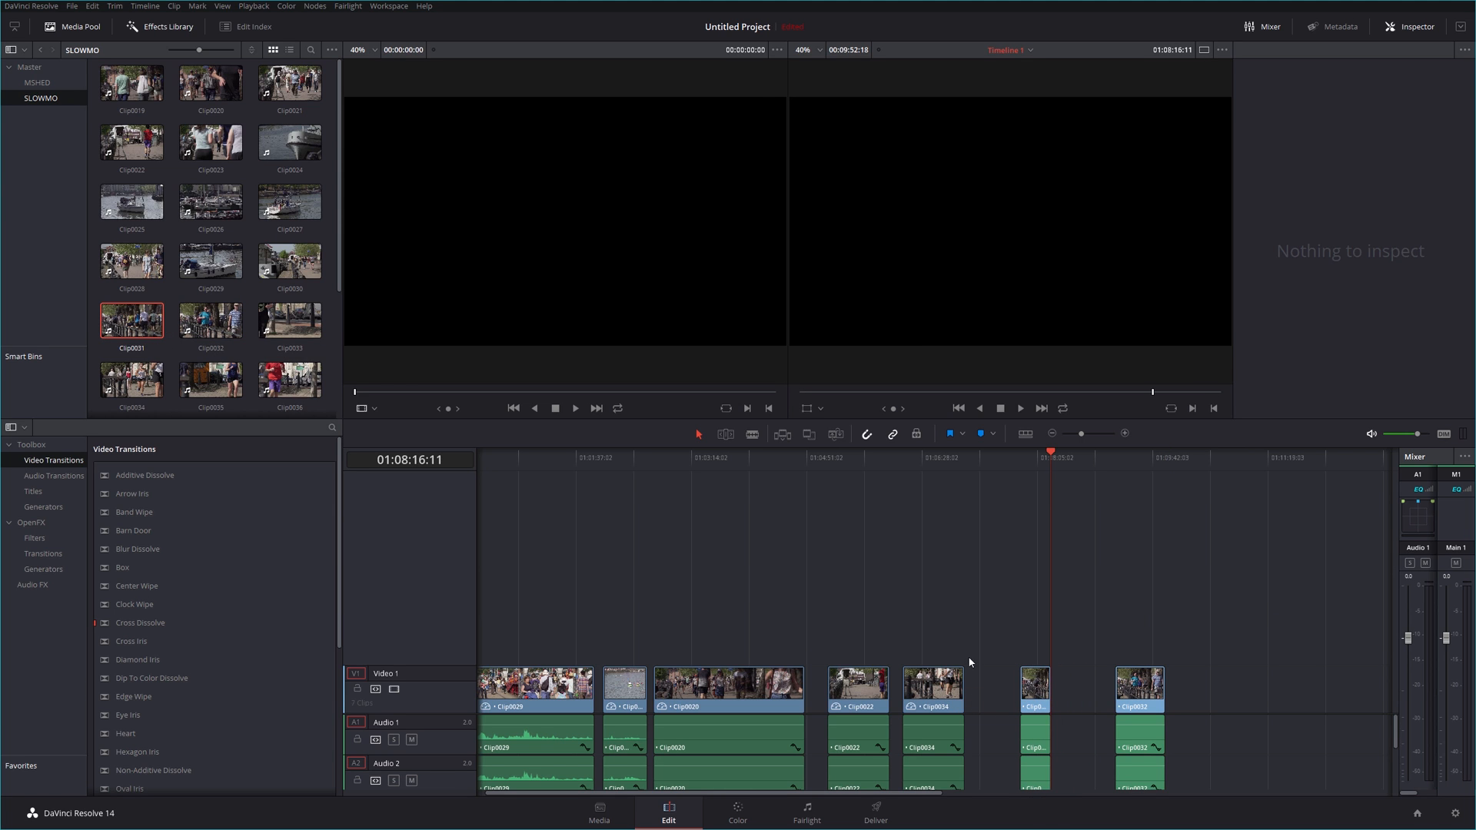
{"action": "left_click", "coordinate": [1017, 458]}
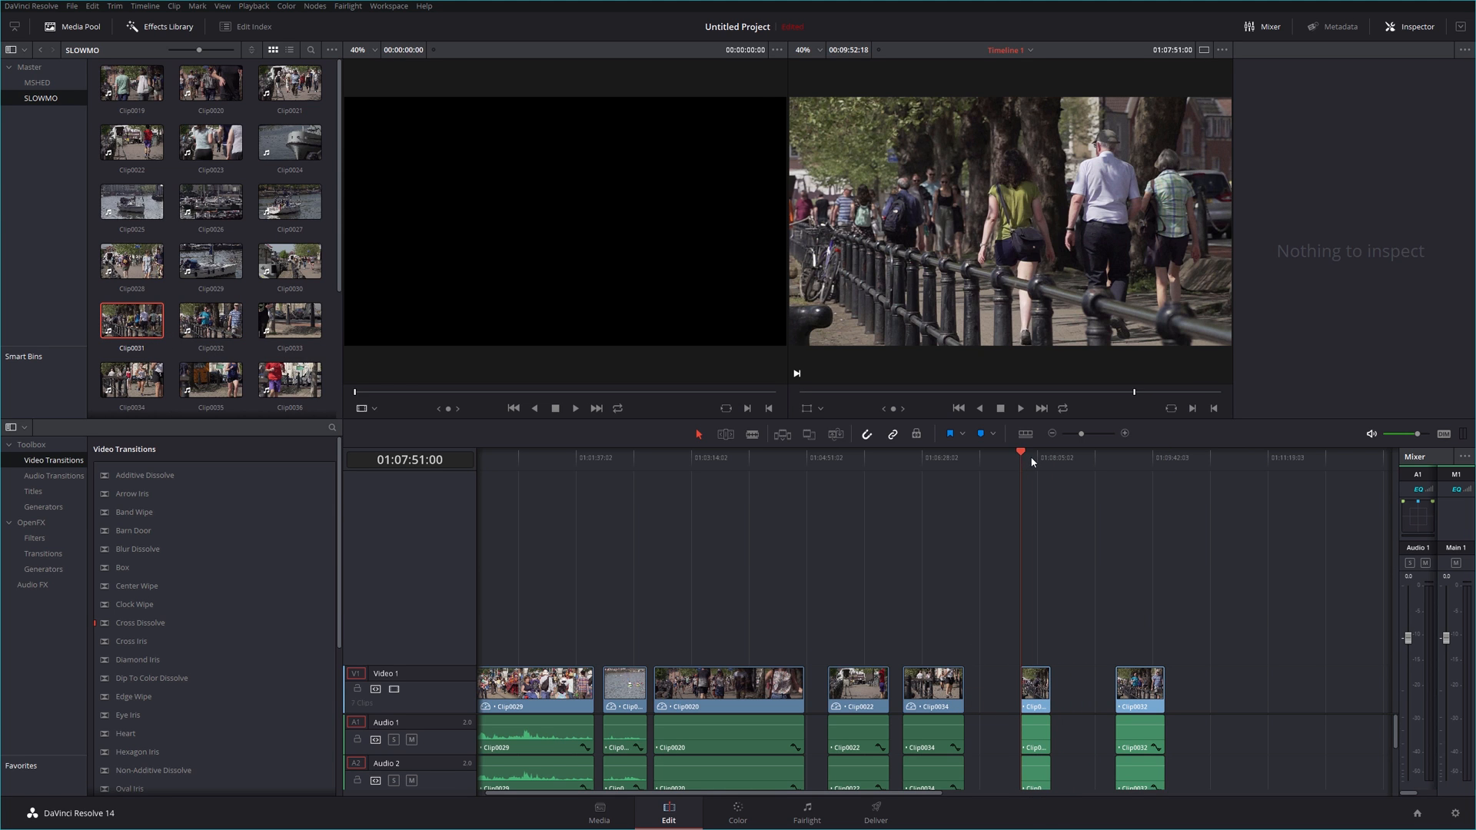
{"action": "left_click", "coordinate": [1051, 458]}
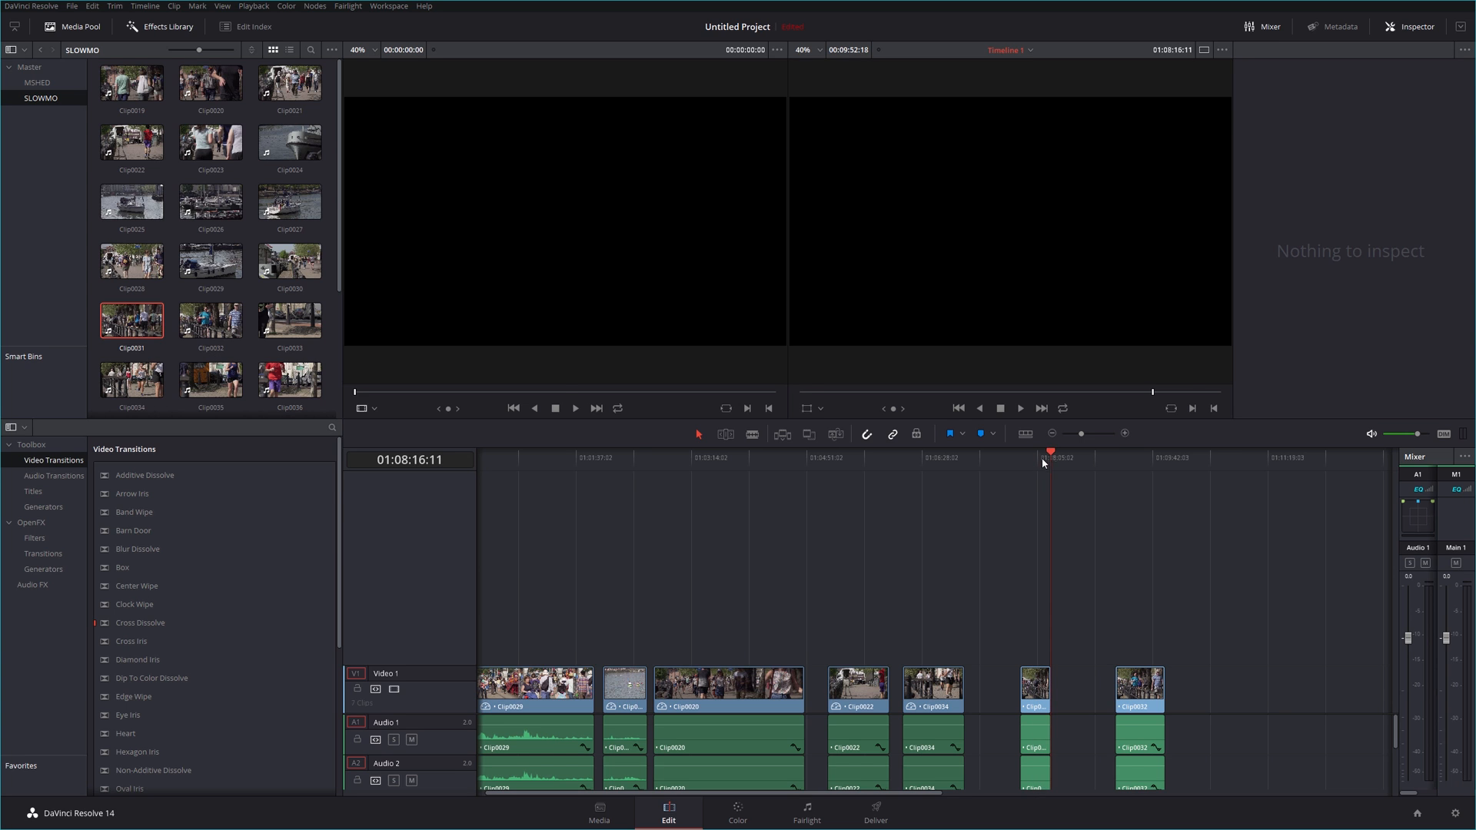
{"action": "left_click", "coordinate": [1125, 457]}
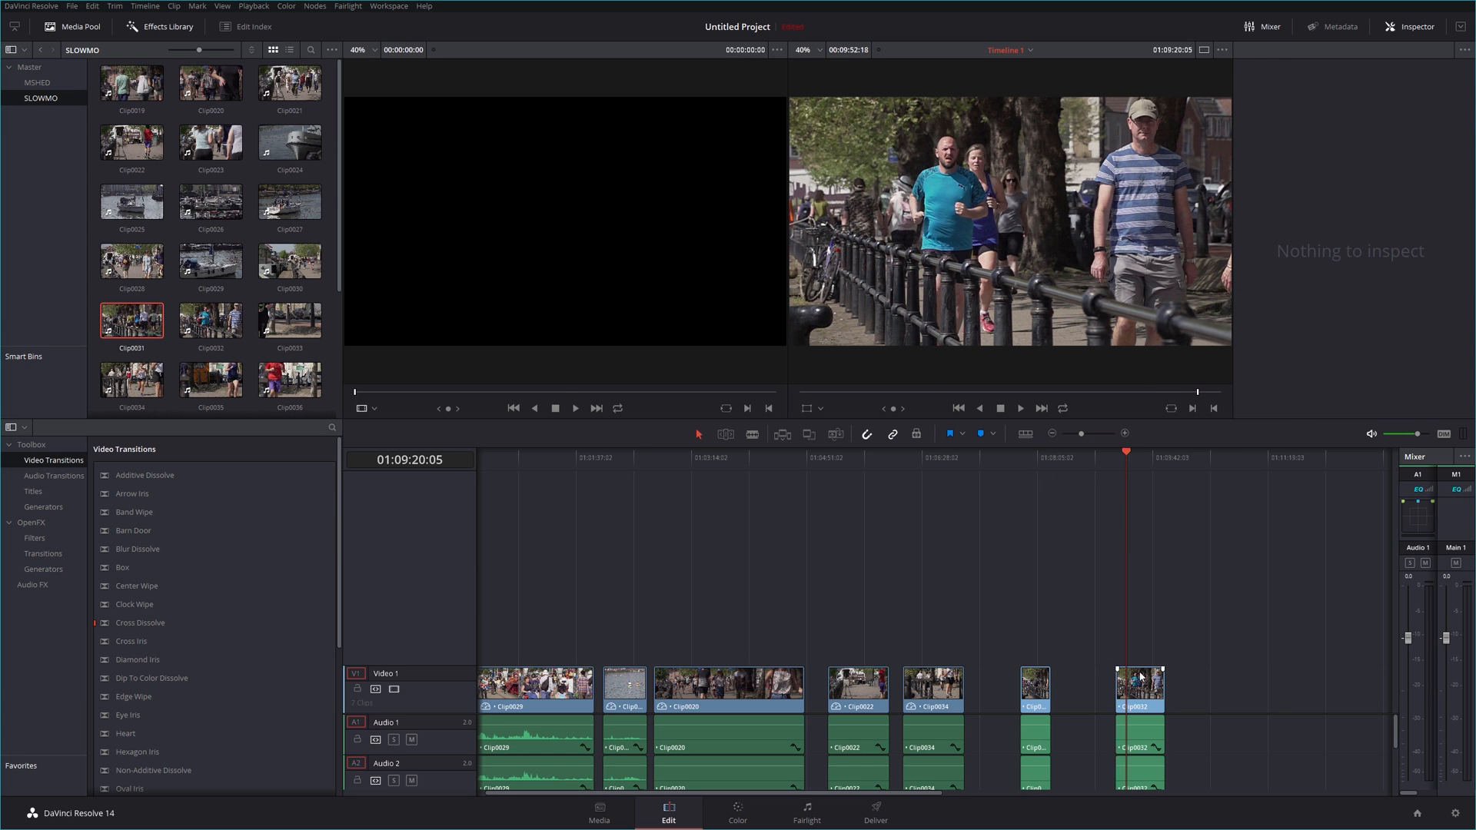
Step: Select Clip0032 on the timeline and play it back in the viewer
{"action": "left_click", "coordinate": [1139, 682]}
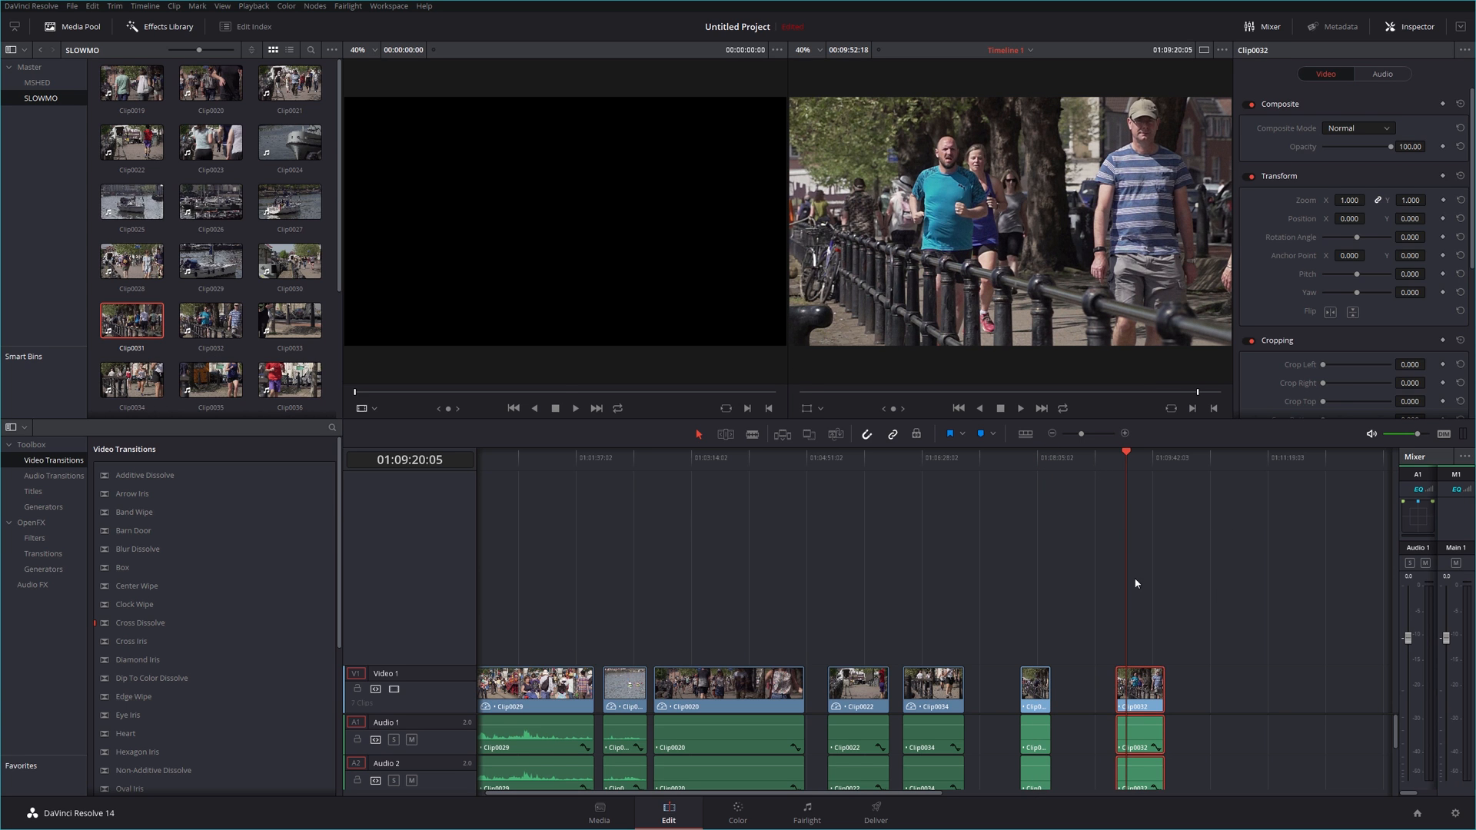
{"action": "left_click", "coordinate": [1019, 407]}
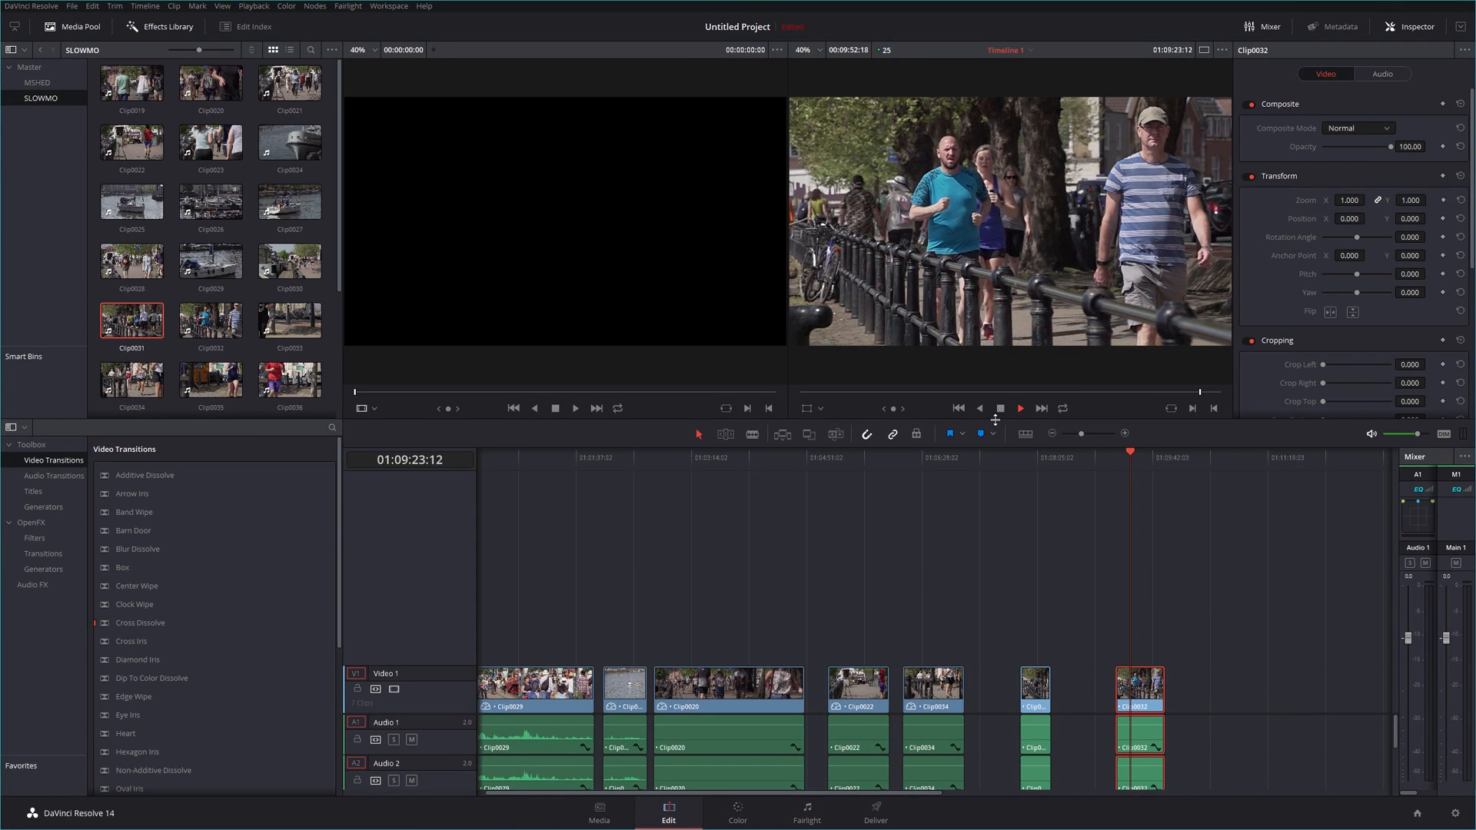
{"action": "left_click", "coordinate": [1019, 408]}
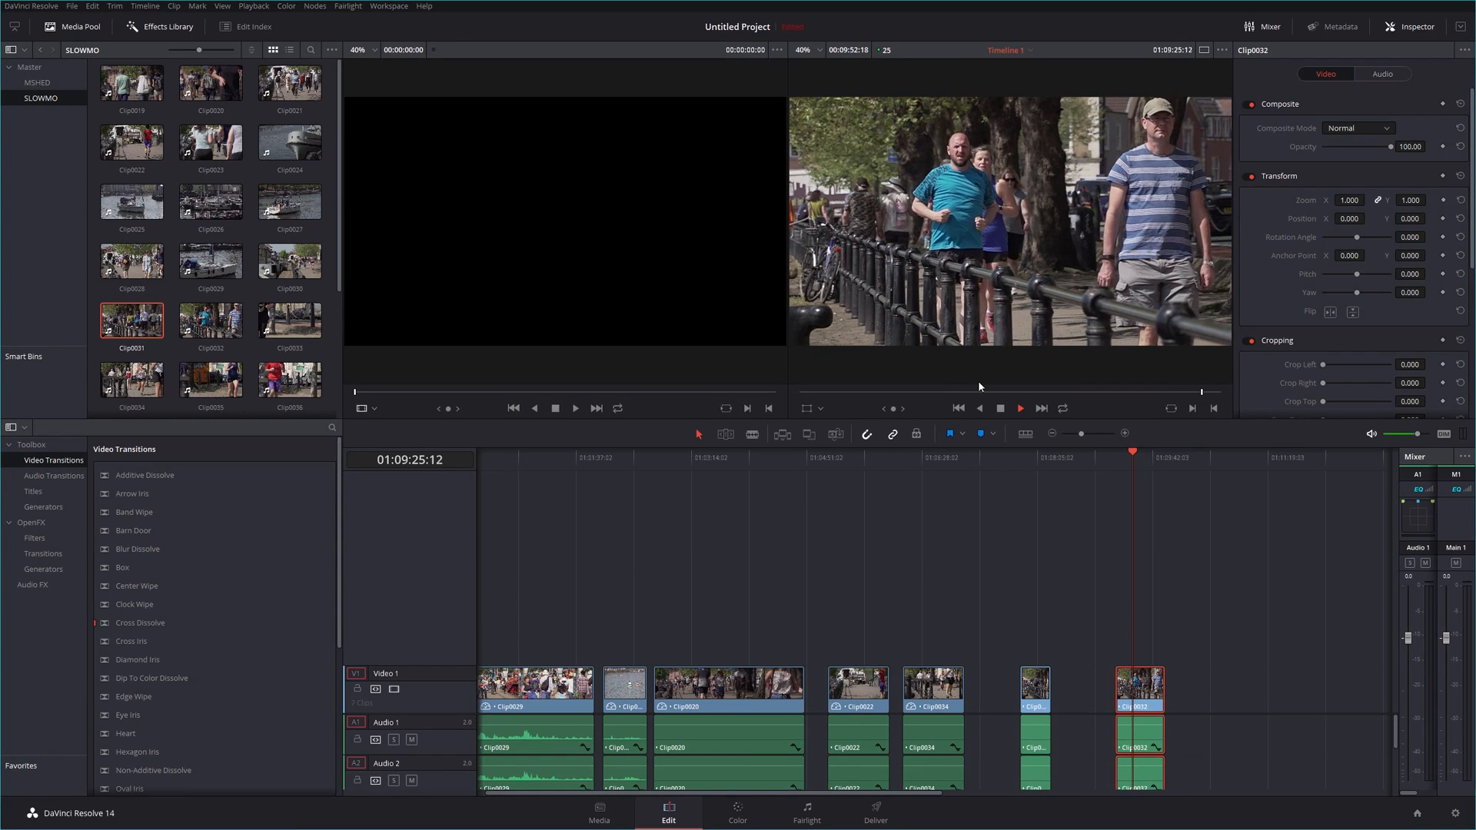
{"action": "left_click", "coordinate": [1019, 408]}
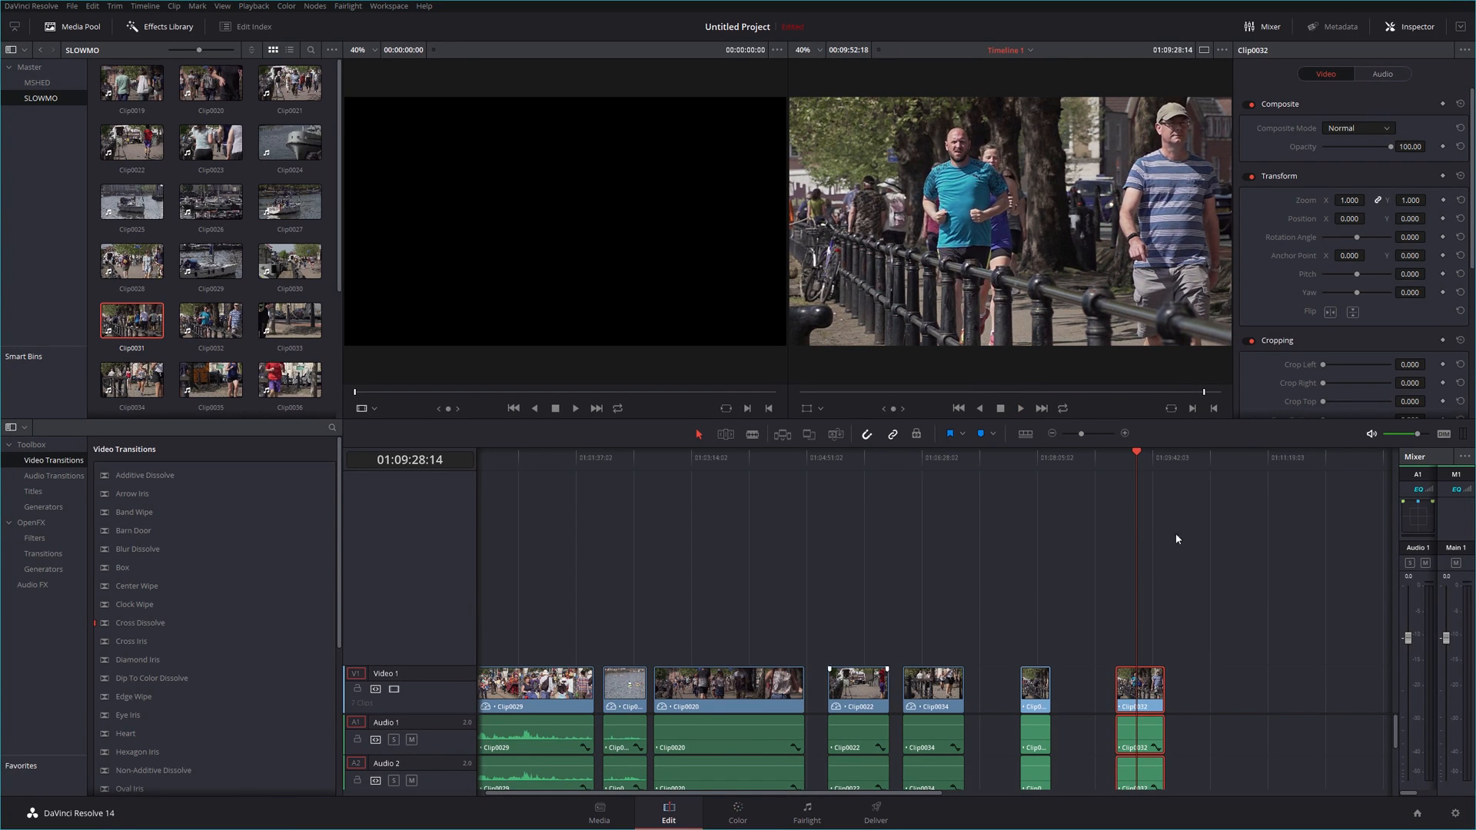
Step: Lower Clip0032's speed so it stretches longer on the timeline, then play it back
{"action": "right_click", "coordinate": [1138, 687]}
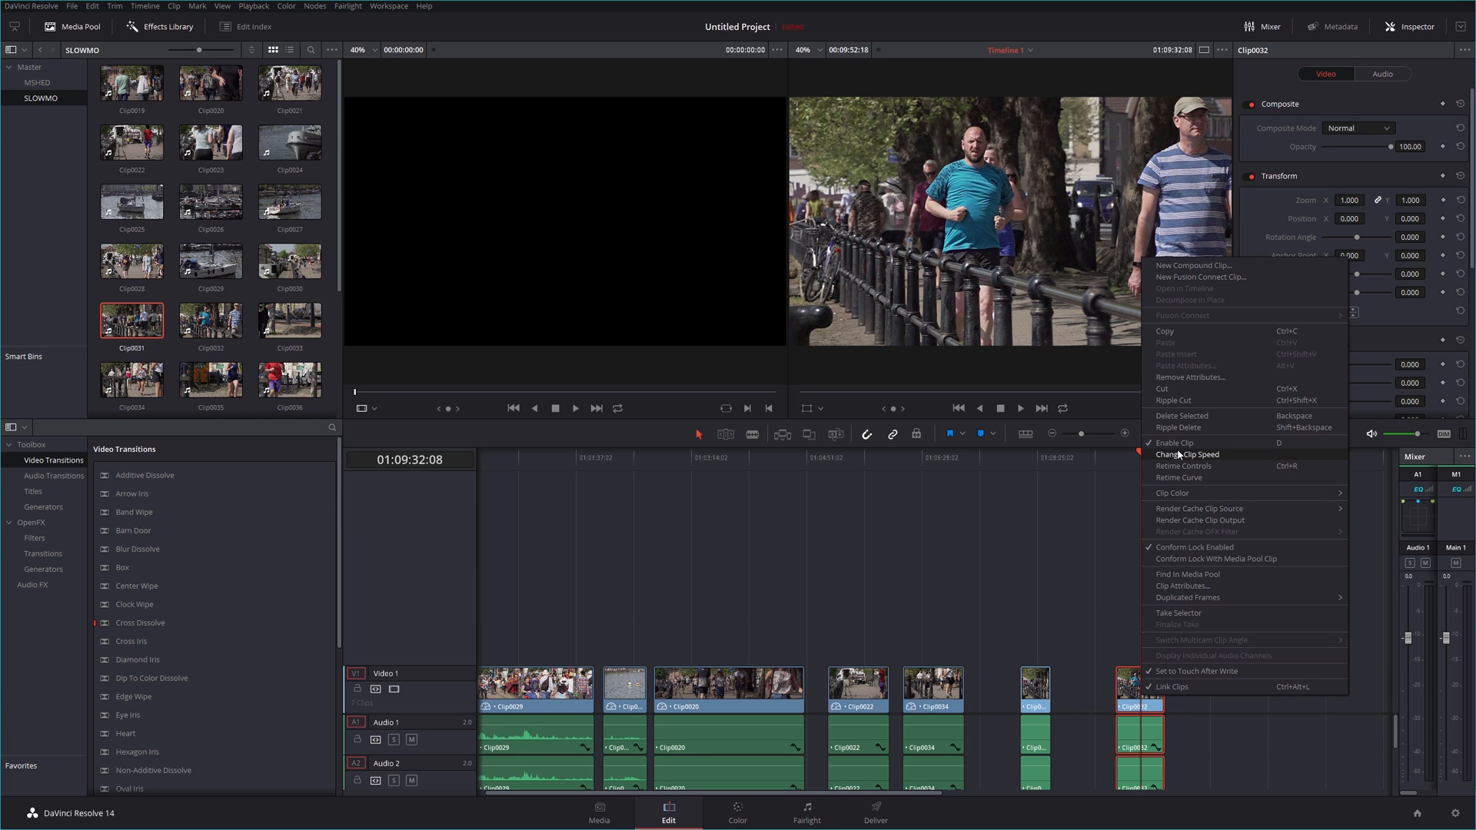
{"action": "left_click", "coordinate": [1188, 455]}
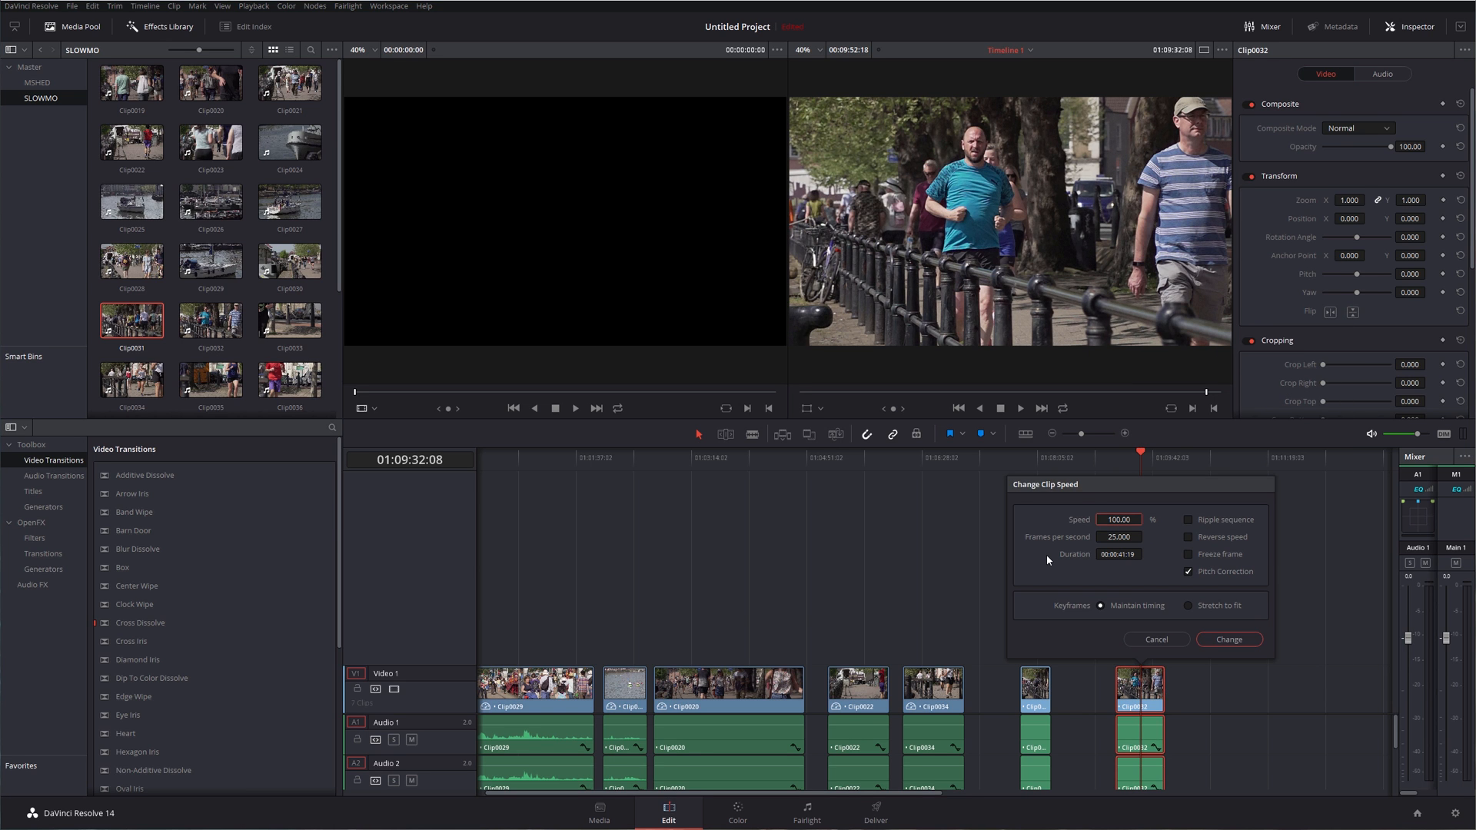
{"action": "left_click", "coordinate": [1227, 640]}
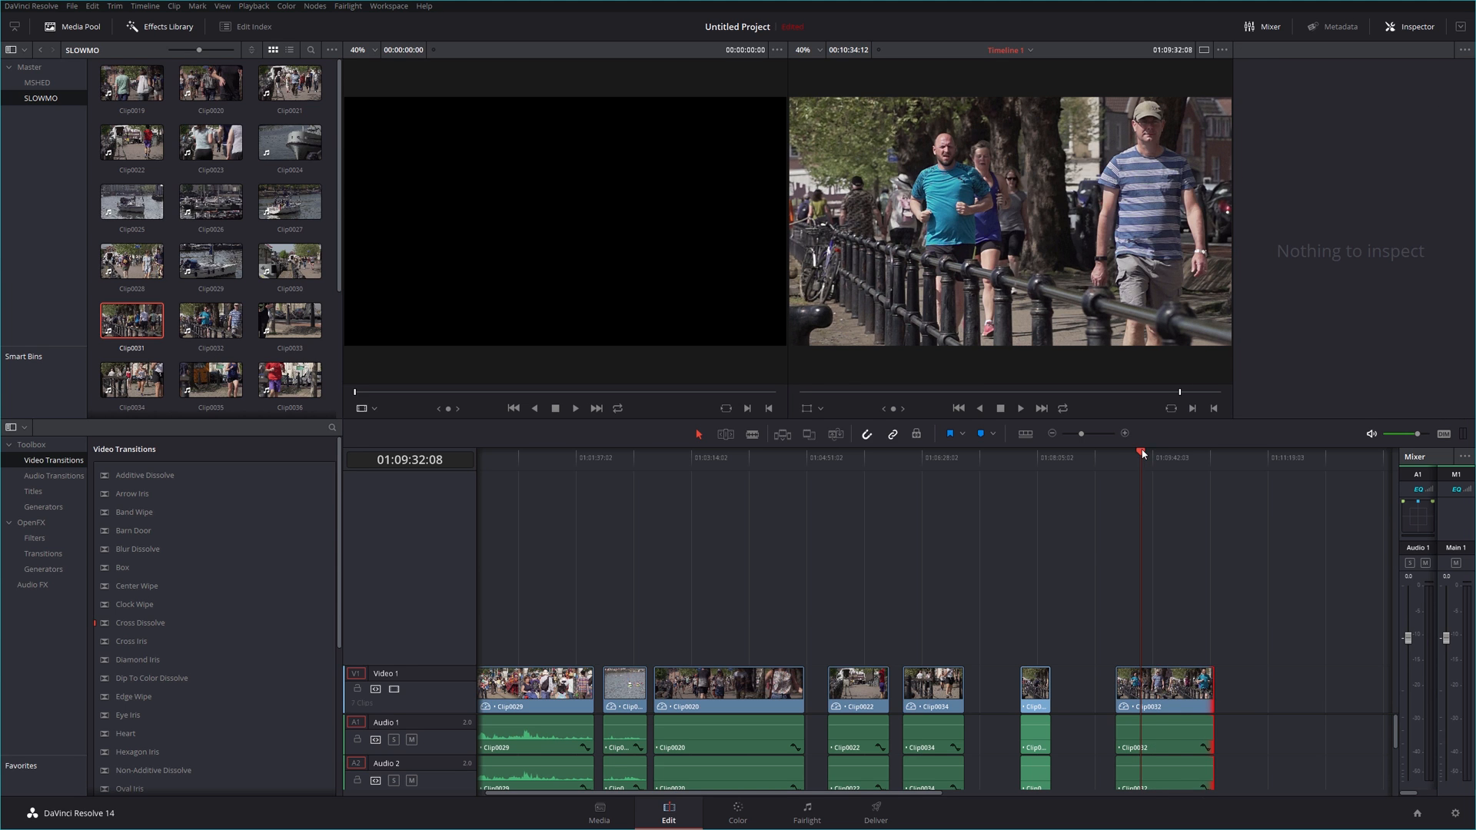
{"action": "left_click", "coordinate": [1139, 456]}
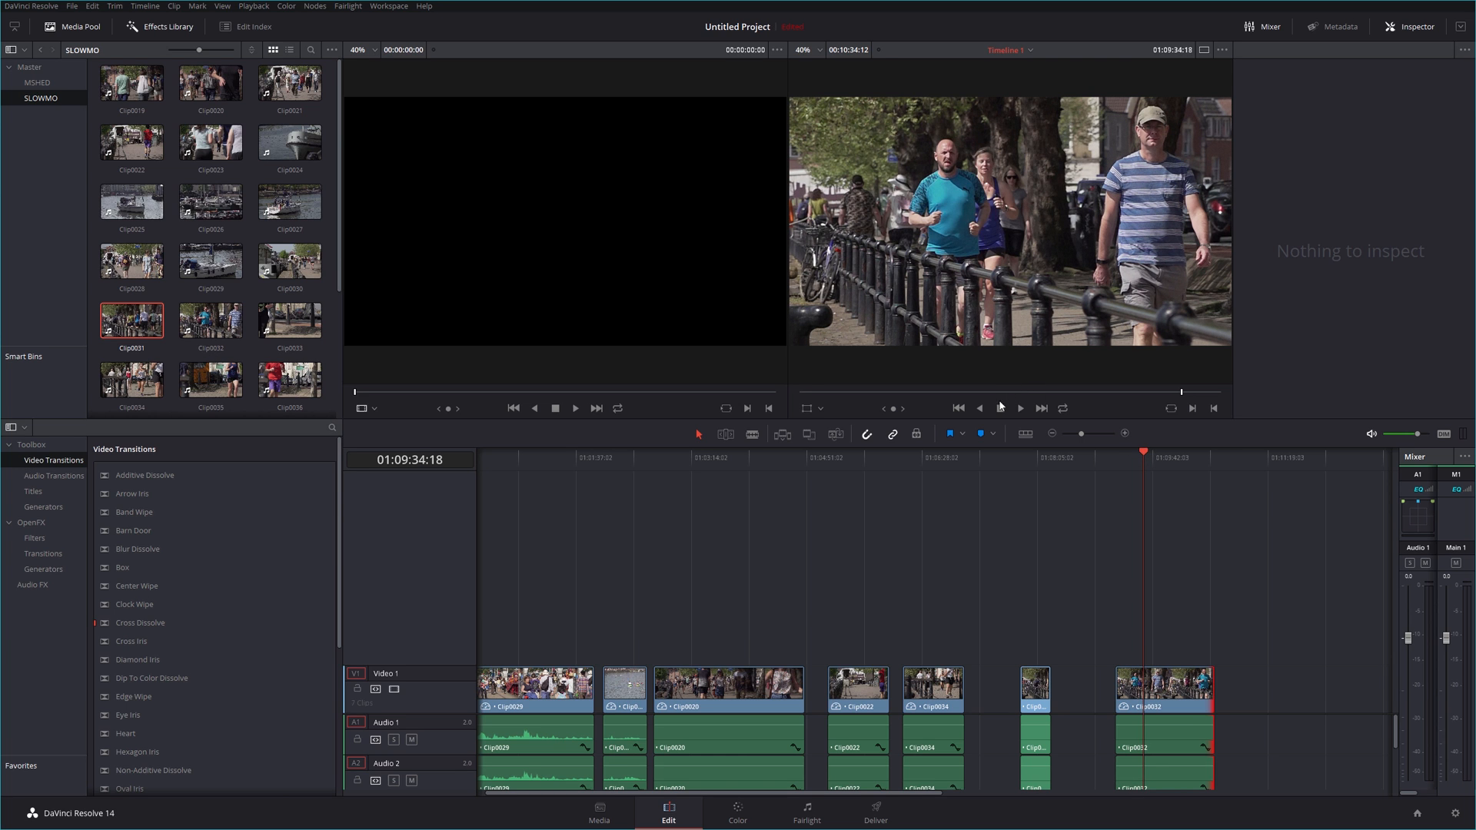
{"action": "left_click", "coordinate": [1019, 407]}
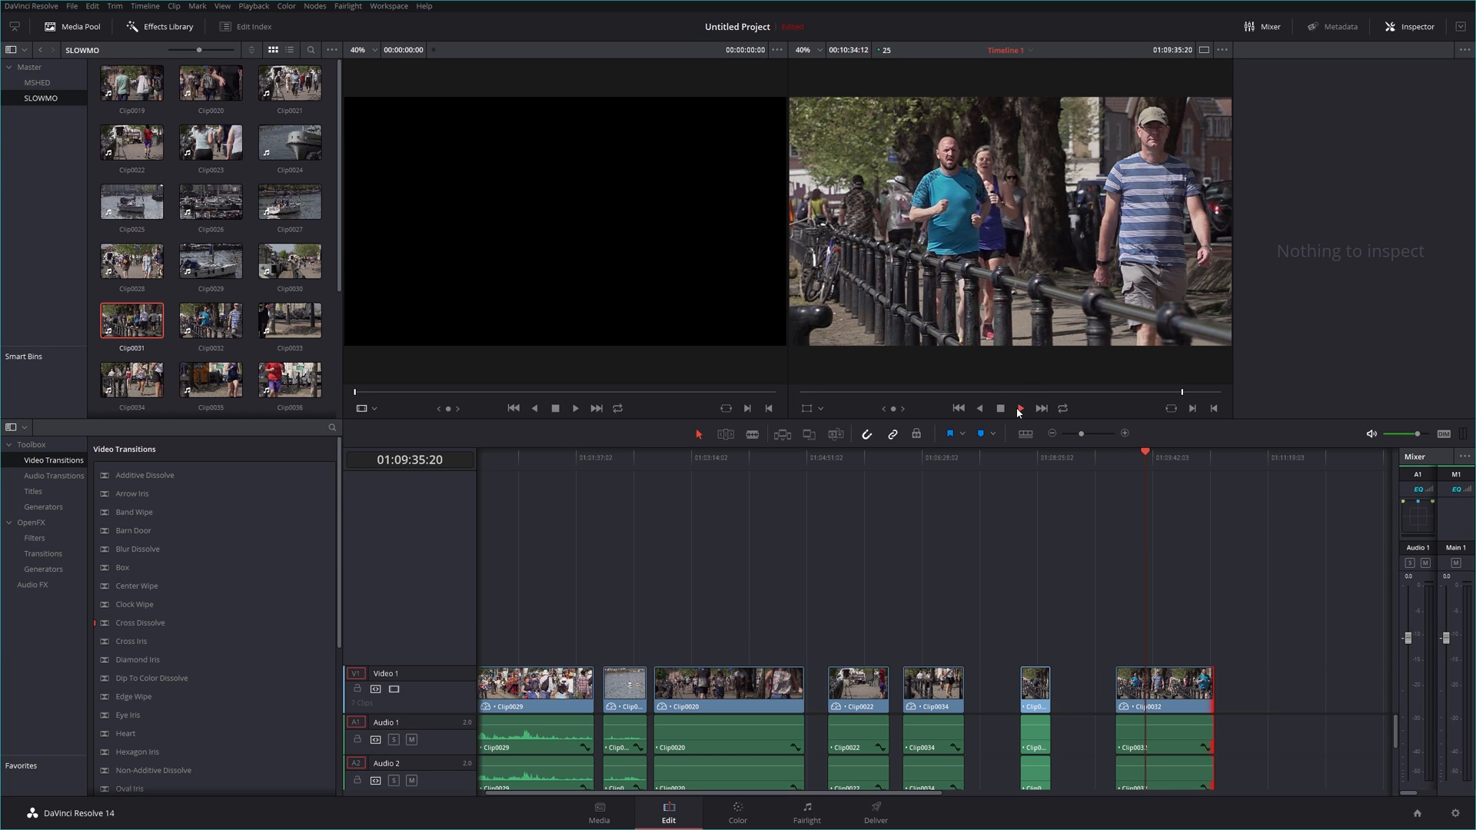
{"action": "left_click", "coordinate": [1018, 407]}
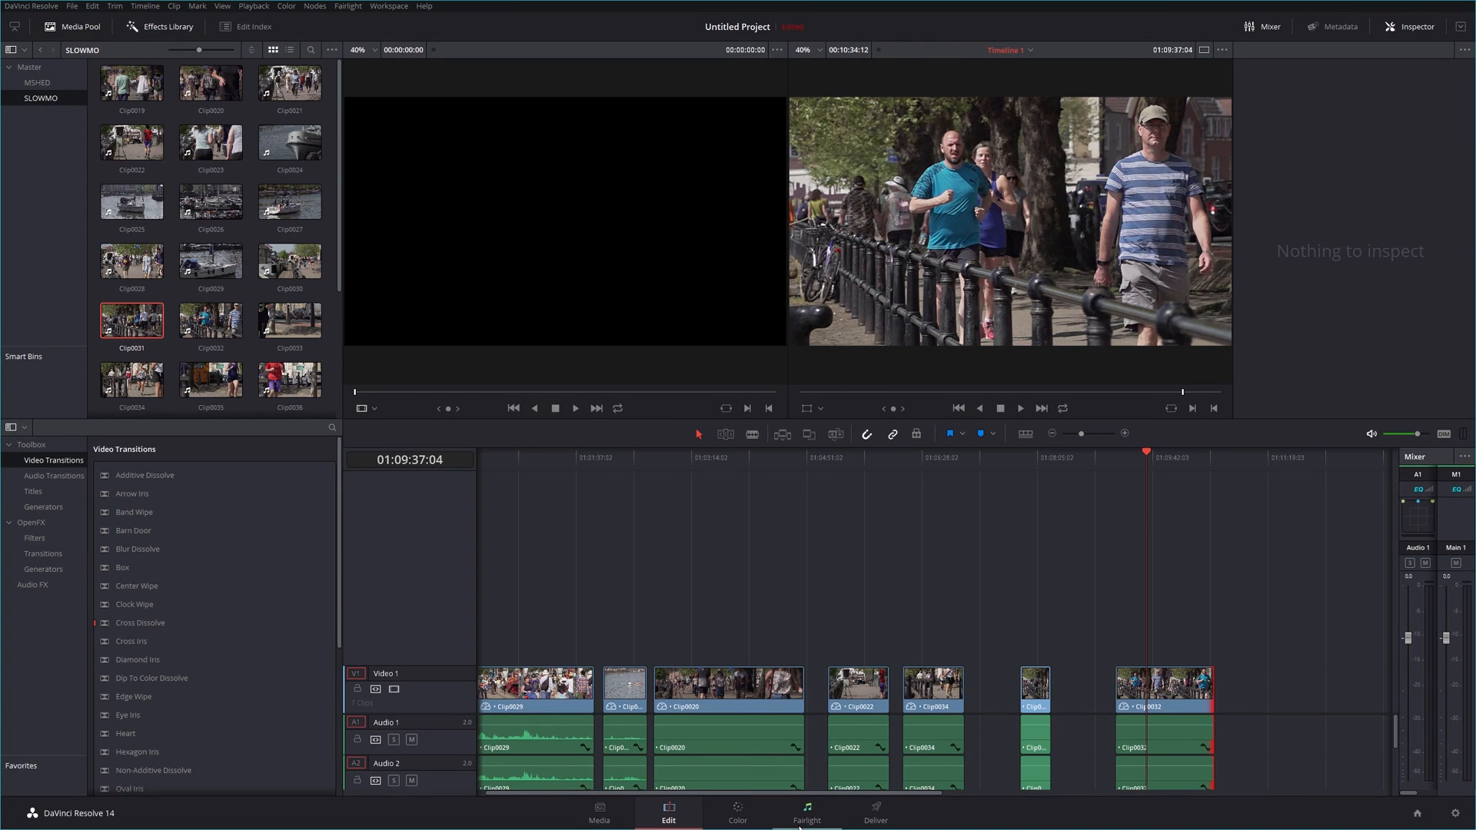
Step: Play the slowed Clip0032 blue-shirt runner footage in the Color page viewer
{"action": "left_click", "coordinate": [736, 812]}
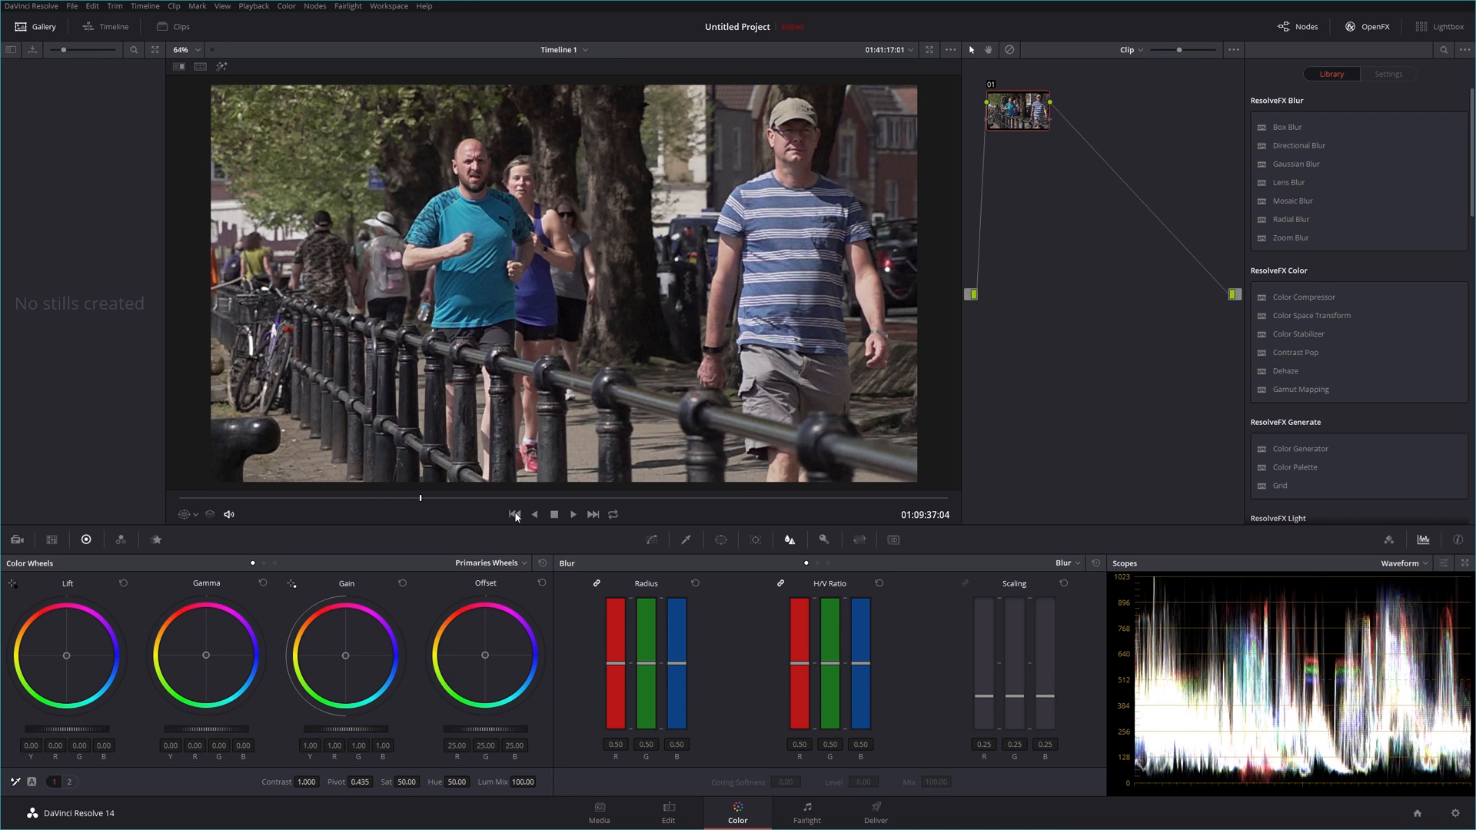
{"action": "left_click", "coordinate": [573, 513]}
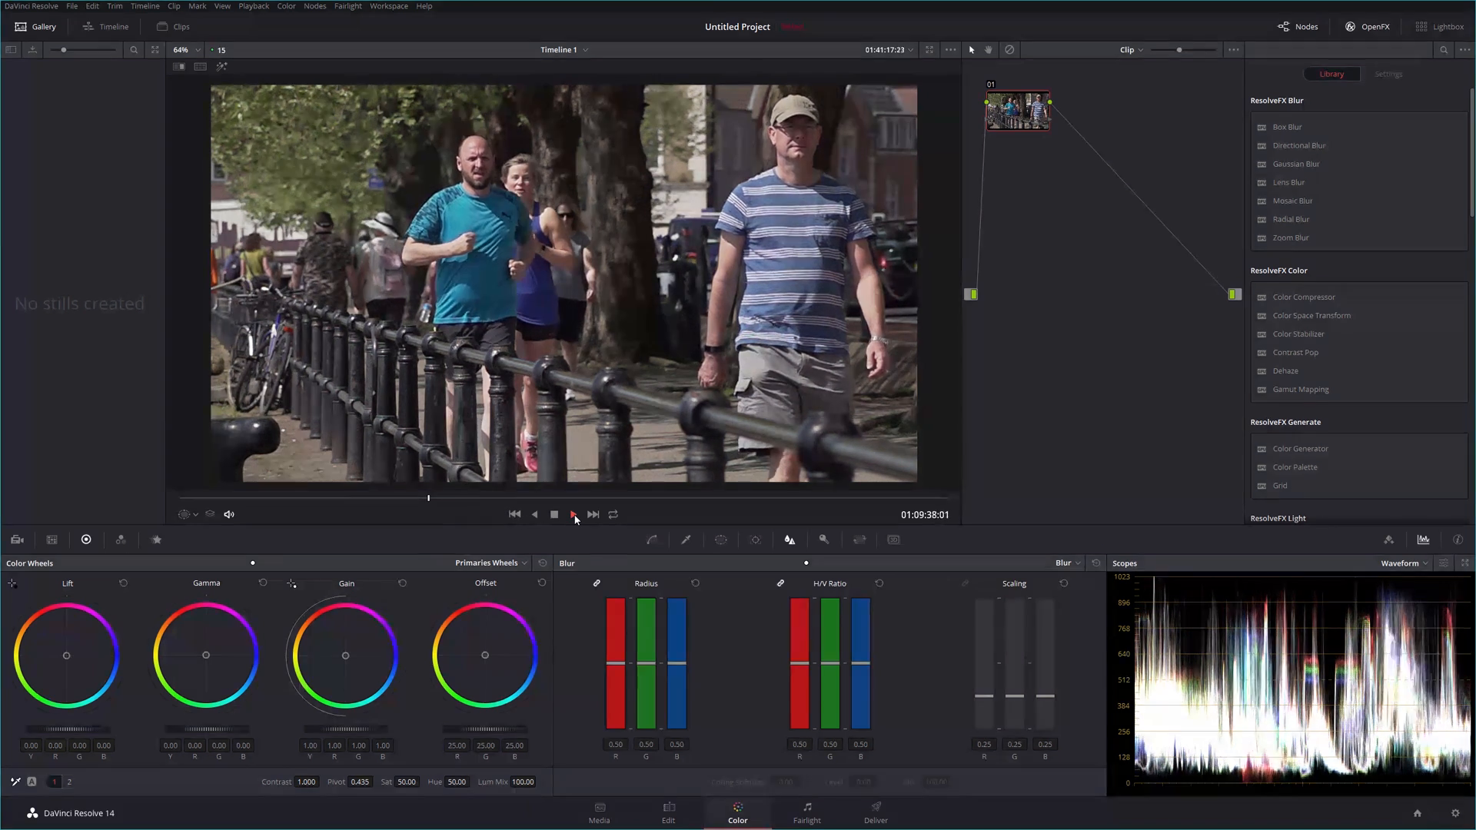
{"action": "left_click", "coordinate": [573, 514]}
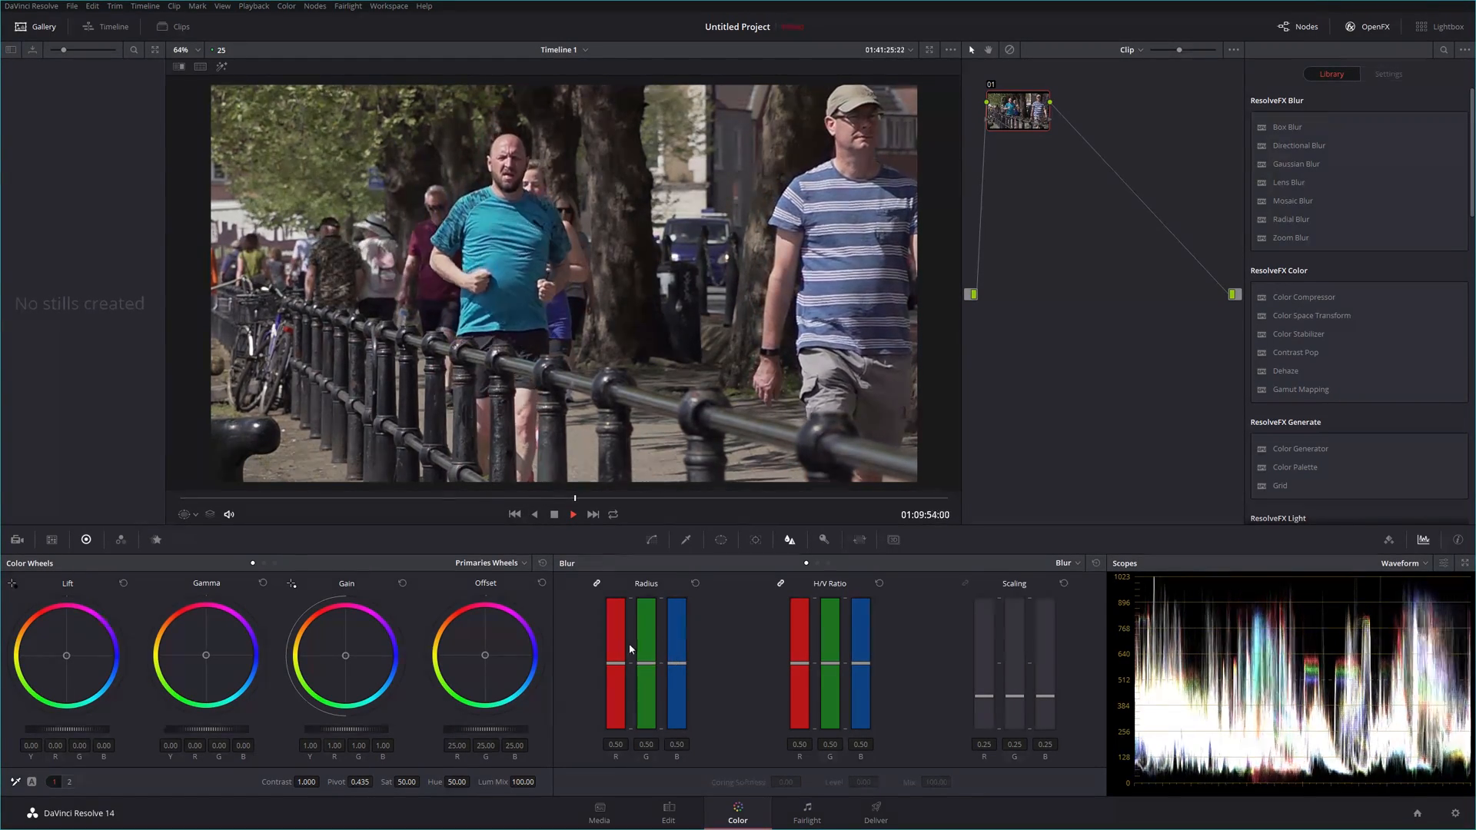
{"action": "left_click", "coordinate": [572, 513]}
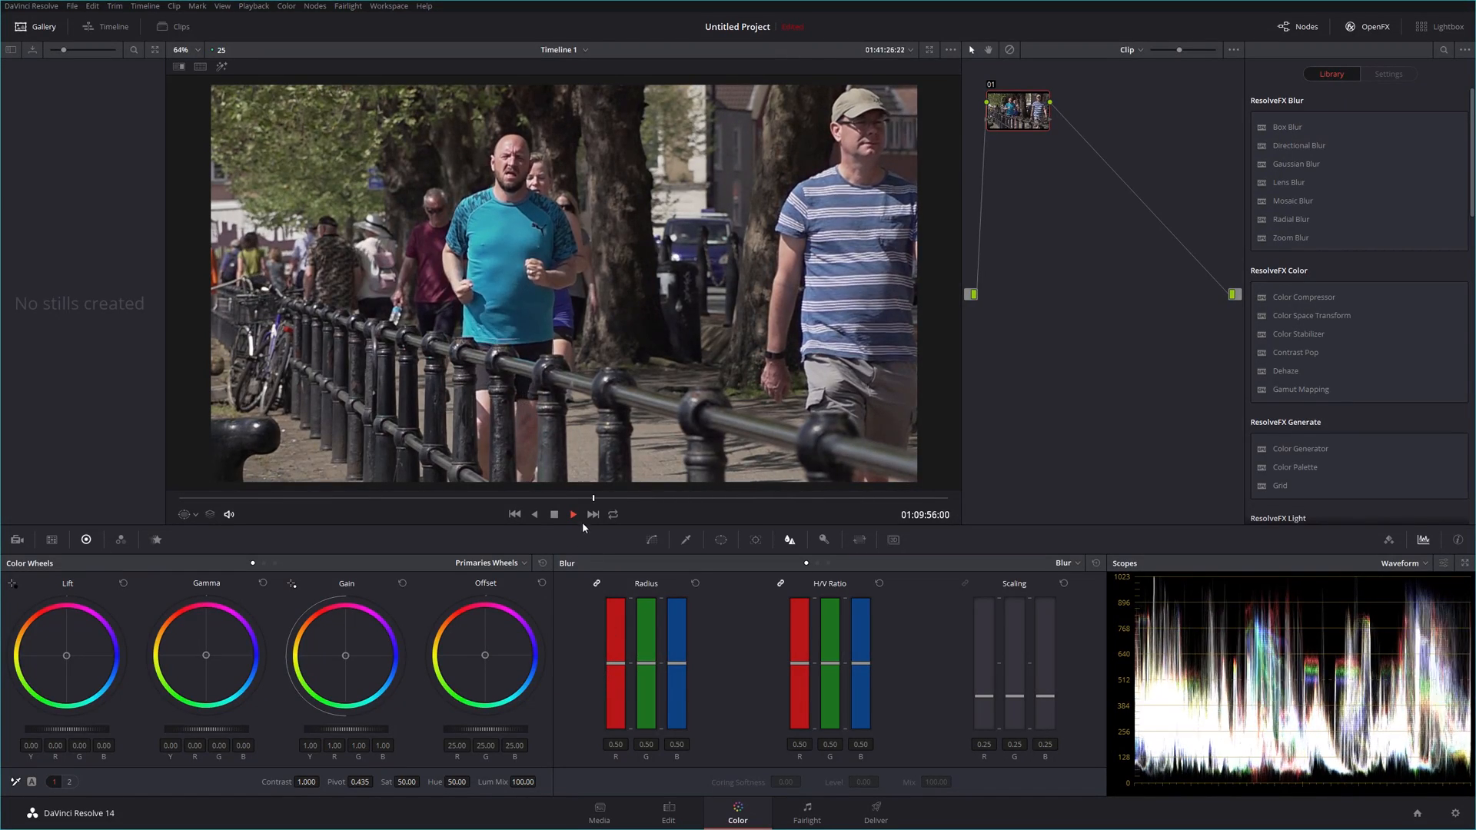
{"action": "left_click", "coordinate": [572, 513]}
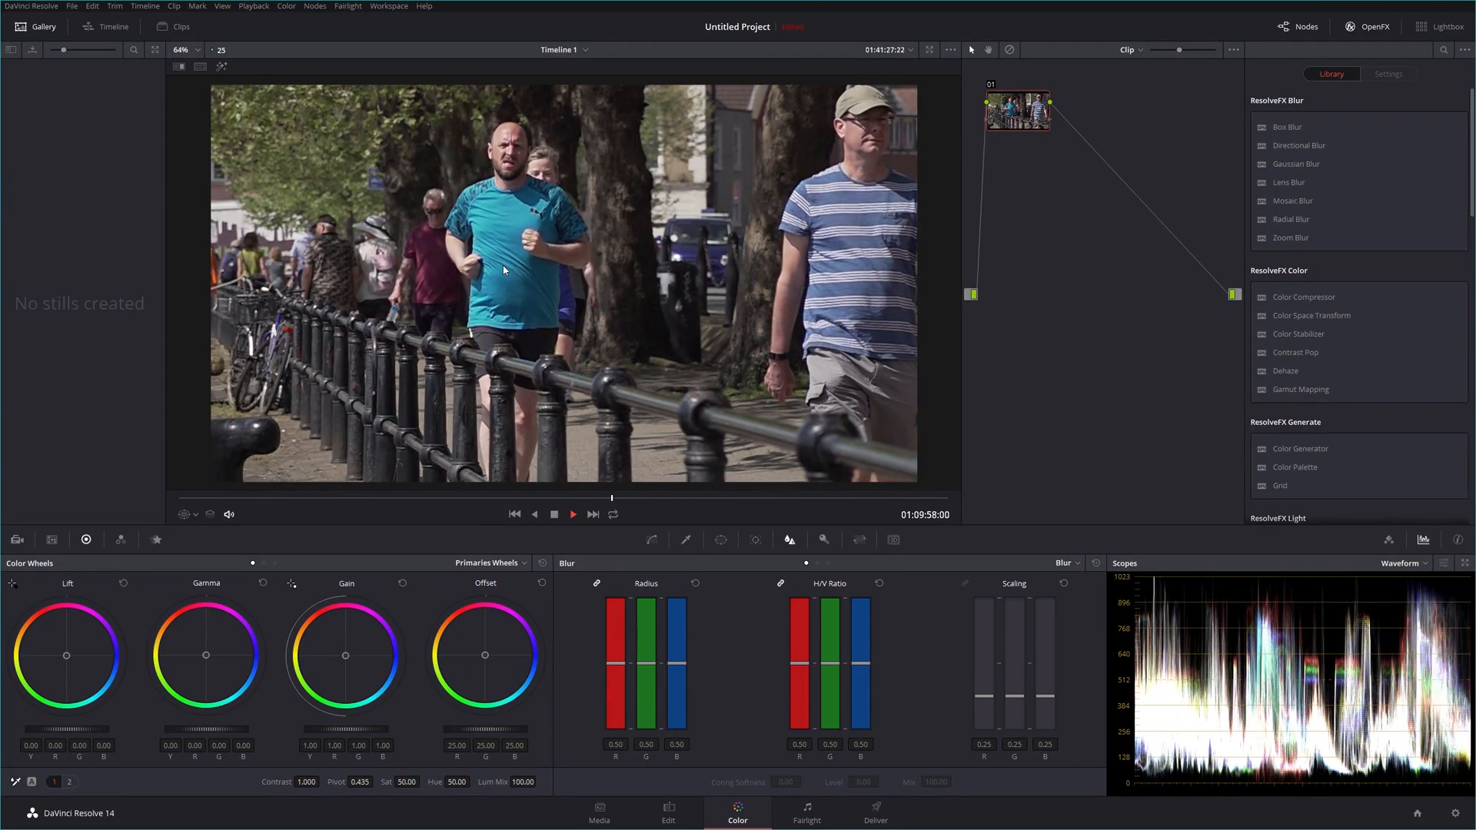
{"action": "left_click", "coordinate": [574, 513]}
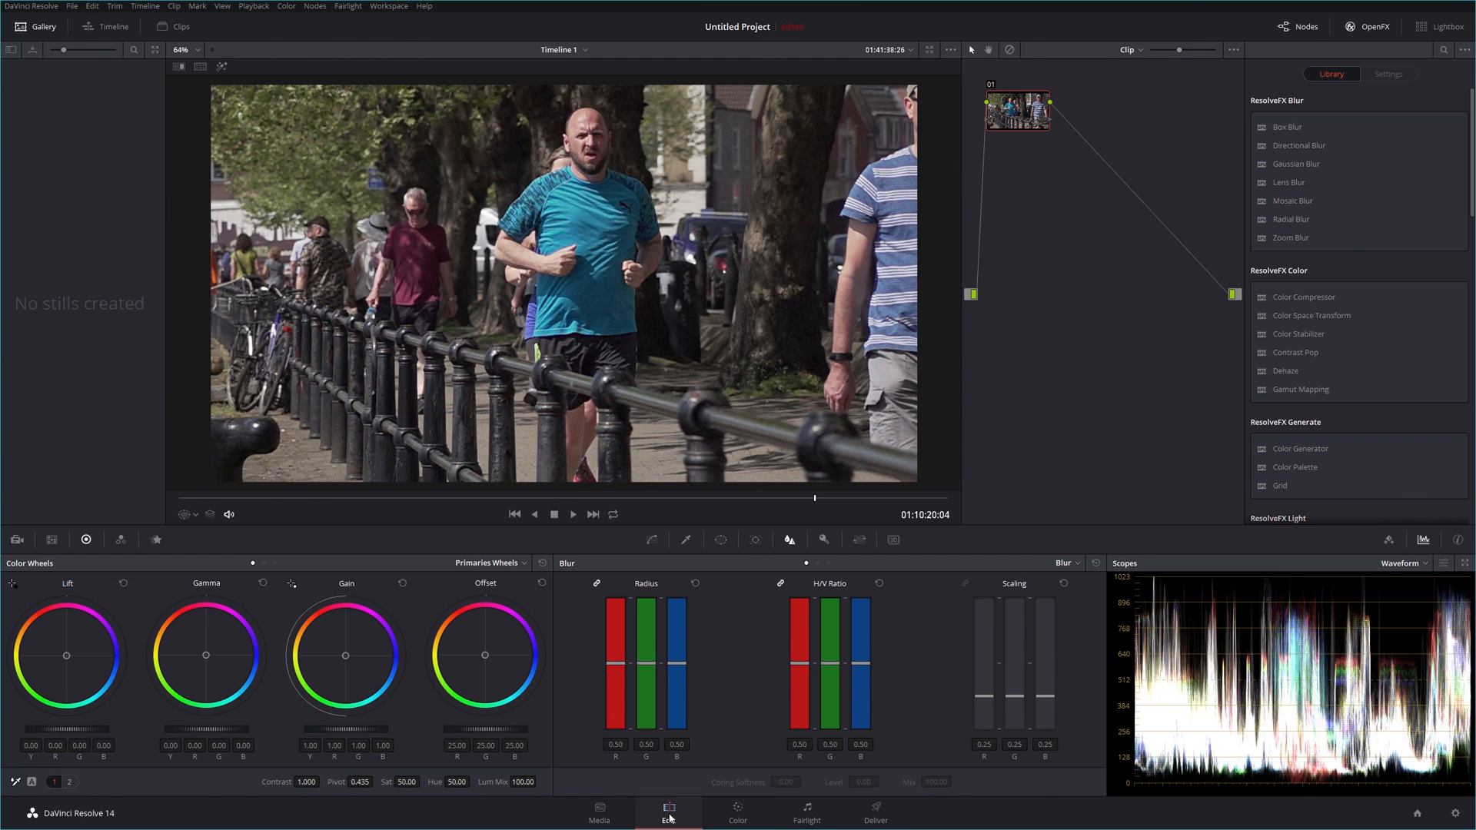
Step: From the Edit page, filter the QlikView catalogue to clips captured at 1000.00p
{"action": "left_click", "coordinate": [669, 812]}
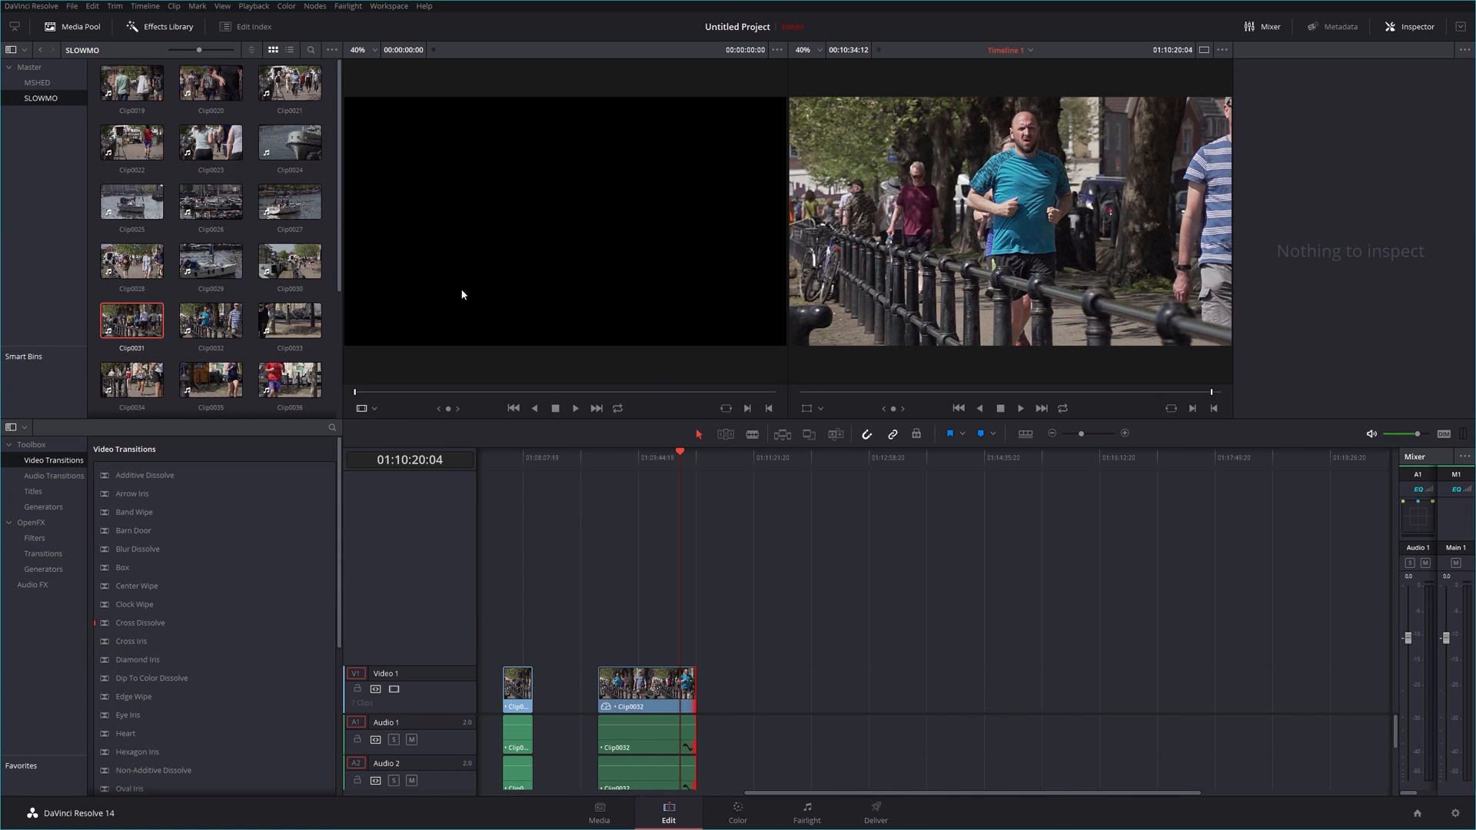
{"action": "left_click", "coordinate": [211, 320]}
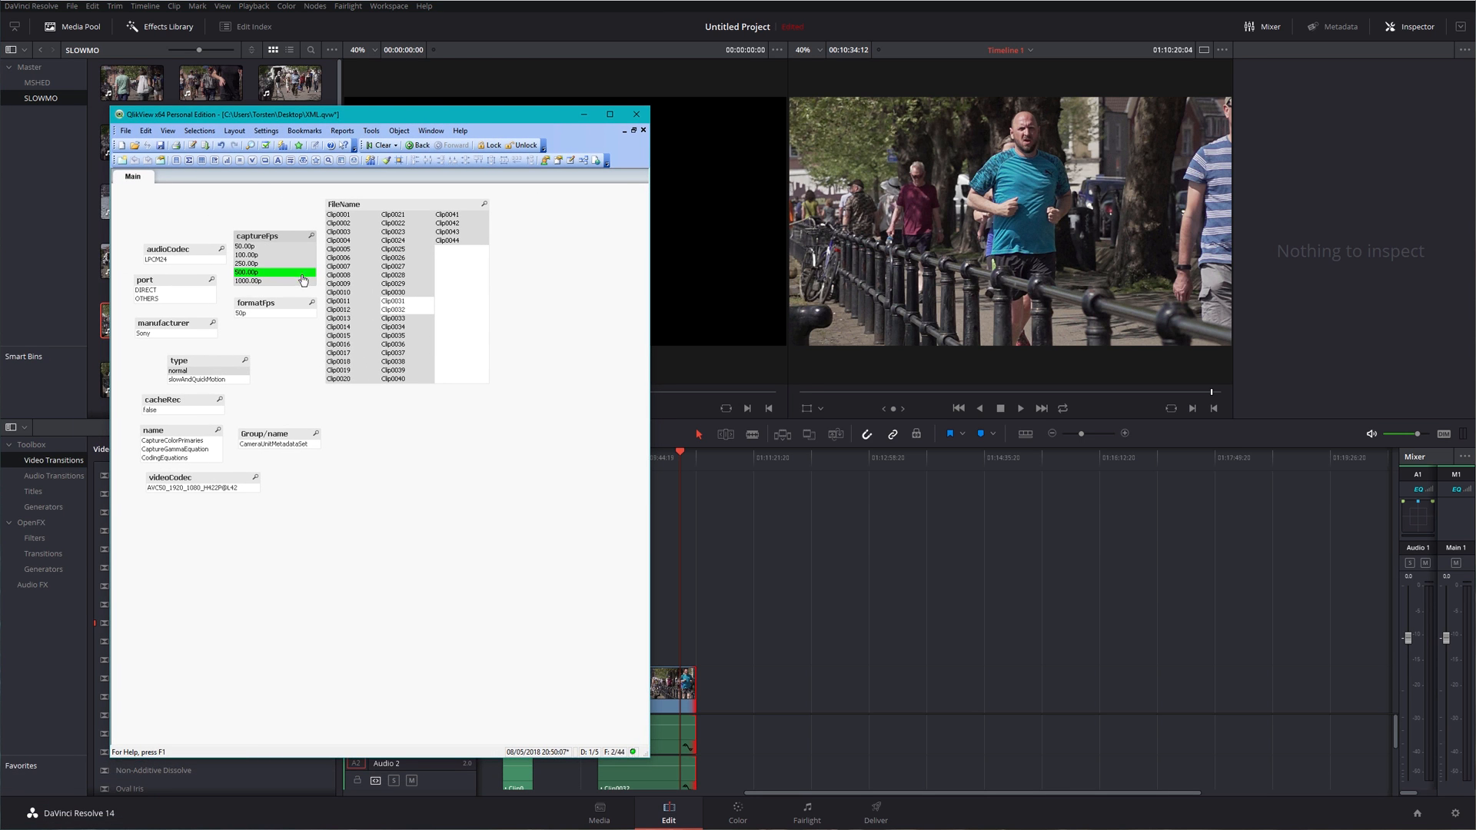
{"action": "left_click", "coordinate": [274, 280]}
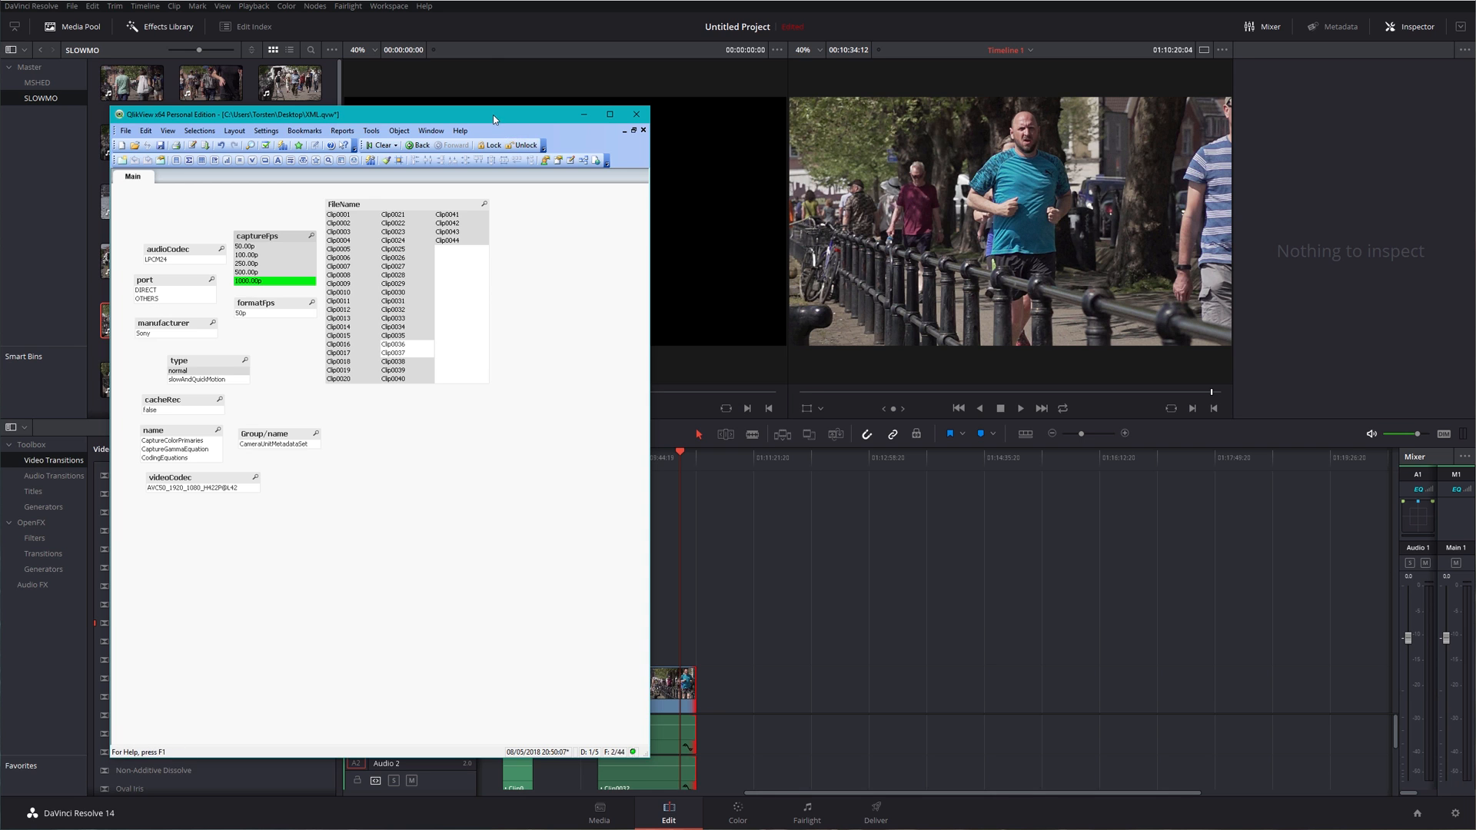
{"action": "left_click", "coordinate": [638, 115]}
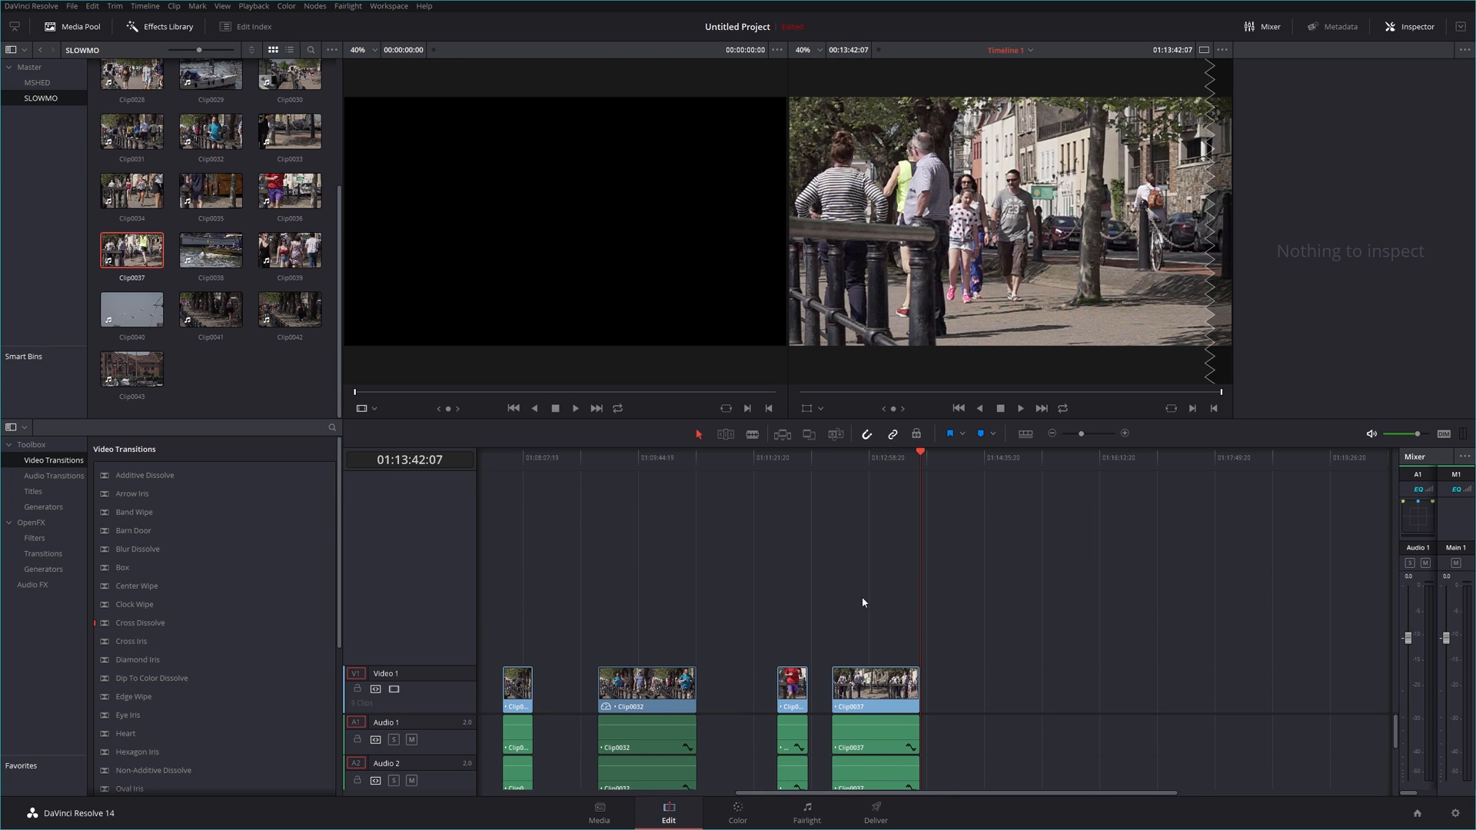
Step: Select Clip0037 at the end of Video 1 on the timeline
{"action": "right_click", "coordinate": [873, 686]}
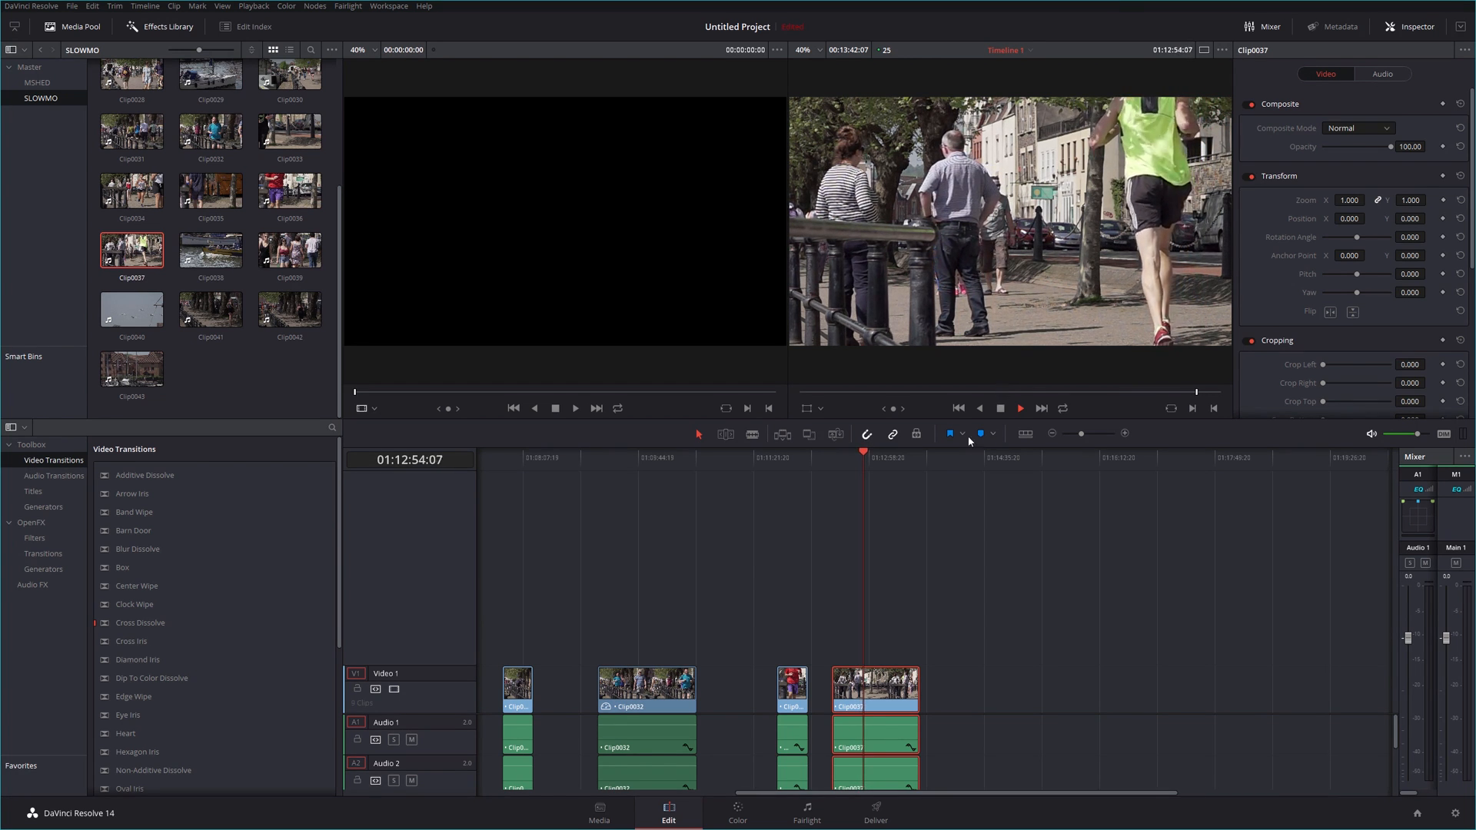
Step: Change Clip0037's speed to 50% so it runs longer on the timeline
{"action": "right_click", "coordinate": [873, 687]}
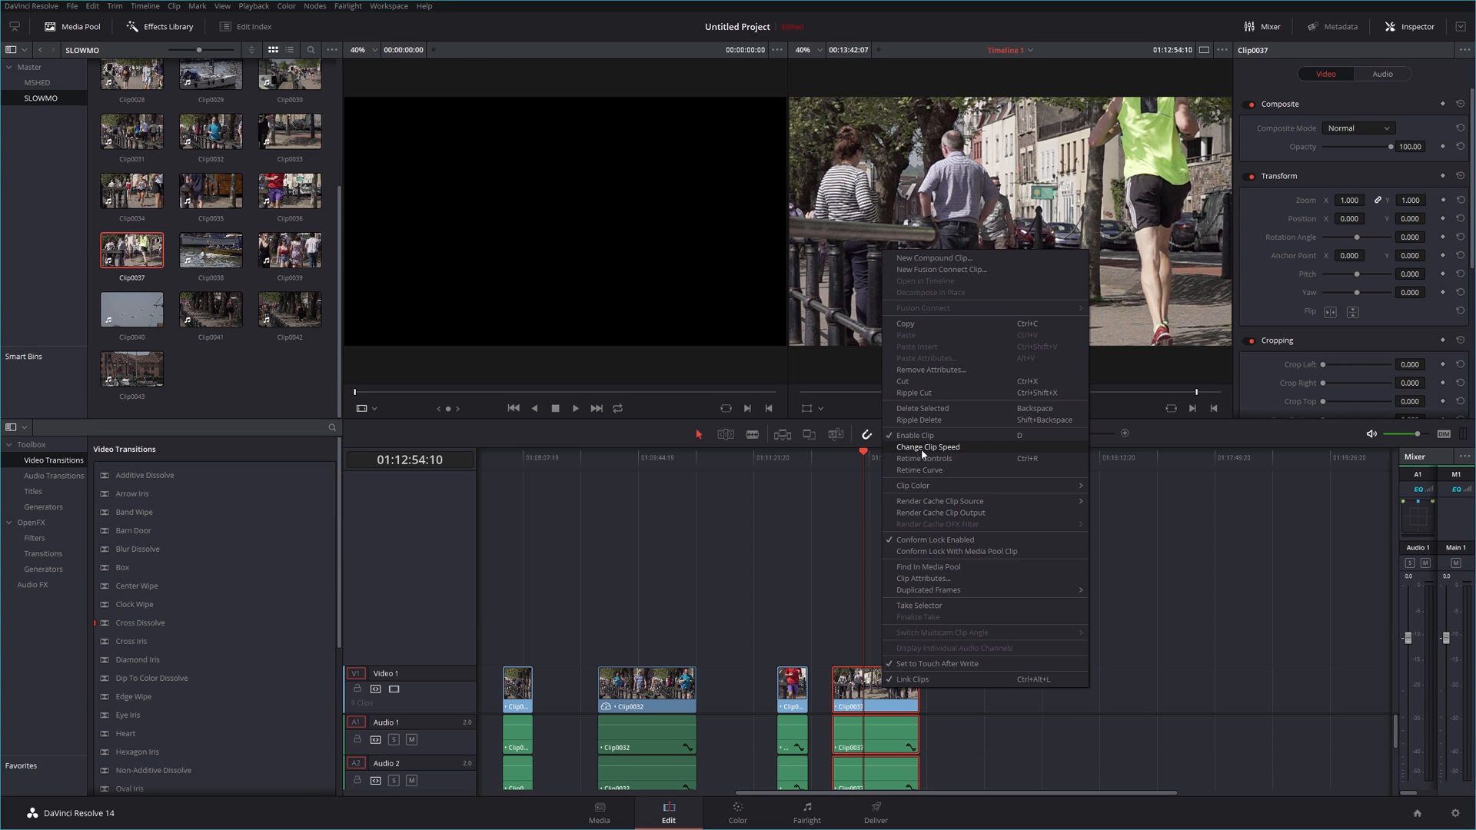
{"action": "left_click", "coordinate": [927, 445]}
{"action": "type", "text": "50"}
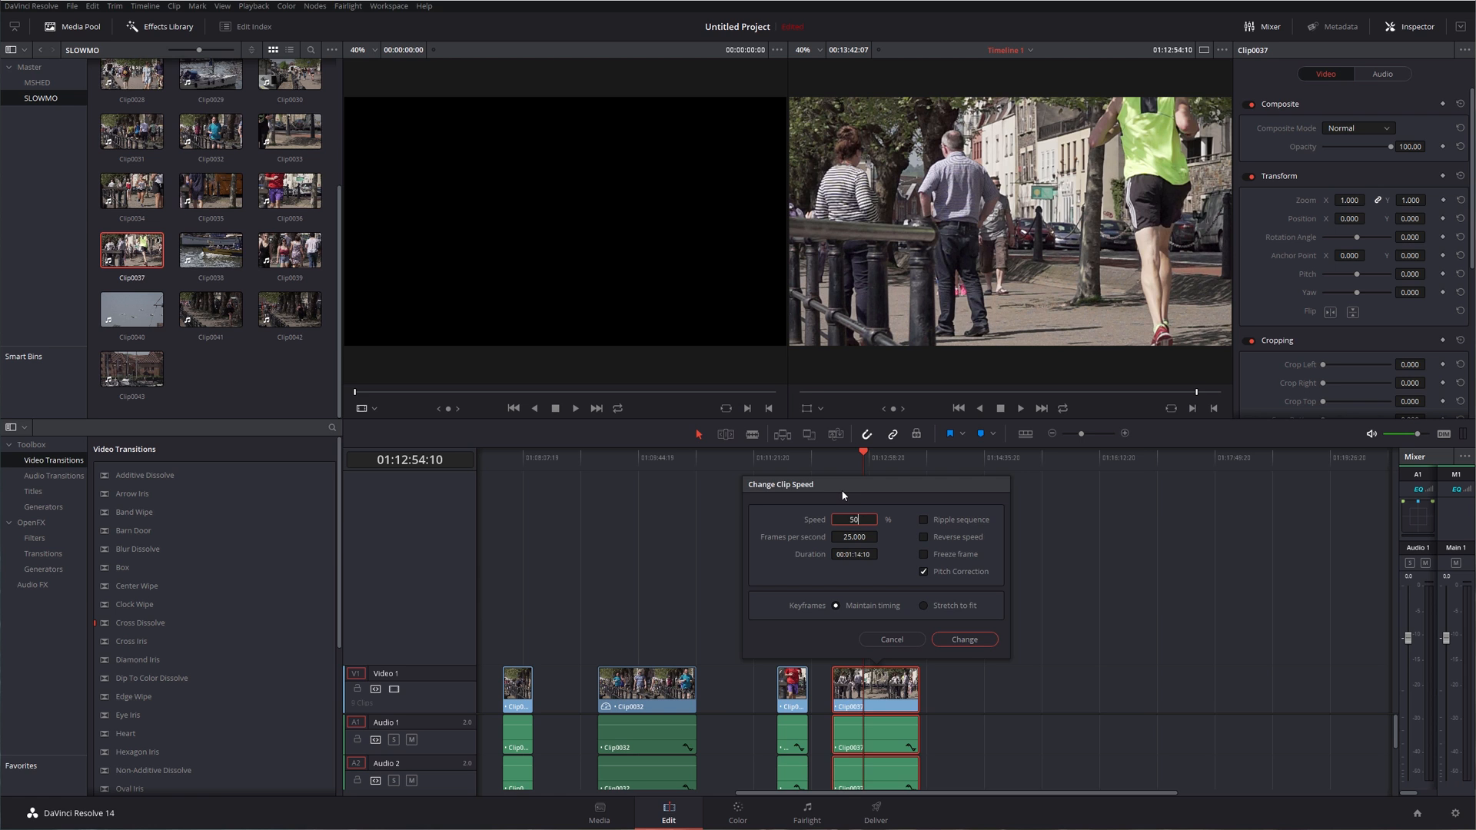
{"action": "left_click", "coordinate": [963, 639]}
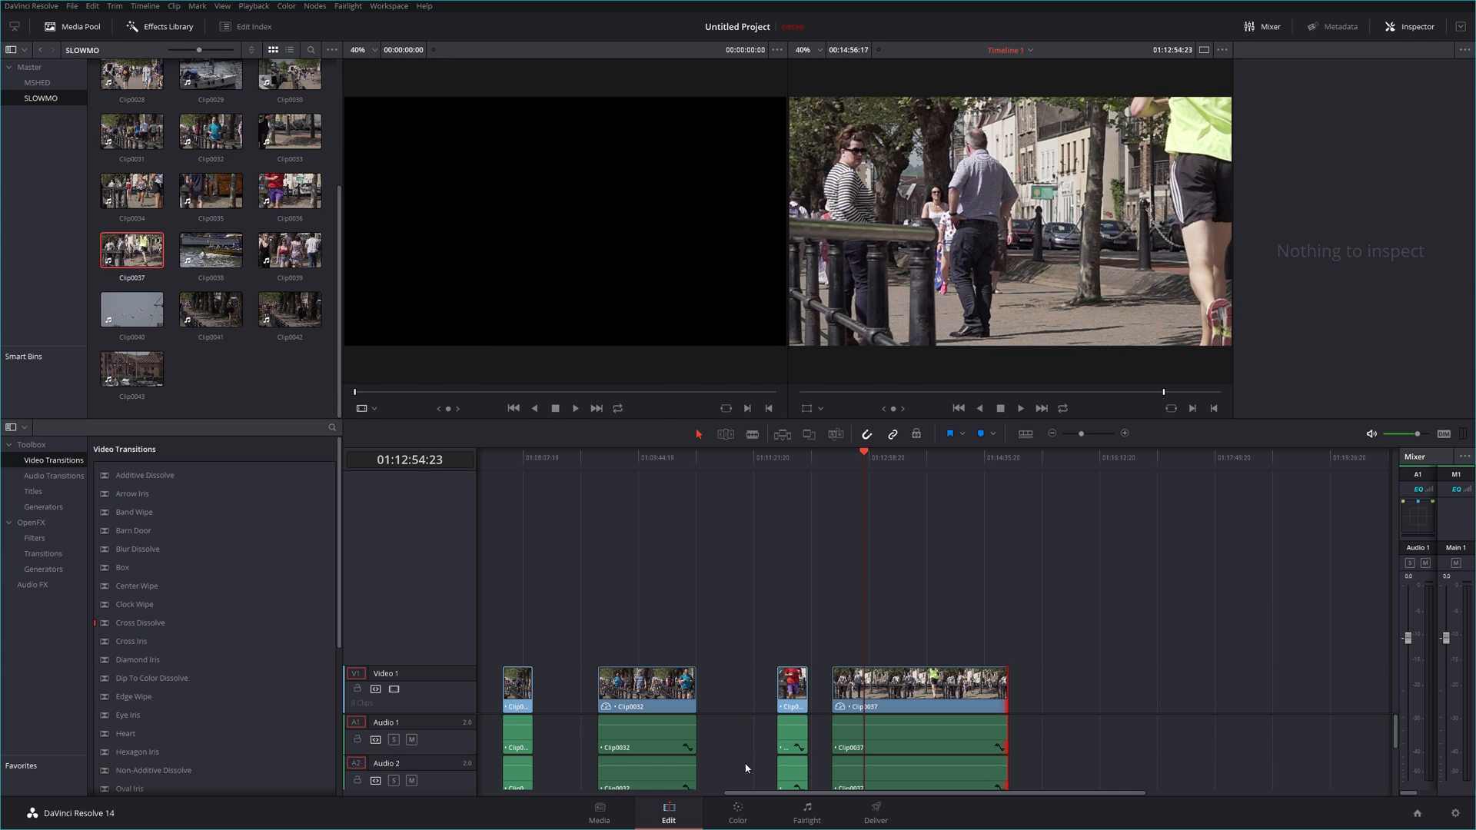
Step: Play the slowed Clip0037 runner footage in the Color page viewer
{"action": "left_click", "coordinate": [737, 812]}
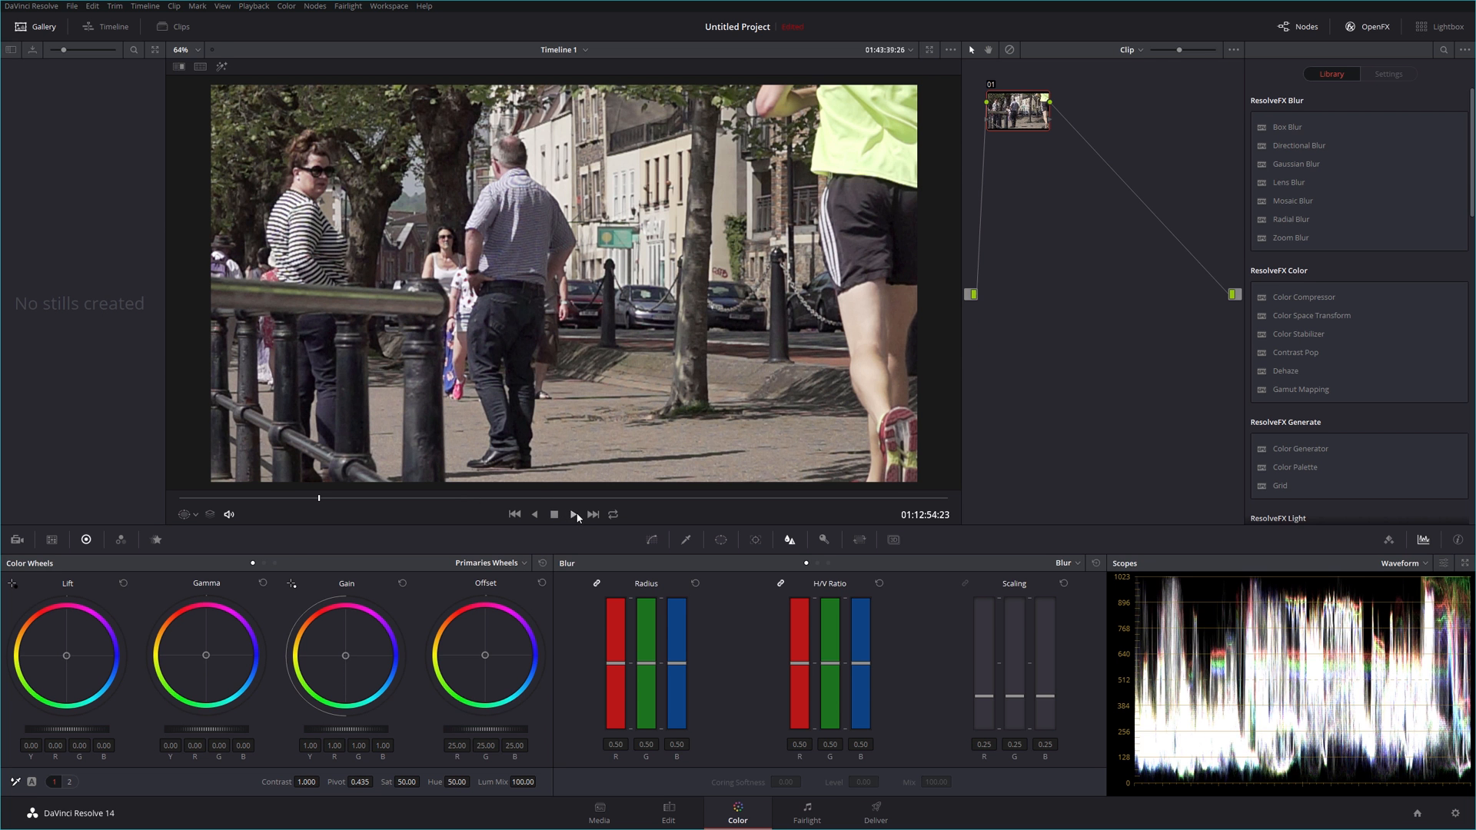
{"action": "left_click", "coordinate": [574, 513]}
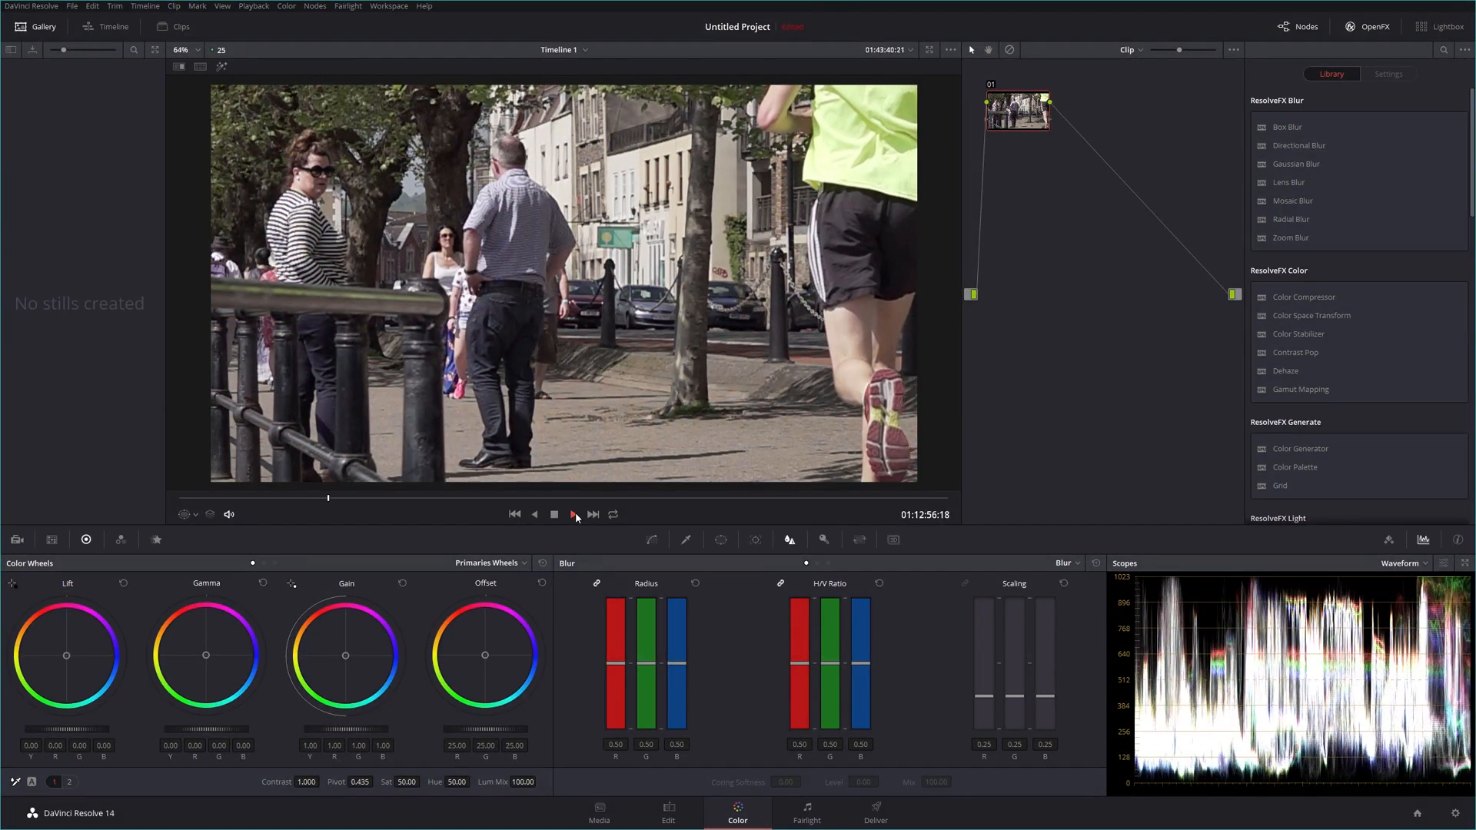
{"action": "left_click", "coordinate": [572, 513]}
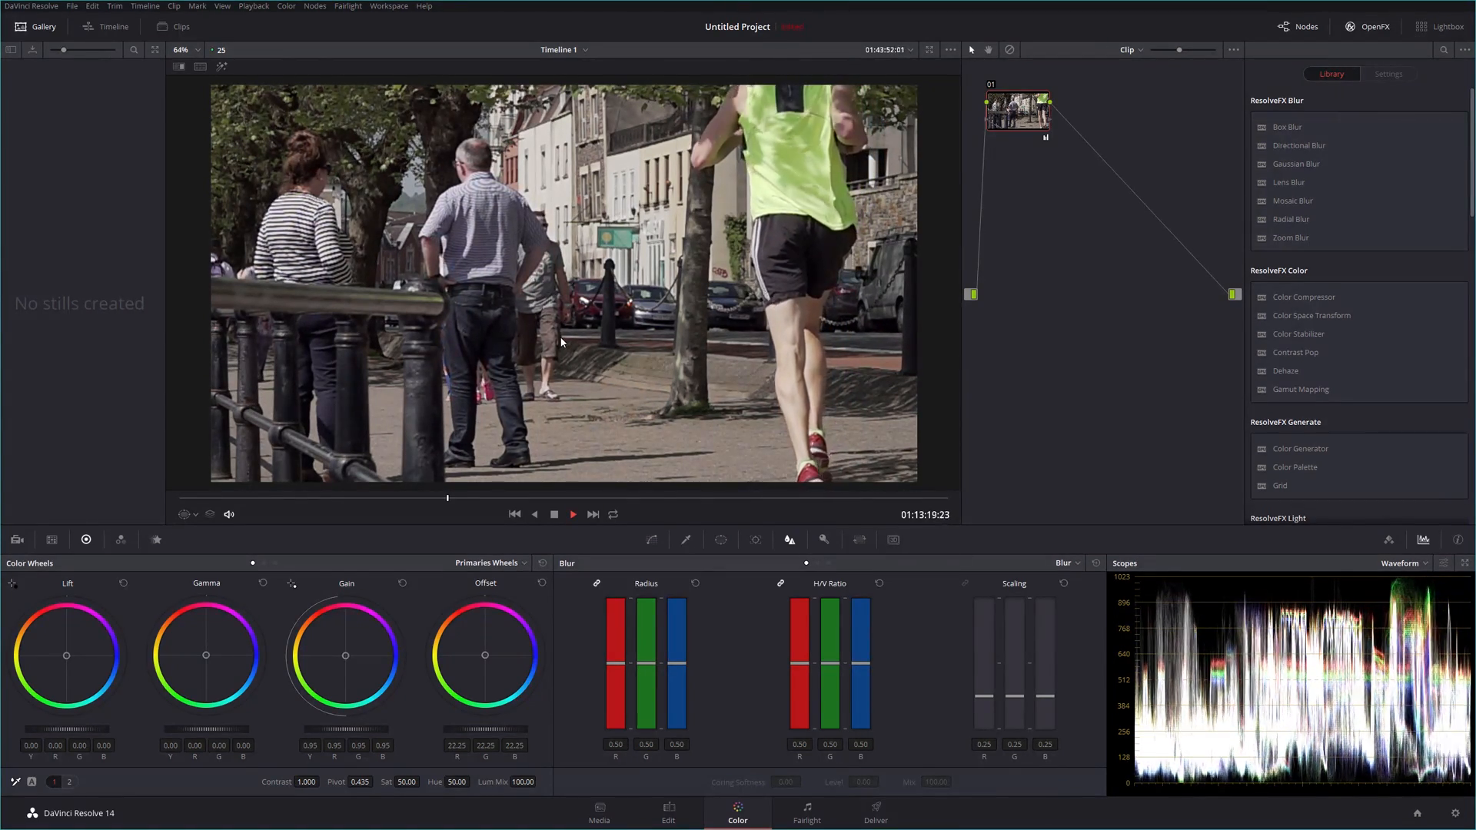
Step: Pause, scrub and replay Clip0037 in the Color viewer, then return to the Edit timeline
{"action": "left_click", "coordinate": [572, 513]}
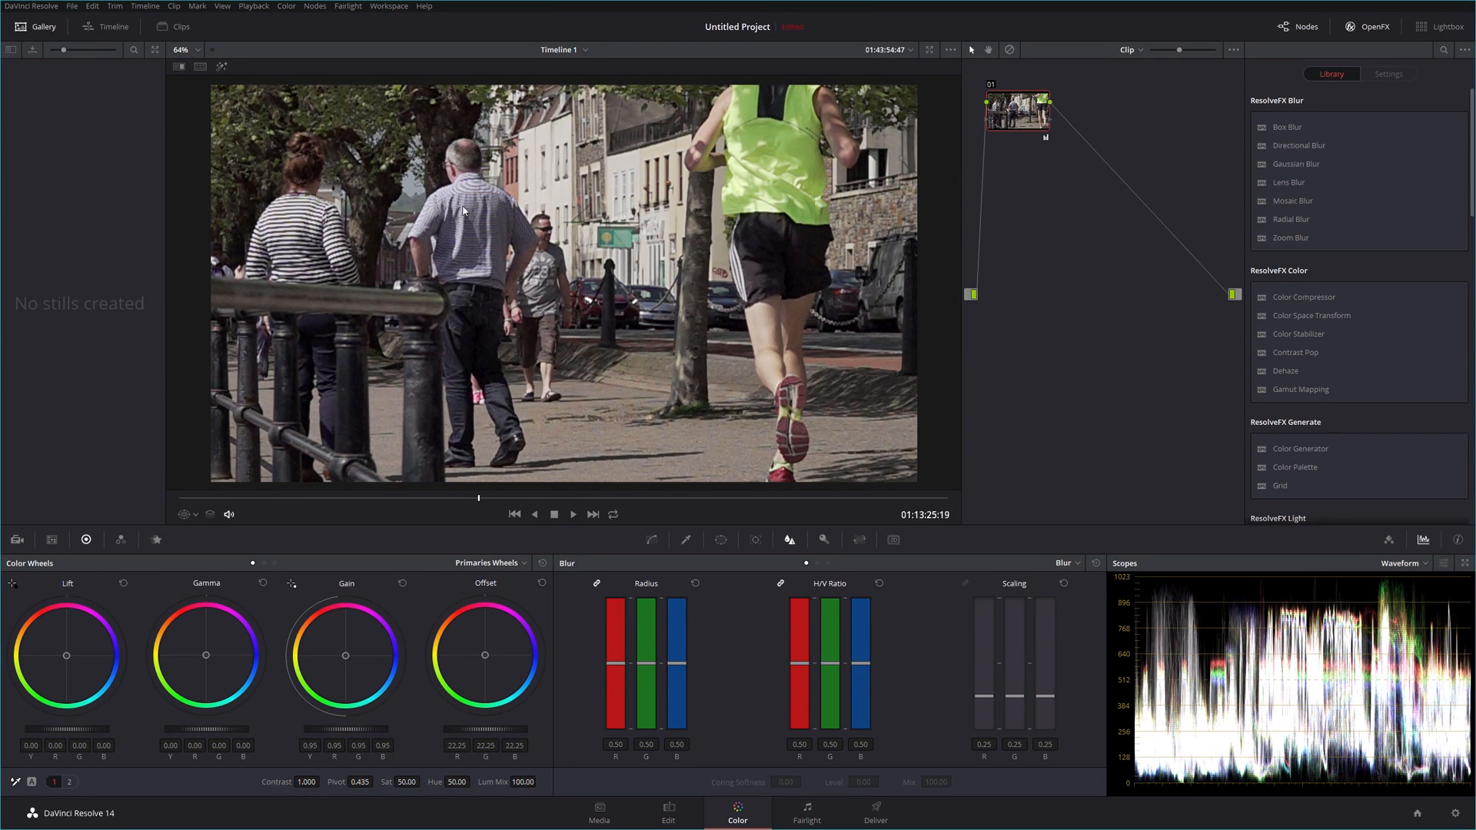
{"action": "left_click", "coordinate": [571, 513]}
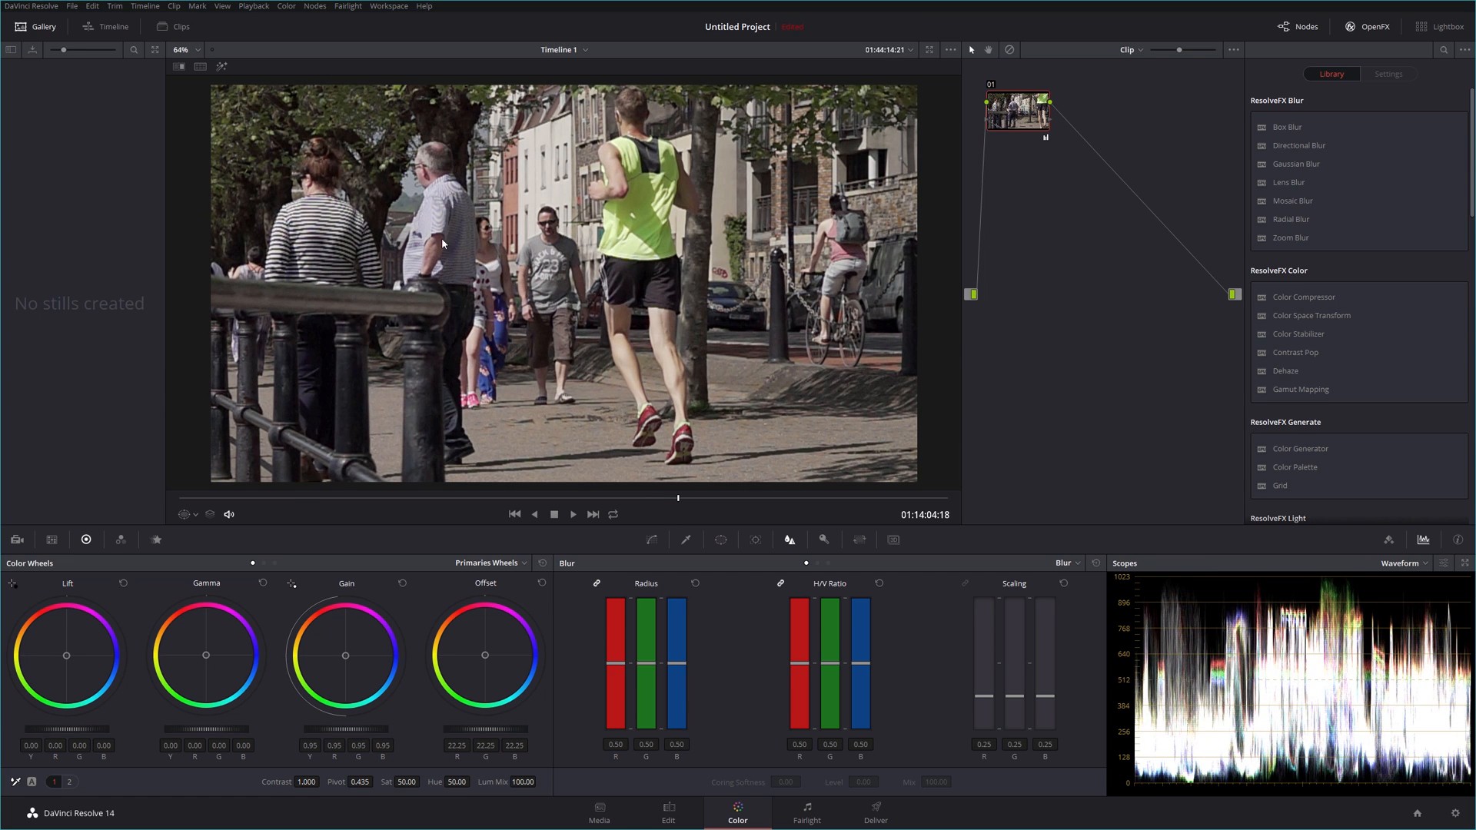
{"action": "mouse_move", "coordinate": [442, 242]}
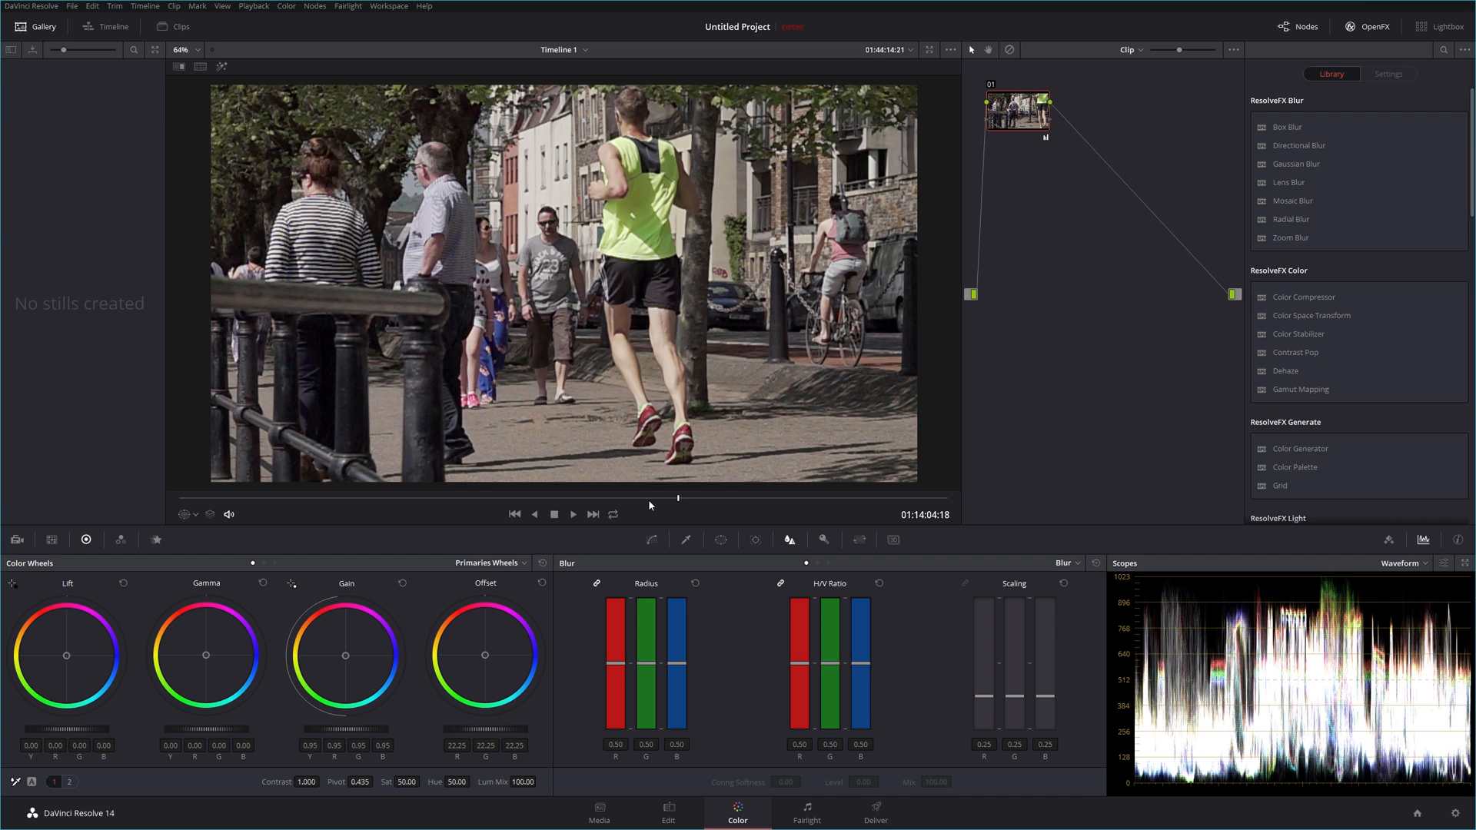
{"action": "left_click", "coordinate": [572, 514]}
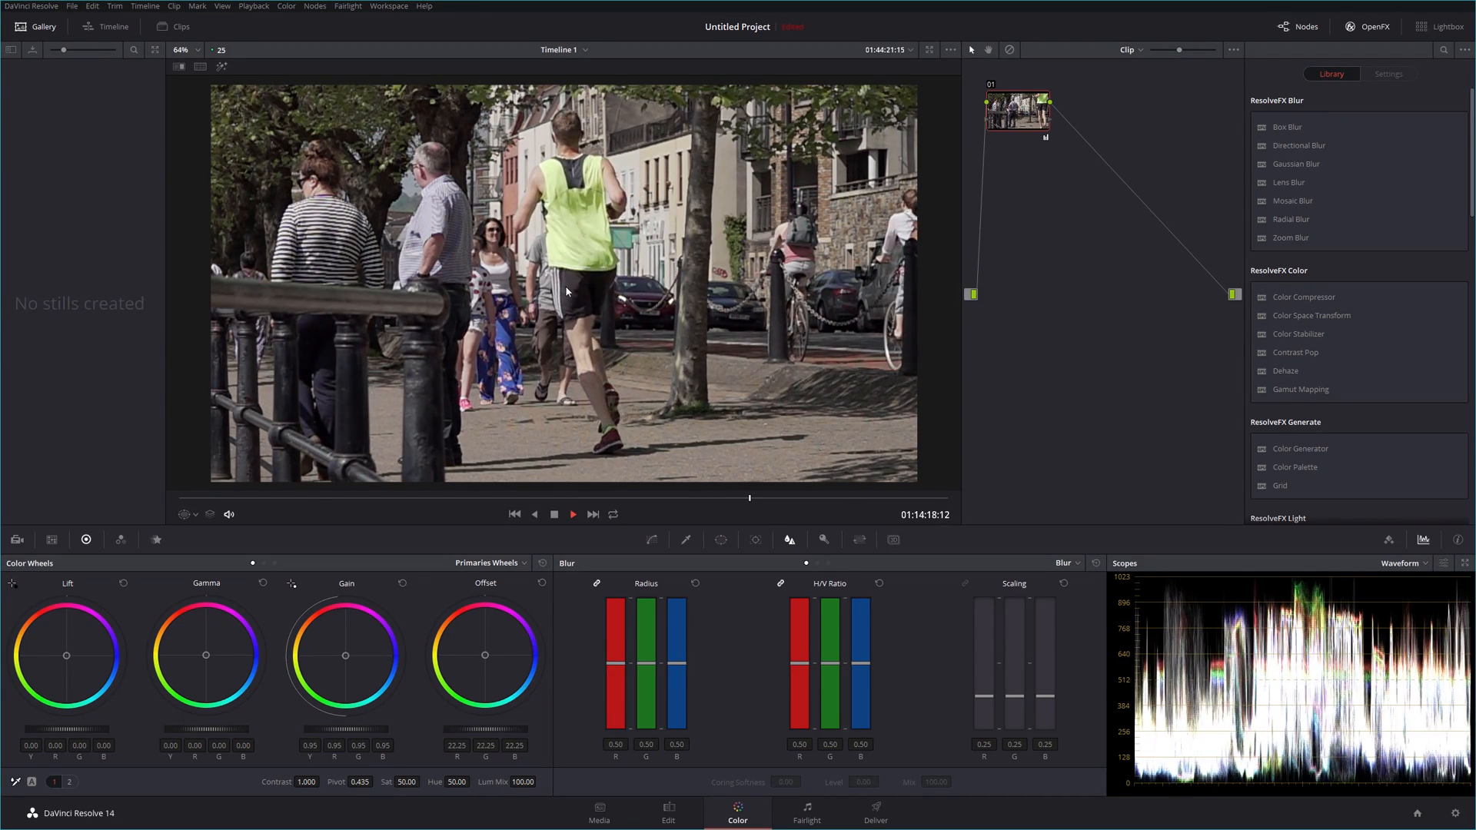
{"action": "left_click", "coordinate": [572, 513]}
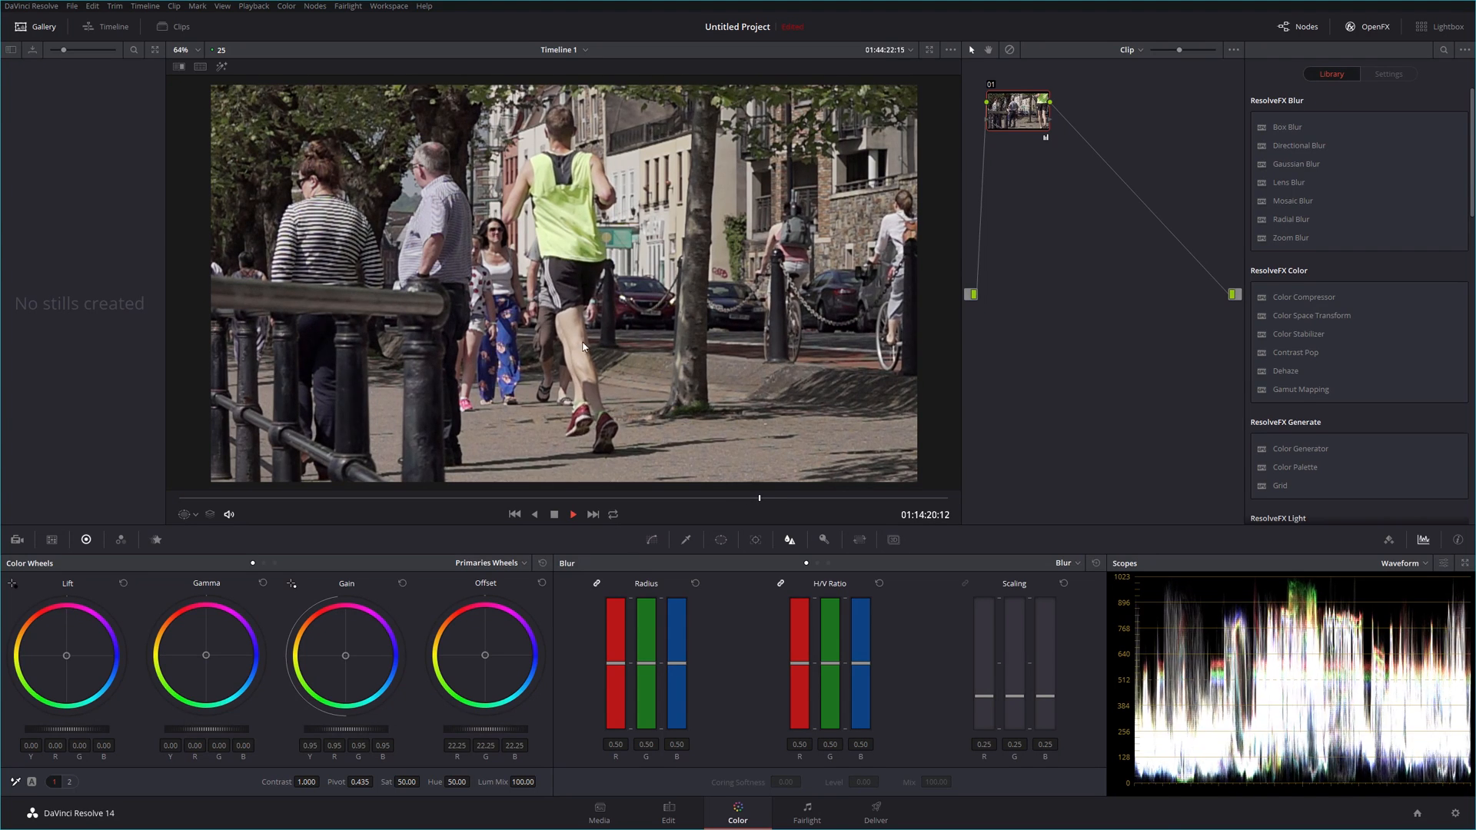
{"action": "left_click", "coordinate": [667, 812]}
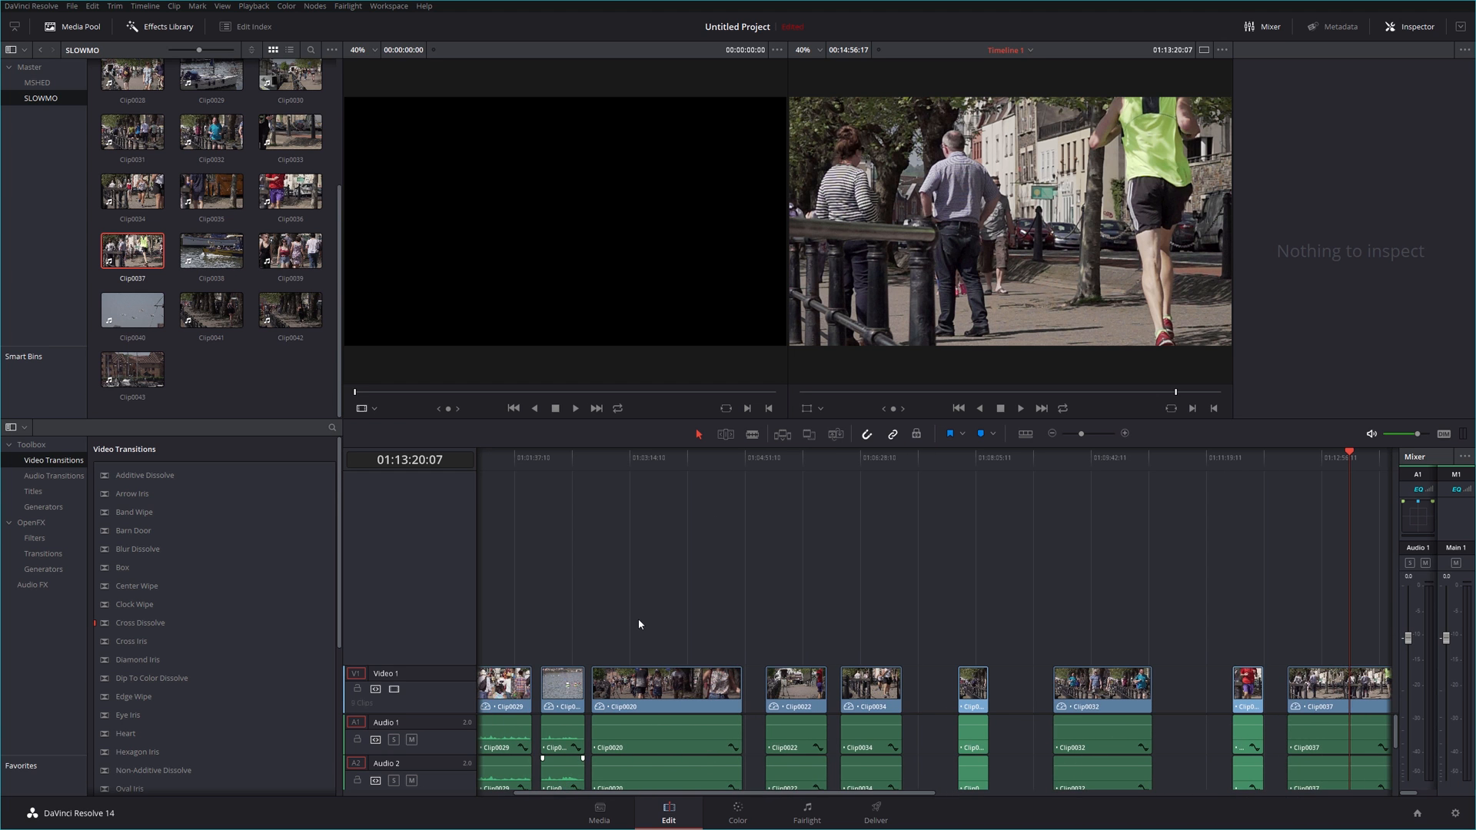
Step: Move the playhead to the red-shirt runner's Clip0022 and show it on the Color page
{"action": "left_click", "coordinate": [790, 456]}
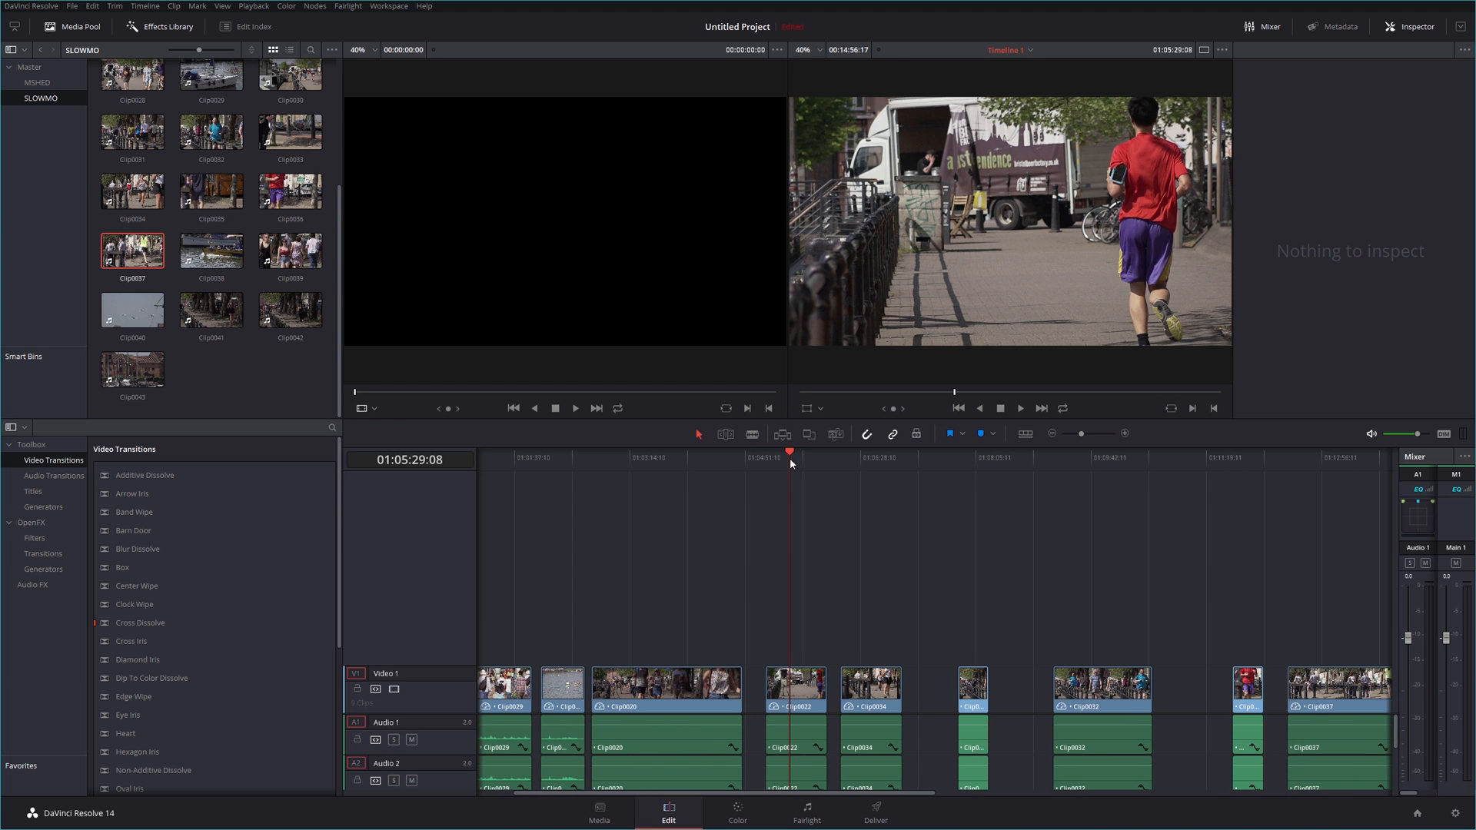
{"action": "left_click", "coordinate": [737, 813]}
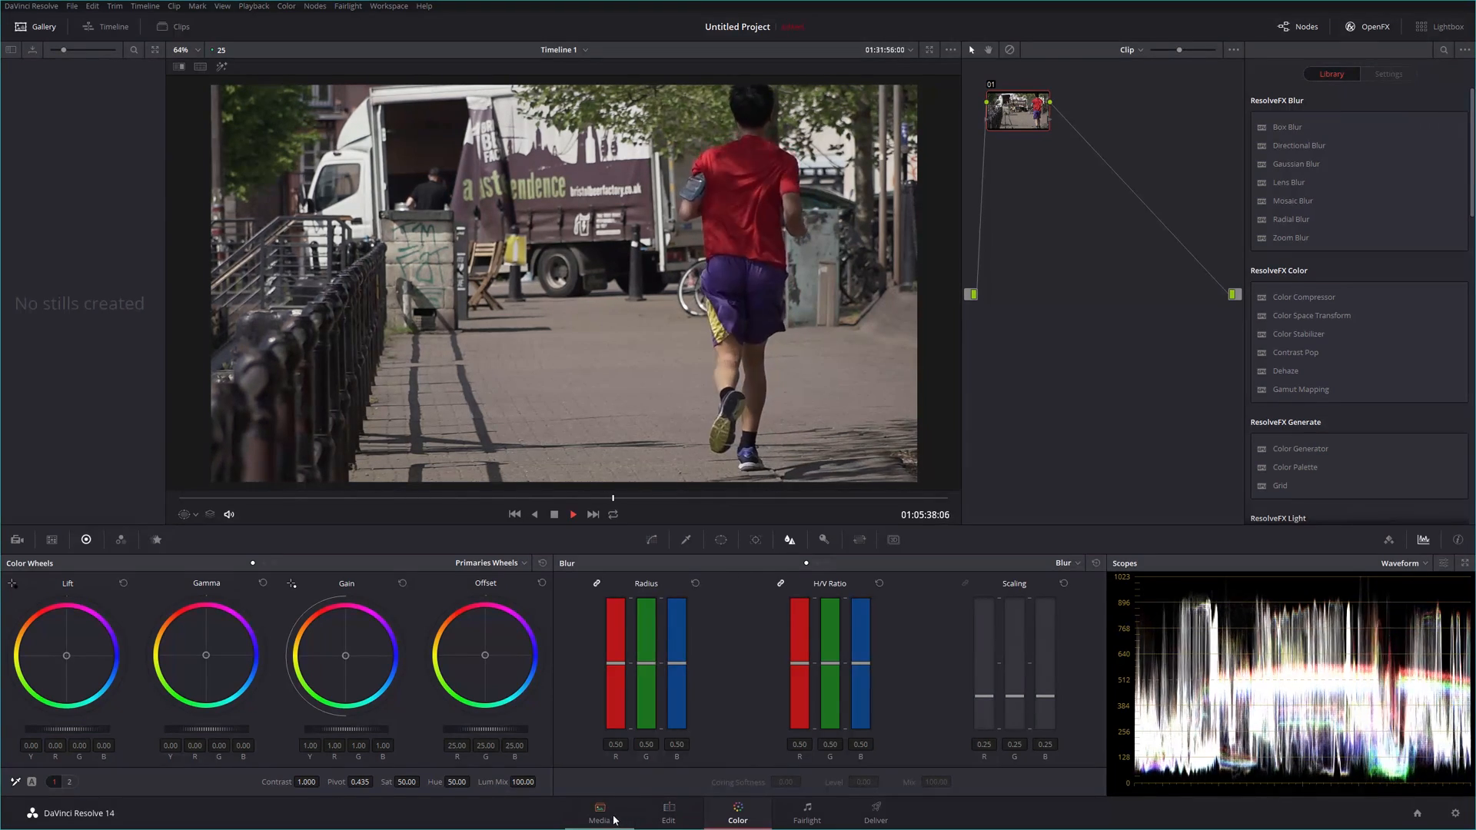
Step: Play the slowed red-shirt runner clip and hold on a frame past the delivery van
{"action": "left_click", "coordinate": [572, 513]}
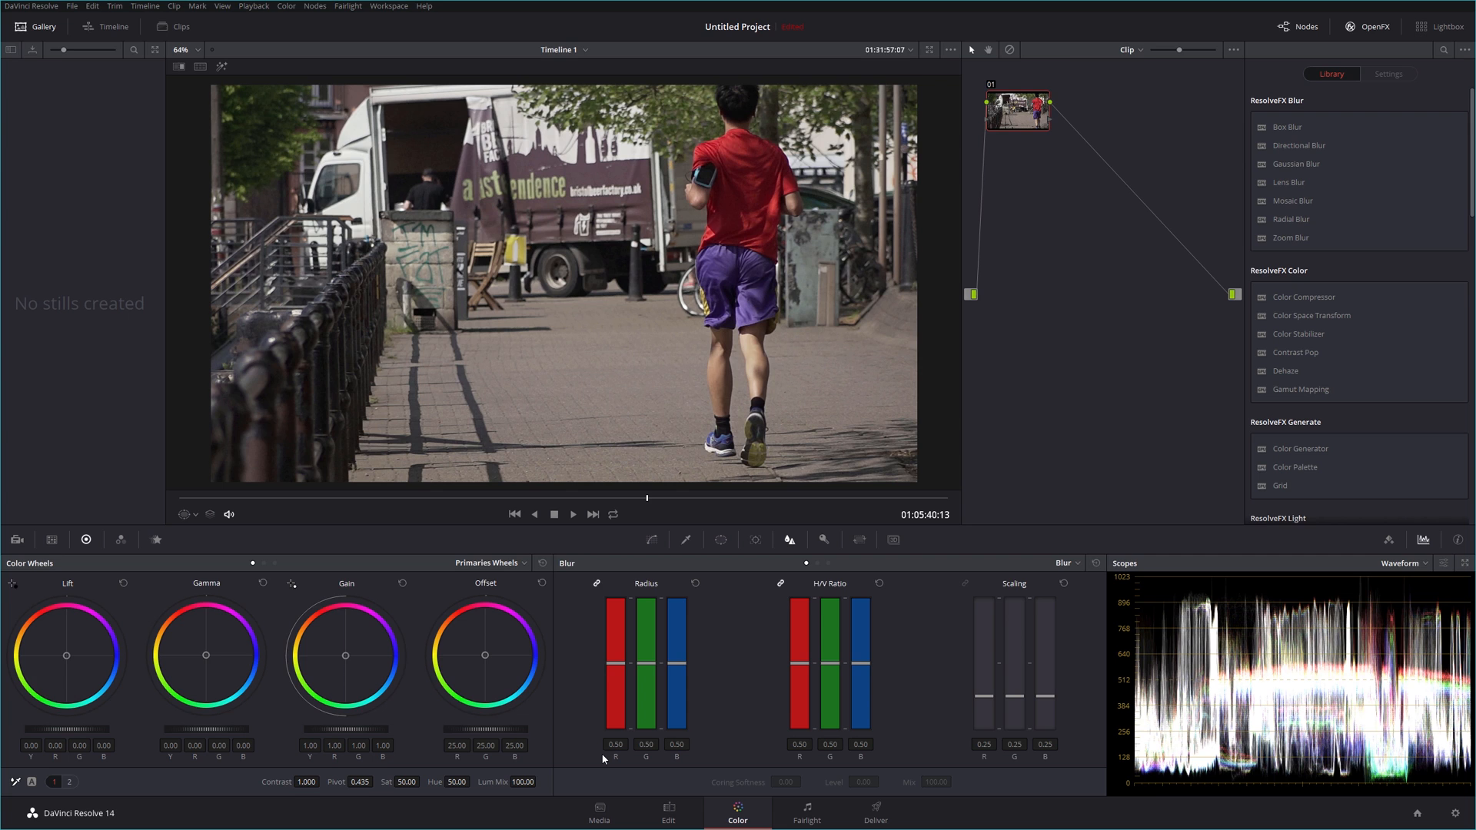
{"action": "mouse_move", "coordinate": [640, 254]}
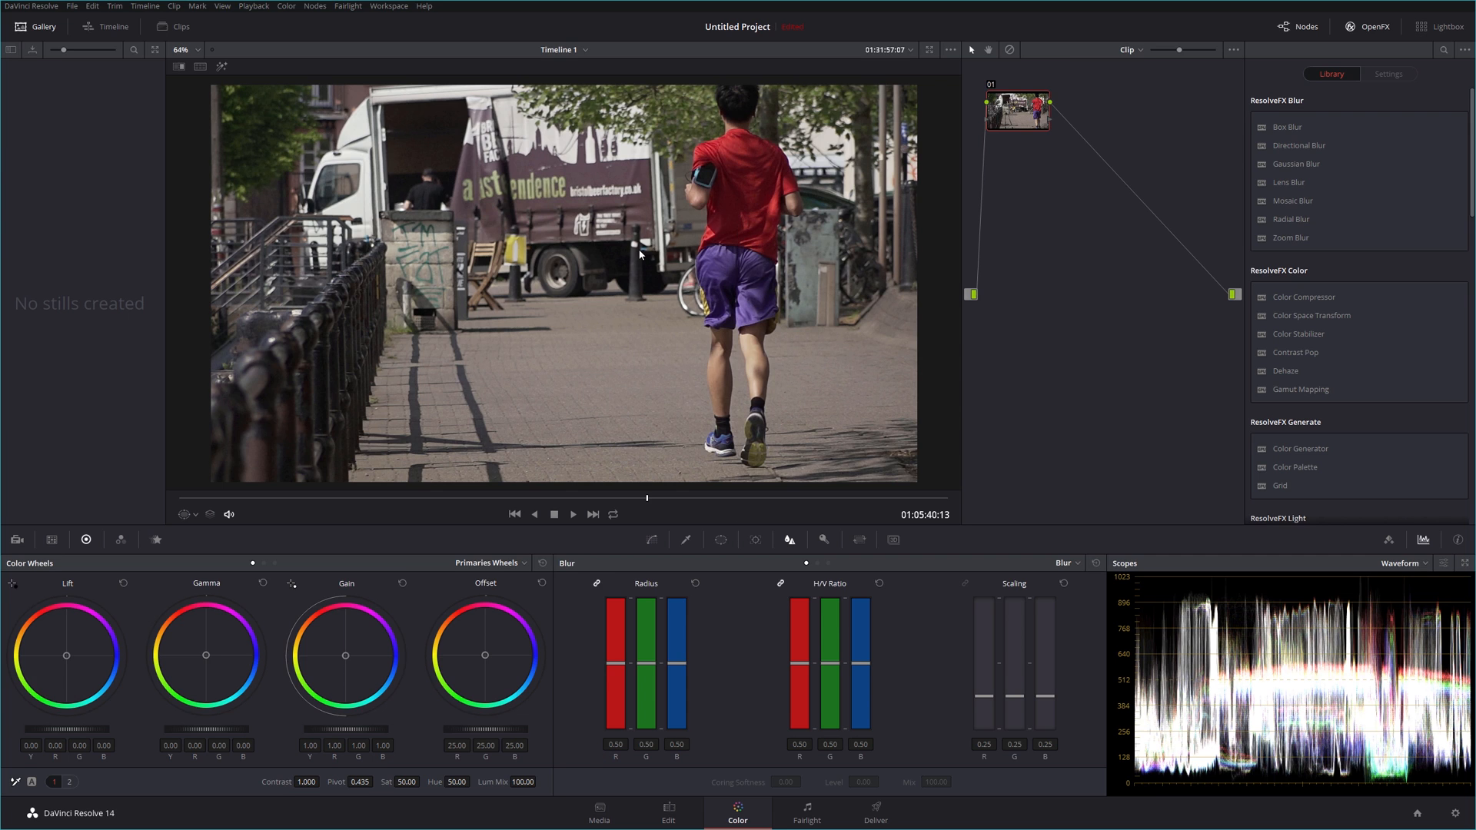
{"action": "mouse_move", "coordinate": [594, 253]}
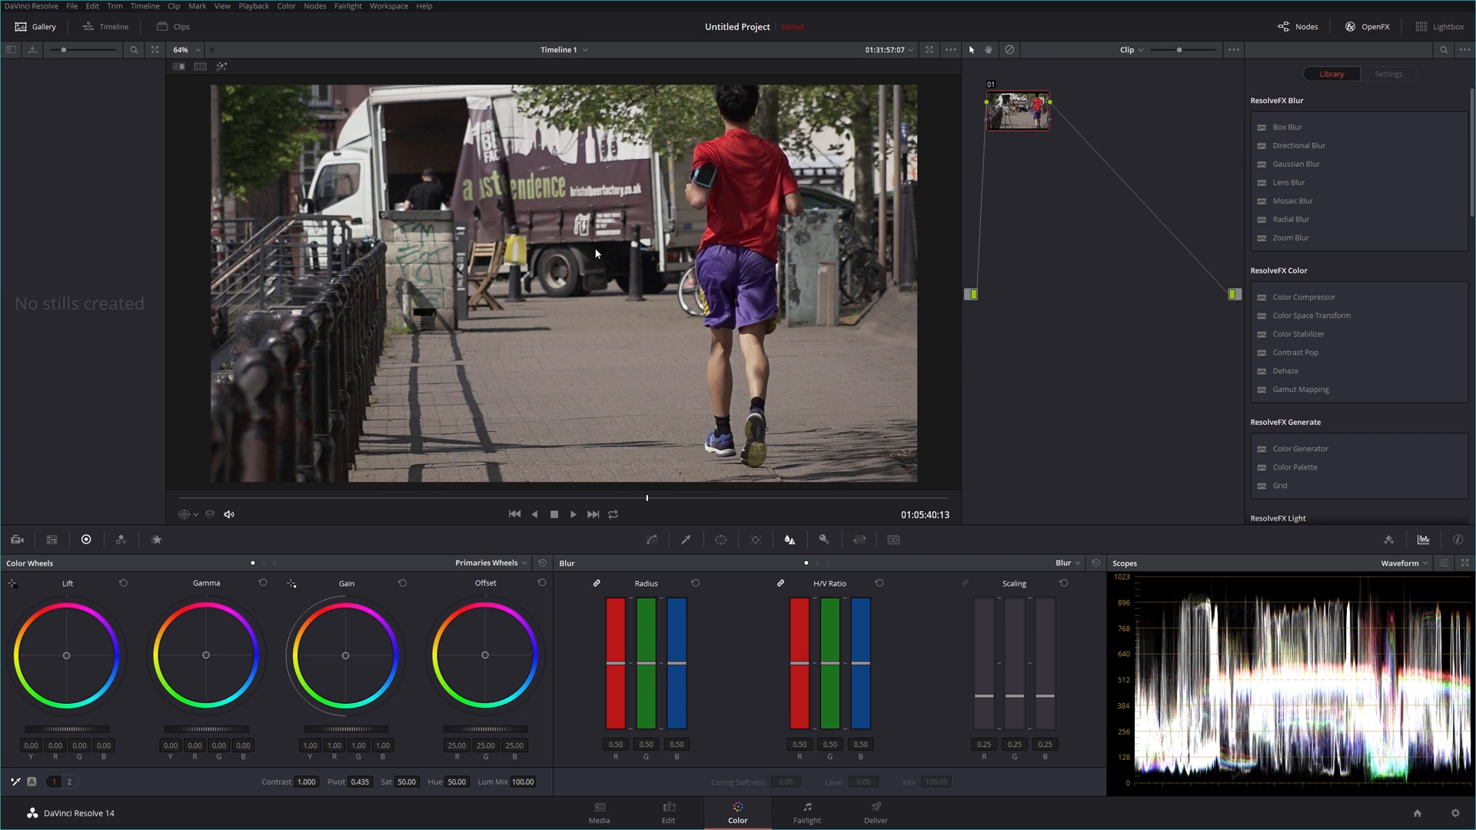
{"action": "mouse_move", "coordinate": [635, 189]}
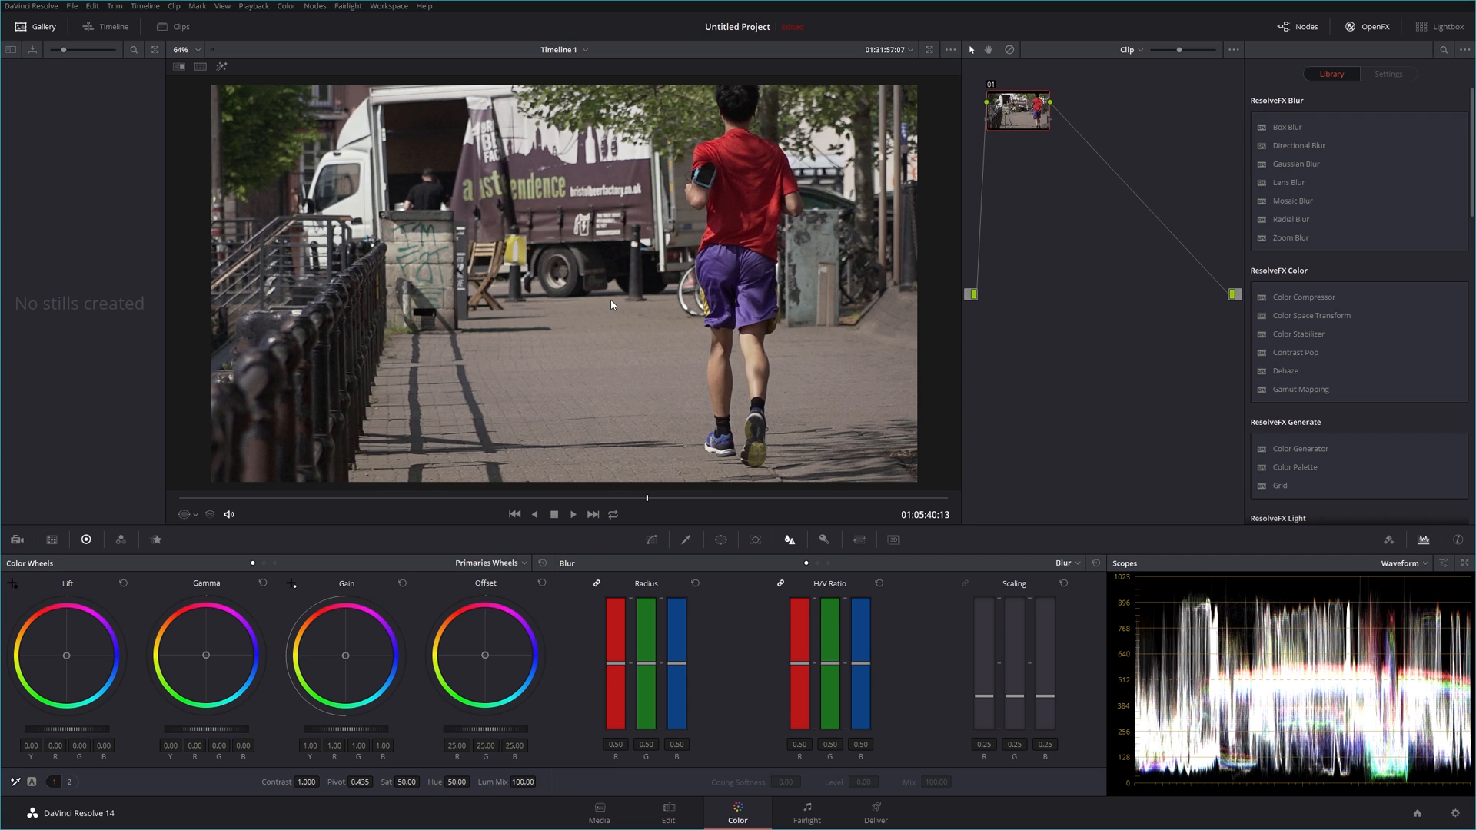
{"action": "mouse_move", "coordinate": [678, 461]}
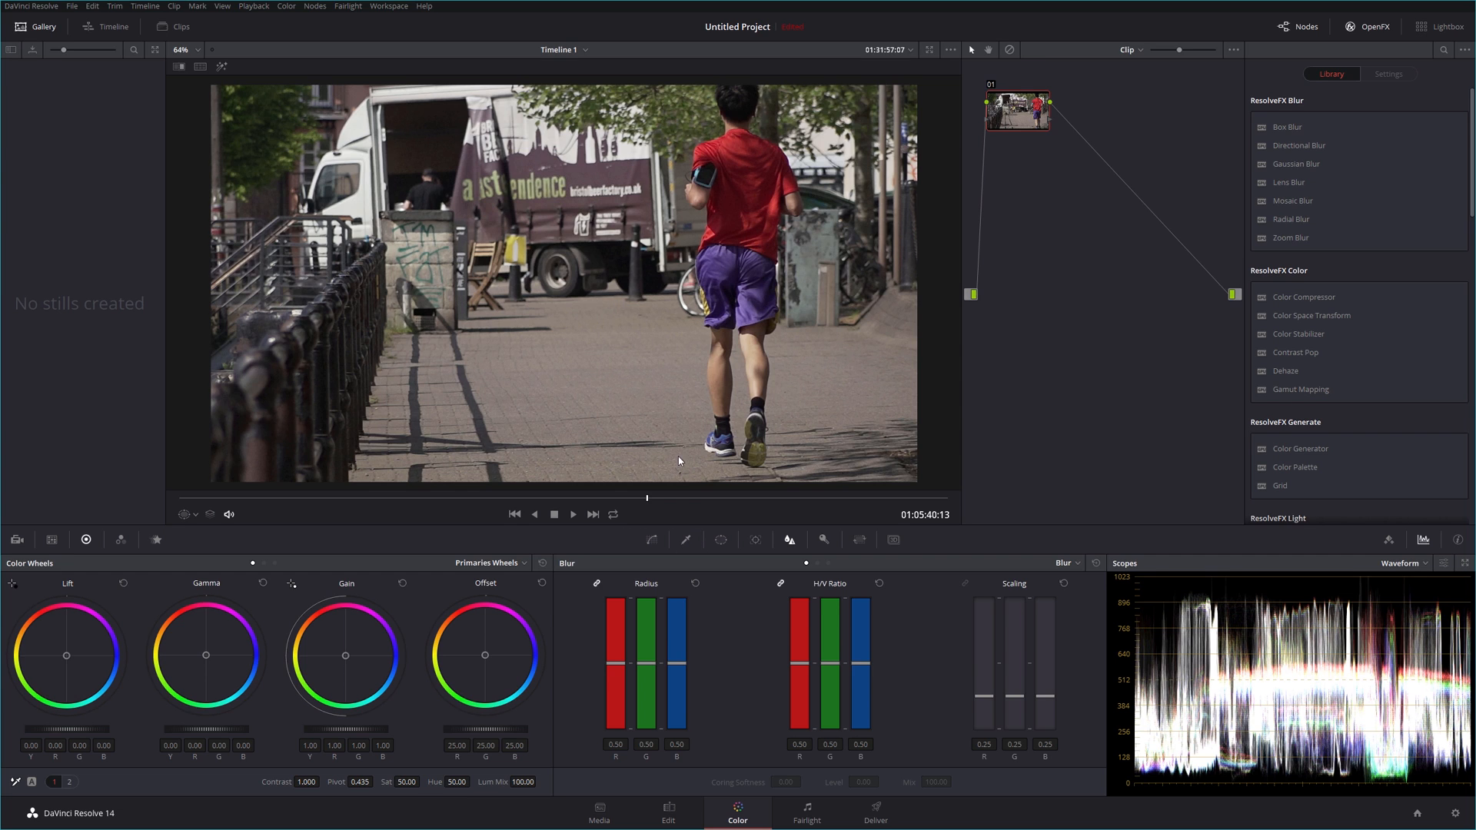